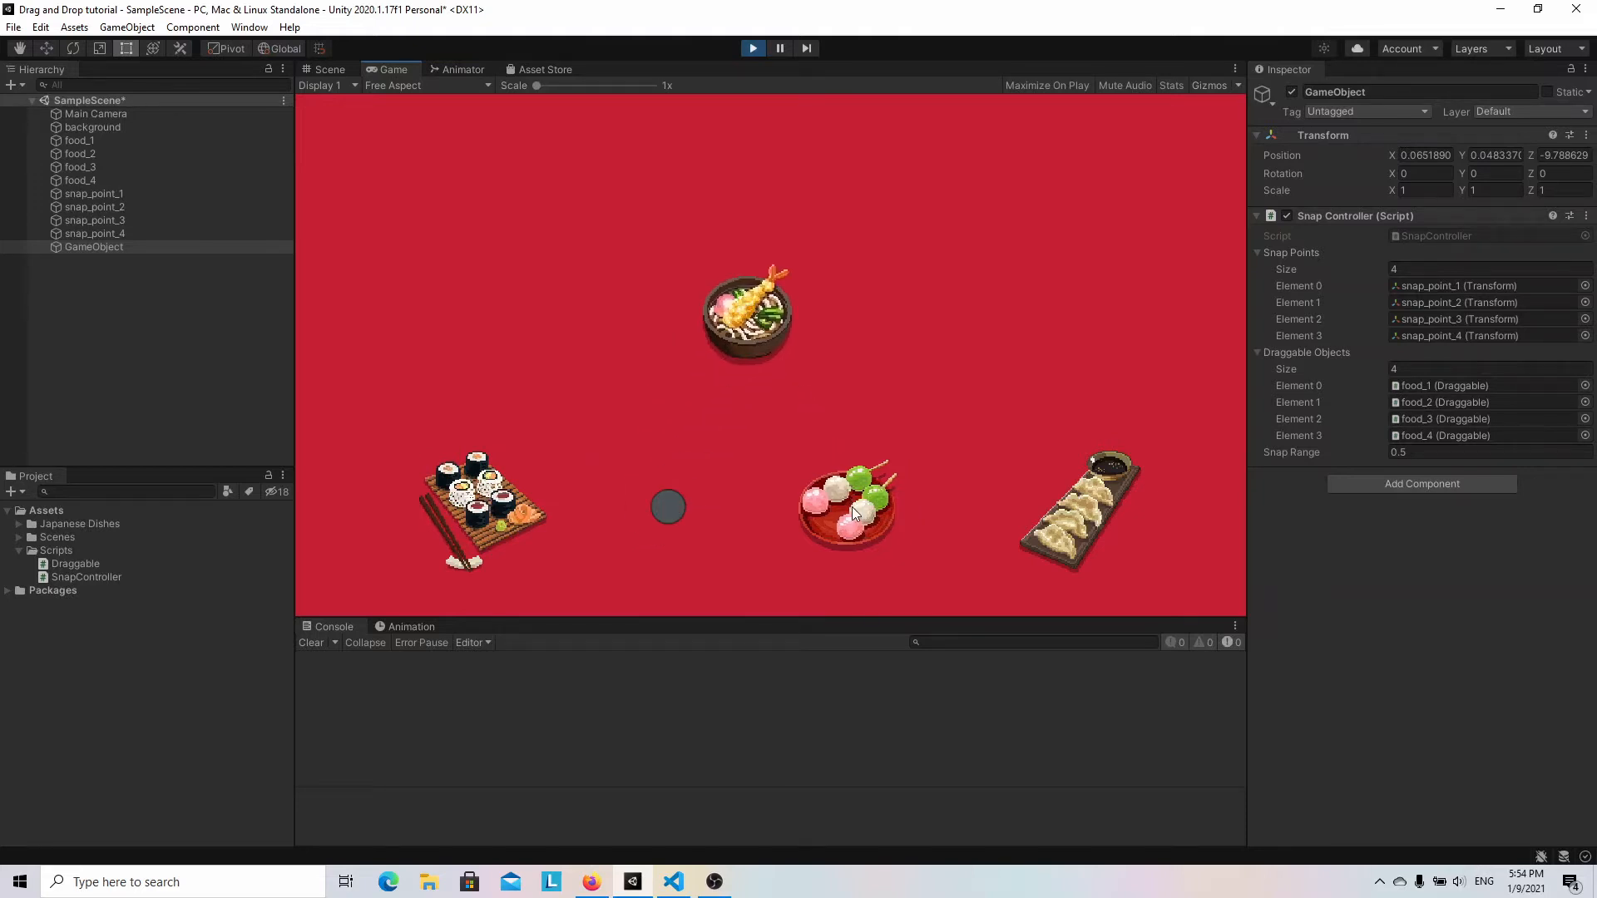
Stop the running drag-and-snap demo to return to the starting four-dish scene.
{"action": "left_click", "coordinate": [328, 69]}
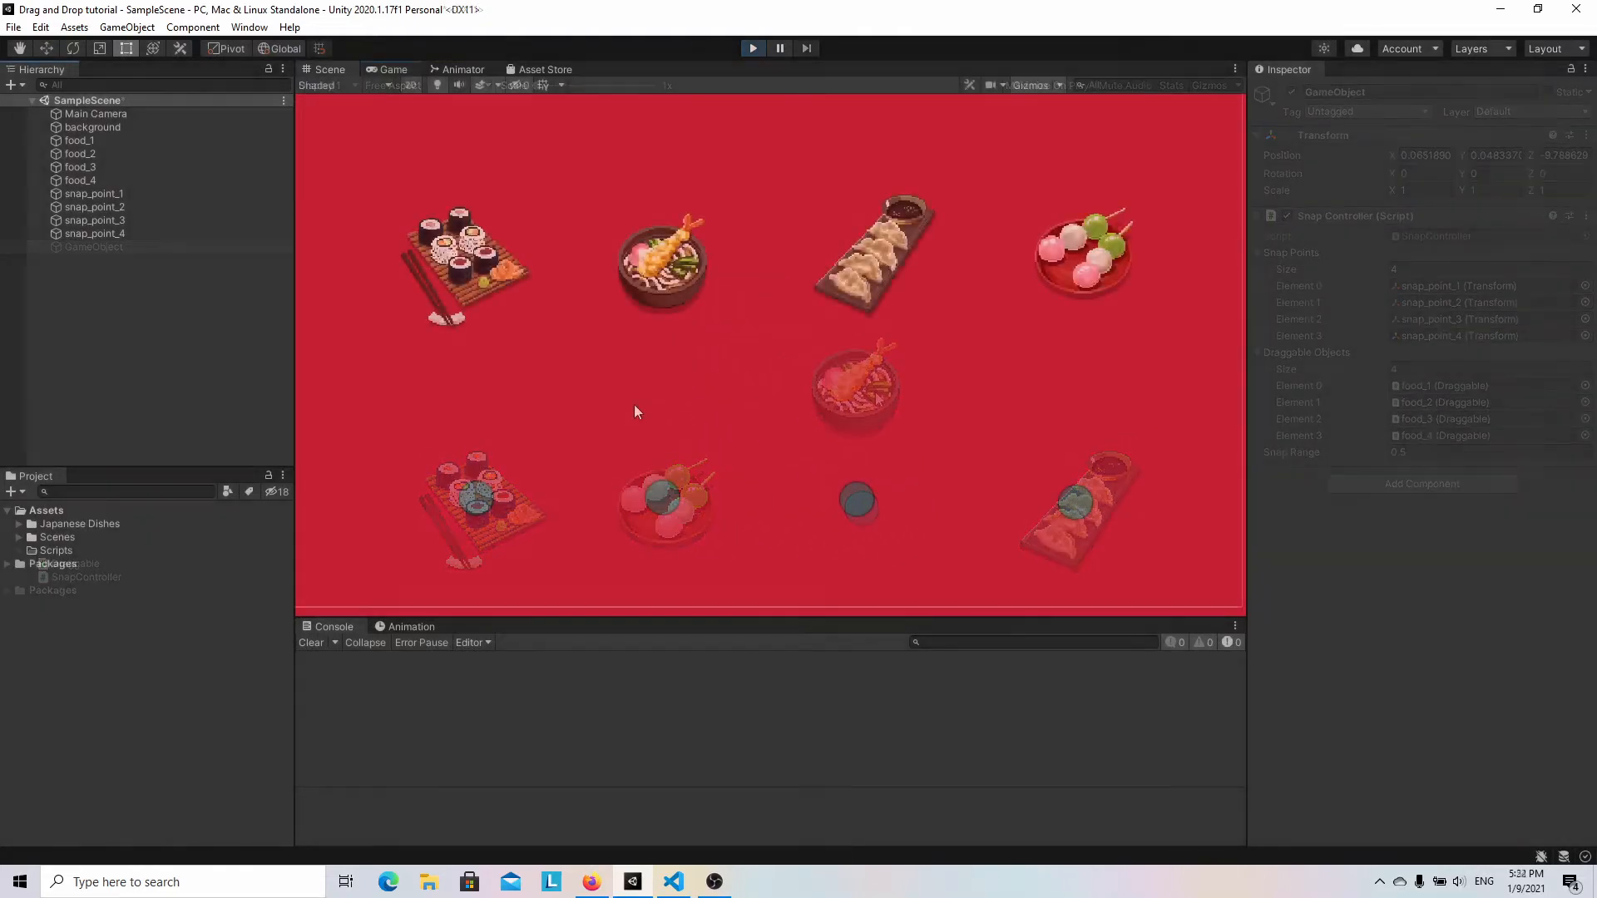
{"action": "left_click", "coordinate": [752, 49]}
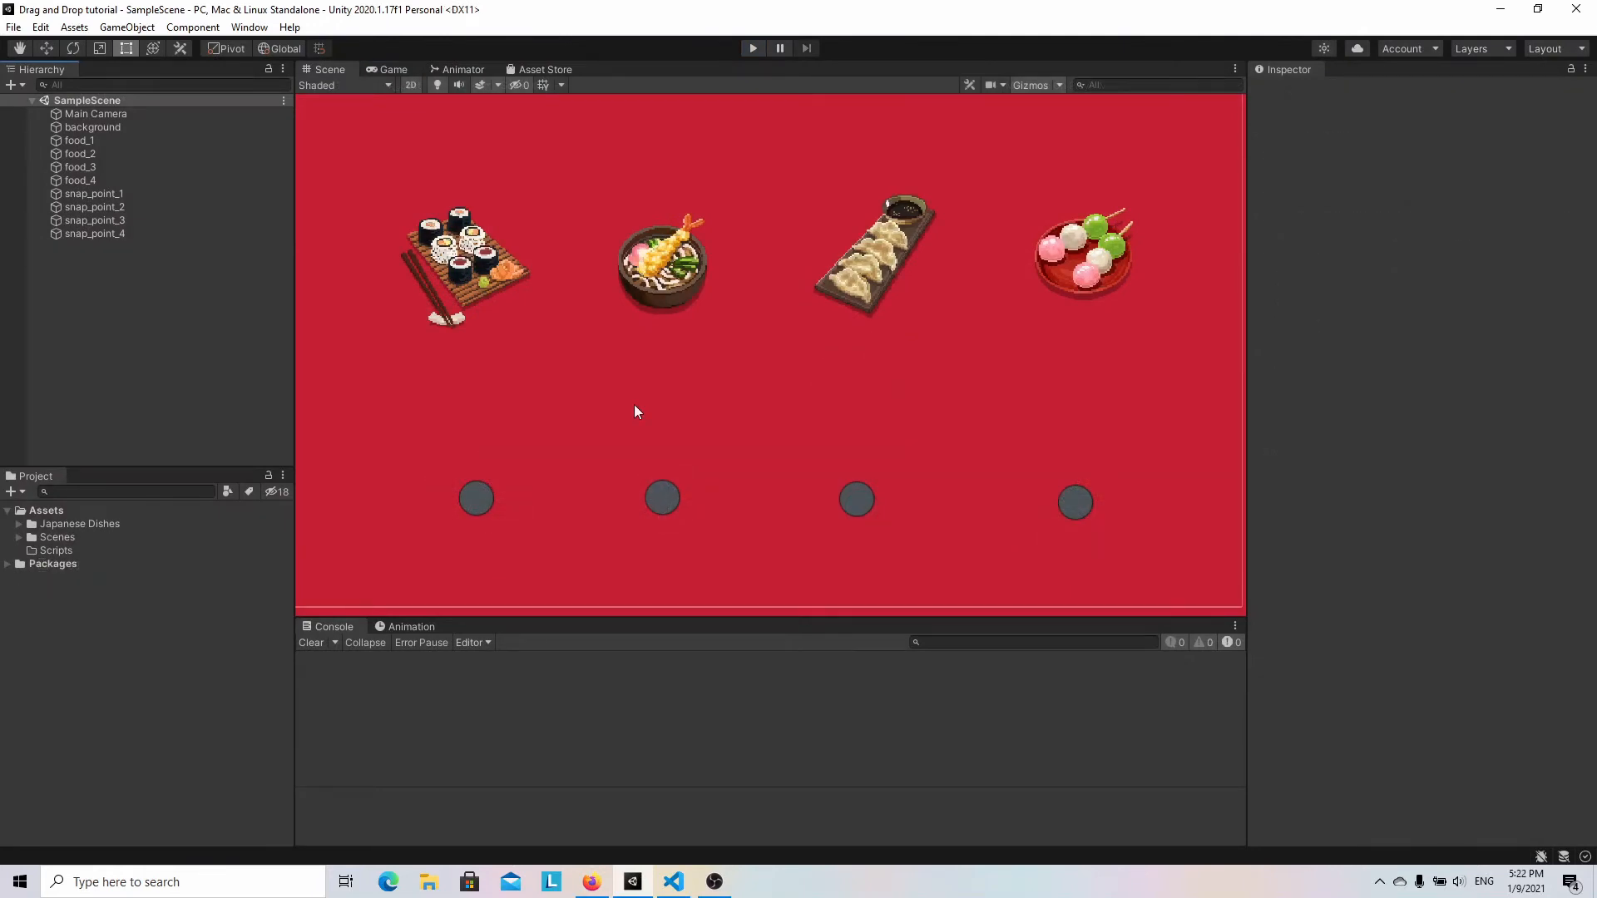
{"action": "mouse_move", "coordinate": [626, 414]}
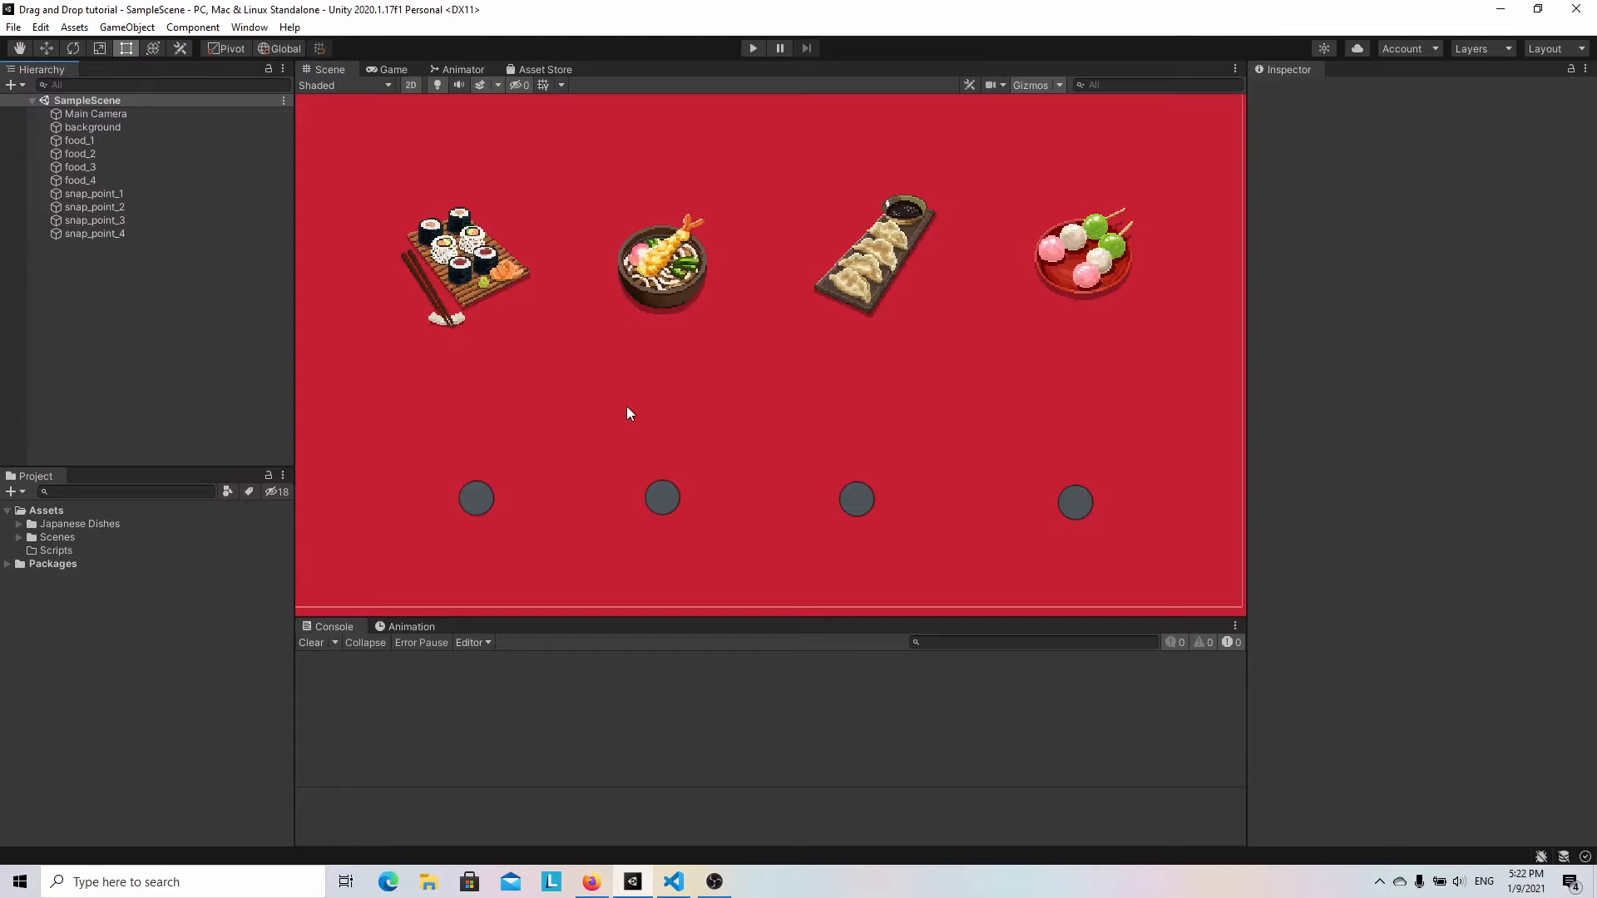
{"action": "mouse_move", "coordinate": [65, 563]}
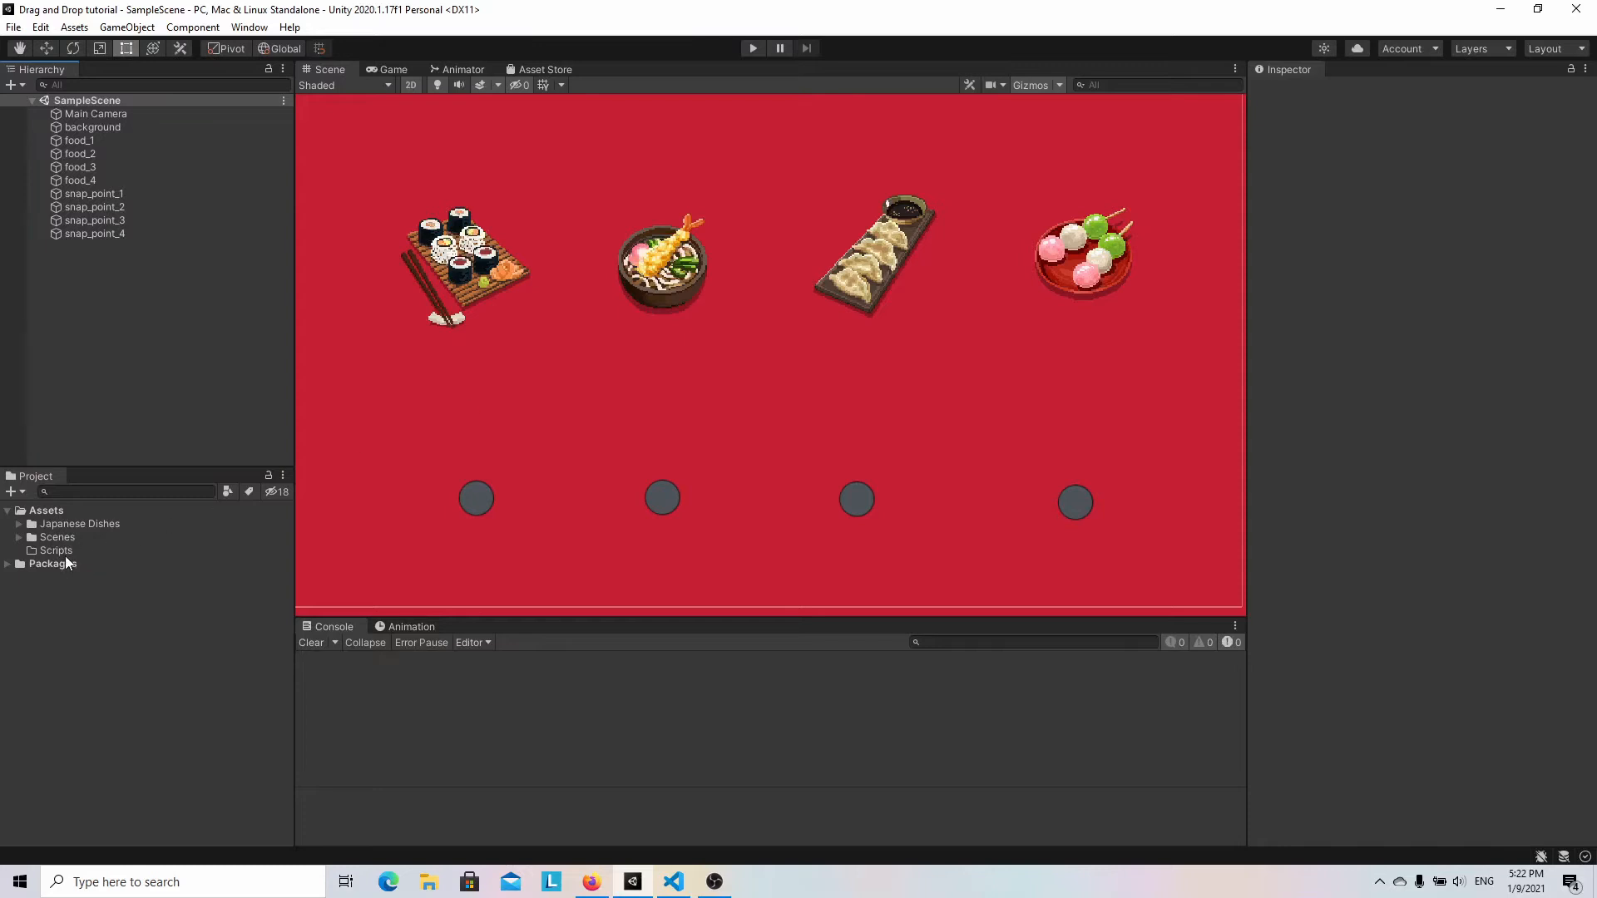
Create a new C# script named Draggable inside the Scripts folder.
{"action": "right_click", "coordinate": [56, 549]}
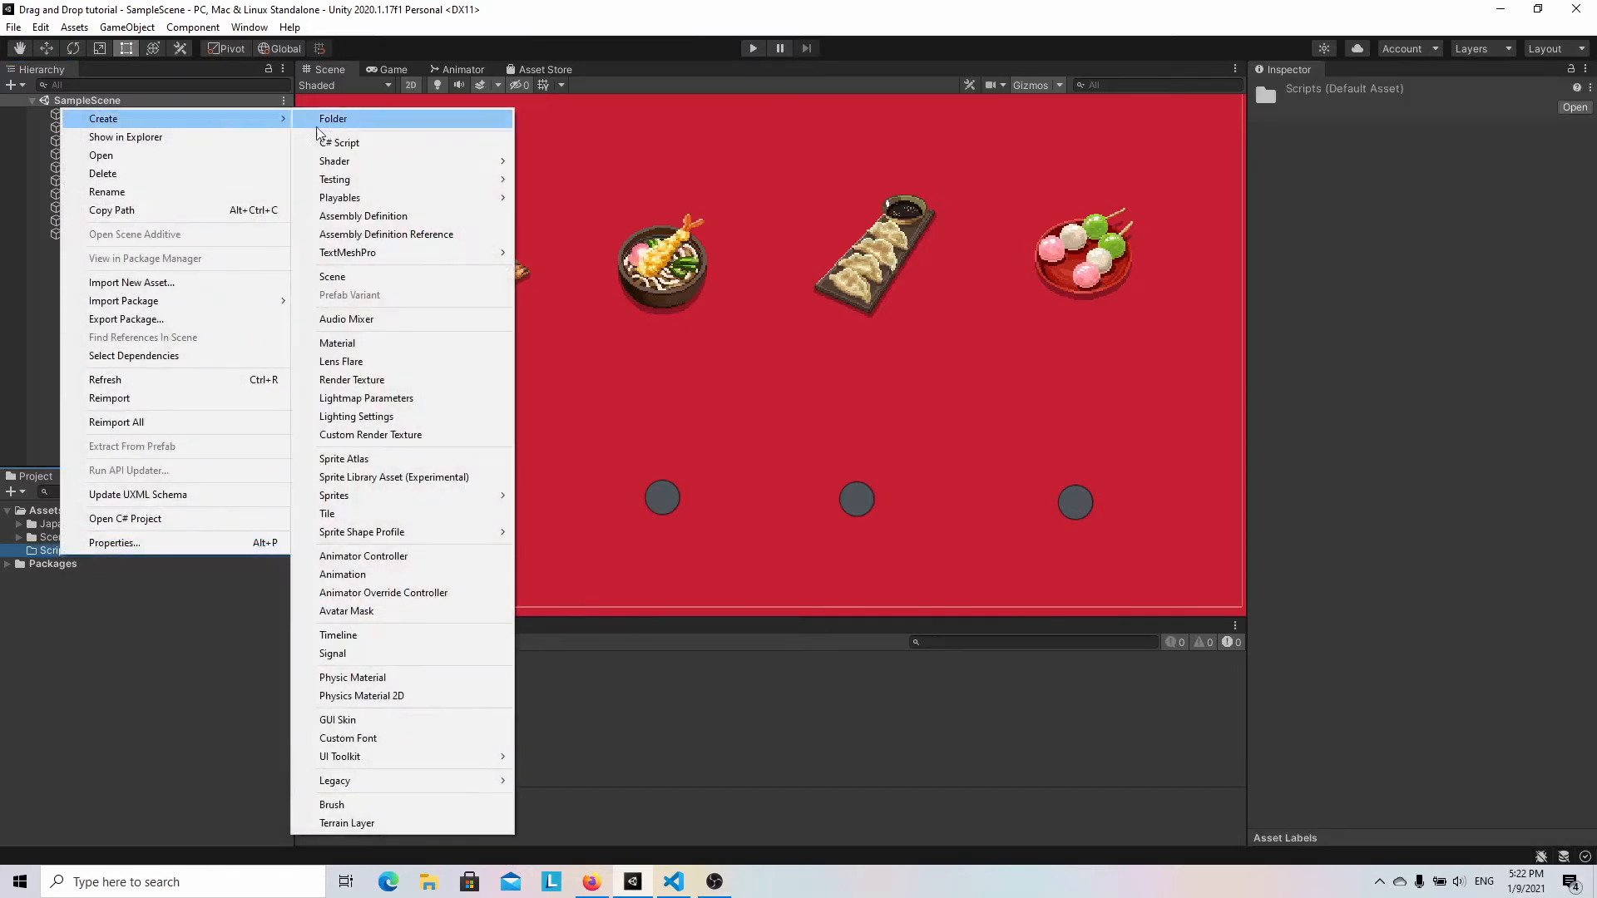
{"action": "left_click", "coordinate": [340, 141]}
{"action": "type", "text": "Draggable"}
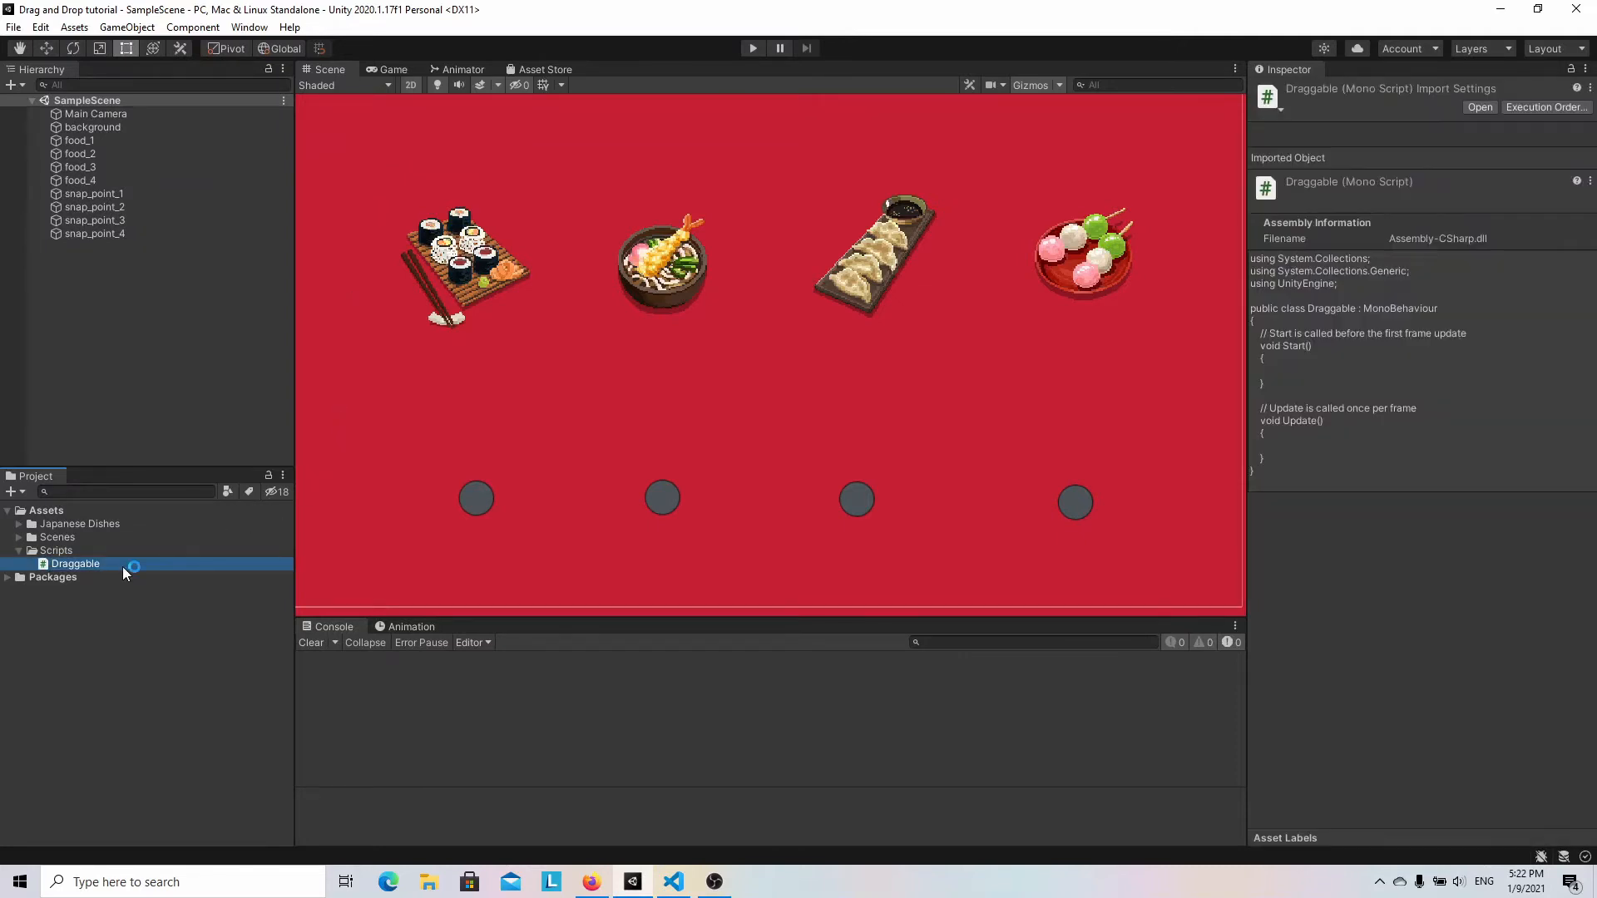
Swap Draggable's Start and Update for empty OnMouseDown, OnMouseDrag and OnMouseUp methods.
{"action": "double_click", "coordinate": [75, 563]}
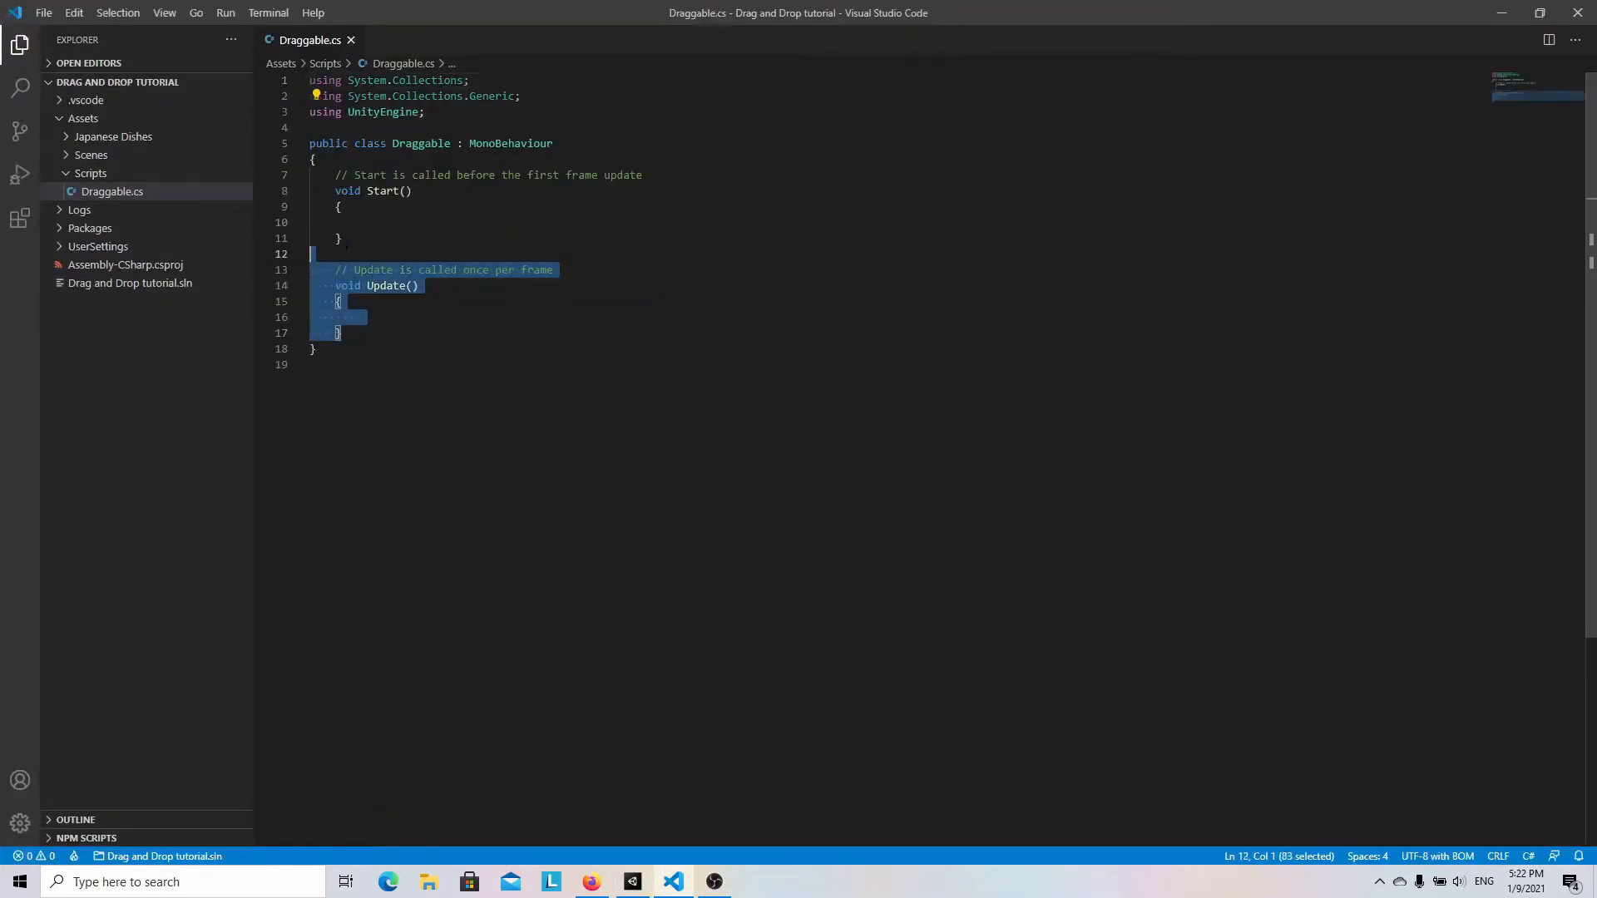
{"action": "key", "text": "Delete"}
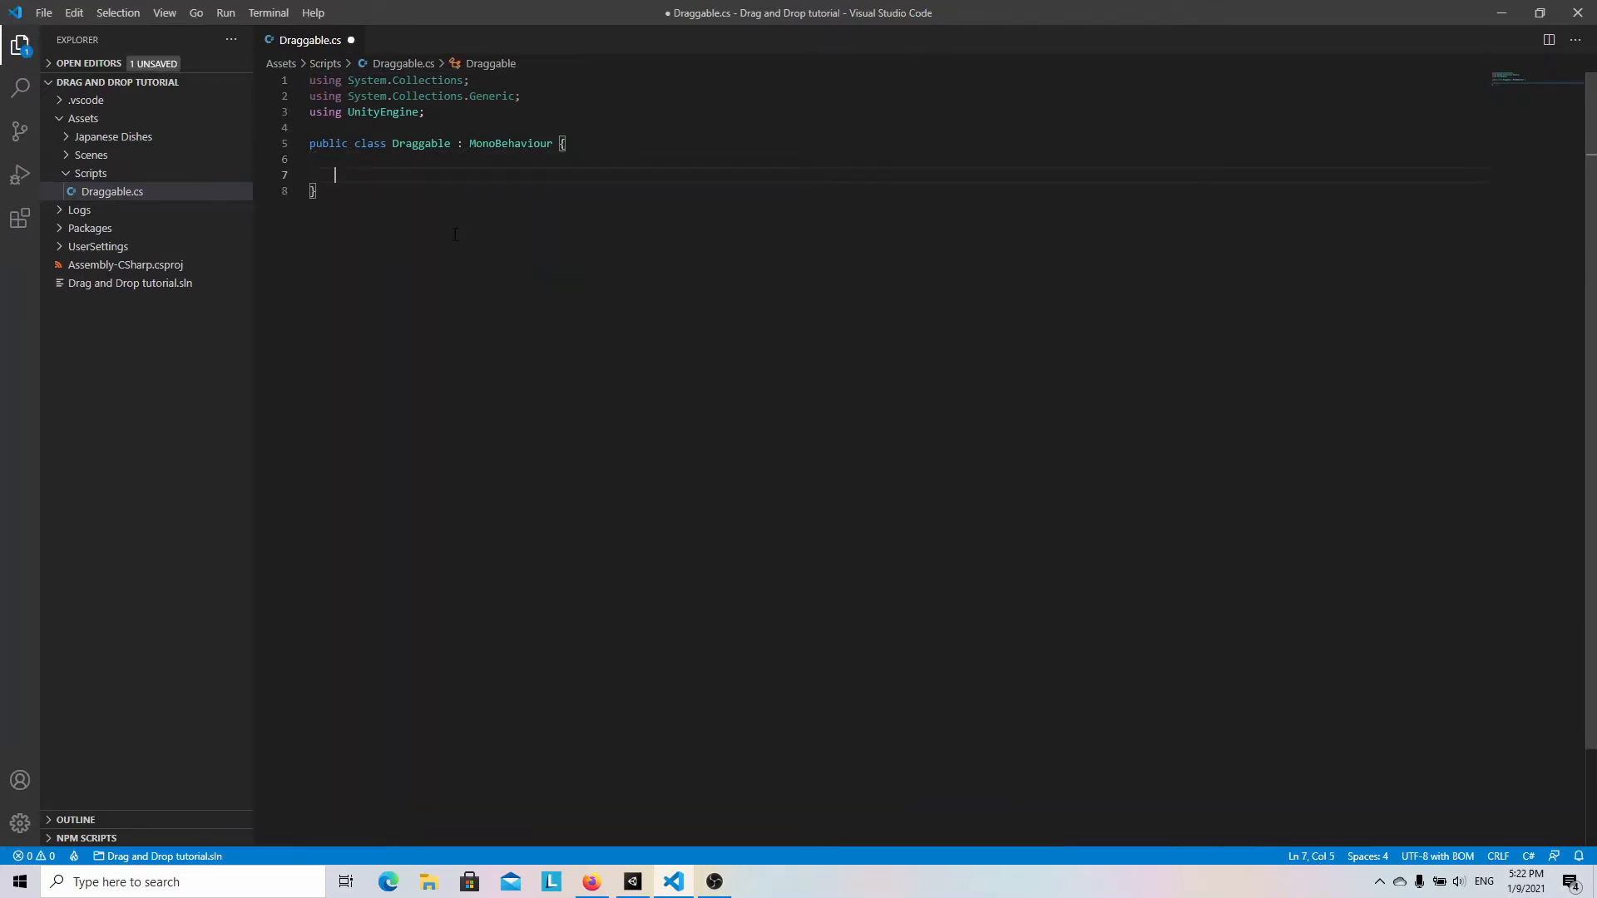
{"action": "type", "text": "private void OnMouseDown() {"}
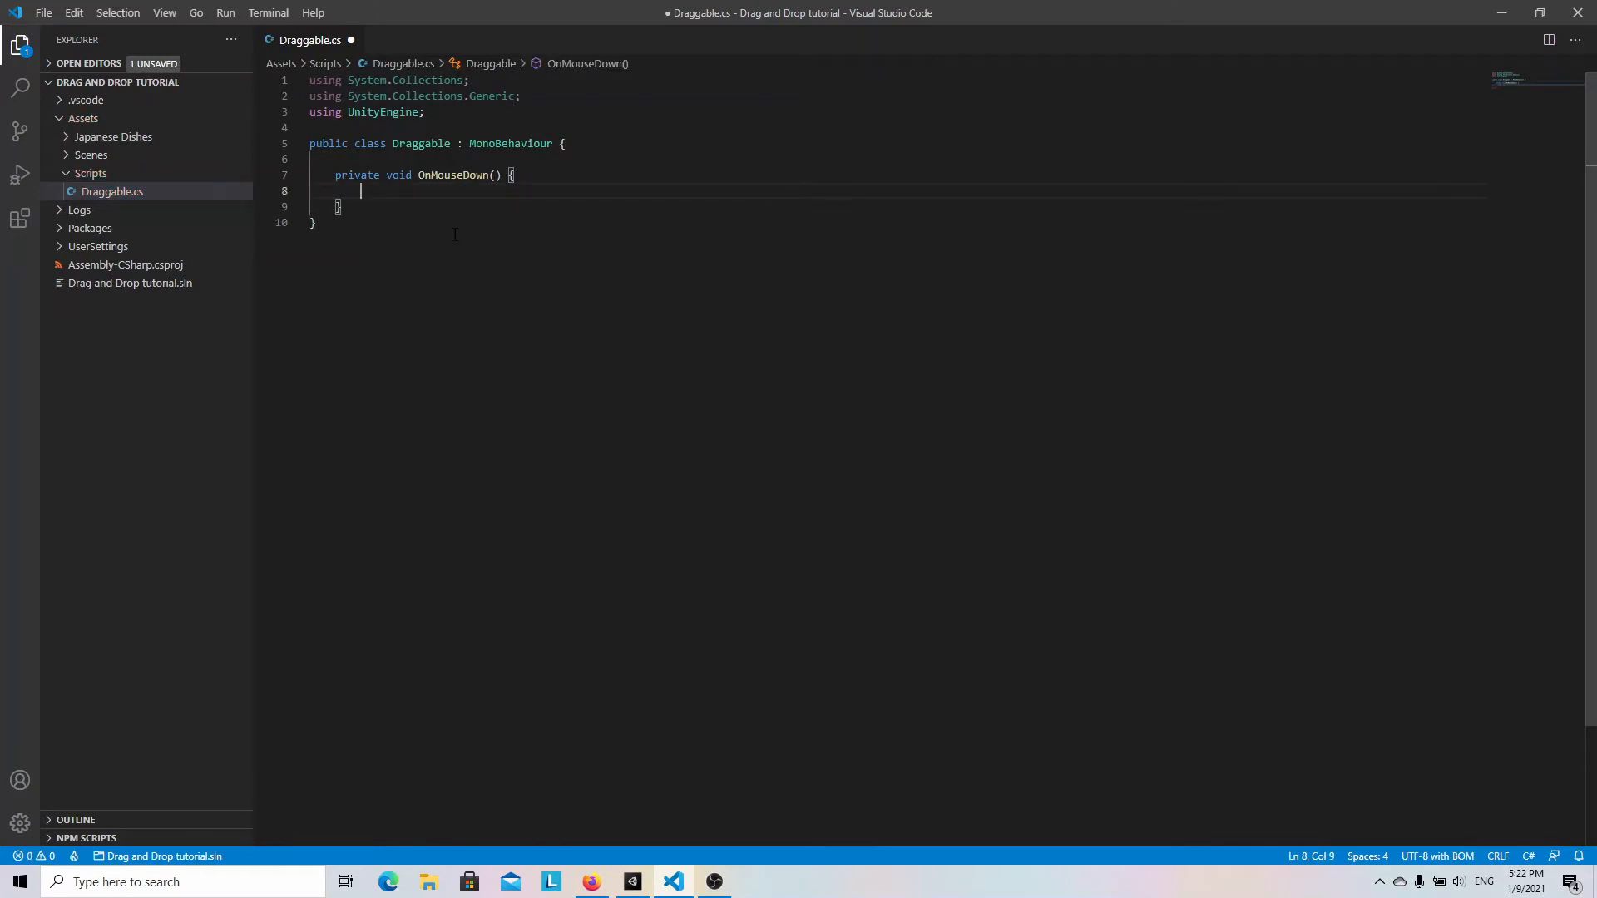
{"action": "type", "text": "OnMouseDrag() {"}
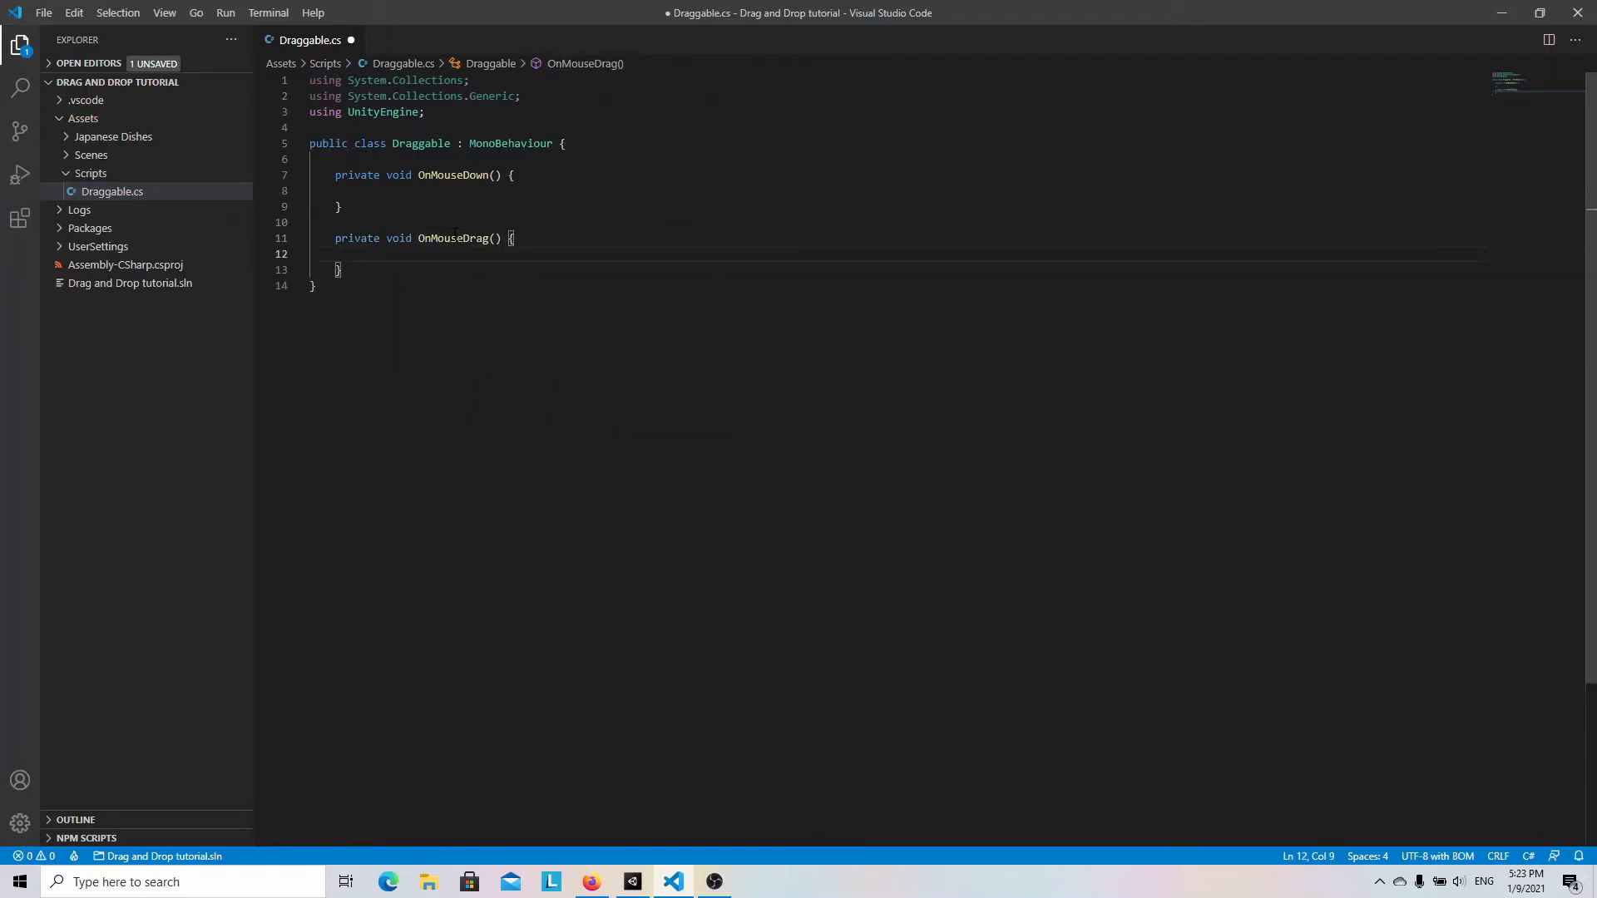
{"action": "key", "text": "Enter"}
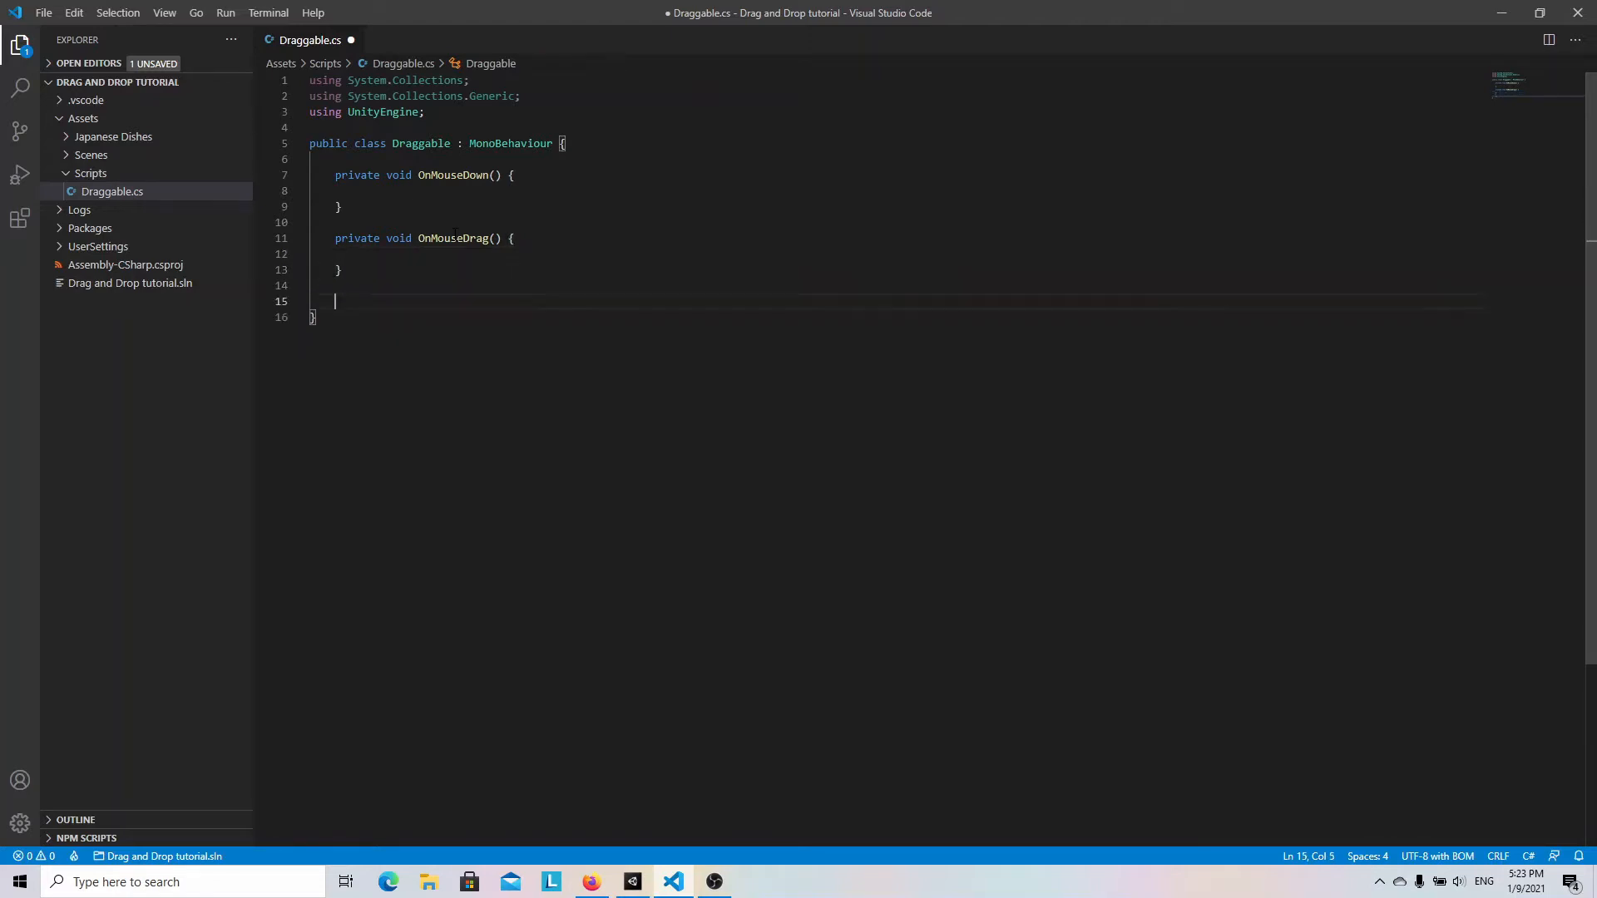
{"action": "type", "text": "OnMouse"}
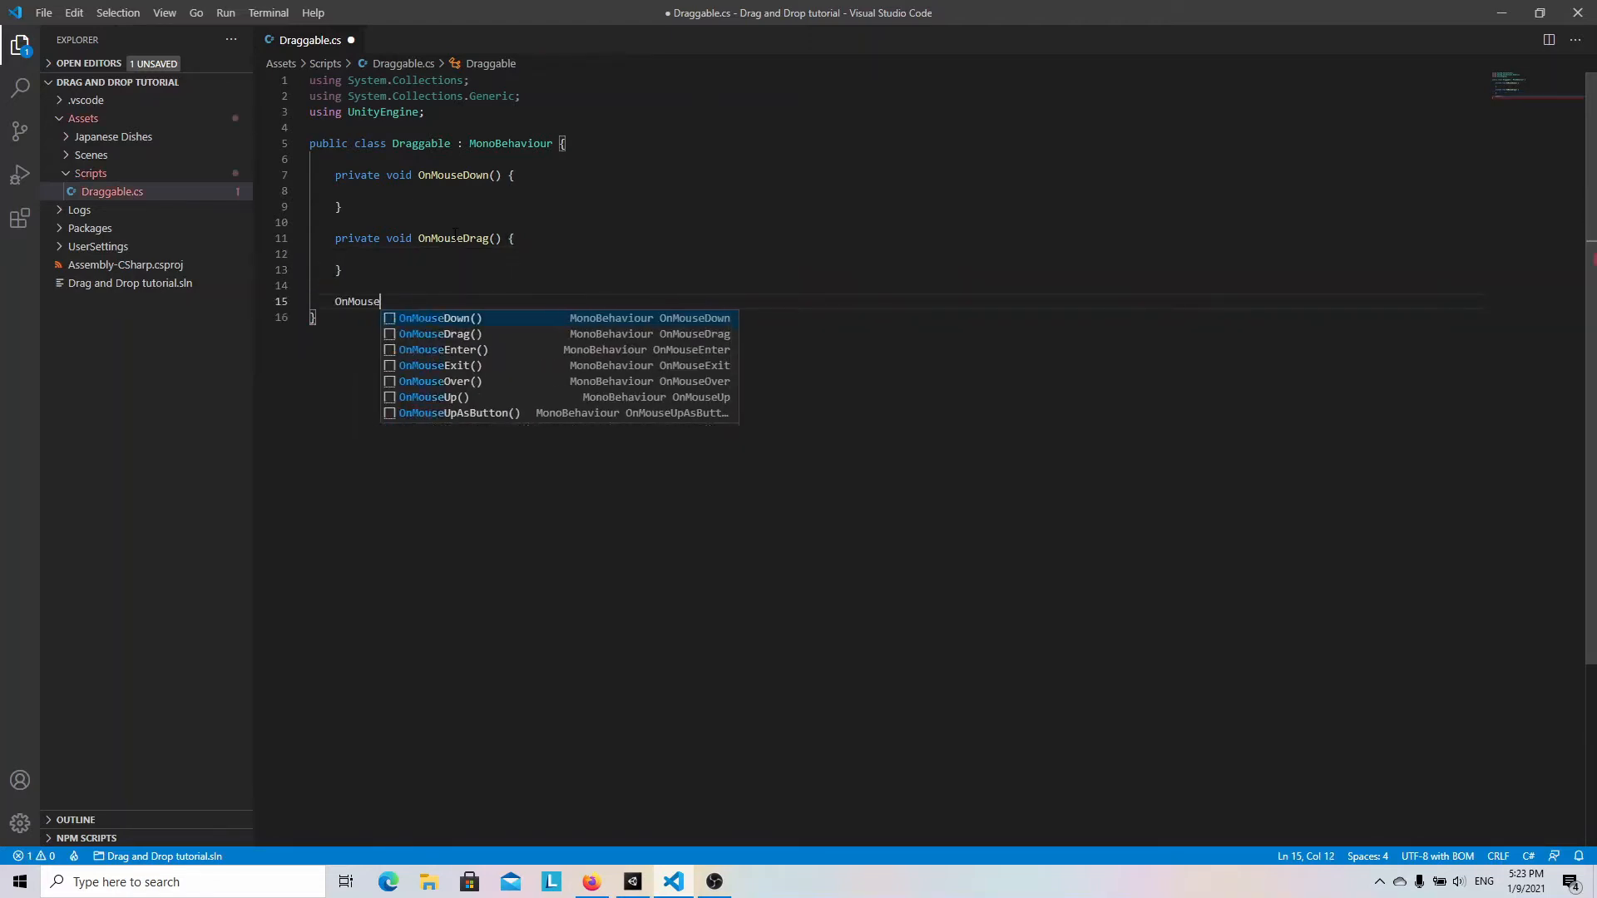
{"action": "left_click", "coordinate": [433, 396]}
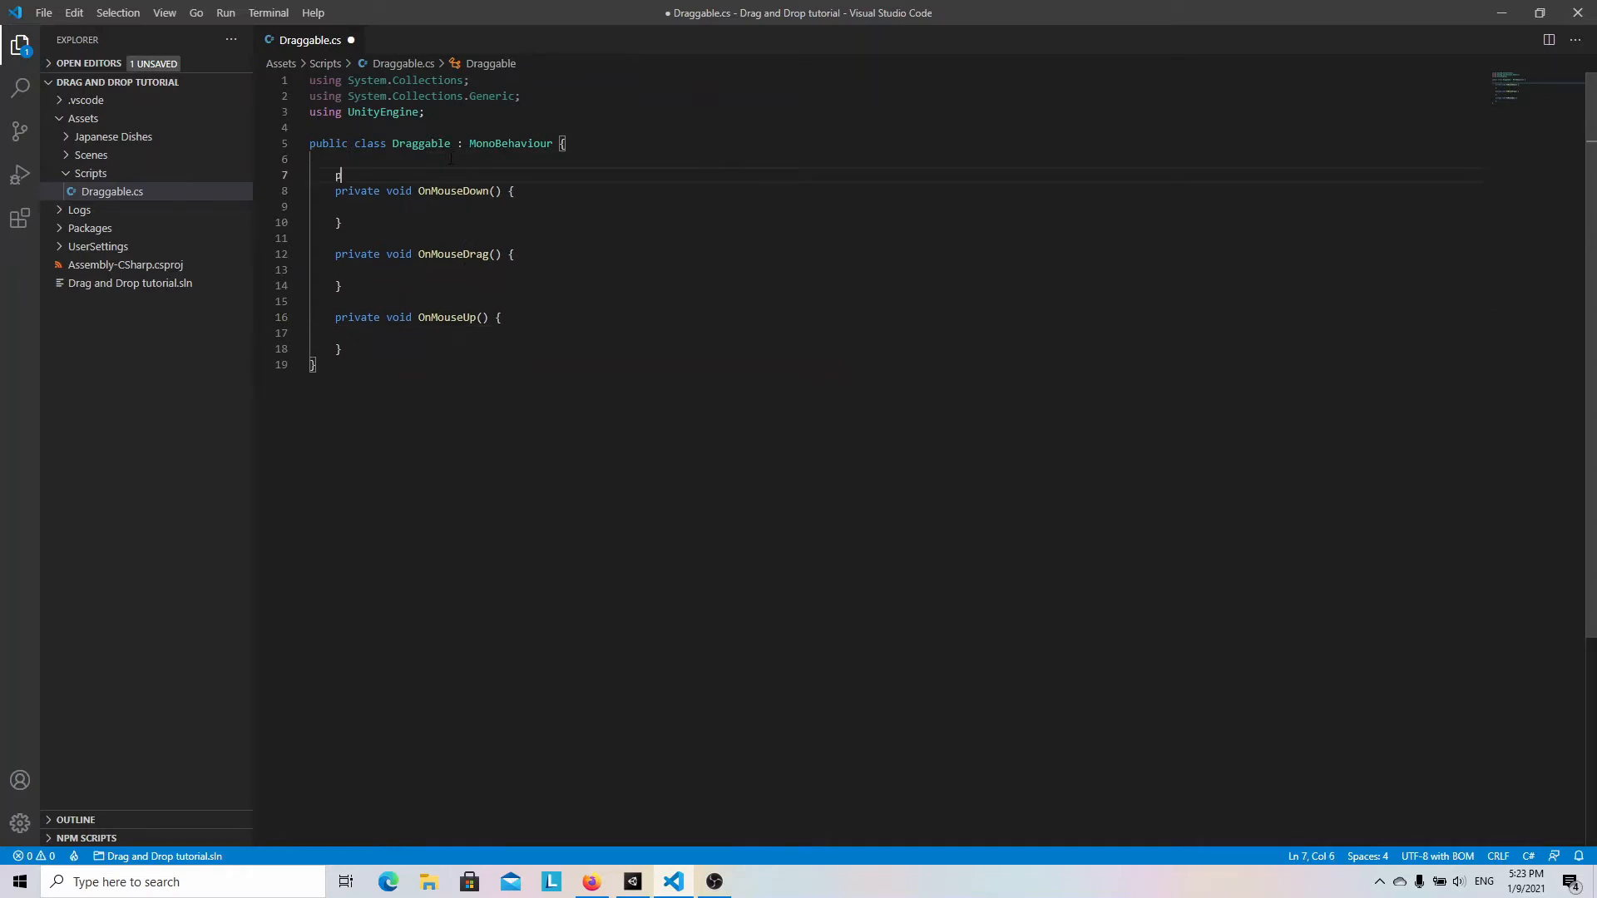
Declare private bool isDragged = false and Vector3 mouseDragStartPosition and spriteDragStartPosition.
{"action": "type", "text": "private bool i"}
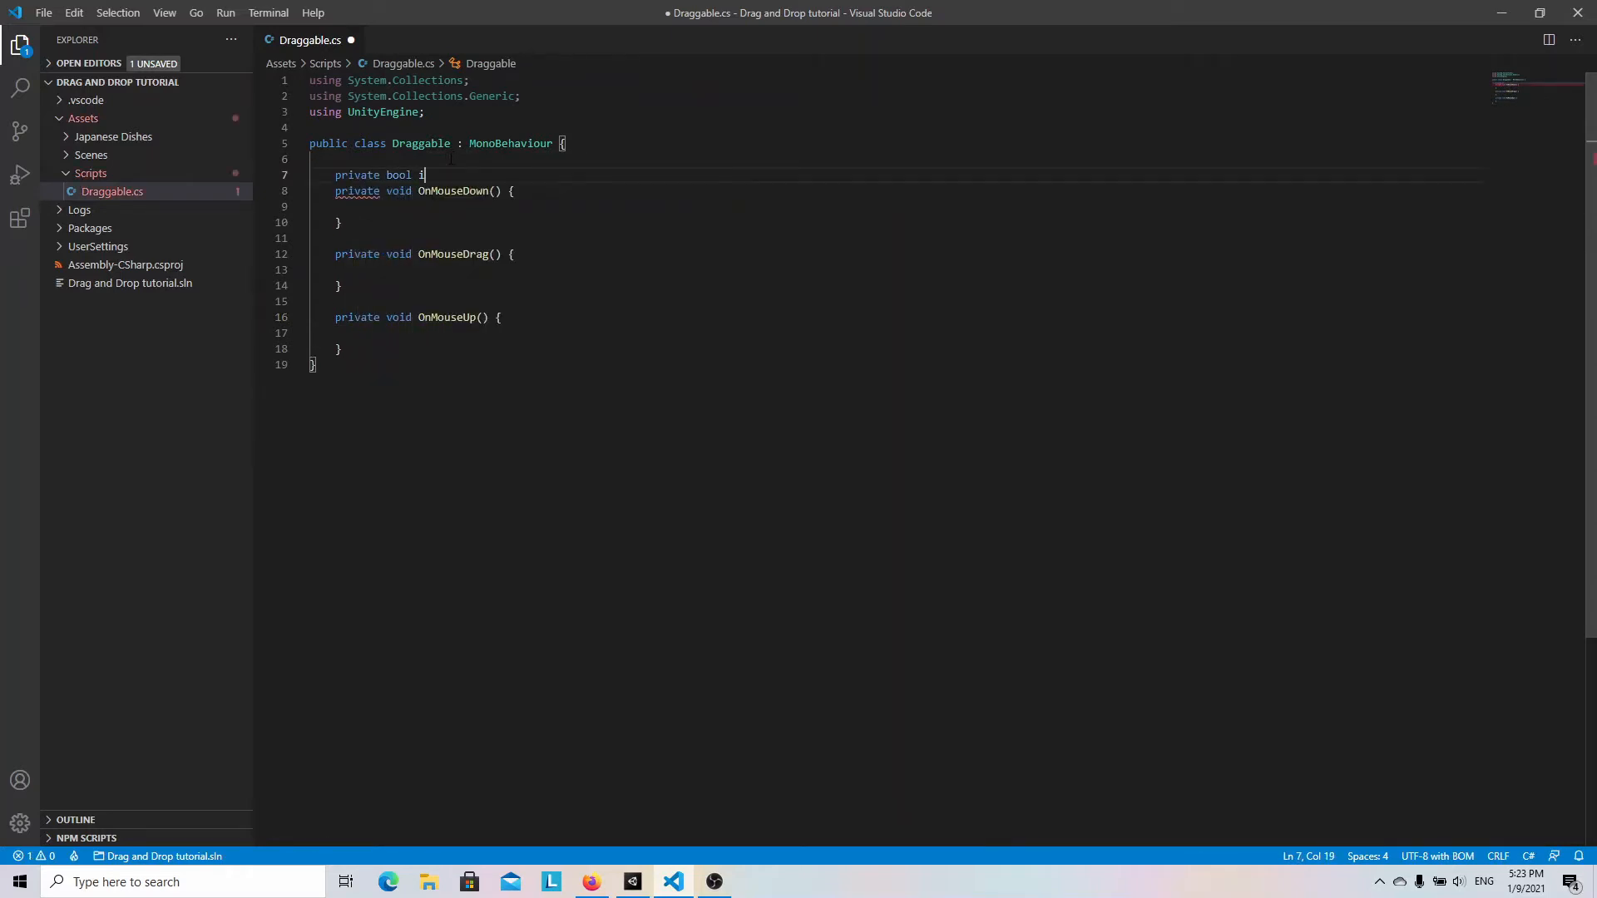
{"action": "type", "text": "sDragged = false;"}
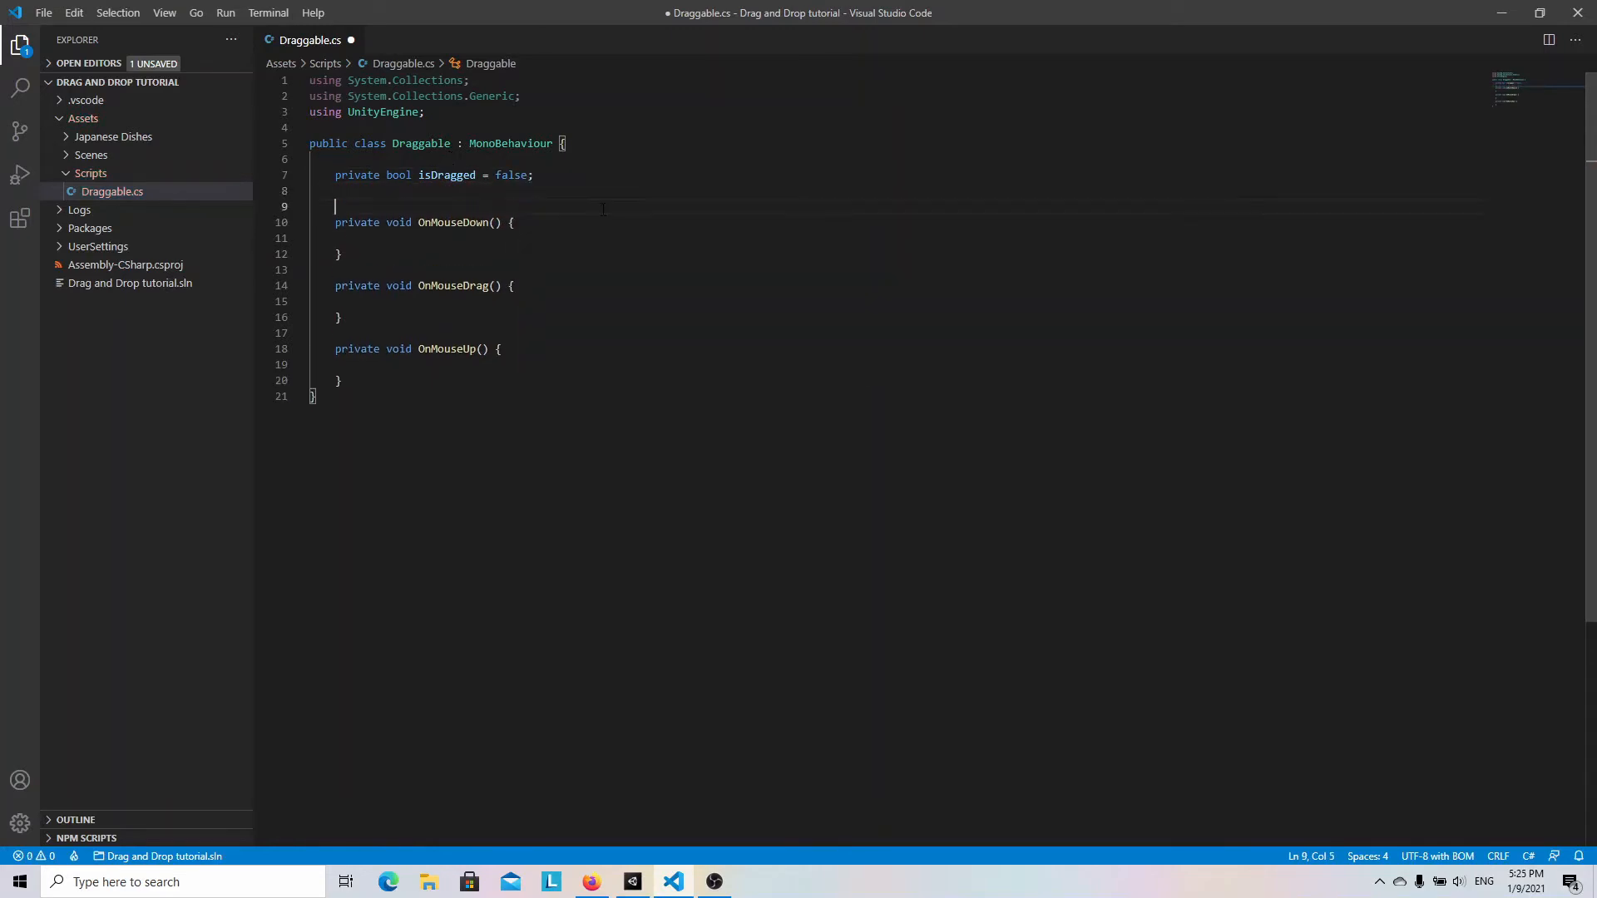
{"action": "type", "text": "private Vector3"}
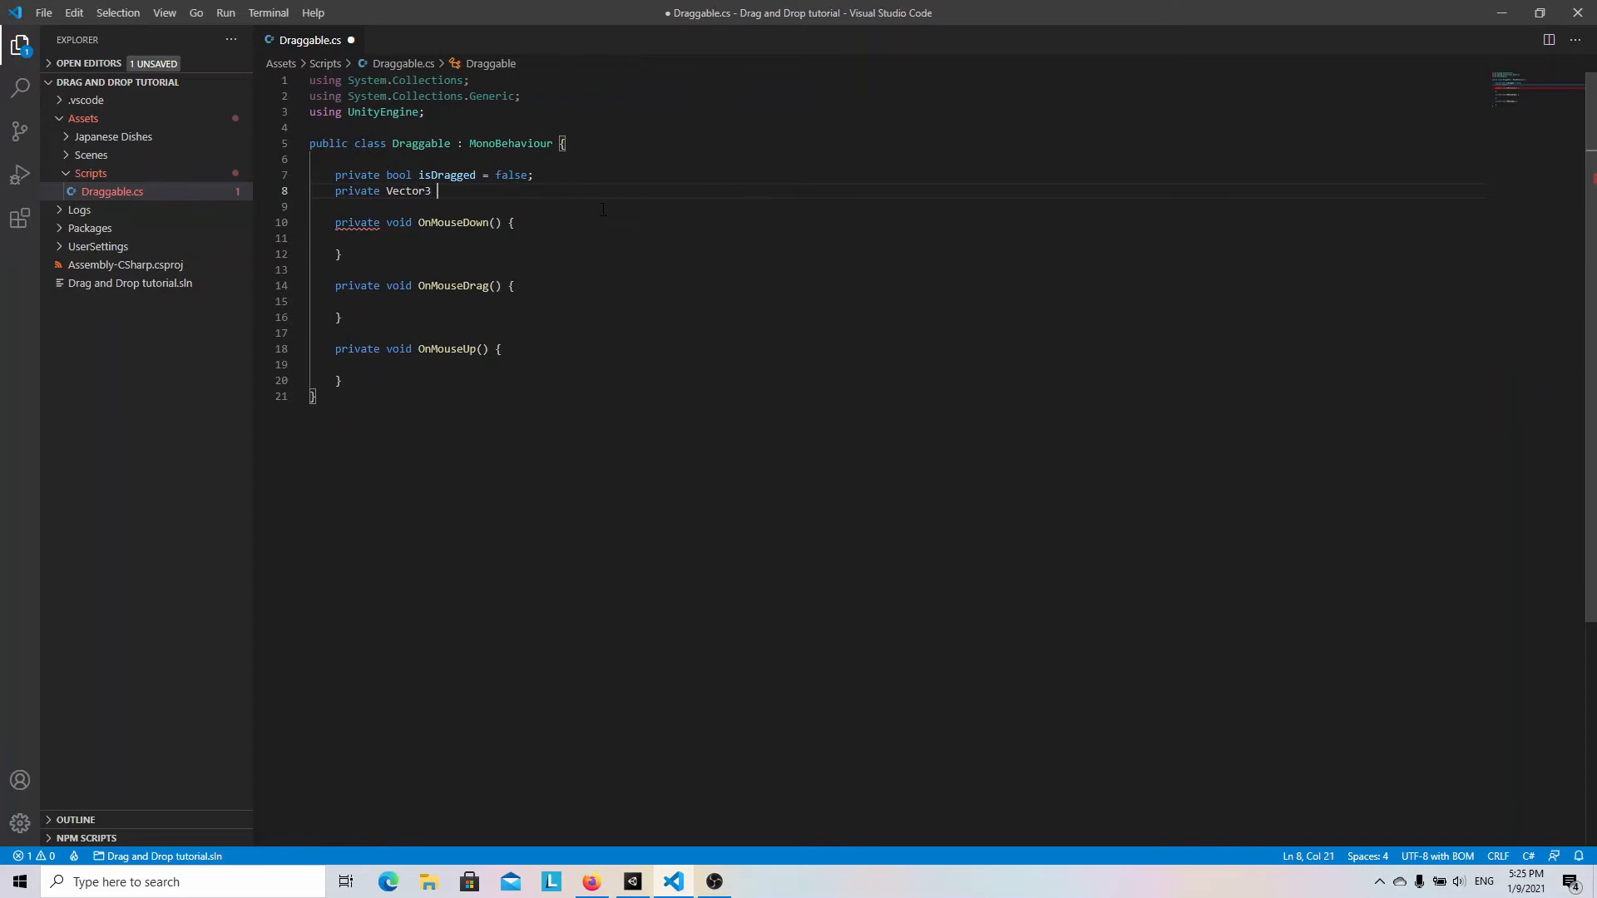
{"action": "type", "text": "mouseDragStartPosition;"}
{"action": "type", "text": "private"}
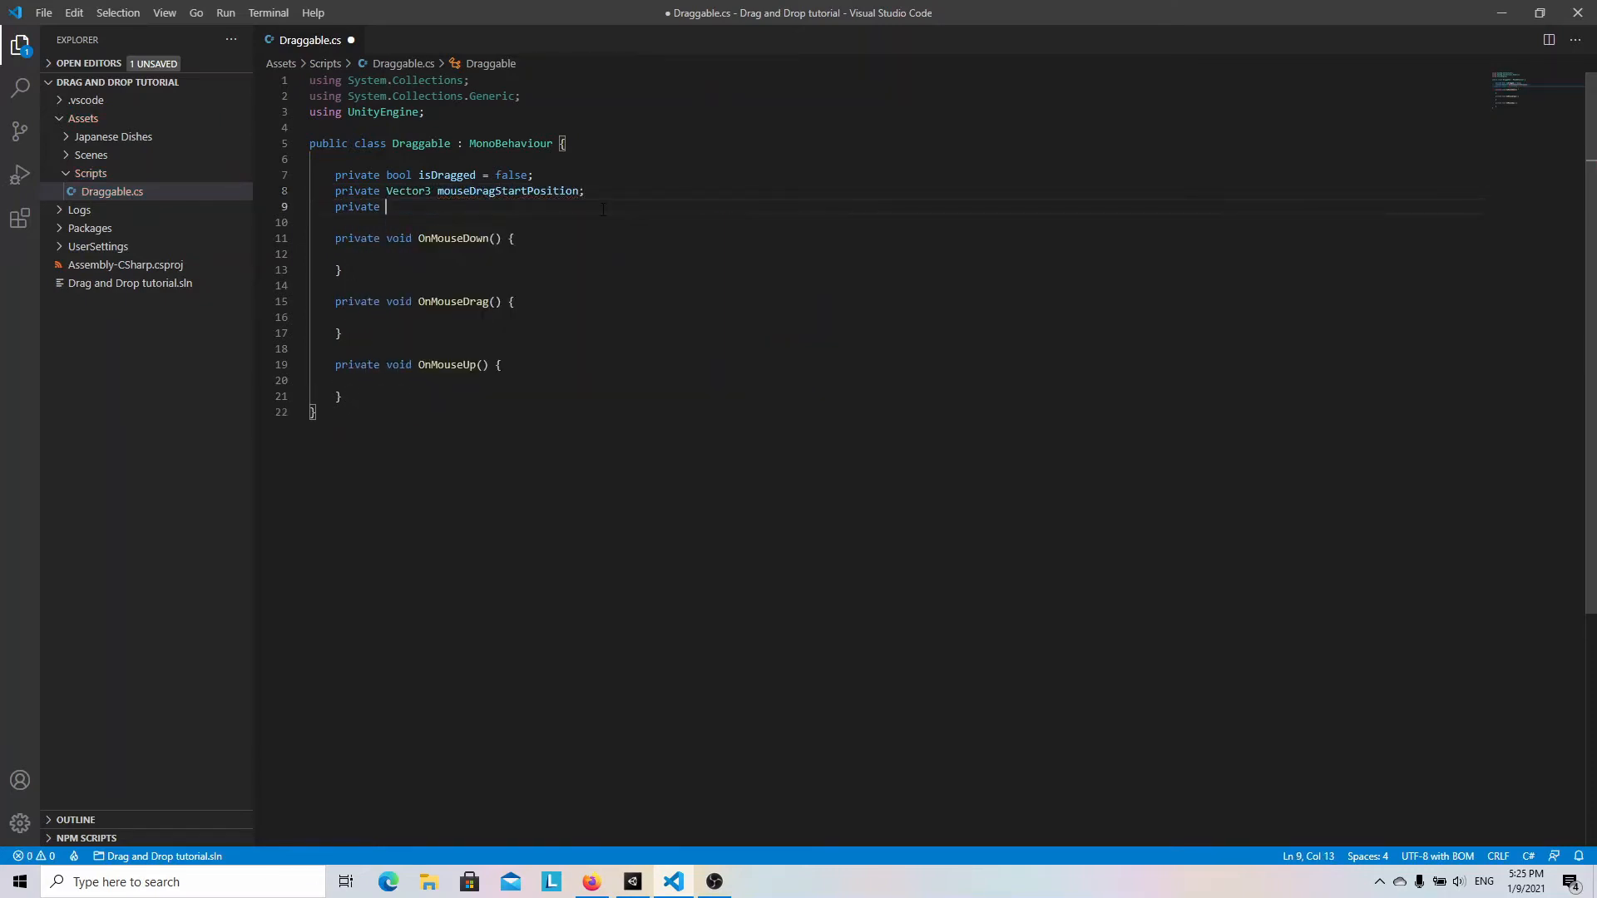
{"action": "type", "text": "Vector3 sprite"}
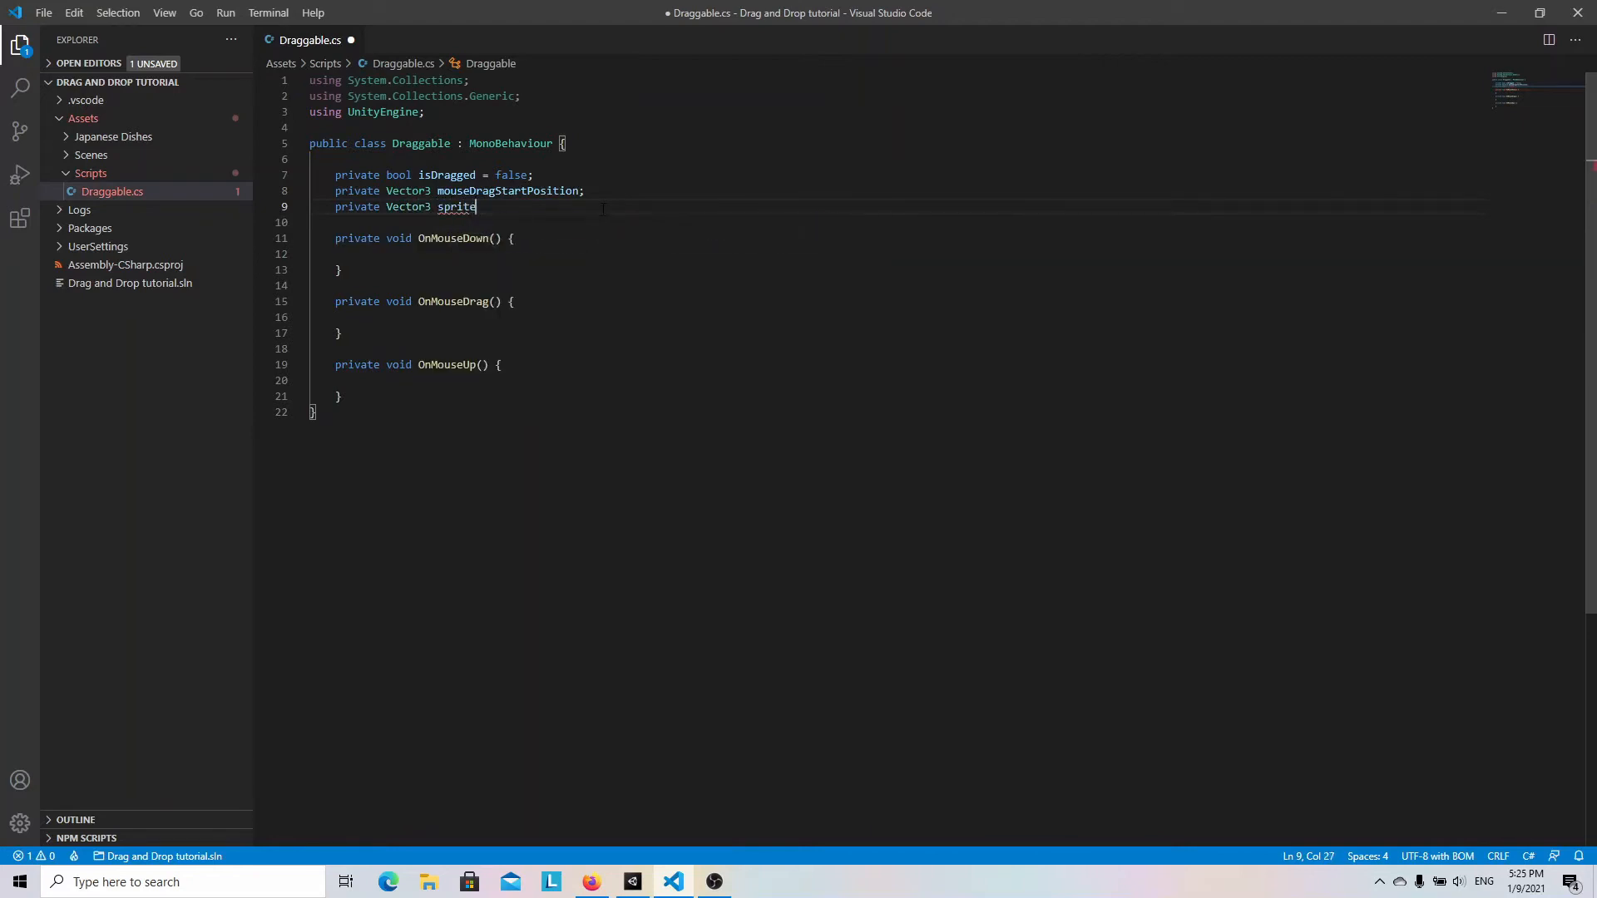
{"action": "type", "text": "DragStartPosition;"}
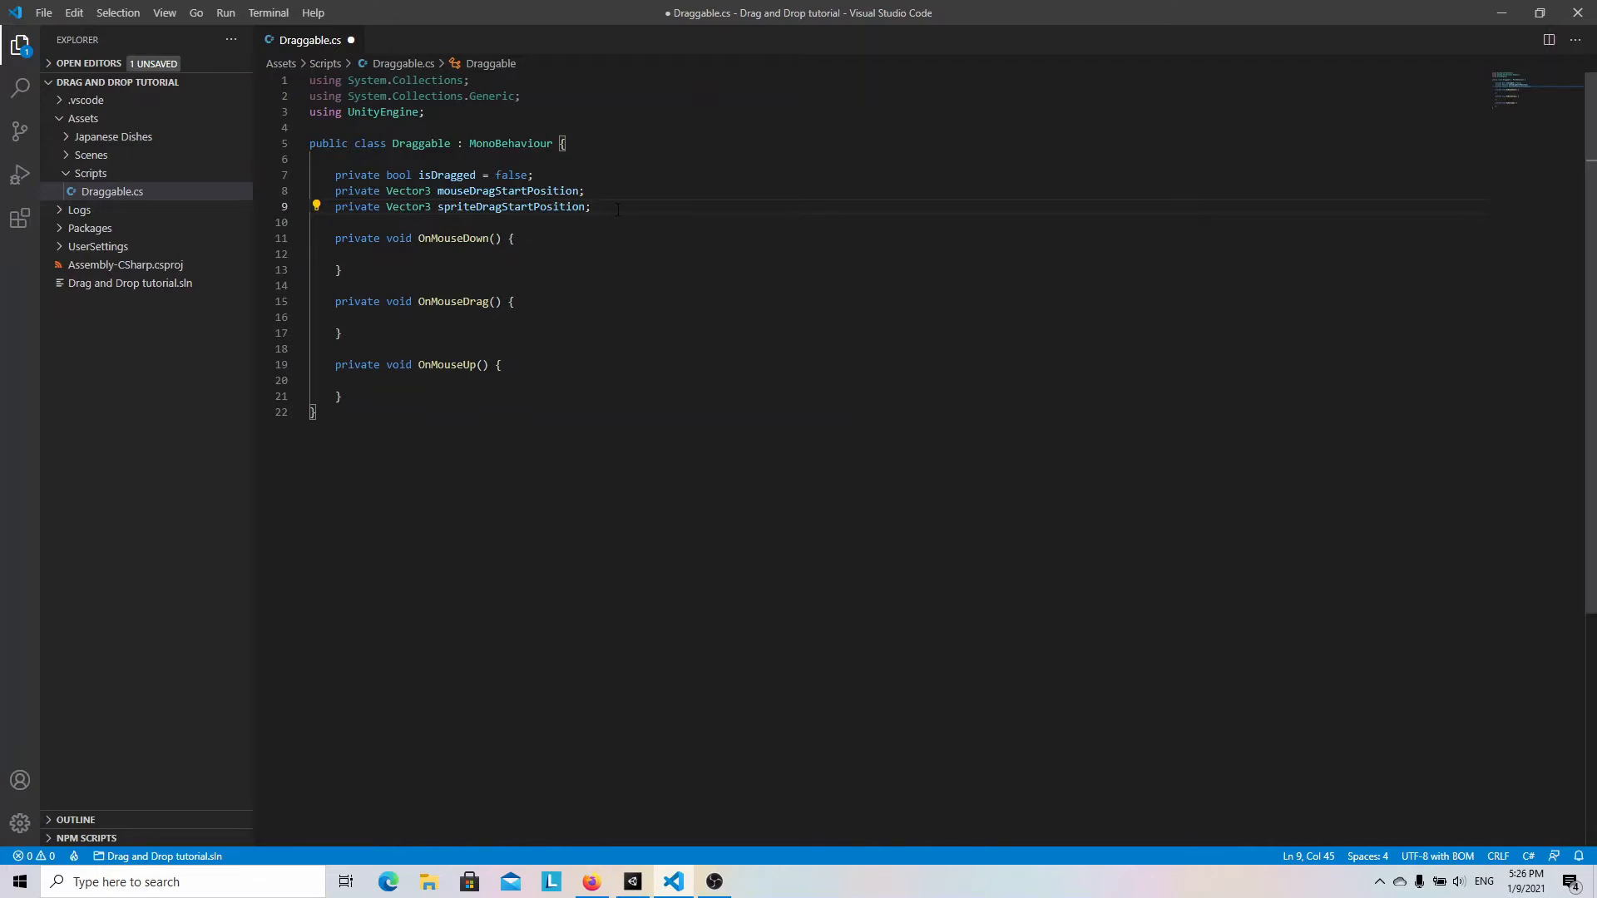
In OnMouseDown, set isDragged and store the mouse world point and sprite localPosition.
{"action": "type", "text": "isDragged = true;"}
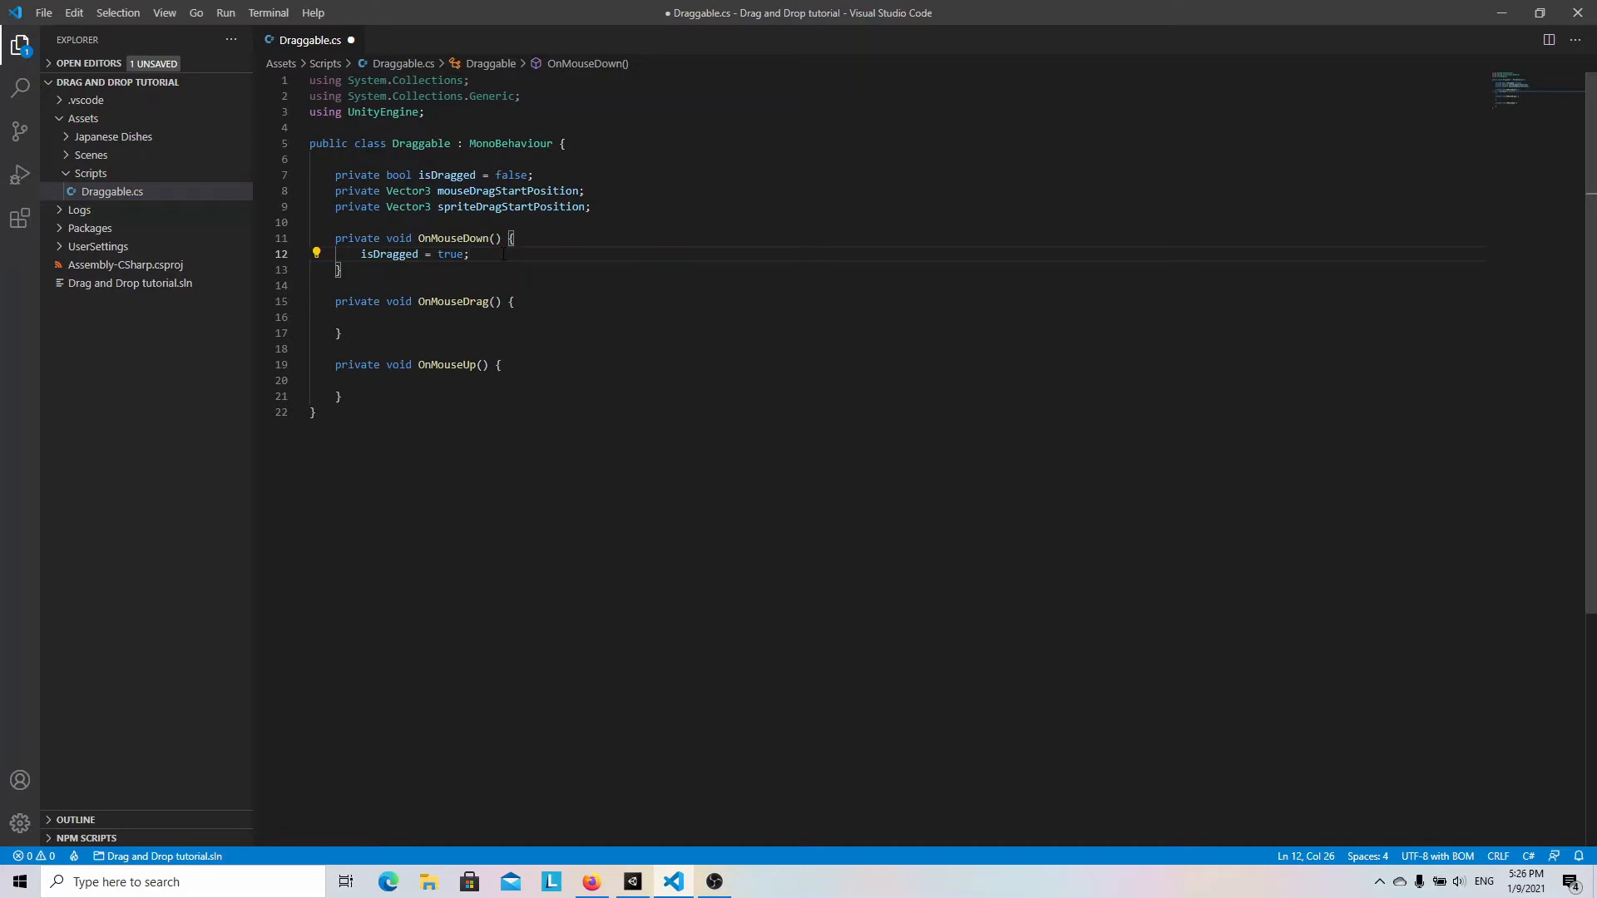
{"action": "type", "text": "mouseDragStartPosition = Camera.main."}
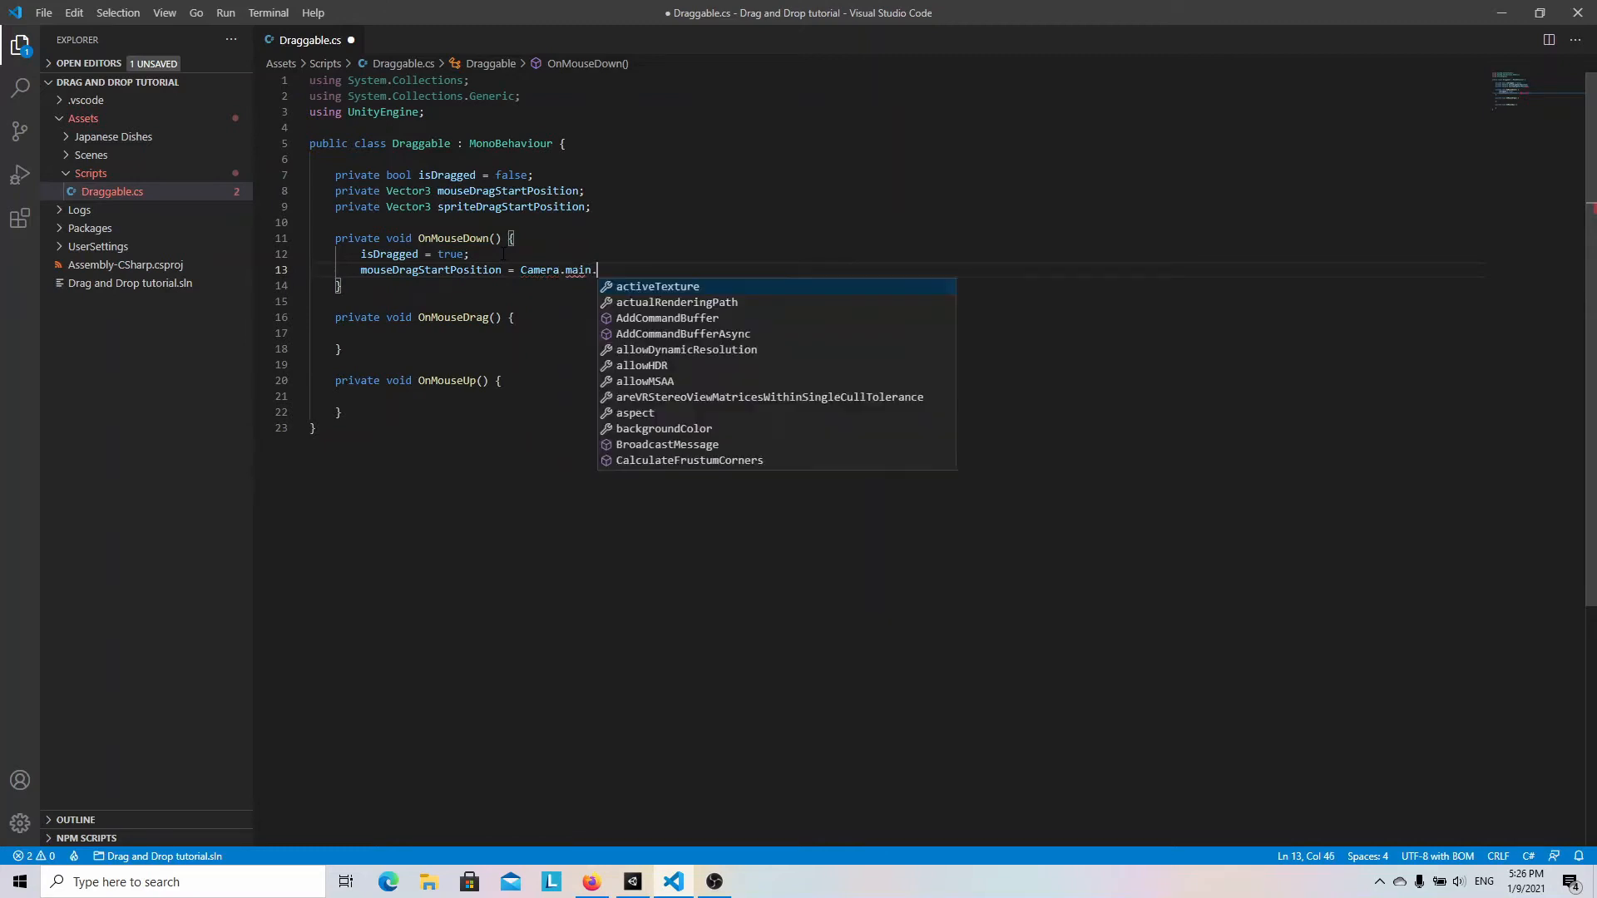
{"action": "type", "text": "ScreenToWorldPoint"}
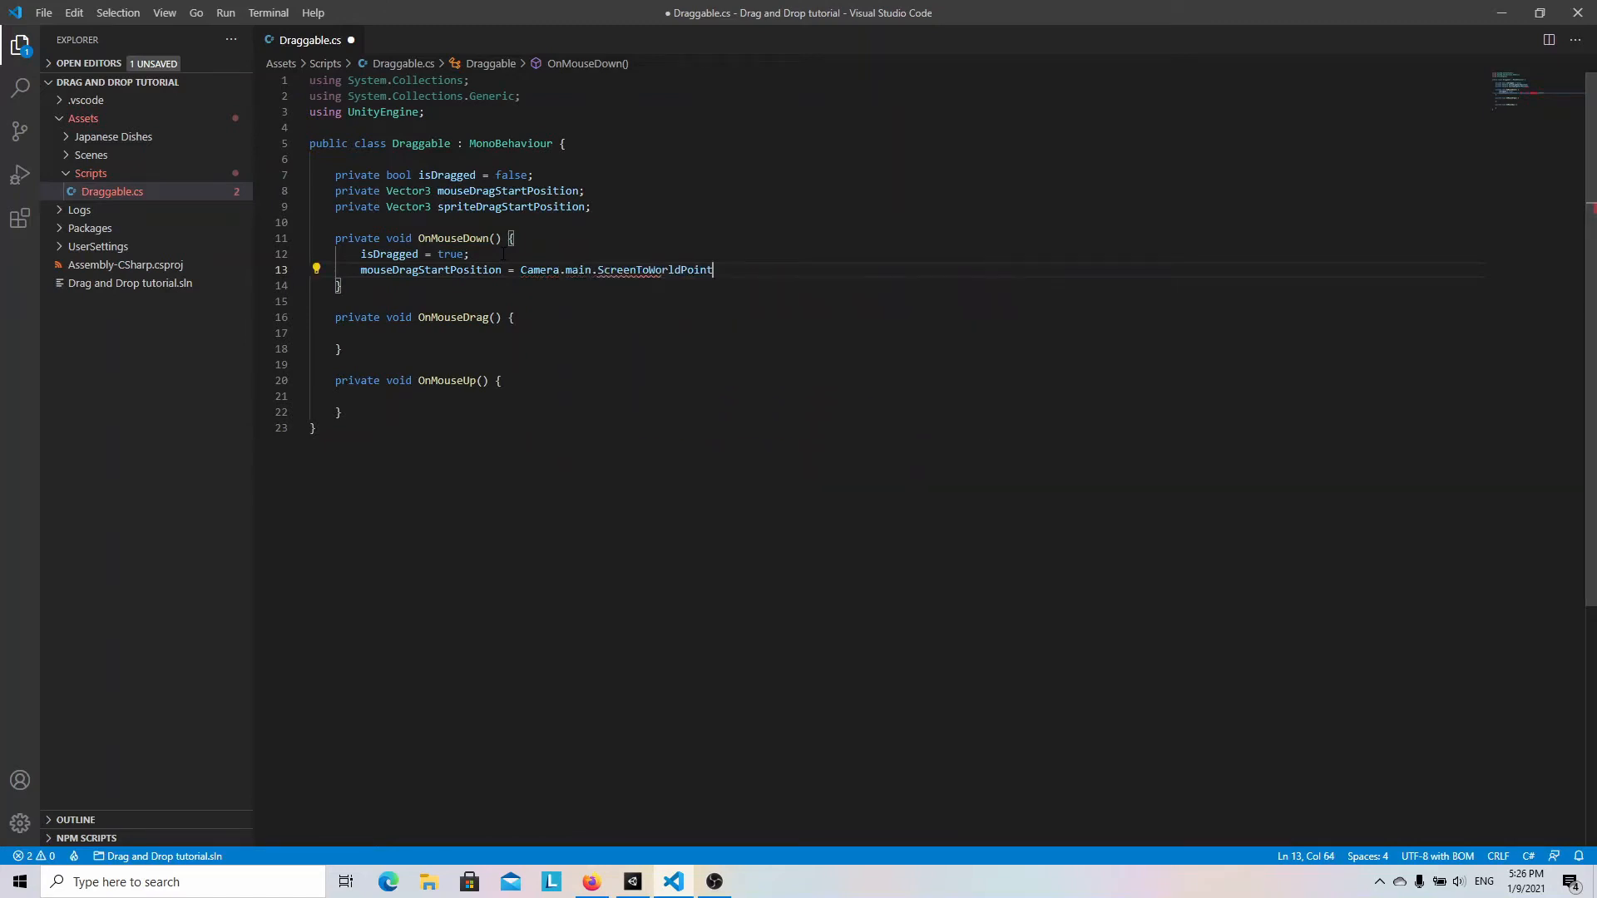
{"action": "type", "text": "(Input"}
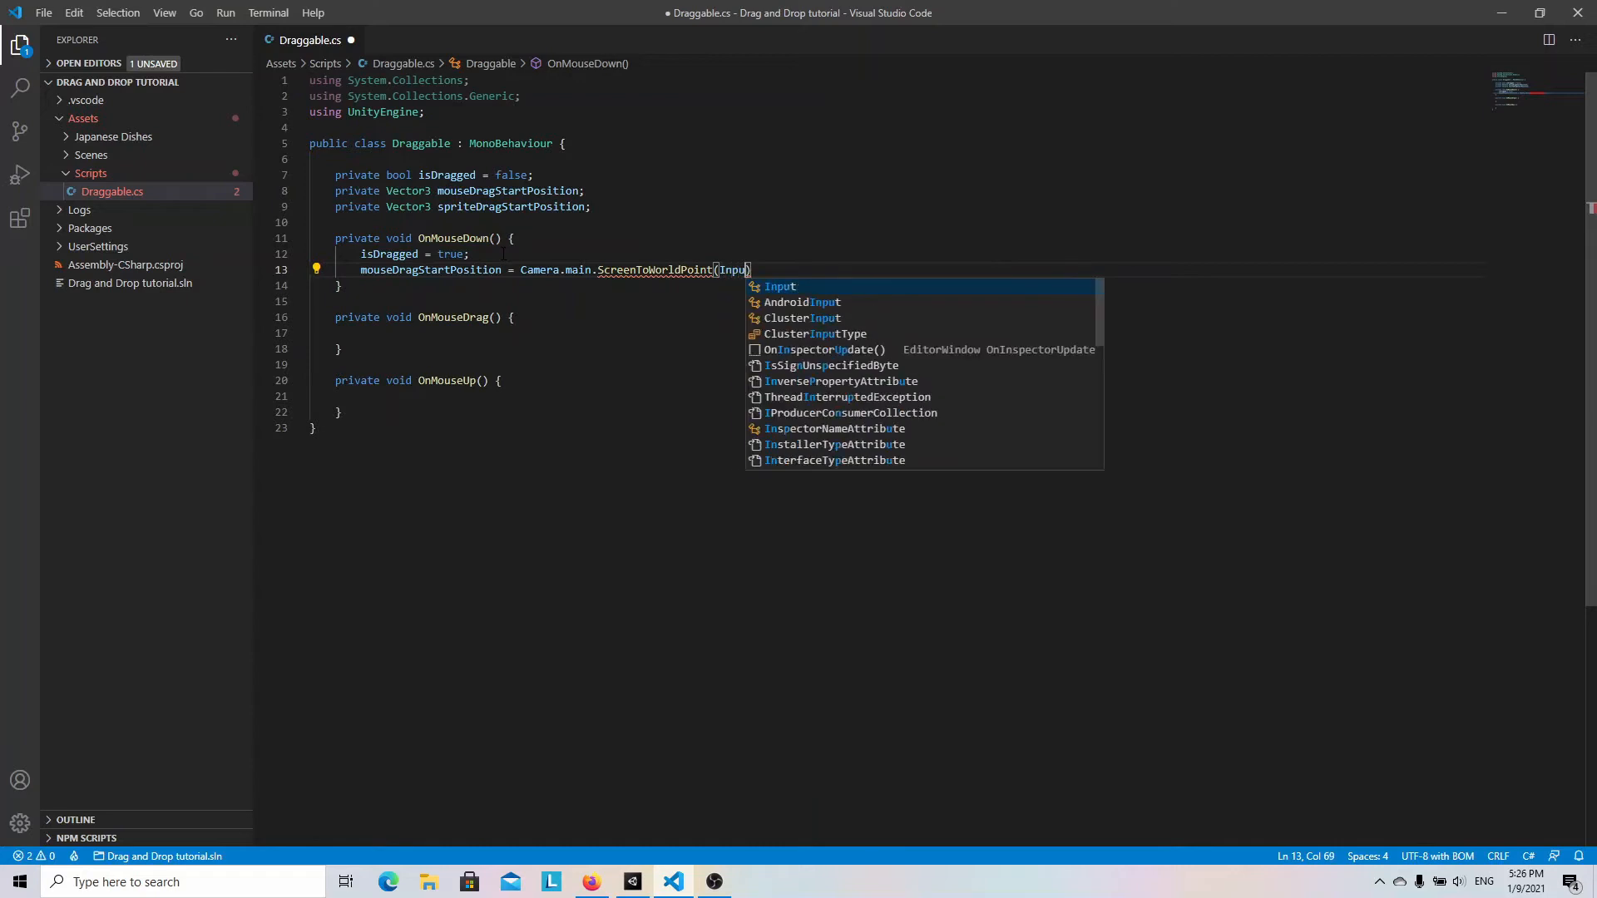
{"action": "type", "text": ".mousePosition);"}
{"action": "type", "text": "spirtedra"}
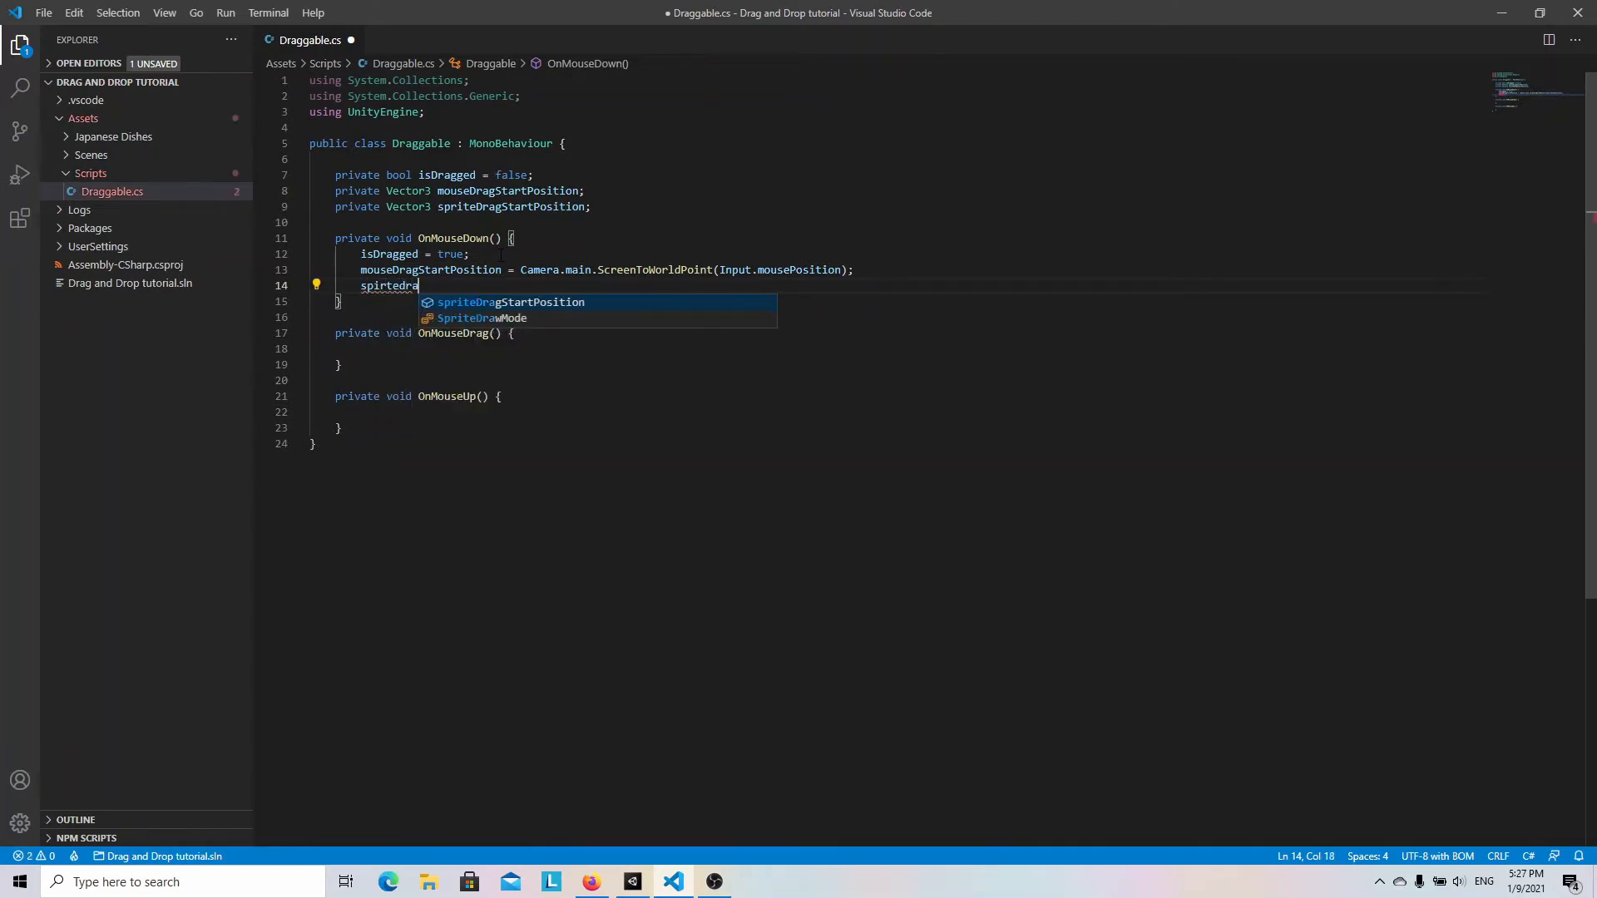
{"action": "type", "text": "DragStartPosition = transform"}
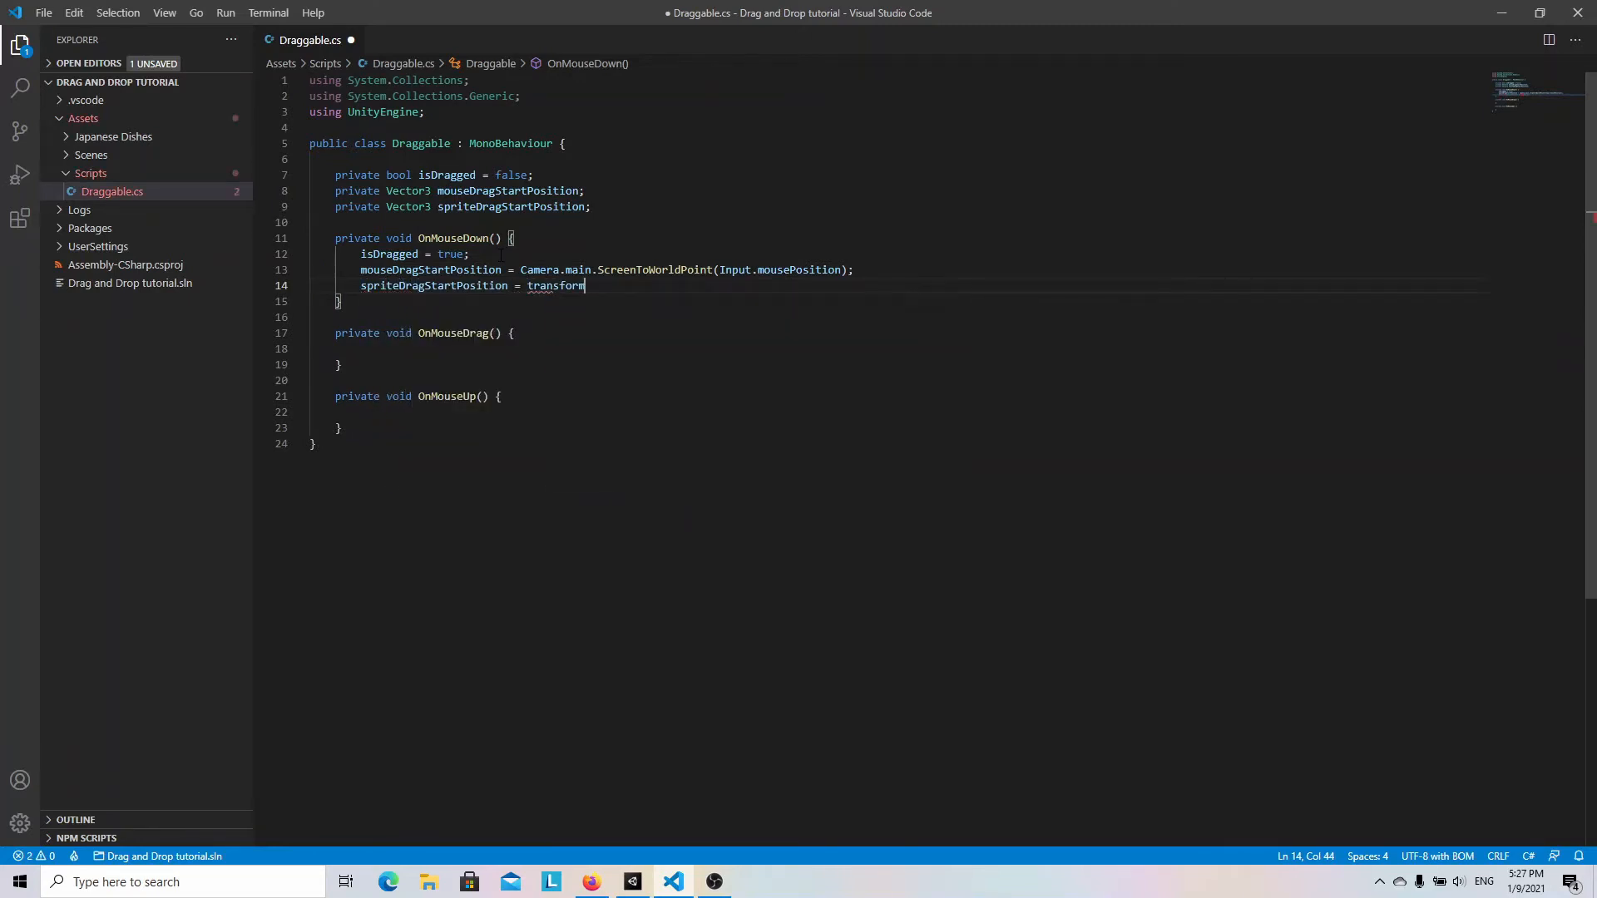
{"action": "type", "text": ".localPosition"}
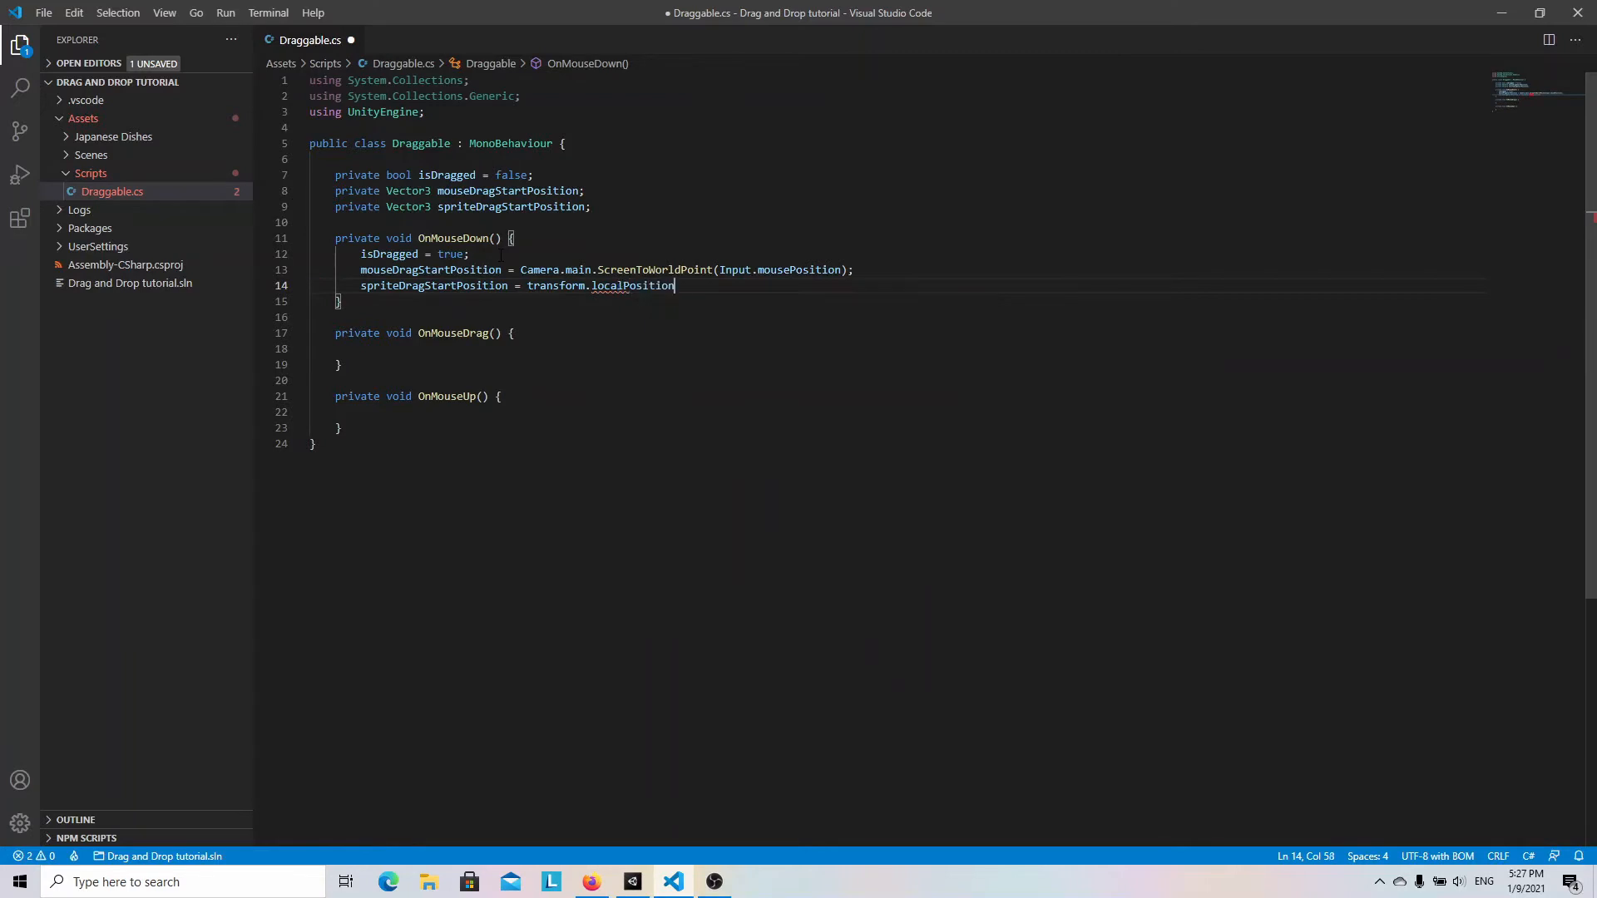
{"action": "type", "text": ";"}
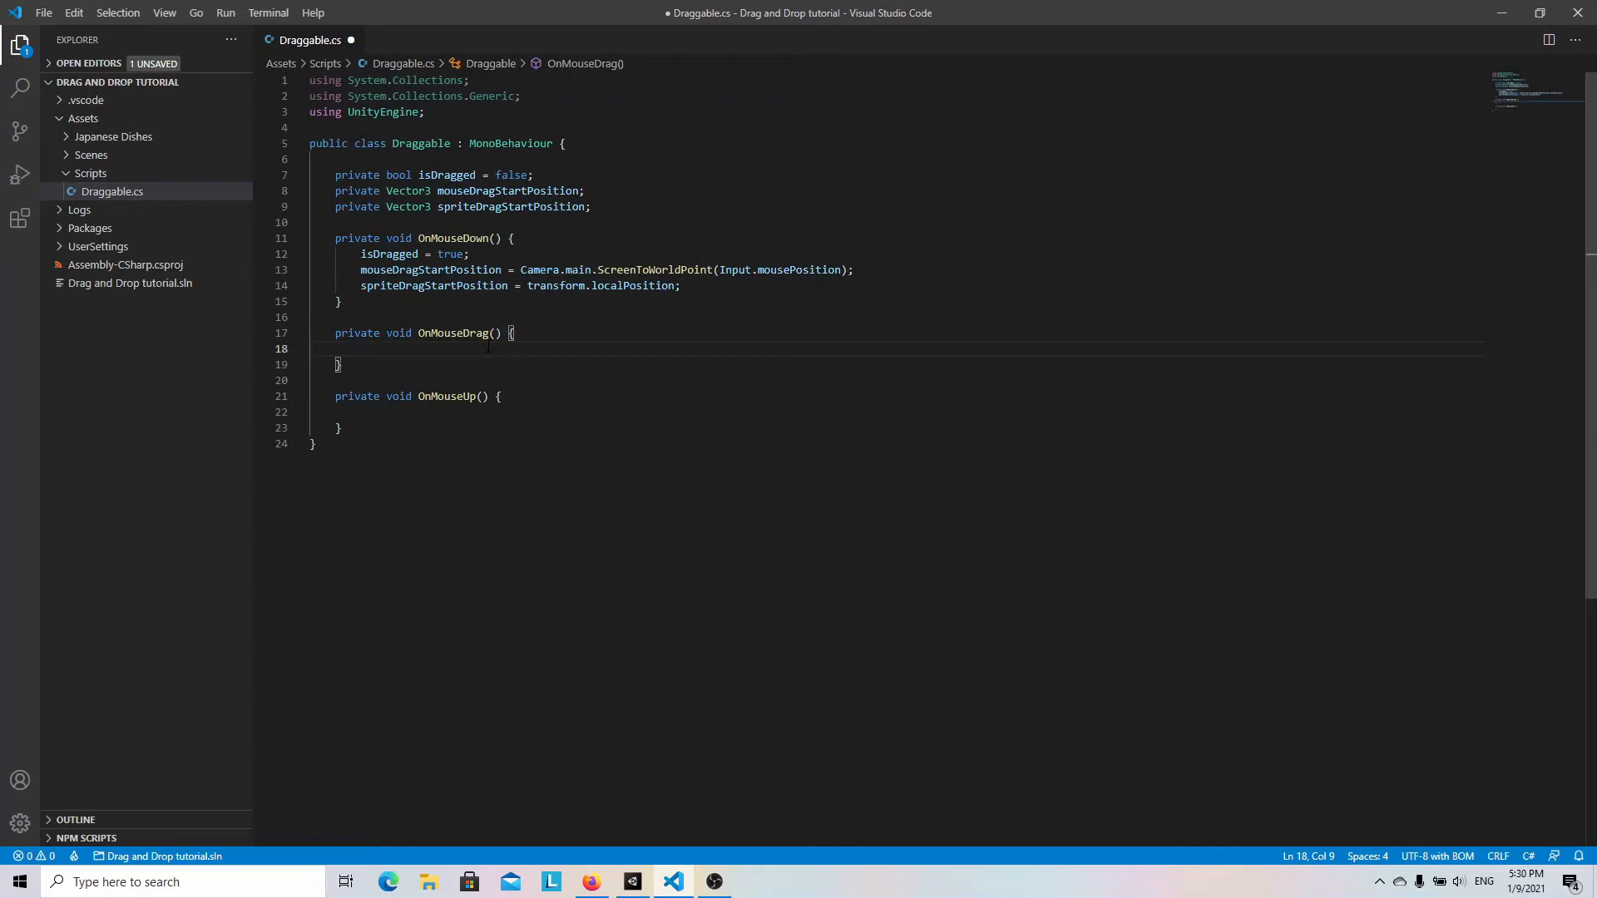
Make OnMouseDrag offset localPosition by mouse movement and OnMouseUp set isDragged false.
{"action": "type", "text": "if(isDragged){"}
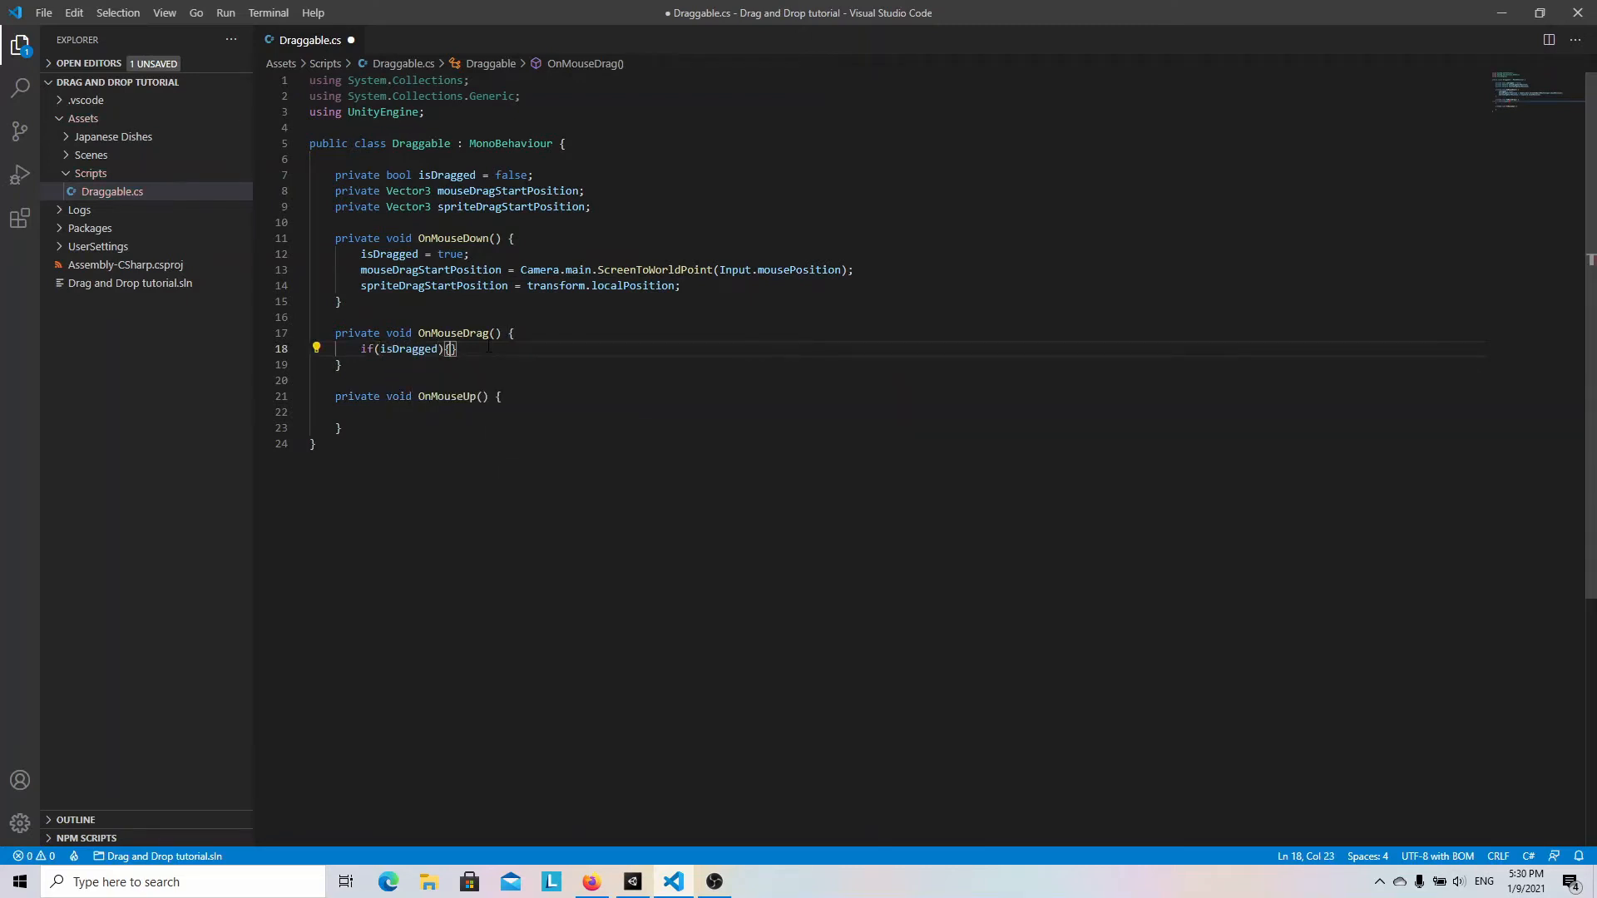
{"action": "key", "text": "Enter"}
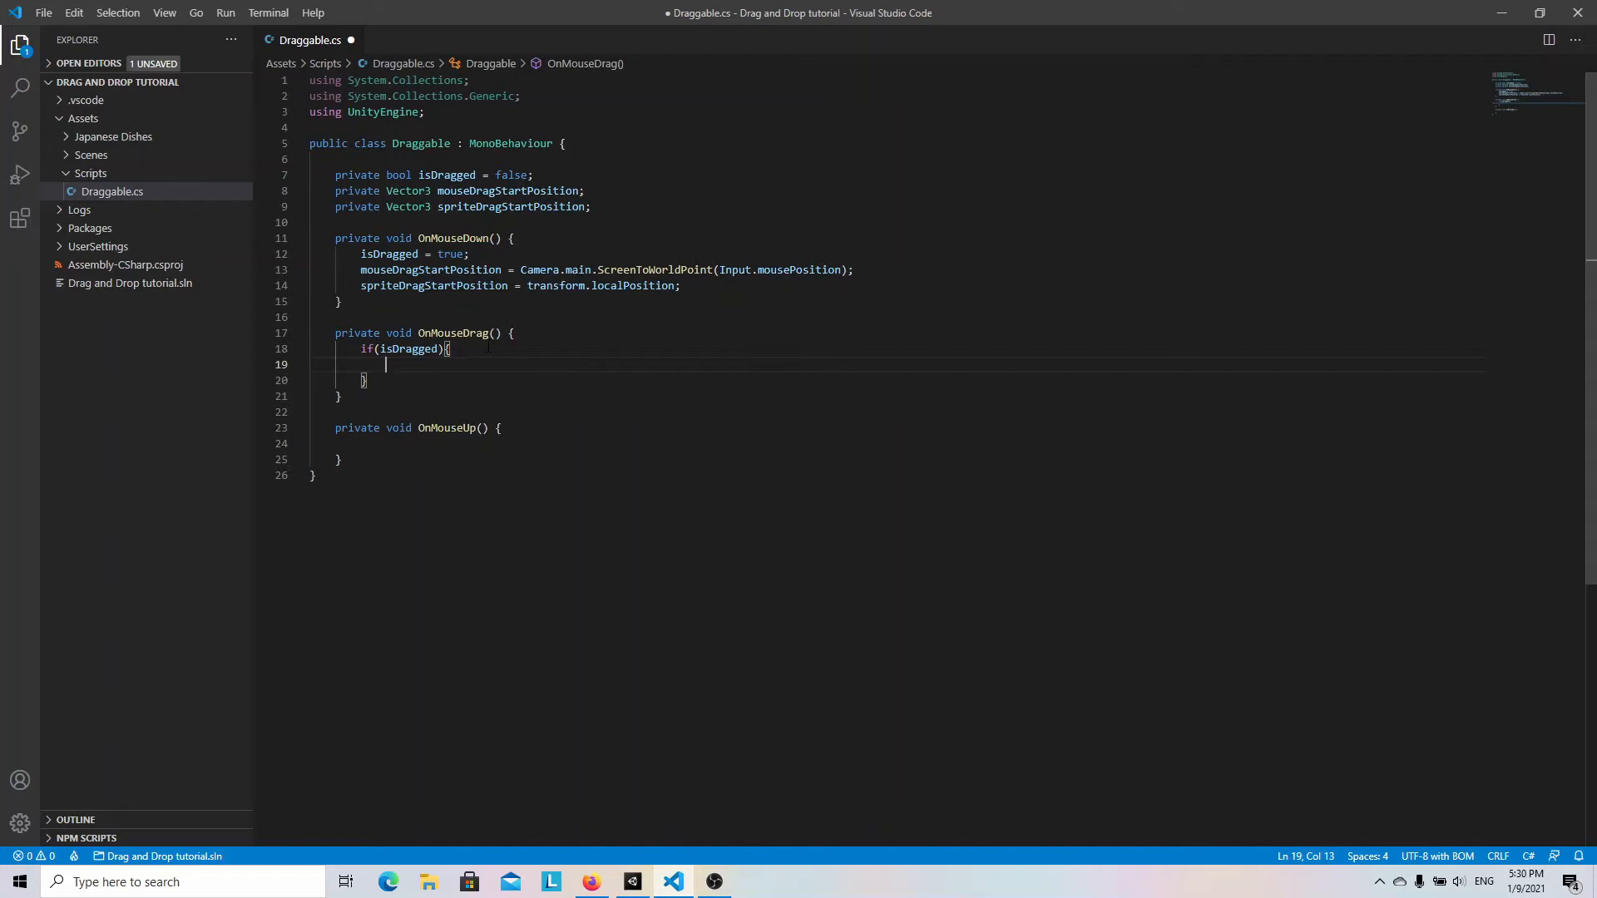
{"action": "type", "text": "transform"}
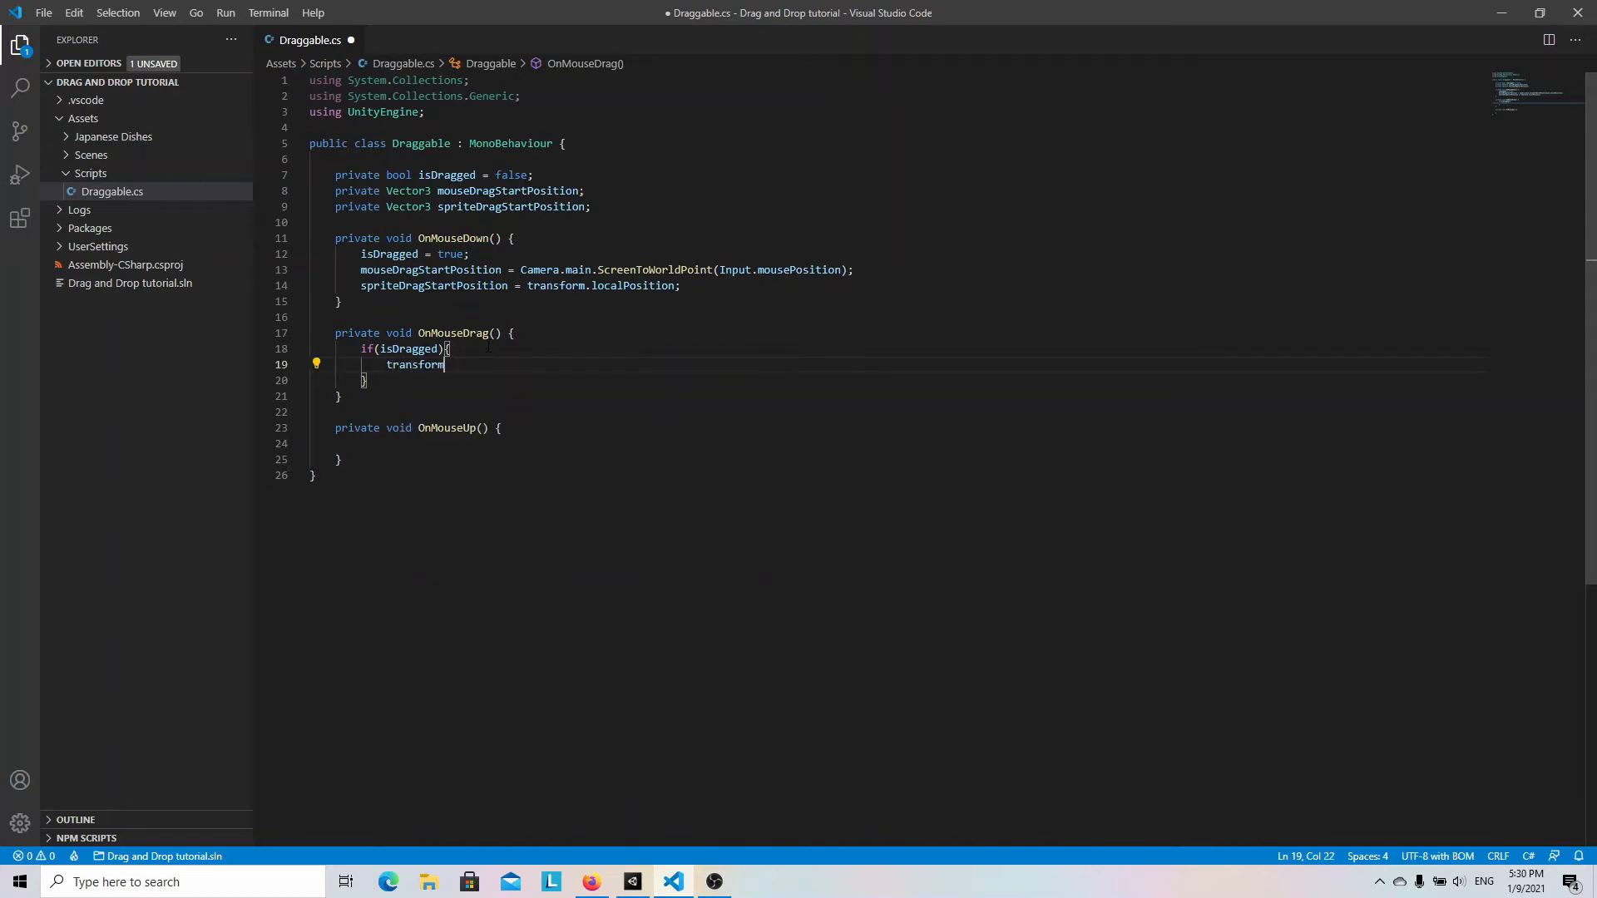
{"action": "type", "text": ".localPosition ="}
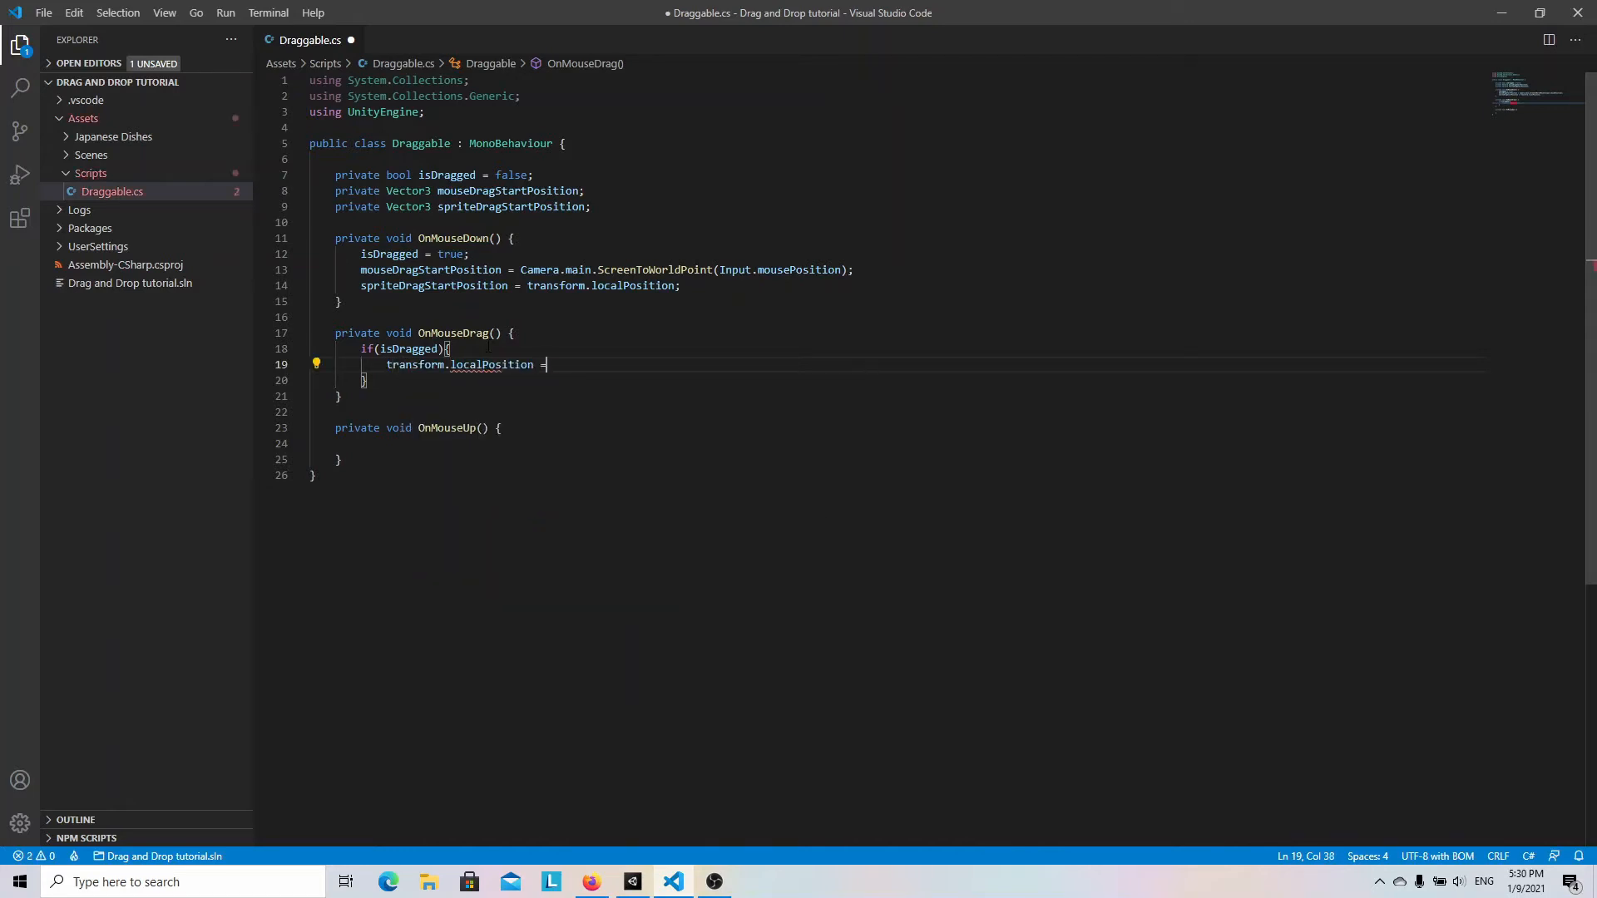
{"action": "type", "text": "spriteDragStartPosition + ("}
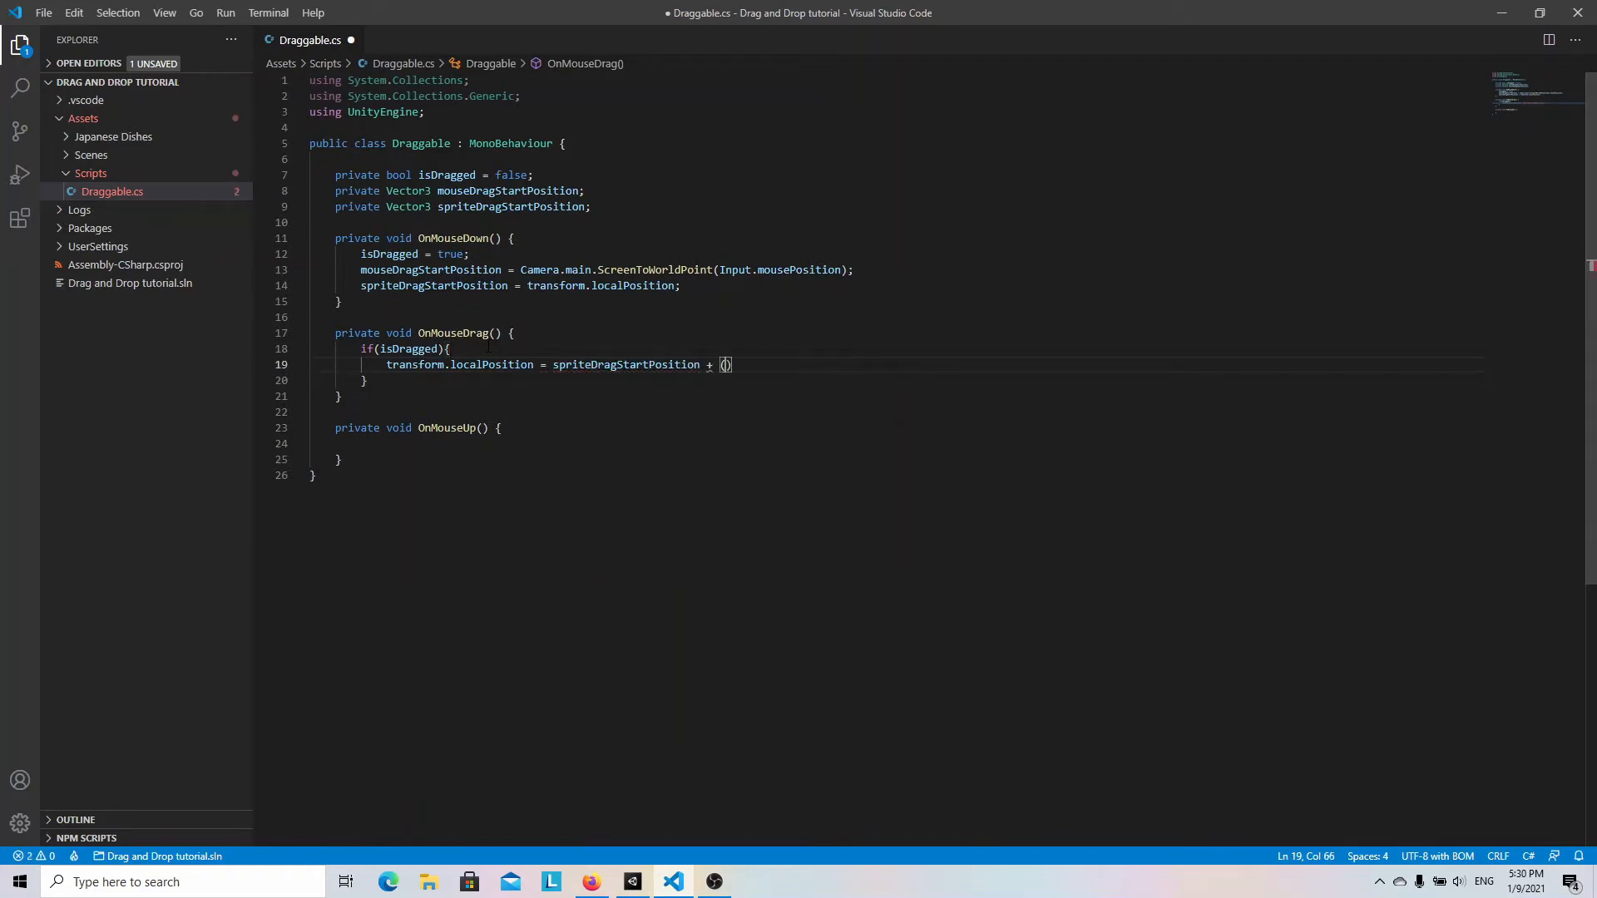
{"action": "type", "text": "Camera.main.ScreenToWorldPoint(Input"}
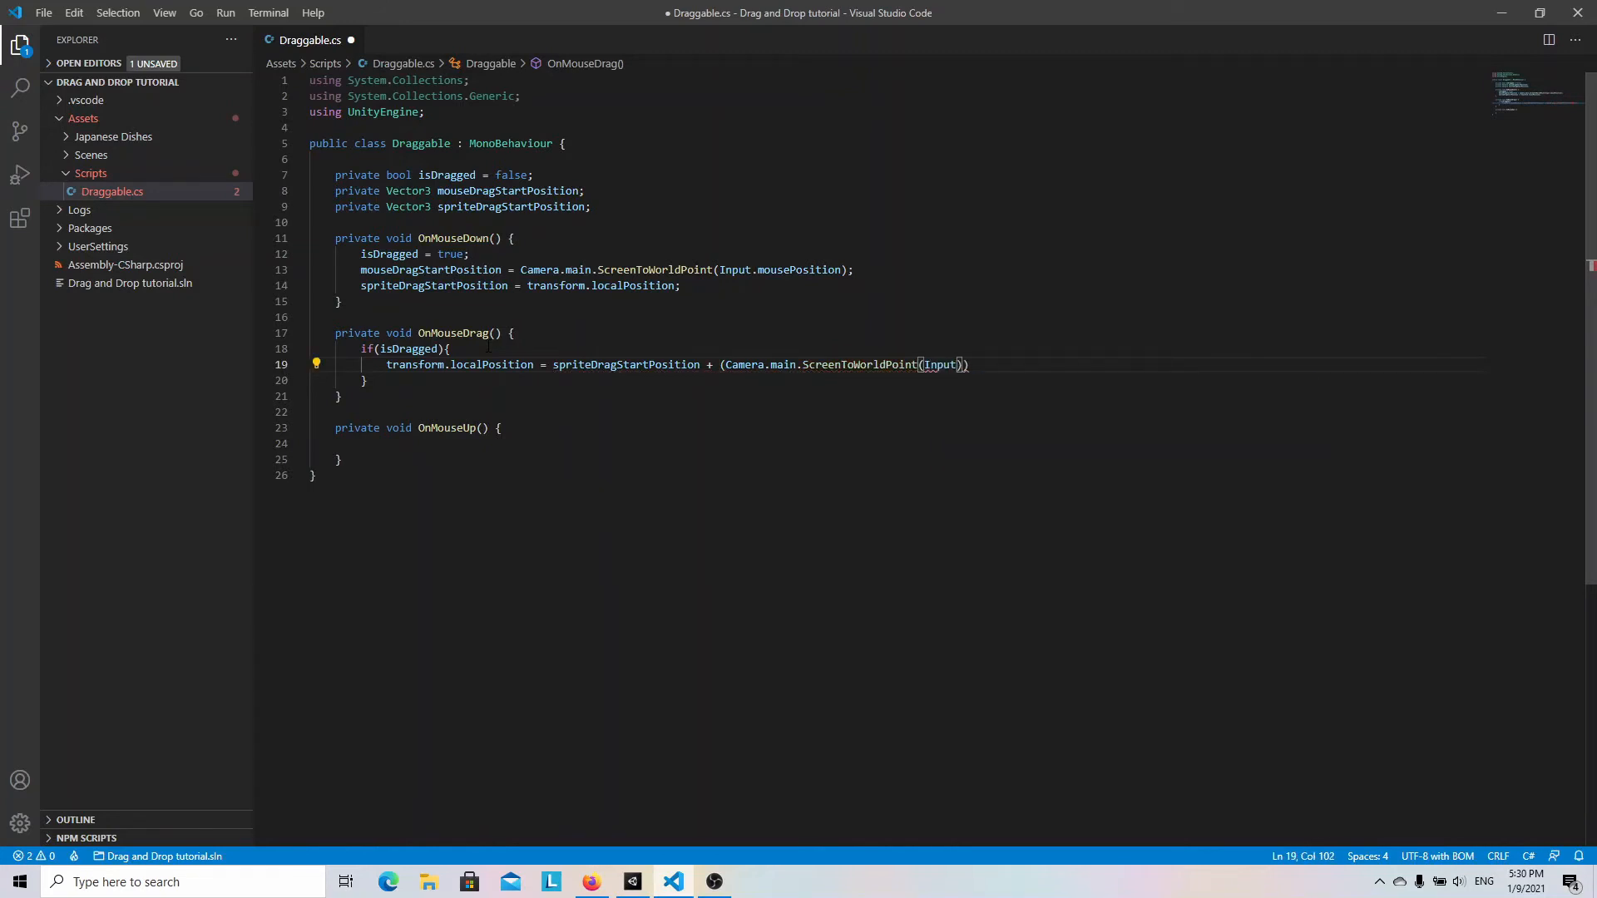
{"action": "type", "text": ".mousePosition"}
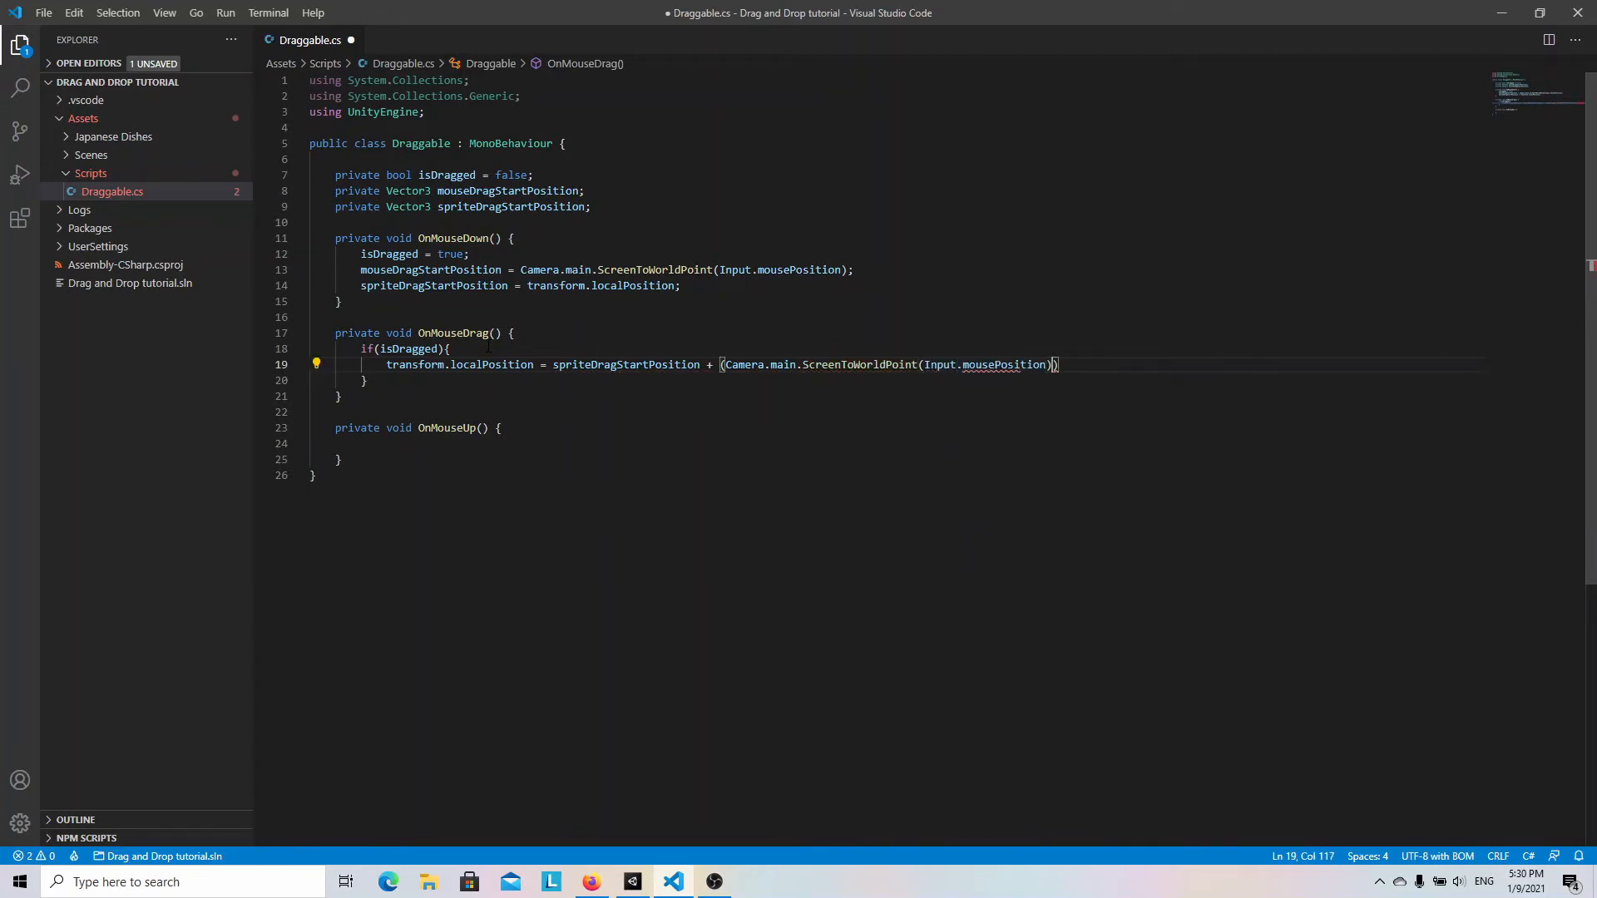
{"action": "type", "text": "- mouseDragStartPosition"}
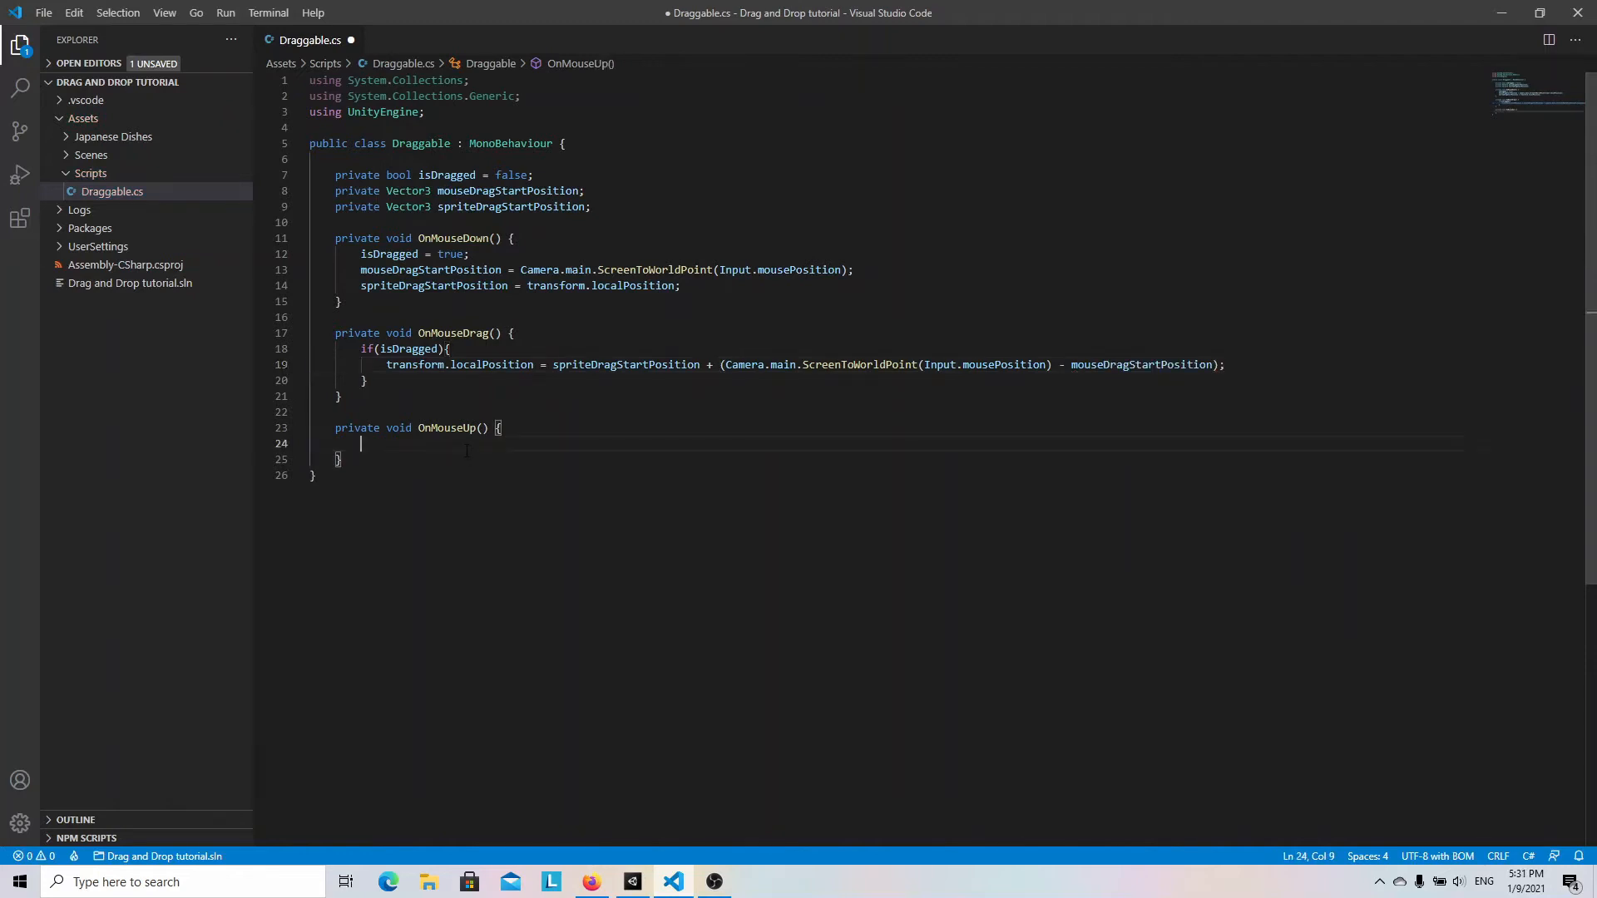
{"action": "type", "text": "isDragged ="}
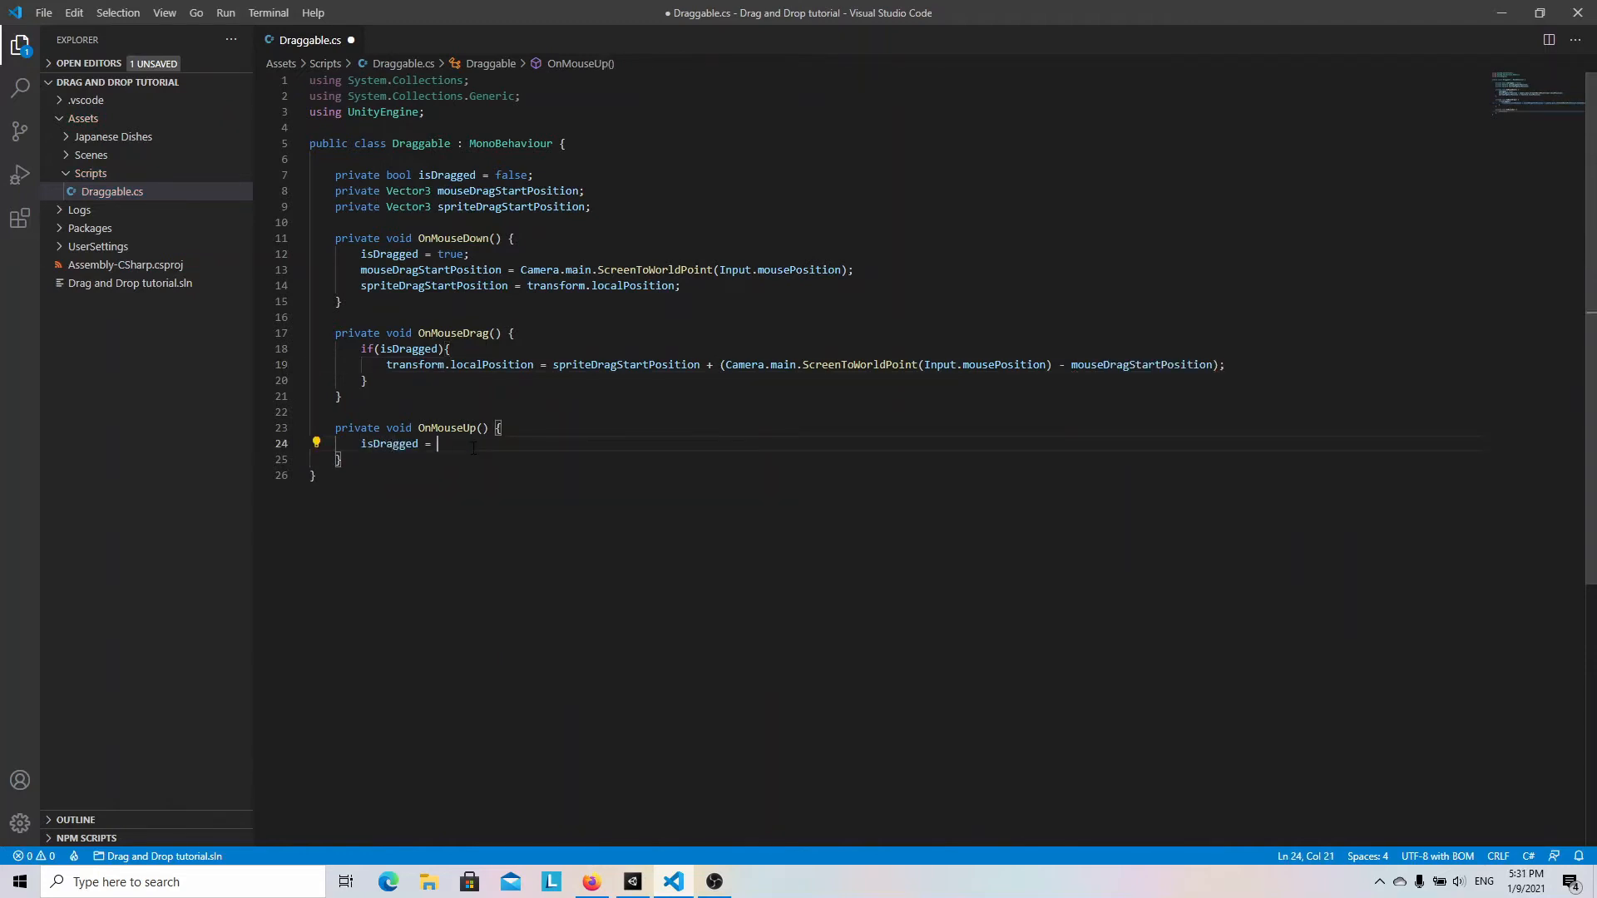
{"action": "type", "text": "false;"}
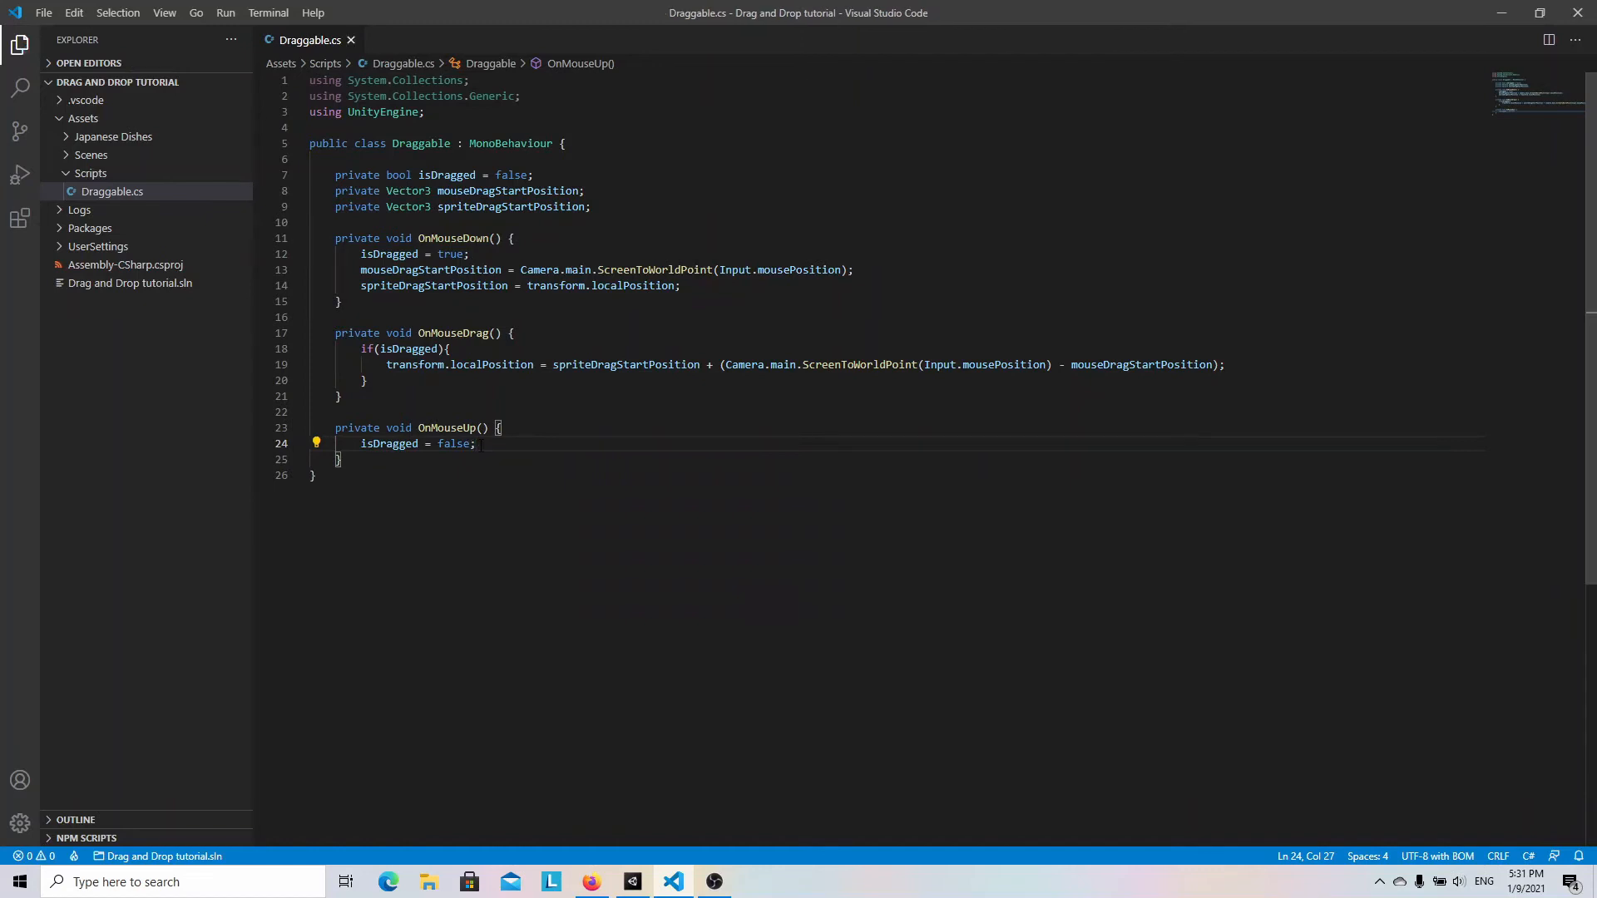
Attach the Draggable script to food_1 via Add Component.
{"action": "left_click", "coordinate": [631, 881]}
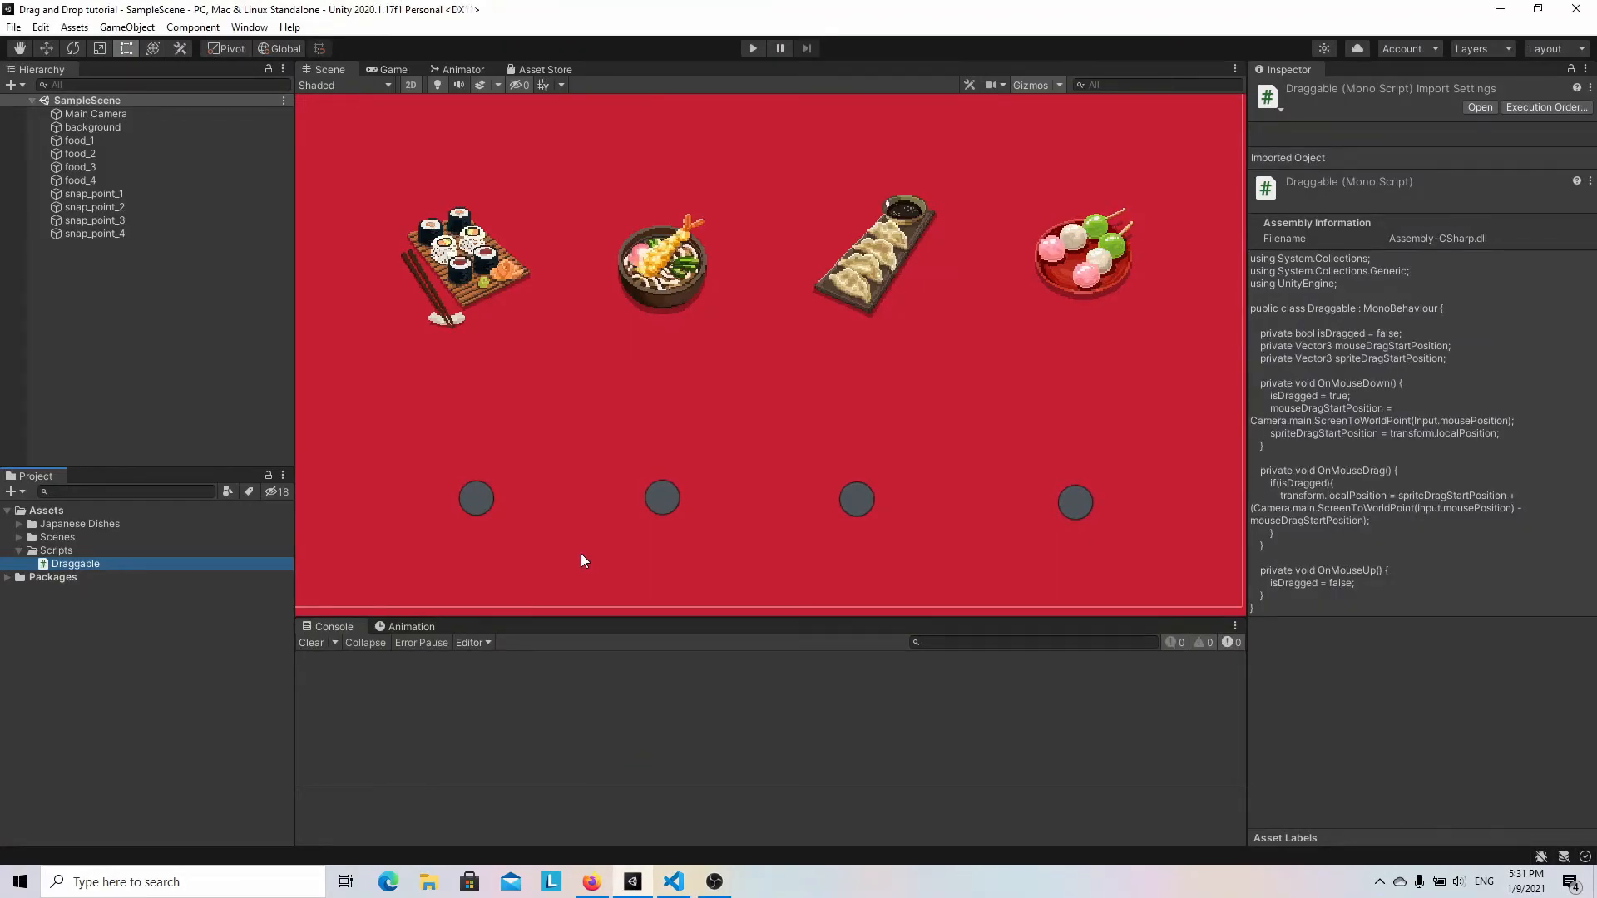
{"action": "mouse_move", "coordinate": [480, 369]}
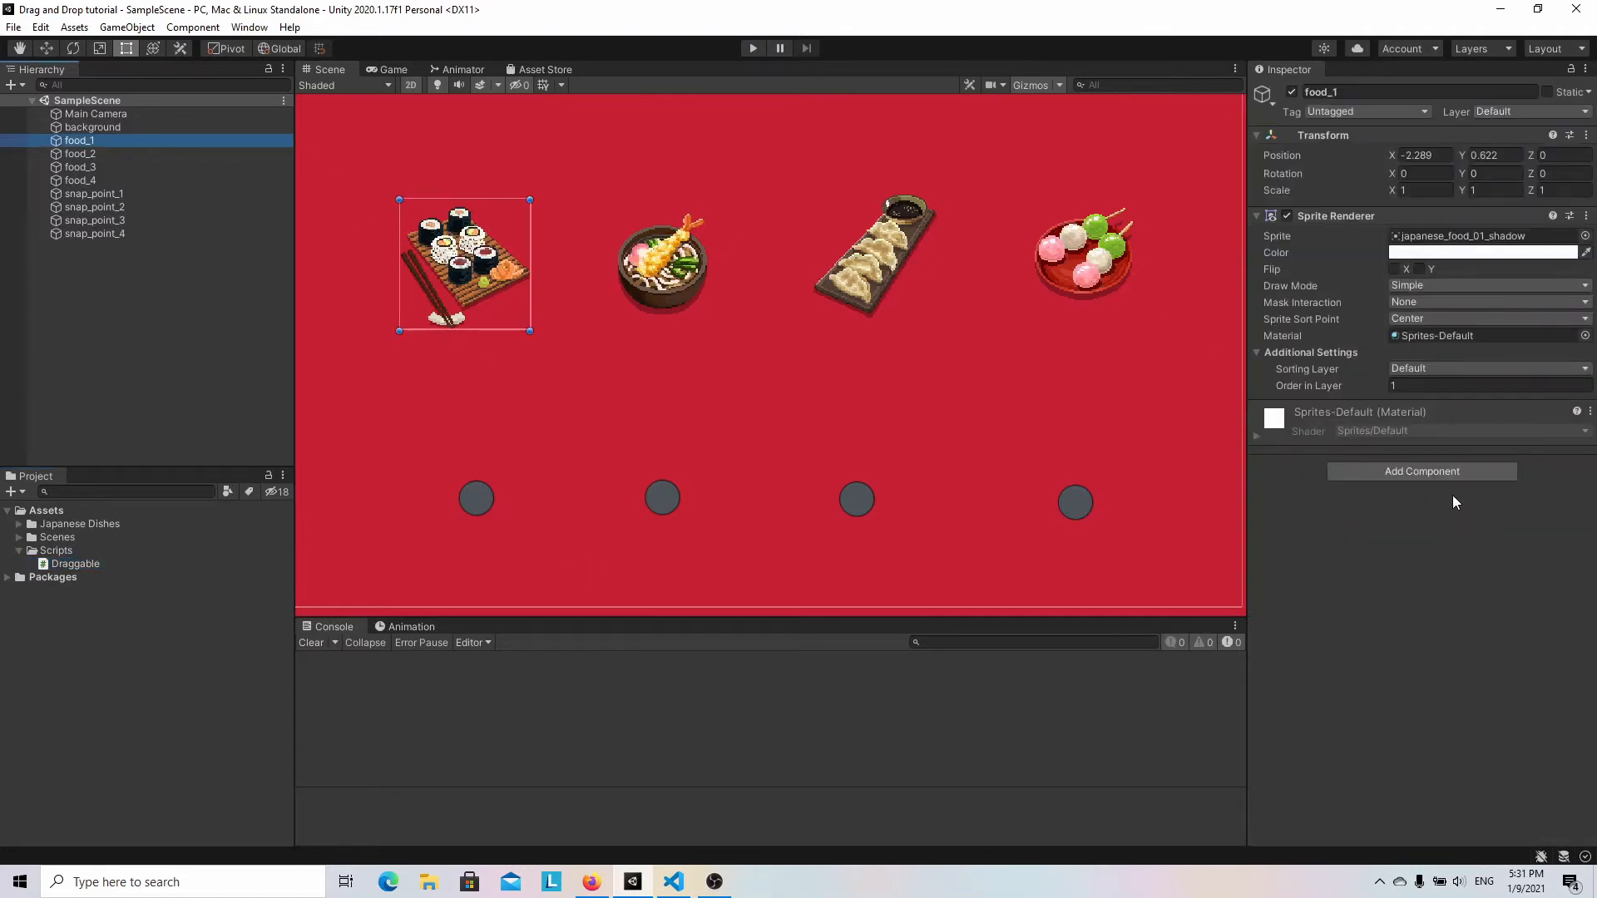
{"action": "left_click", "coordinate": [1421, 471]}
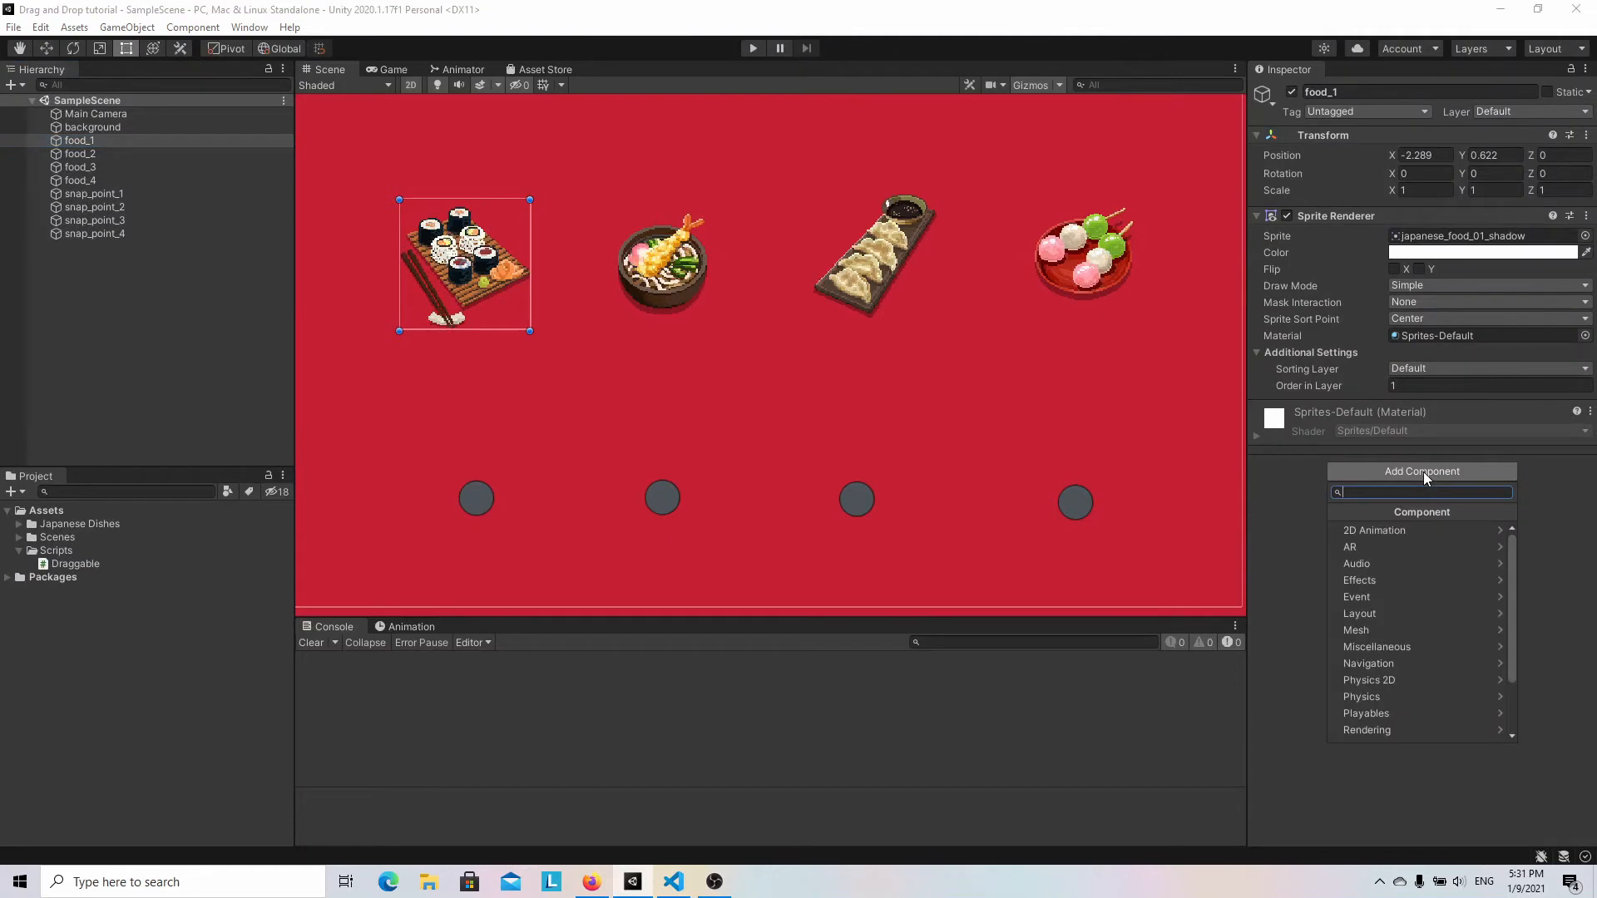
{"action": "type", "text": "drag"}
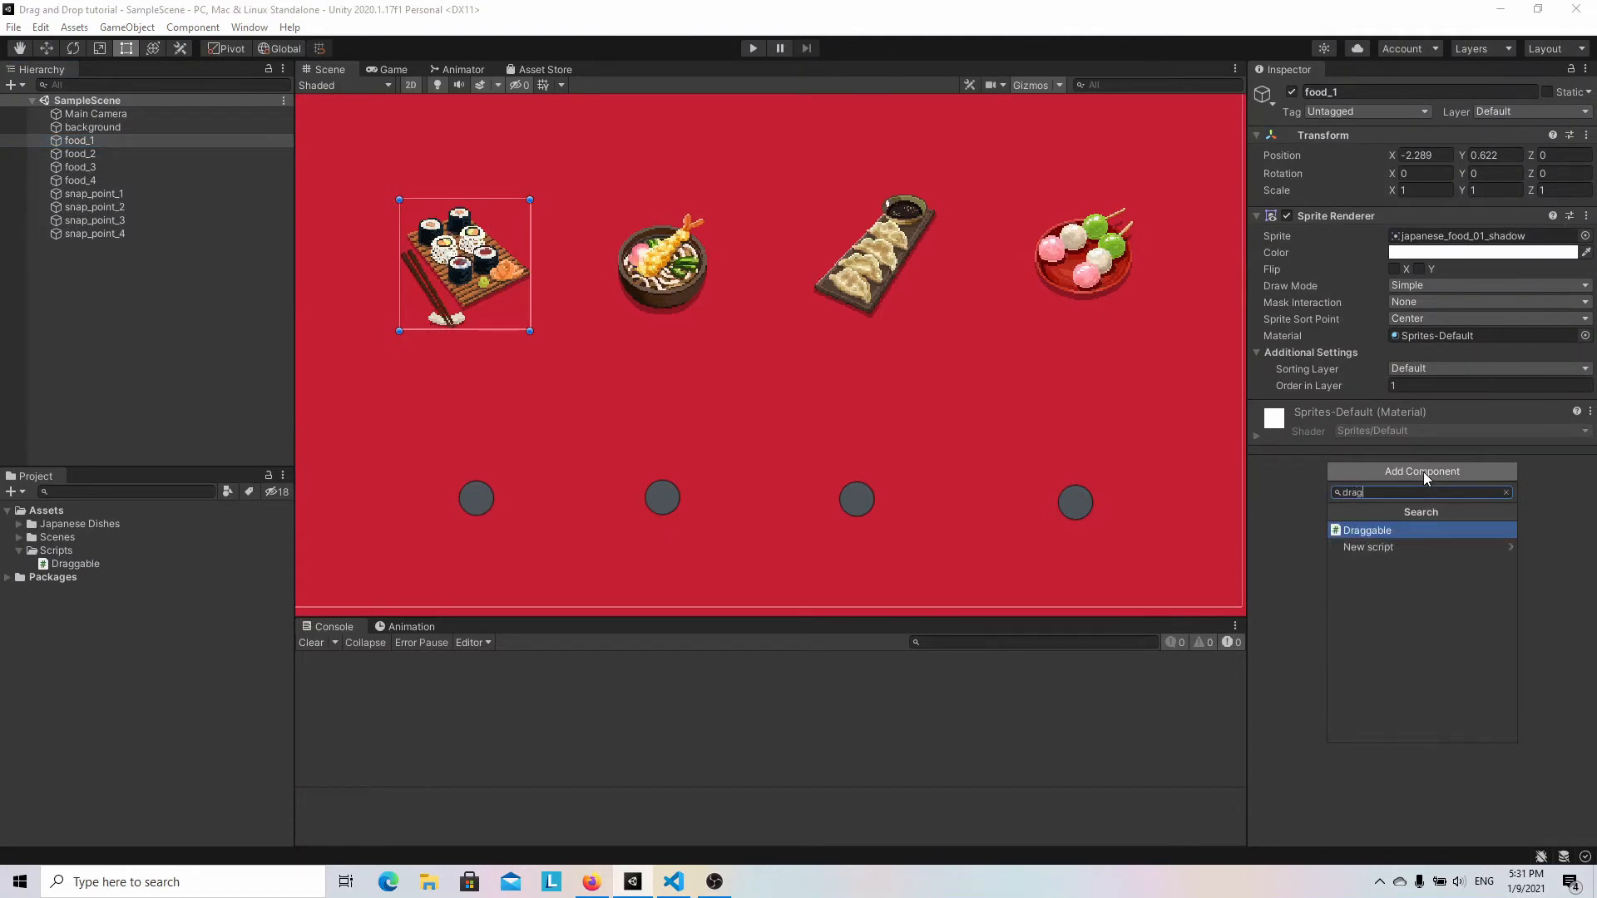
{"action": "left_click", "coordinate": [1367, 530]}
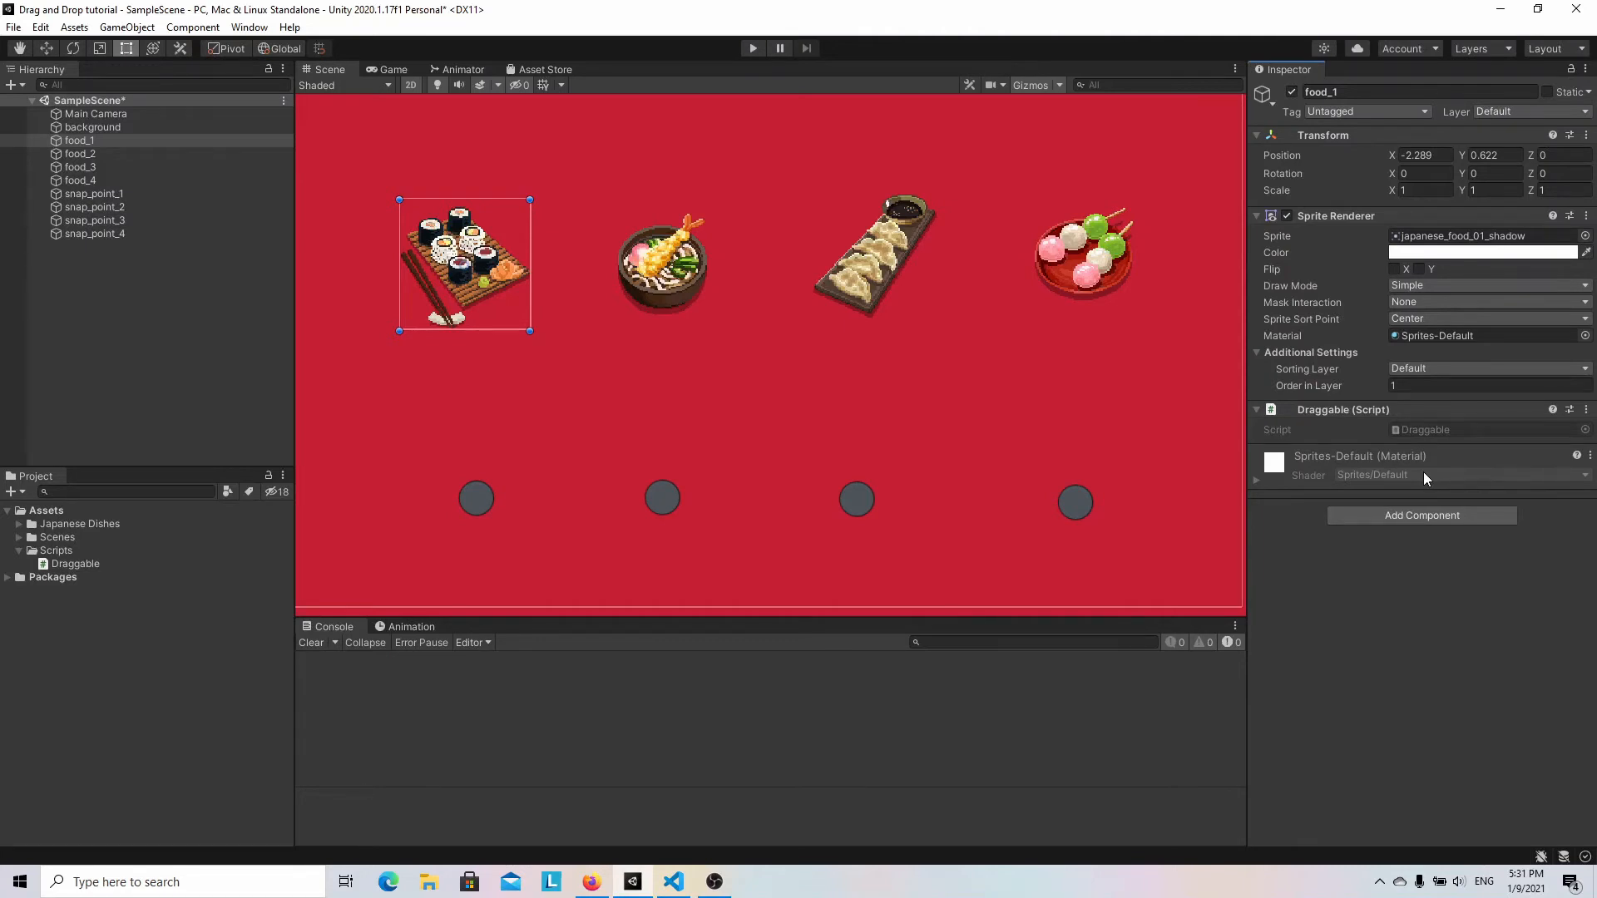
Give food_1 a Box Collider 2D, then select food_3 and food_4.
{"action": "left_click", "coordinate": [1421, 514]}
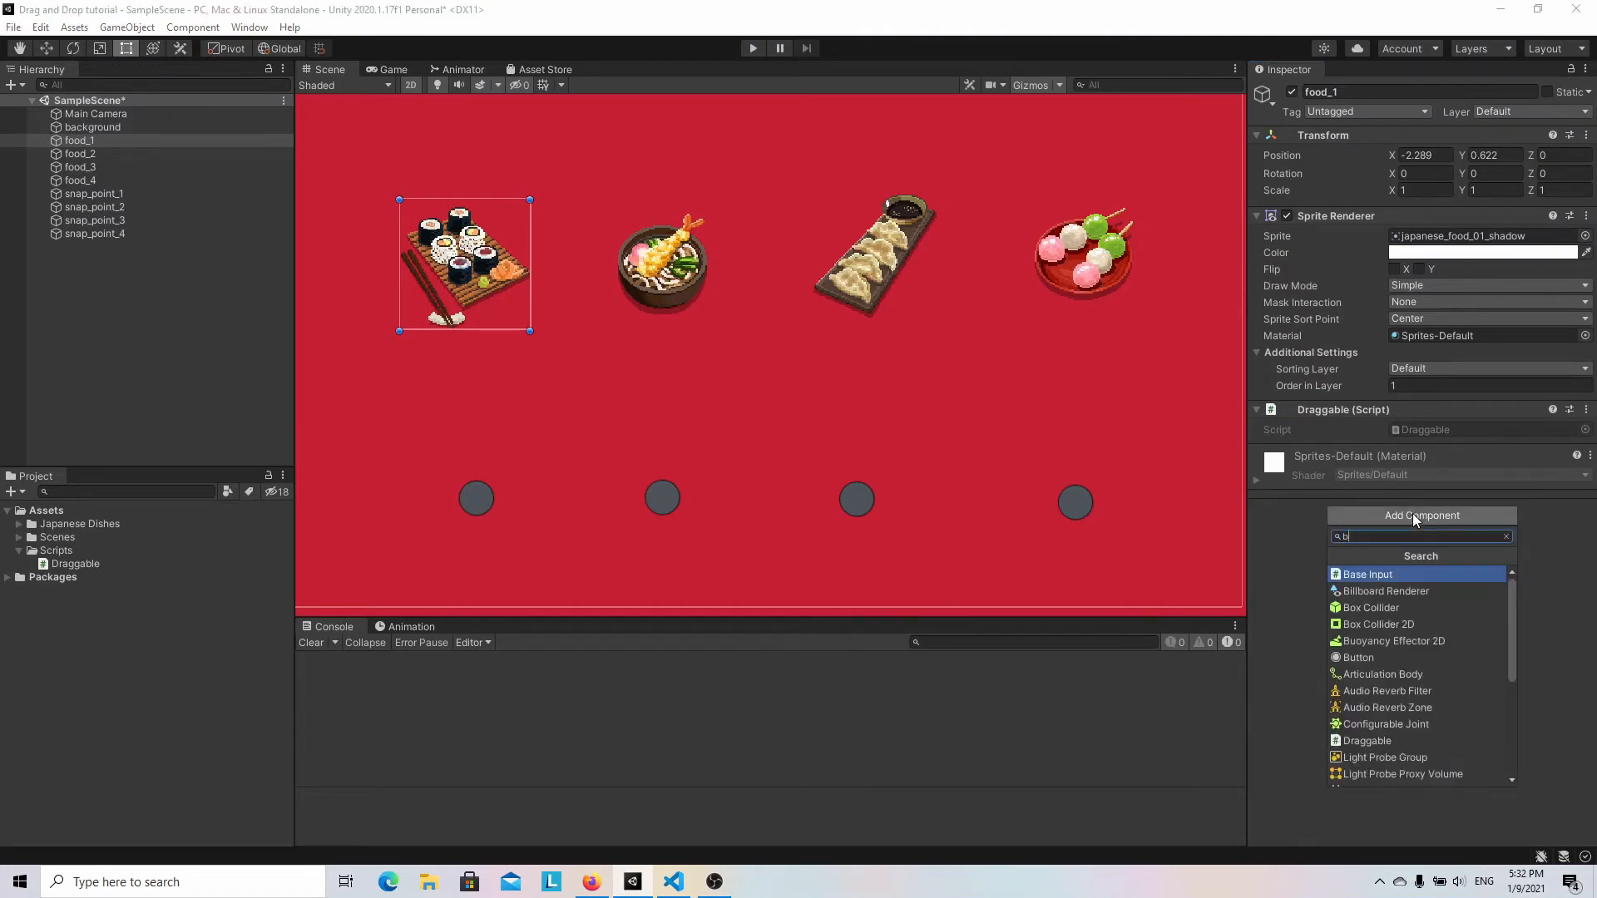
{"action": "type", "text": "oxcol"}
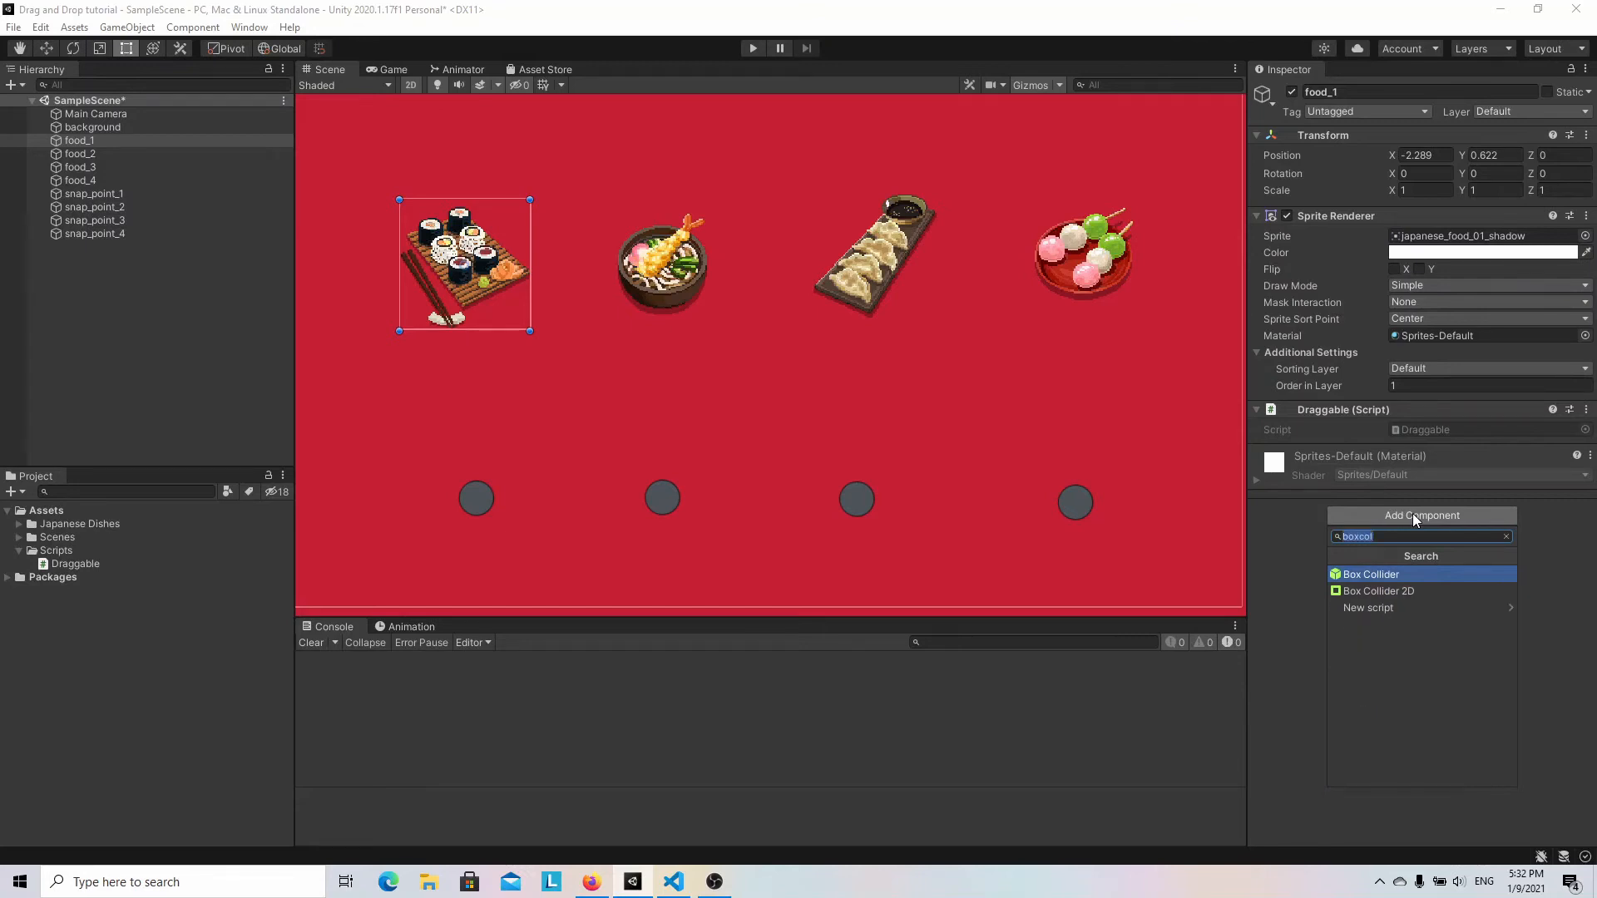
{"action": "left_click", "coordinate": [1378, 590]}
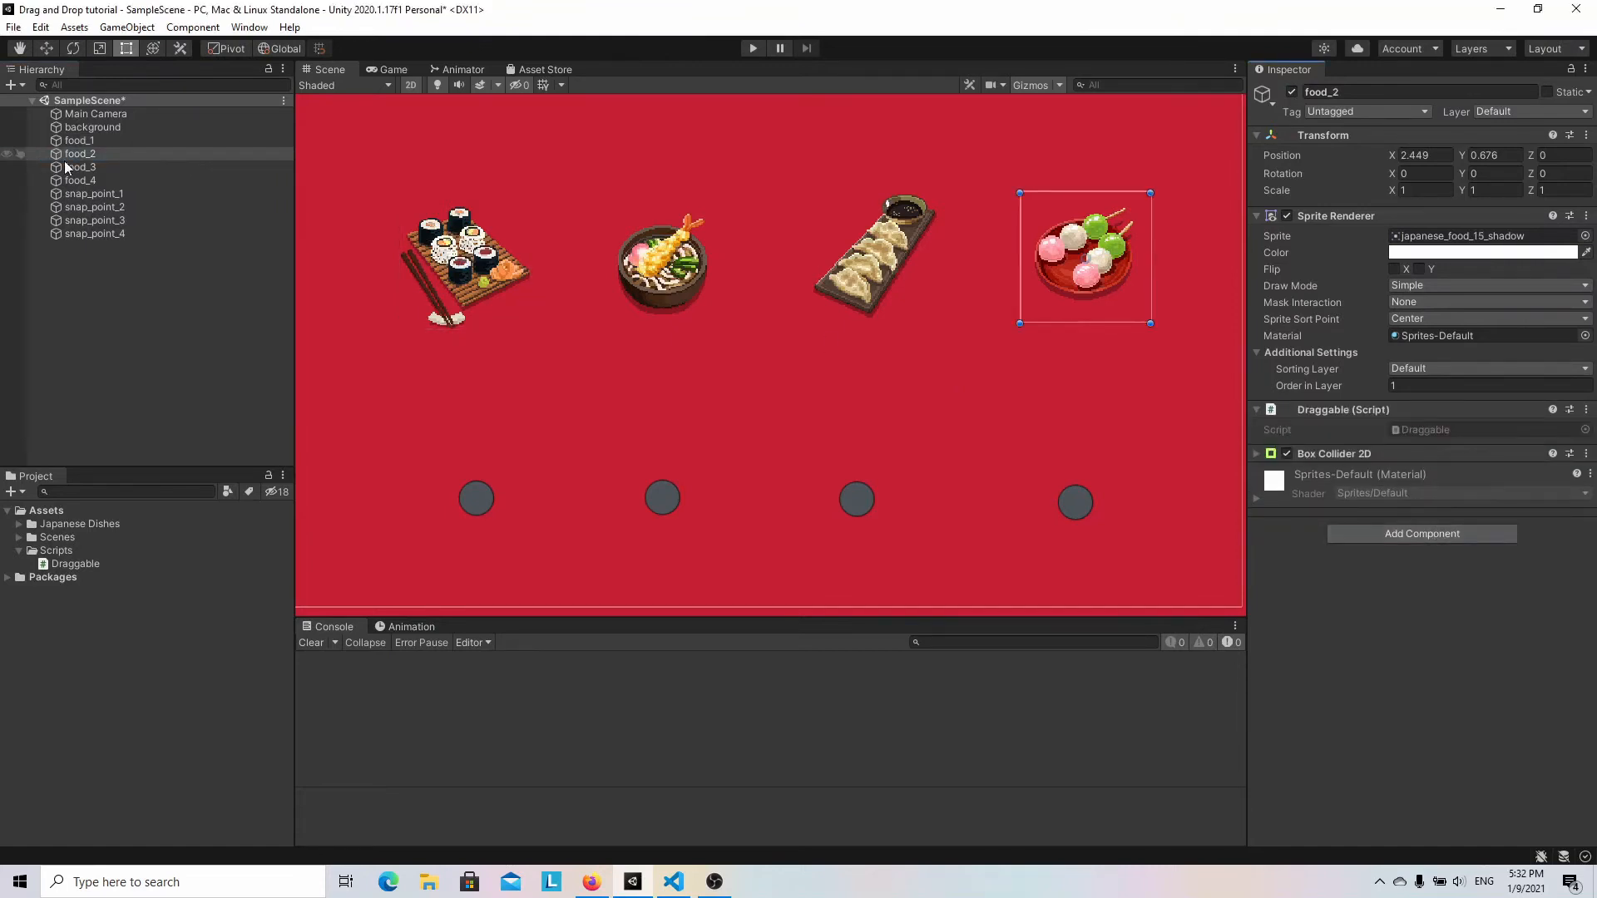
{"action": "left_click", "coordinate": [82, 168]}
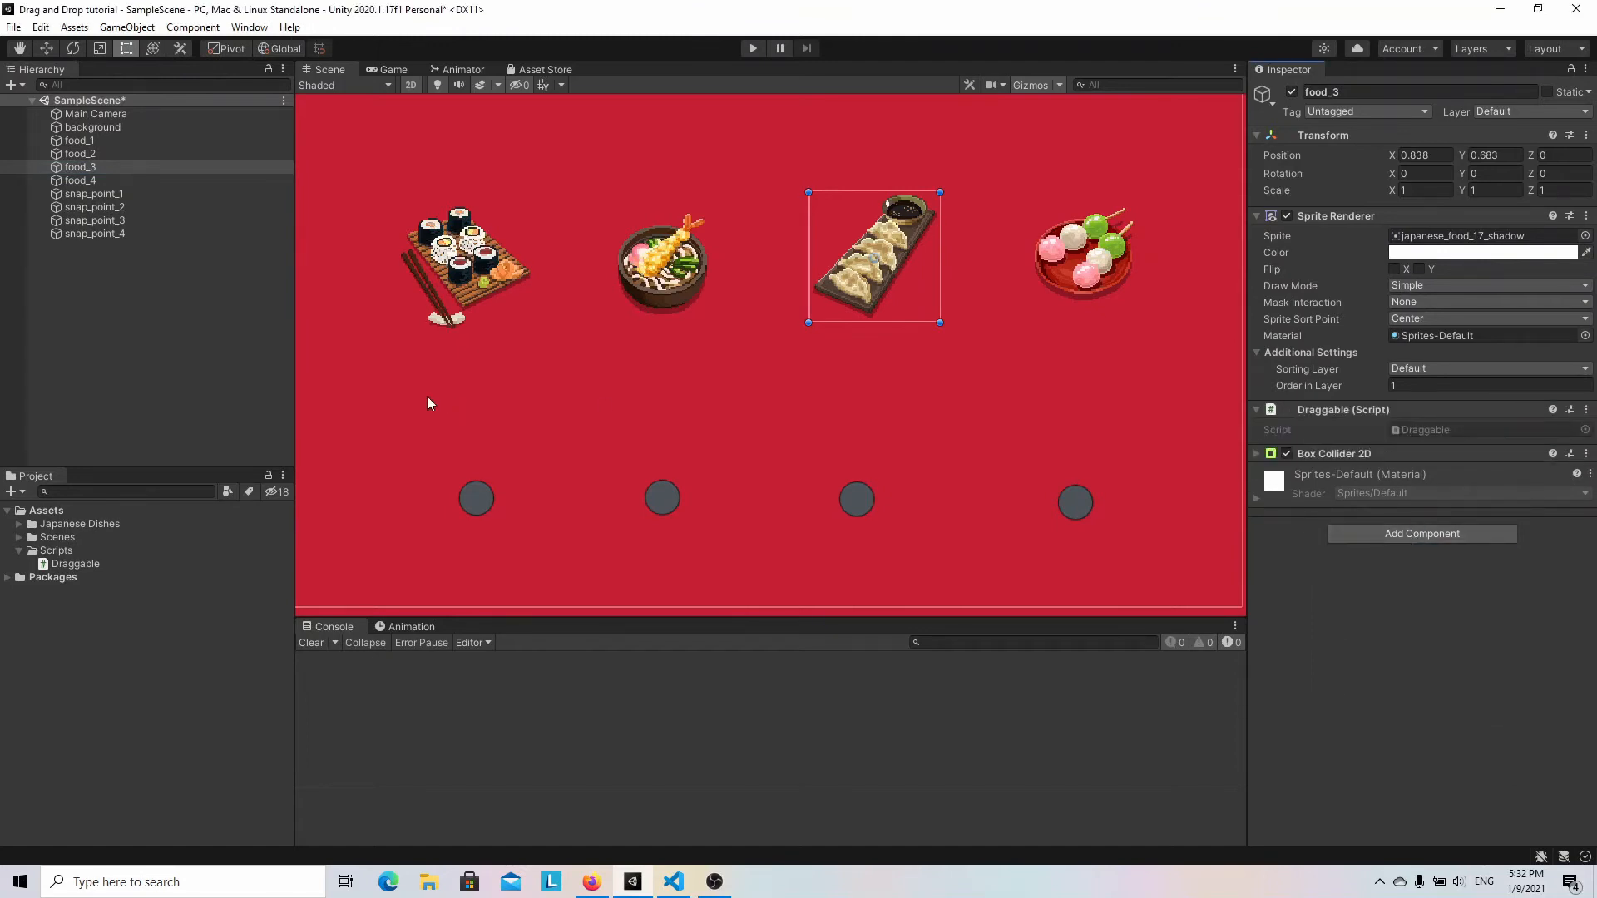
{"action": "left_click", "coordinate": [661, 265]}
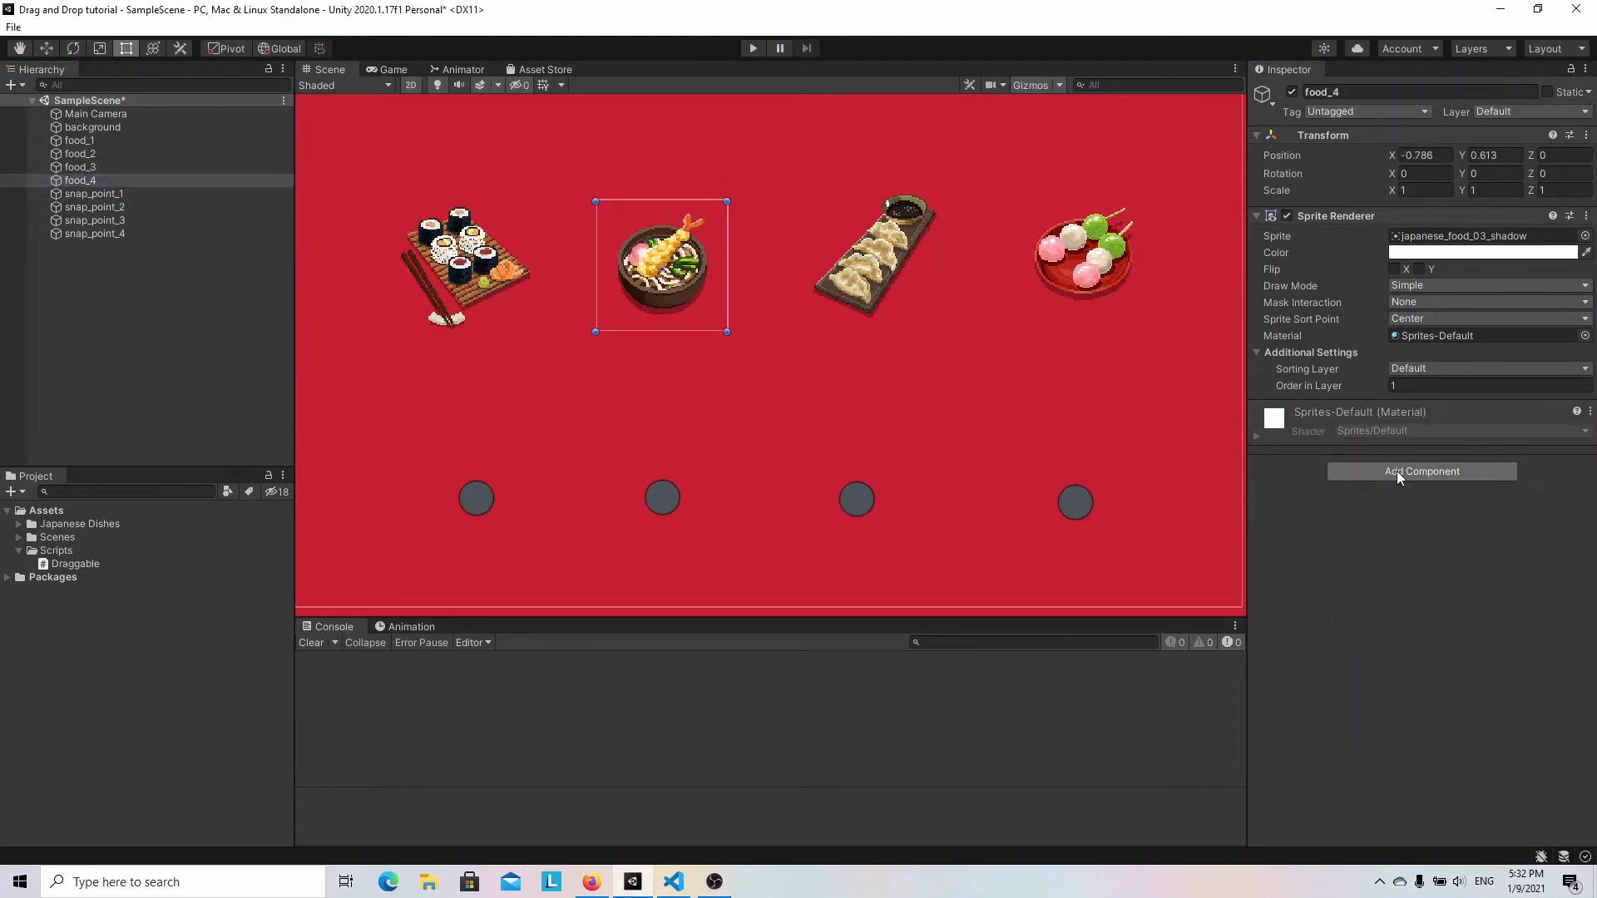
{"action": "left_click", "coordinate": [1422, 471]}
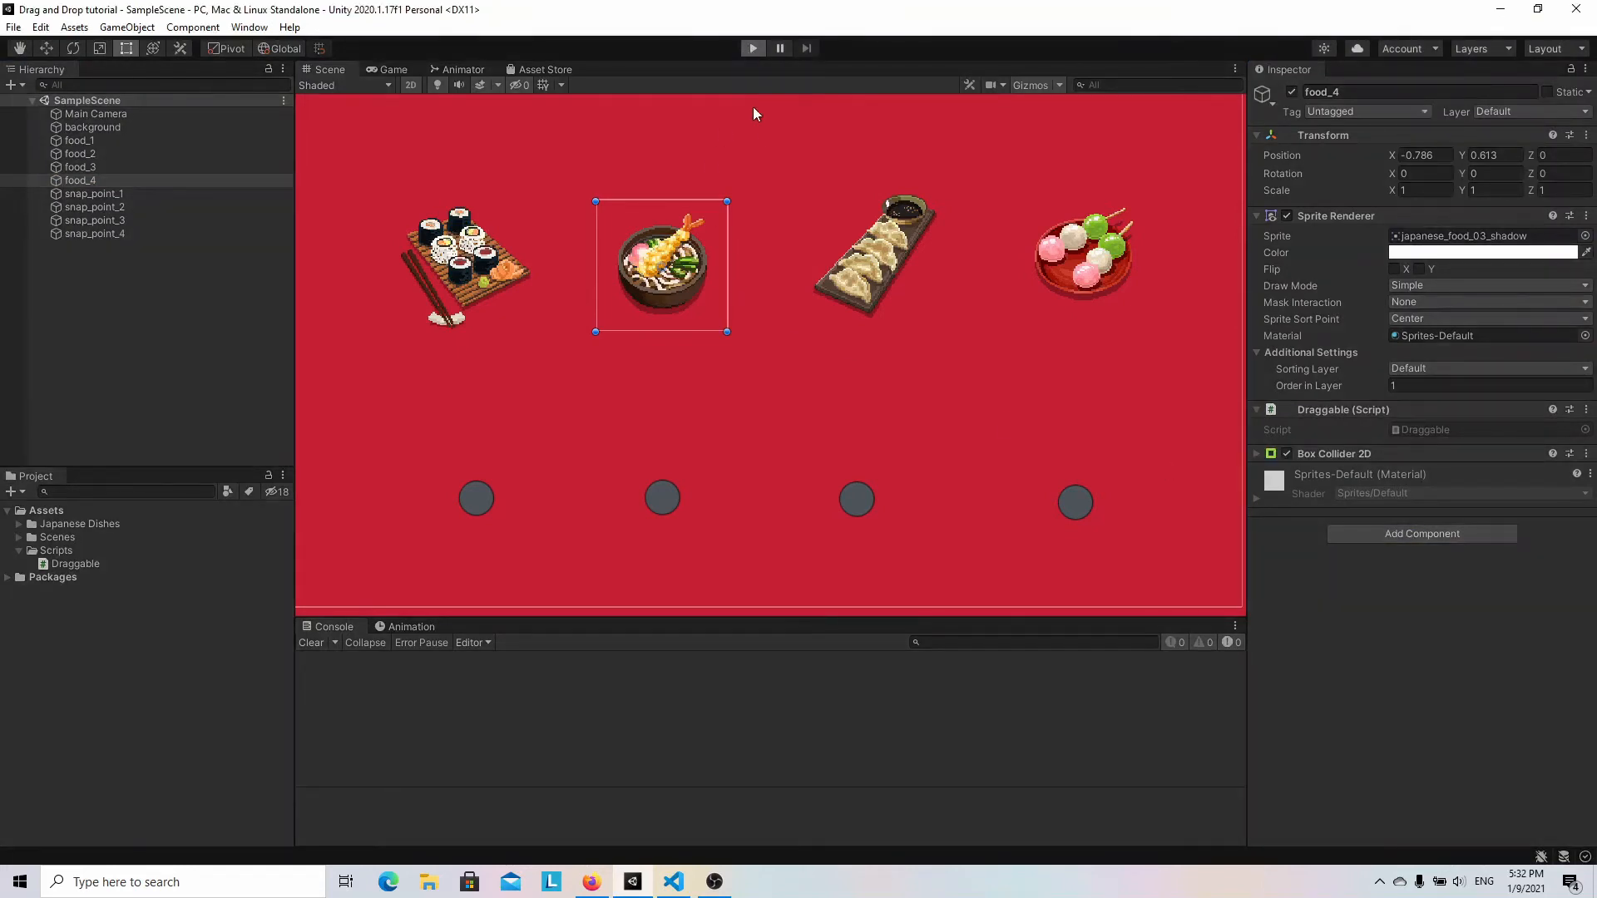
Give food_4 the Draggable script and Box Collider 2D, and save the scene.
{"action": "left_click", "coordinate": [392, 69]}
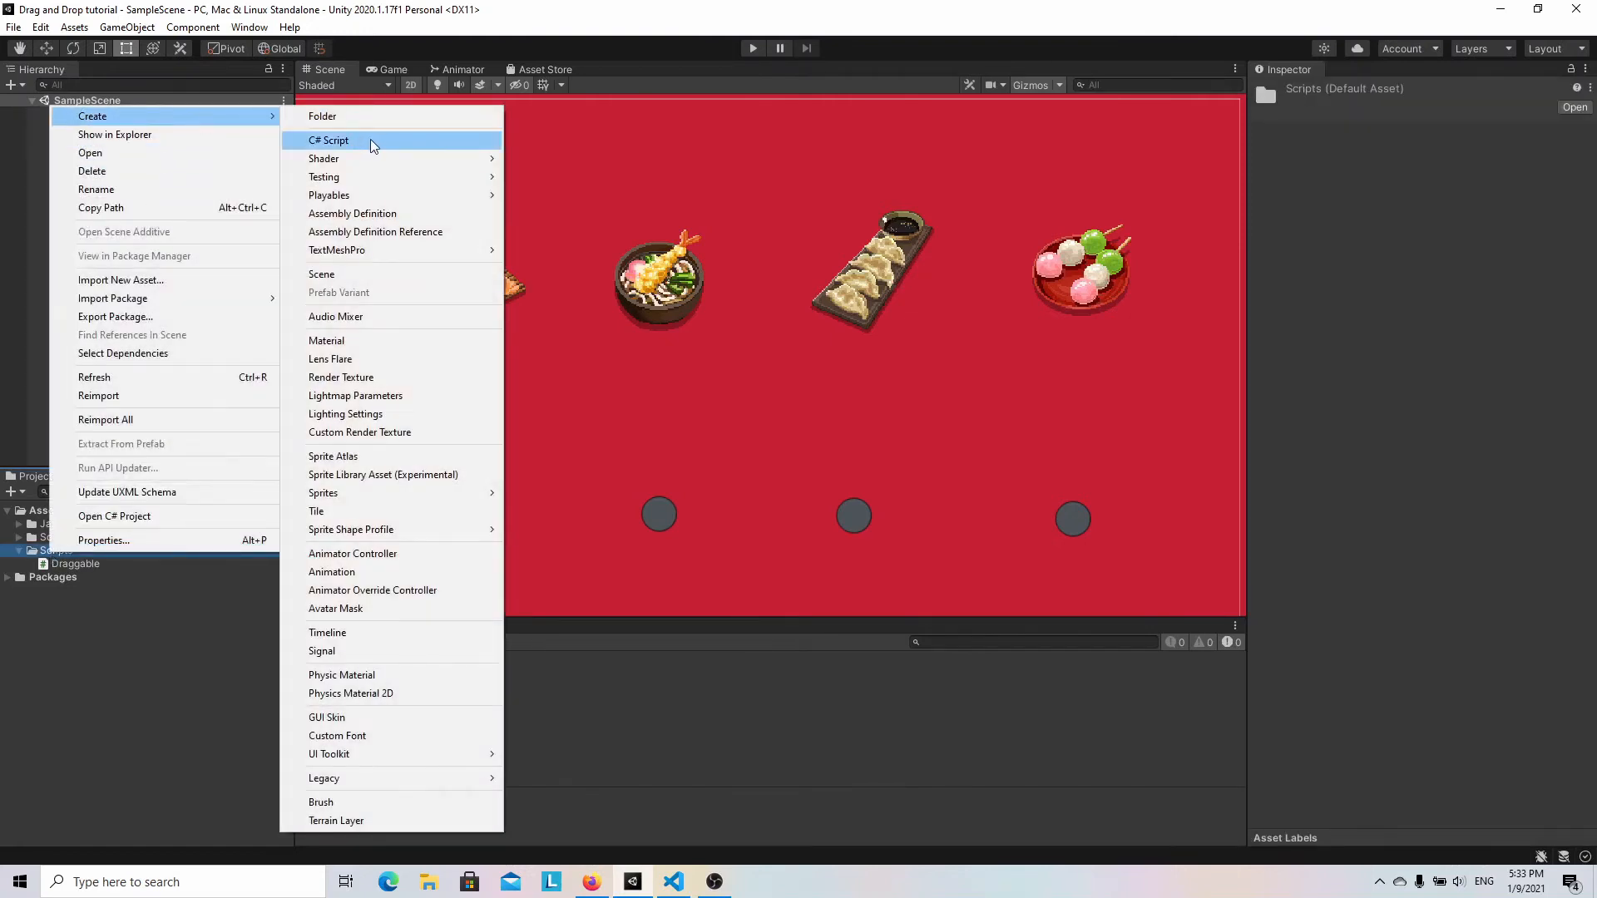
Create a C# script in the Scripts folder and name it SnapController.
{"action": "left_click", "coordinate": [329, 140]}
{"action": "type", "text": "SnapController"}
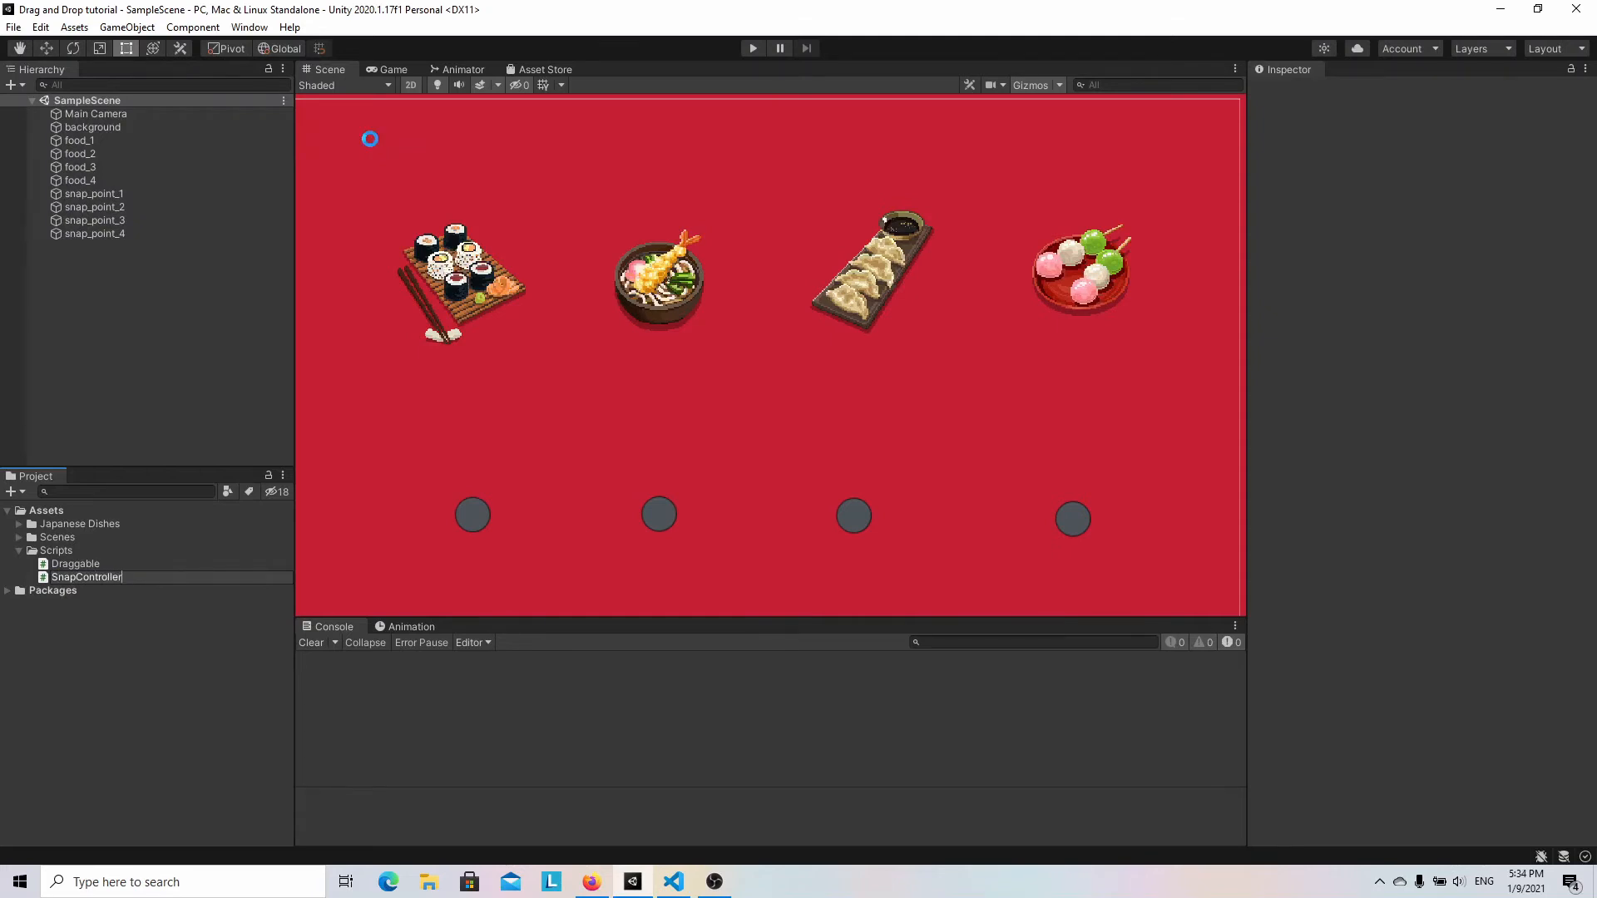
{"action": "left_click", "coordinate": [87, 577]}
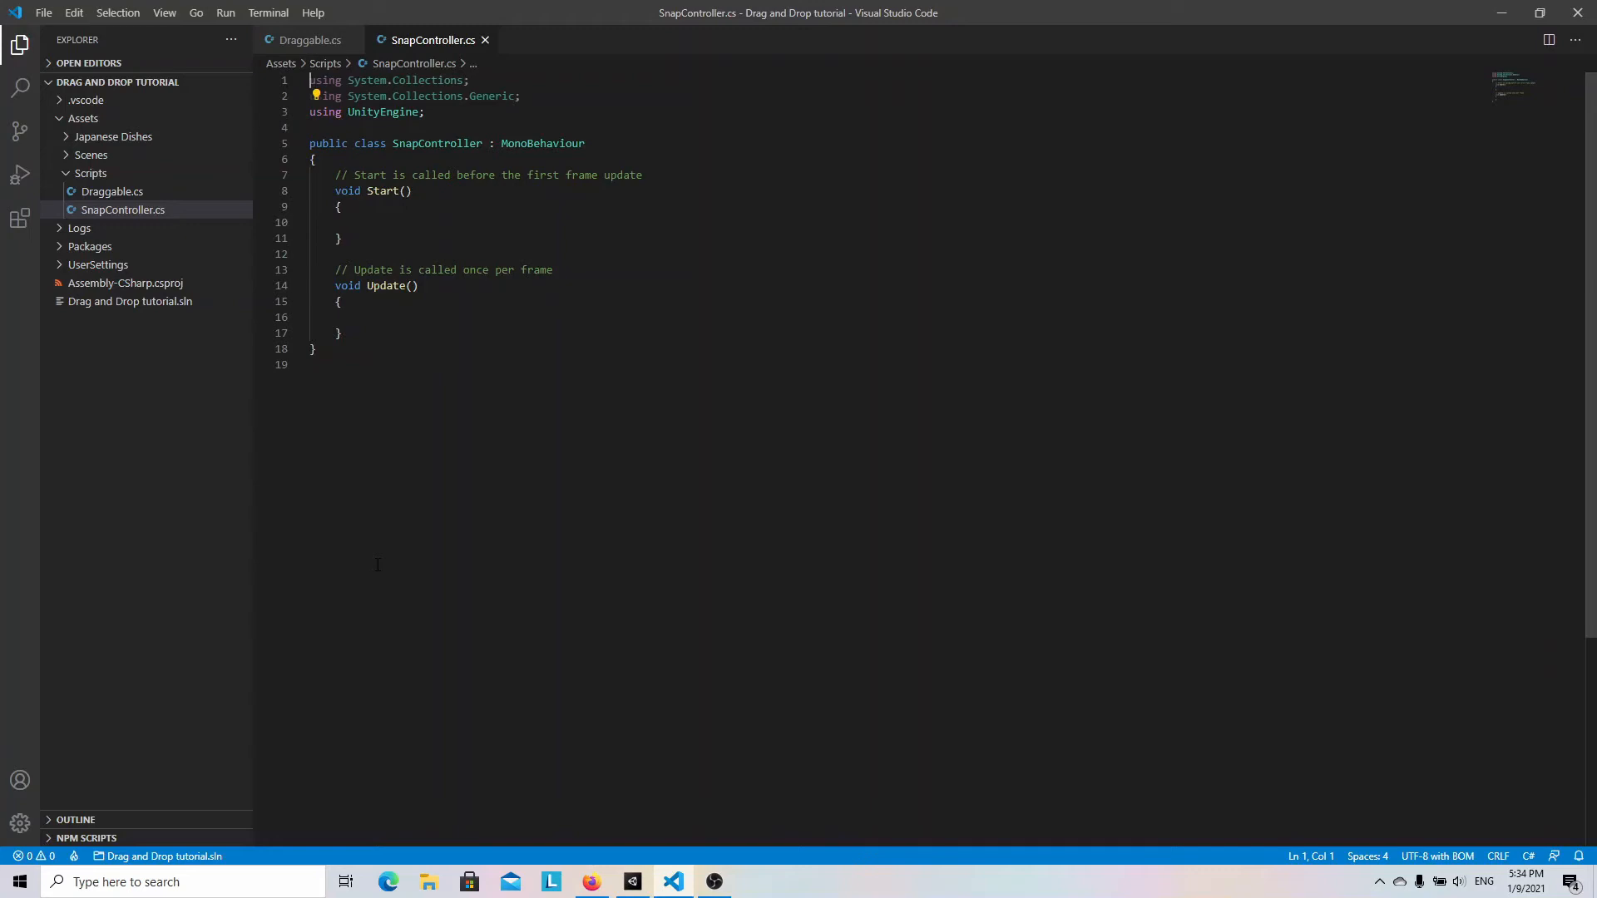
Declare List<Transform> snapPoints, List<Draggable> draggableObjects and snapRange = 0.5f, then save.
{"action": "type", "text": "public"}
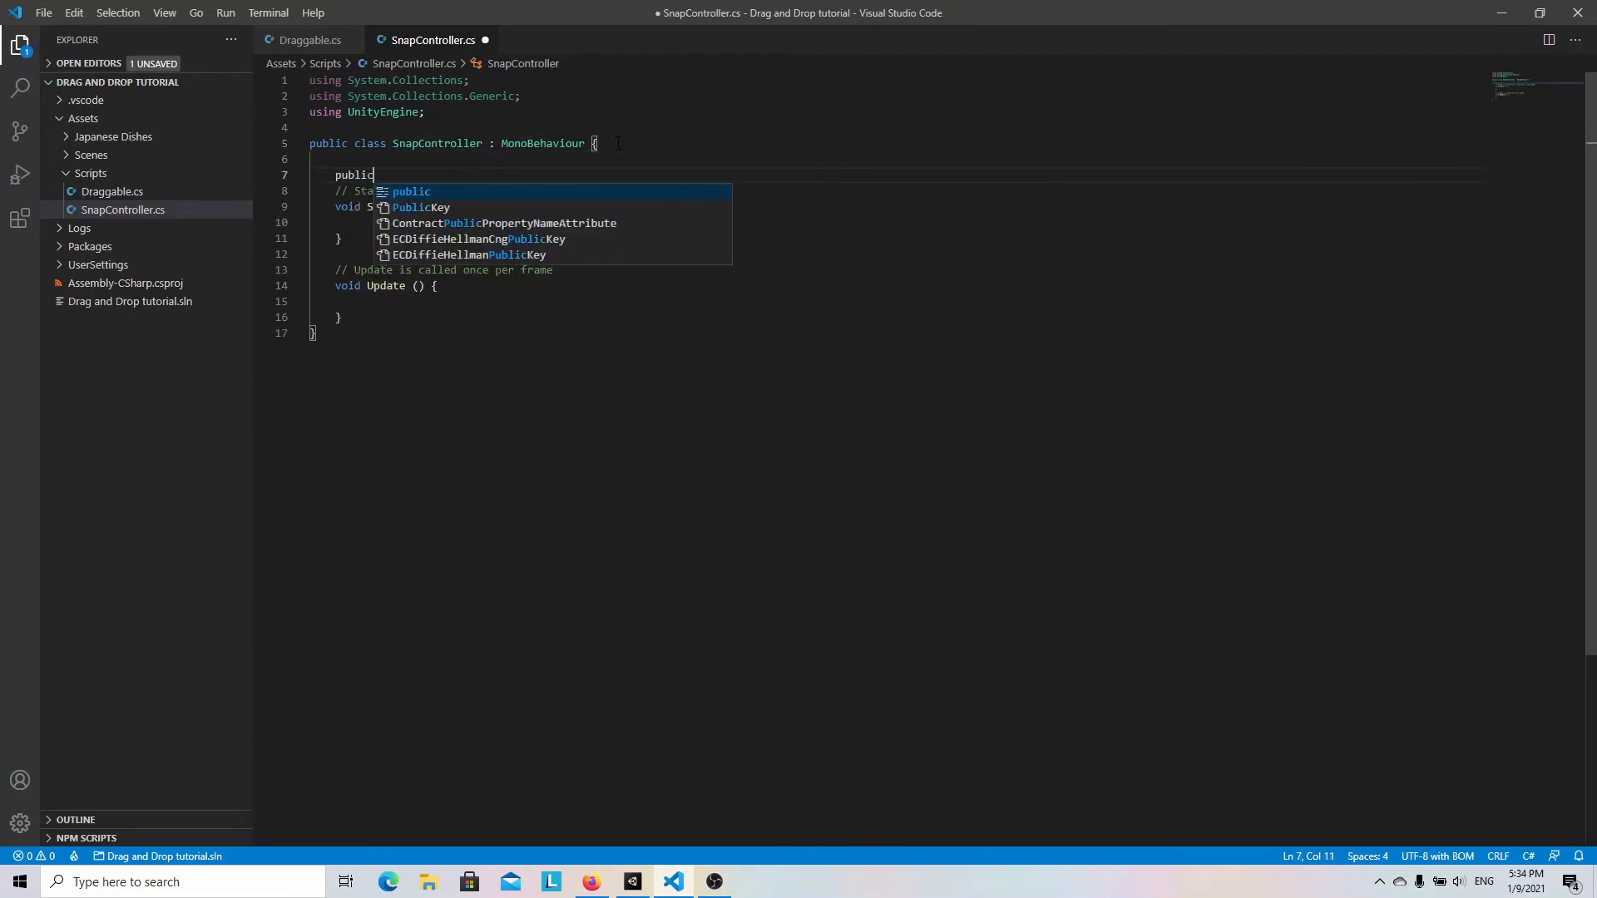
{"action": "type", "text": "List<Transform> snapPoints;"}
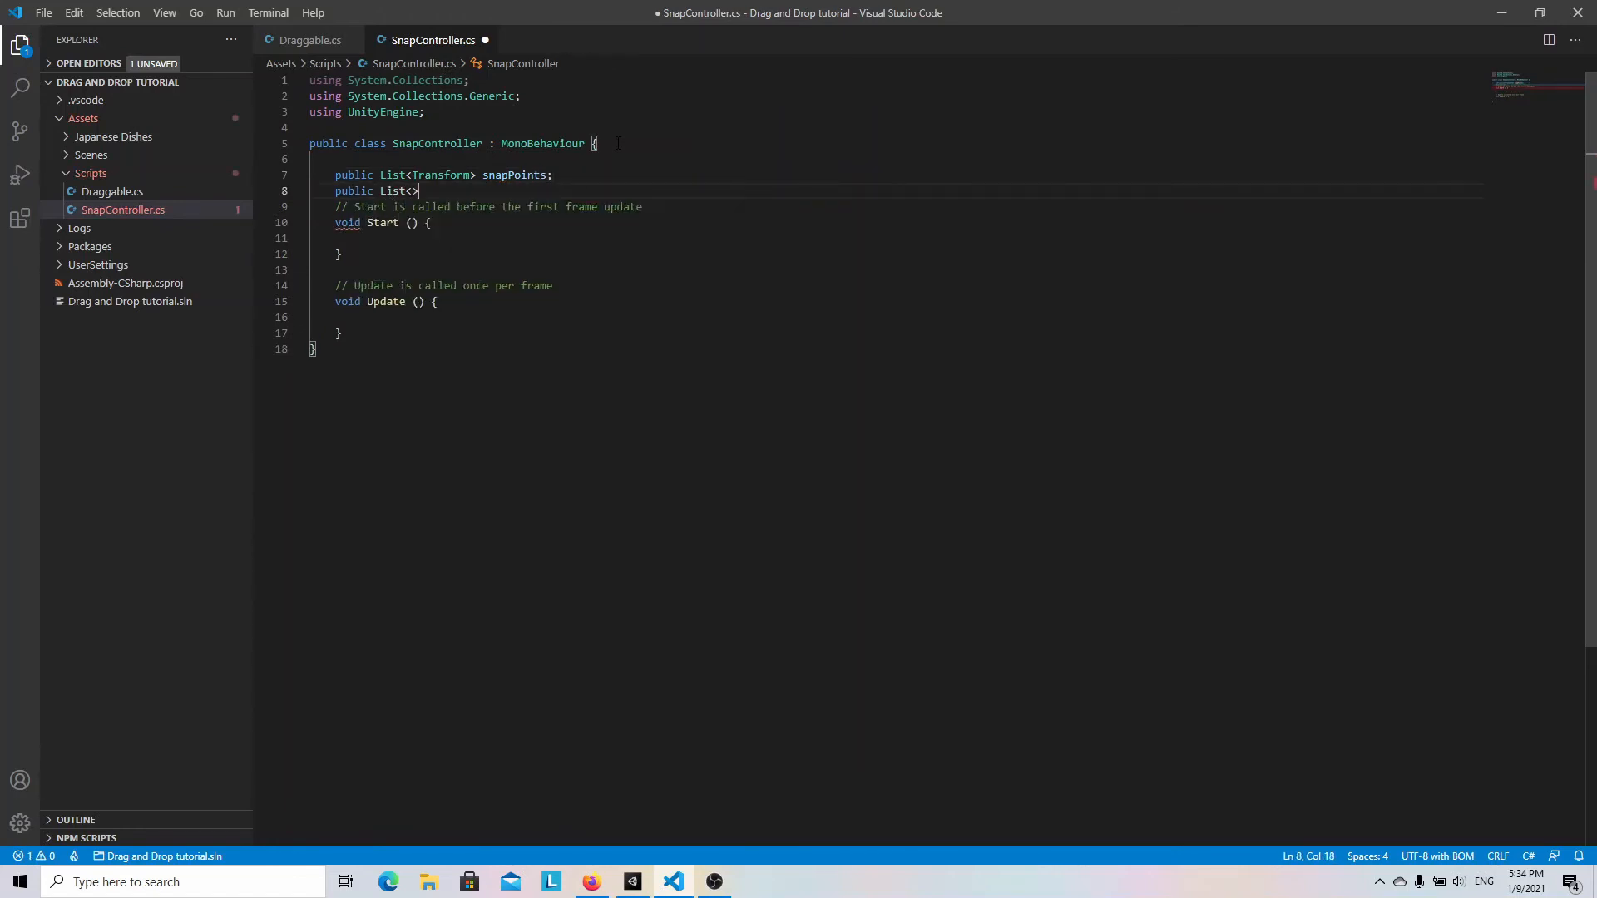
{"action": "type", "text": "Draggable"}
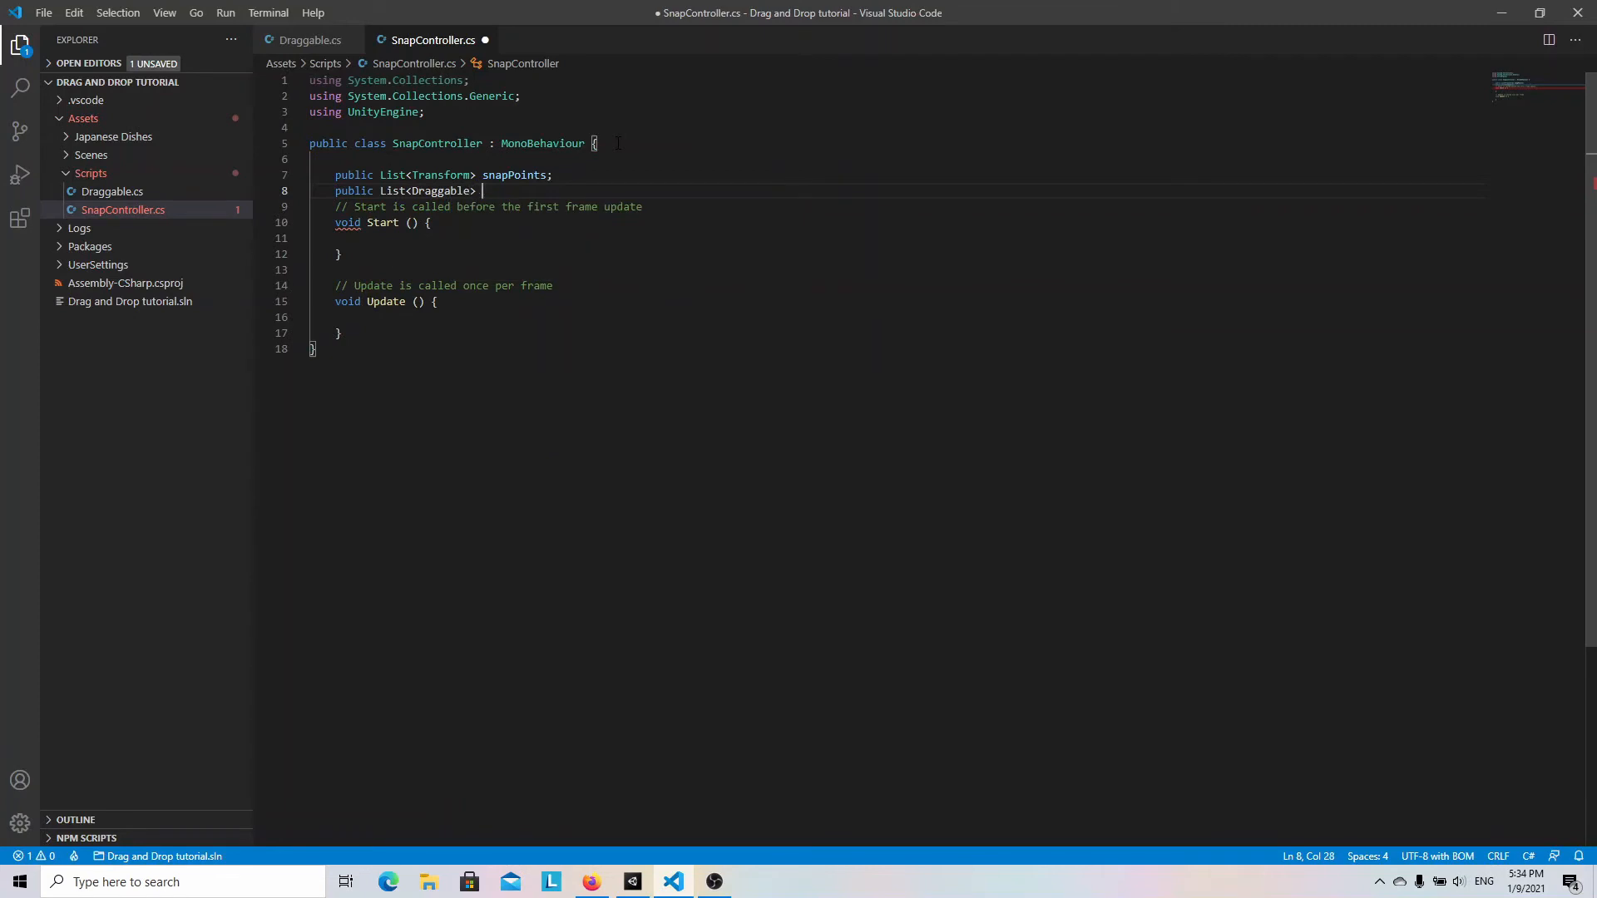
{"action": "type", "text": "draggableObjects;"}
{"action": "type", "text": "public float snapRange = 0.5"}
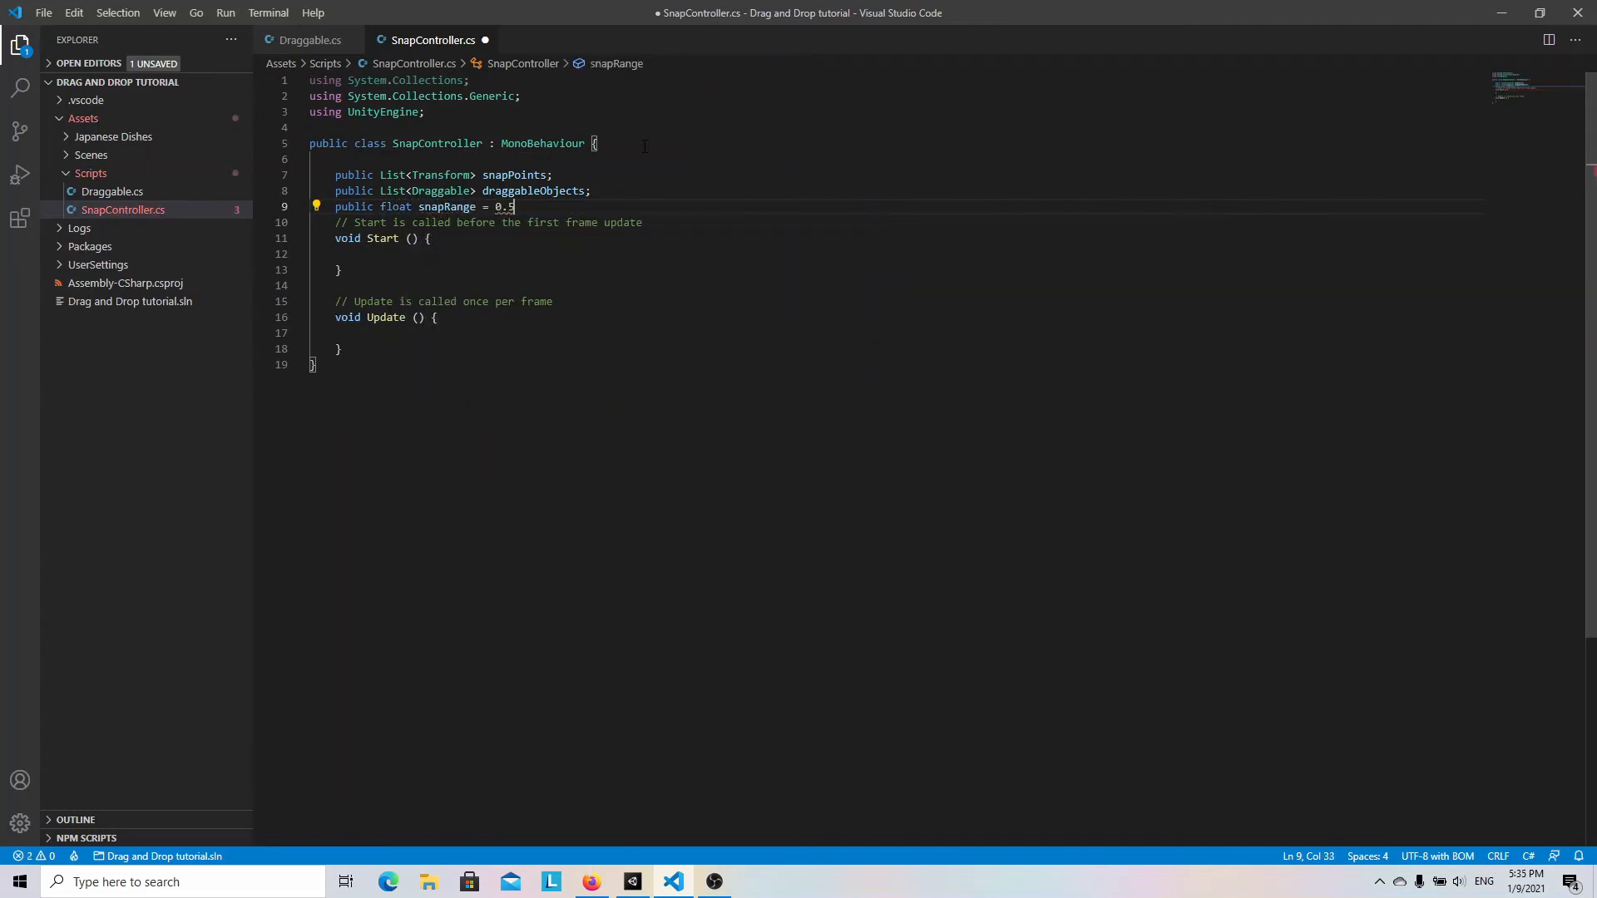
{"action": "type", "text": "f;"}
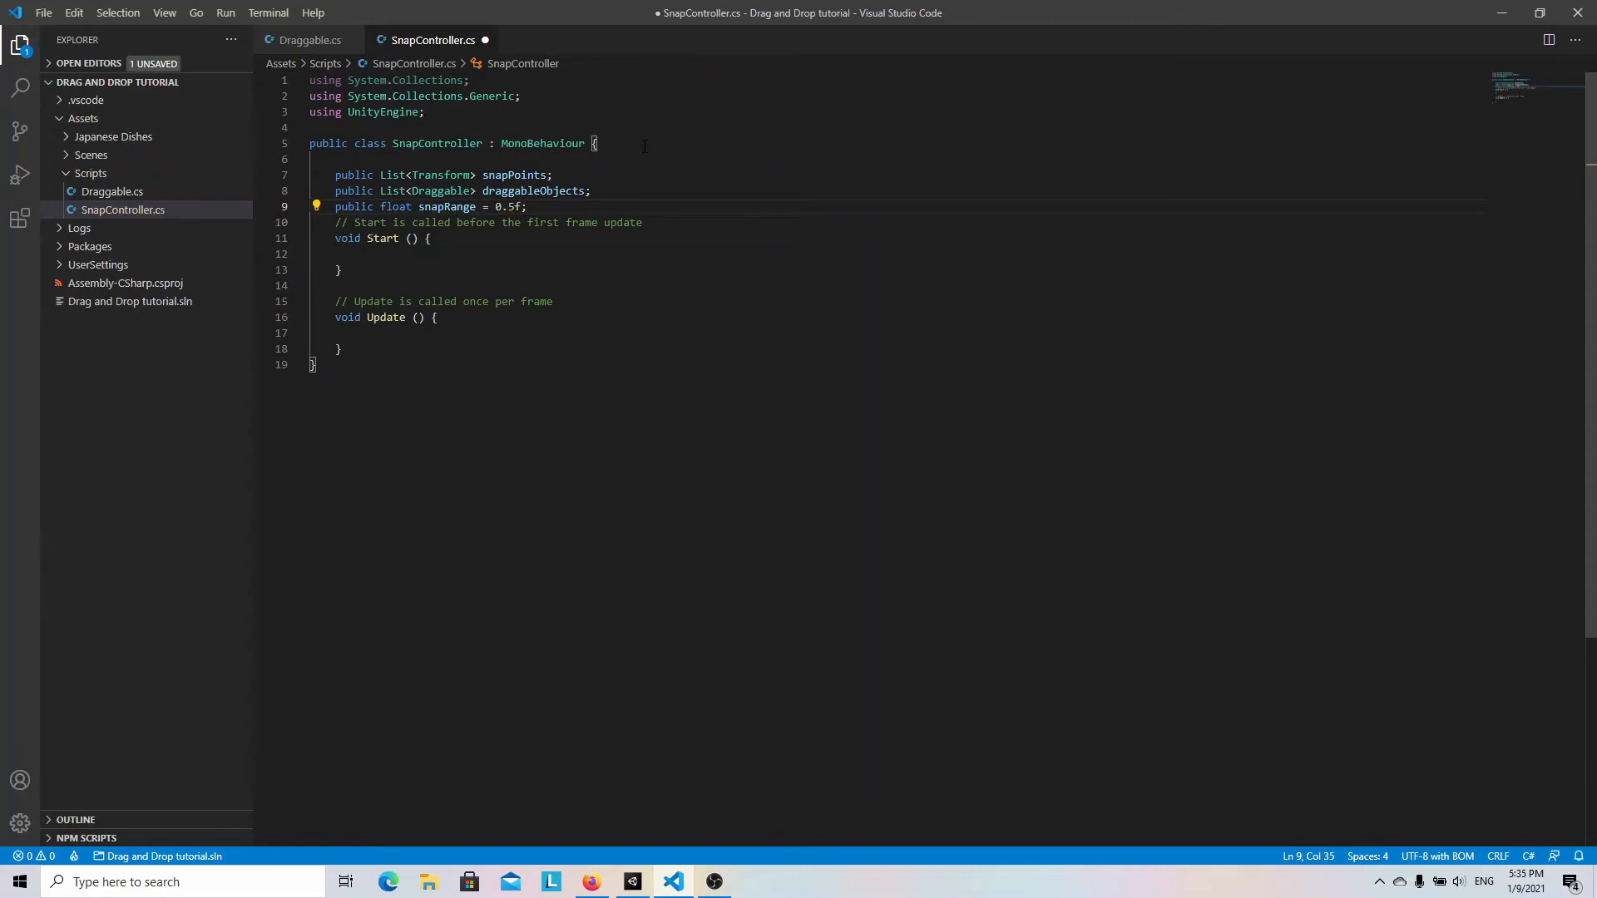
{"action": "left_click", "coordinate": [303, 40]}
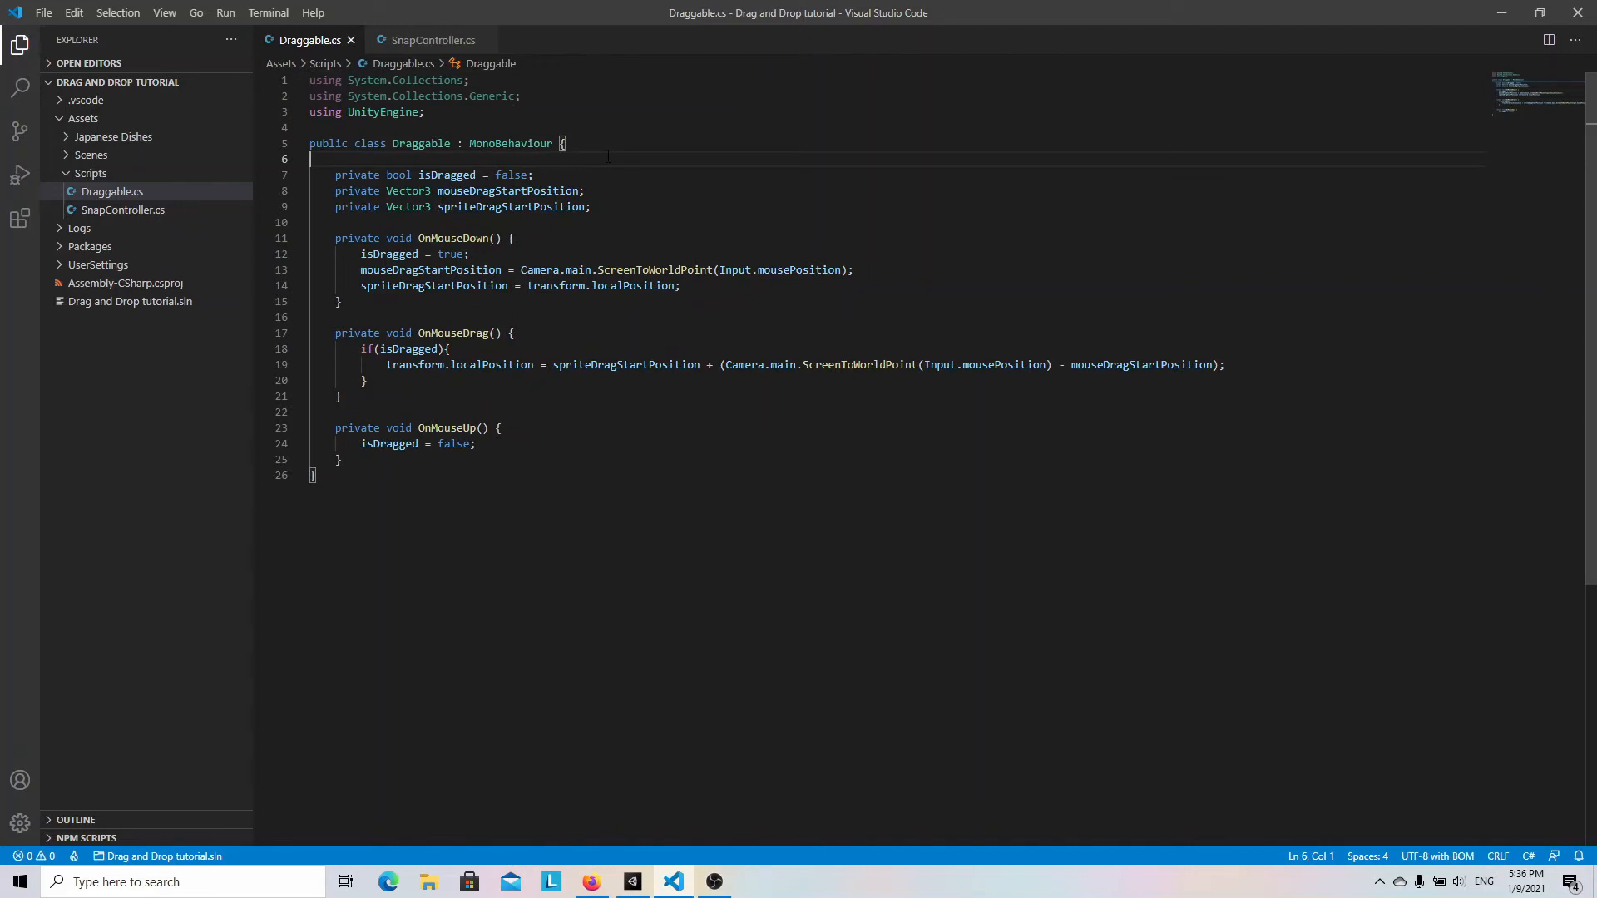
Declare public delegate DragEndedDelegate(Draggable draggable) and a public dragEndedCallback field in Draggable.
{"action": "key", "text": "Enter"}
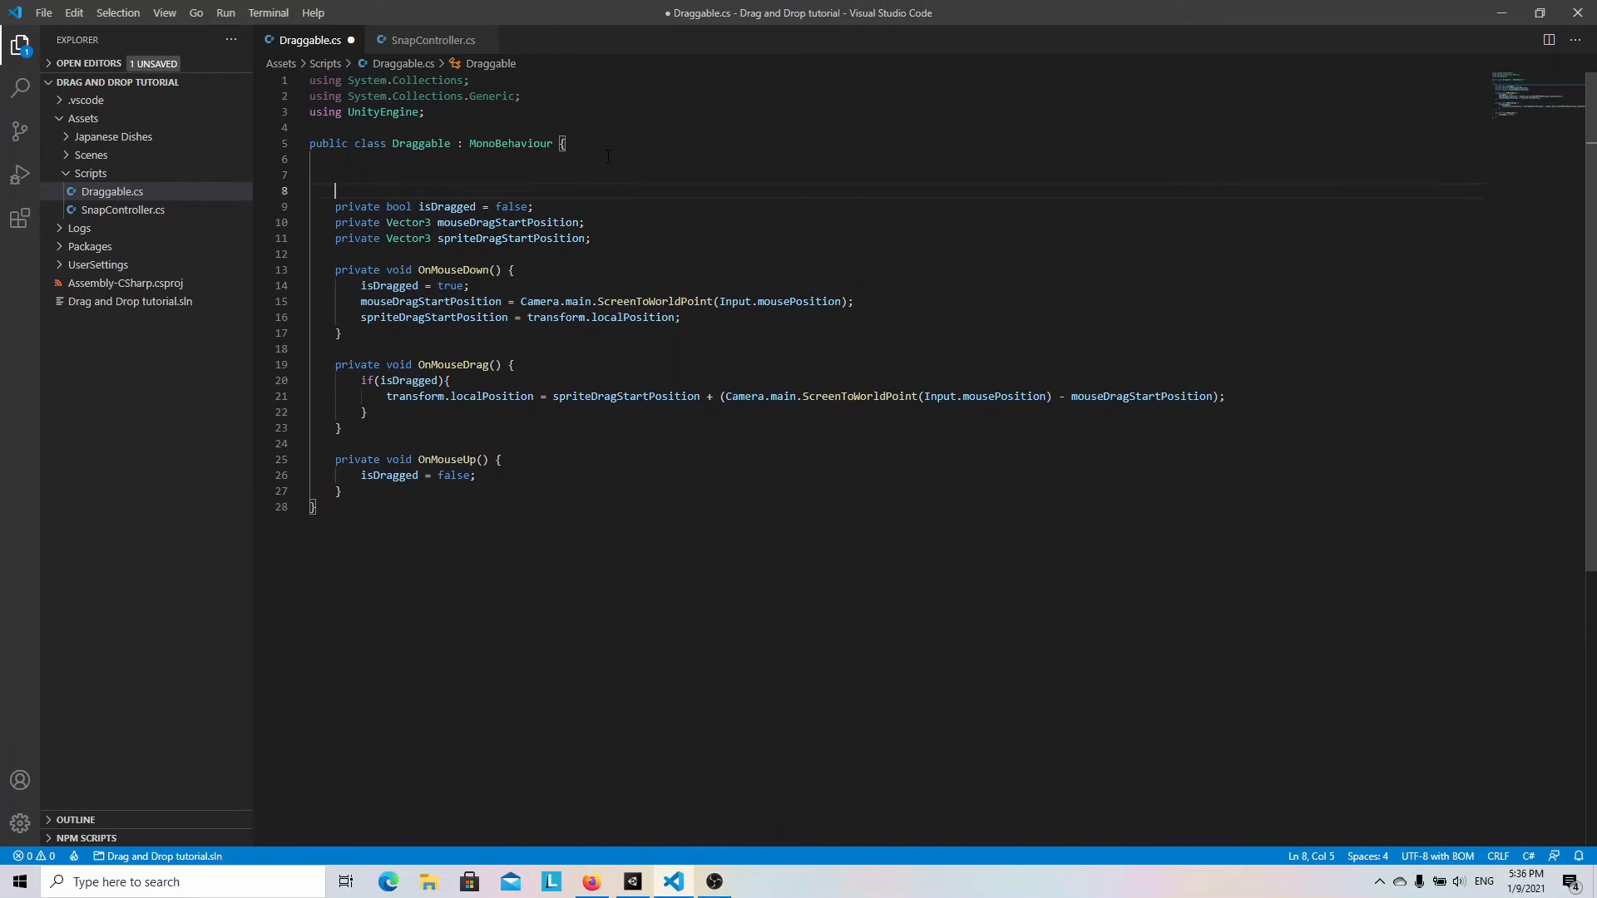
{"action": "type", "text": "public delegate void"}
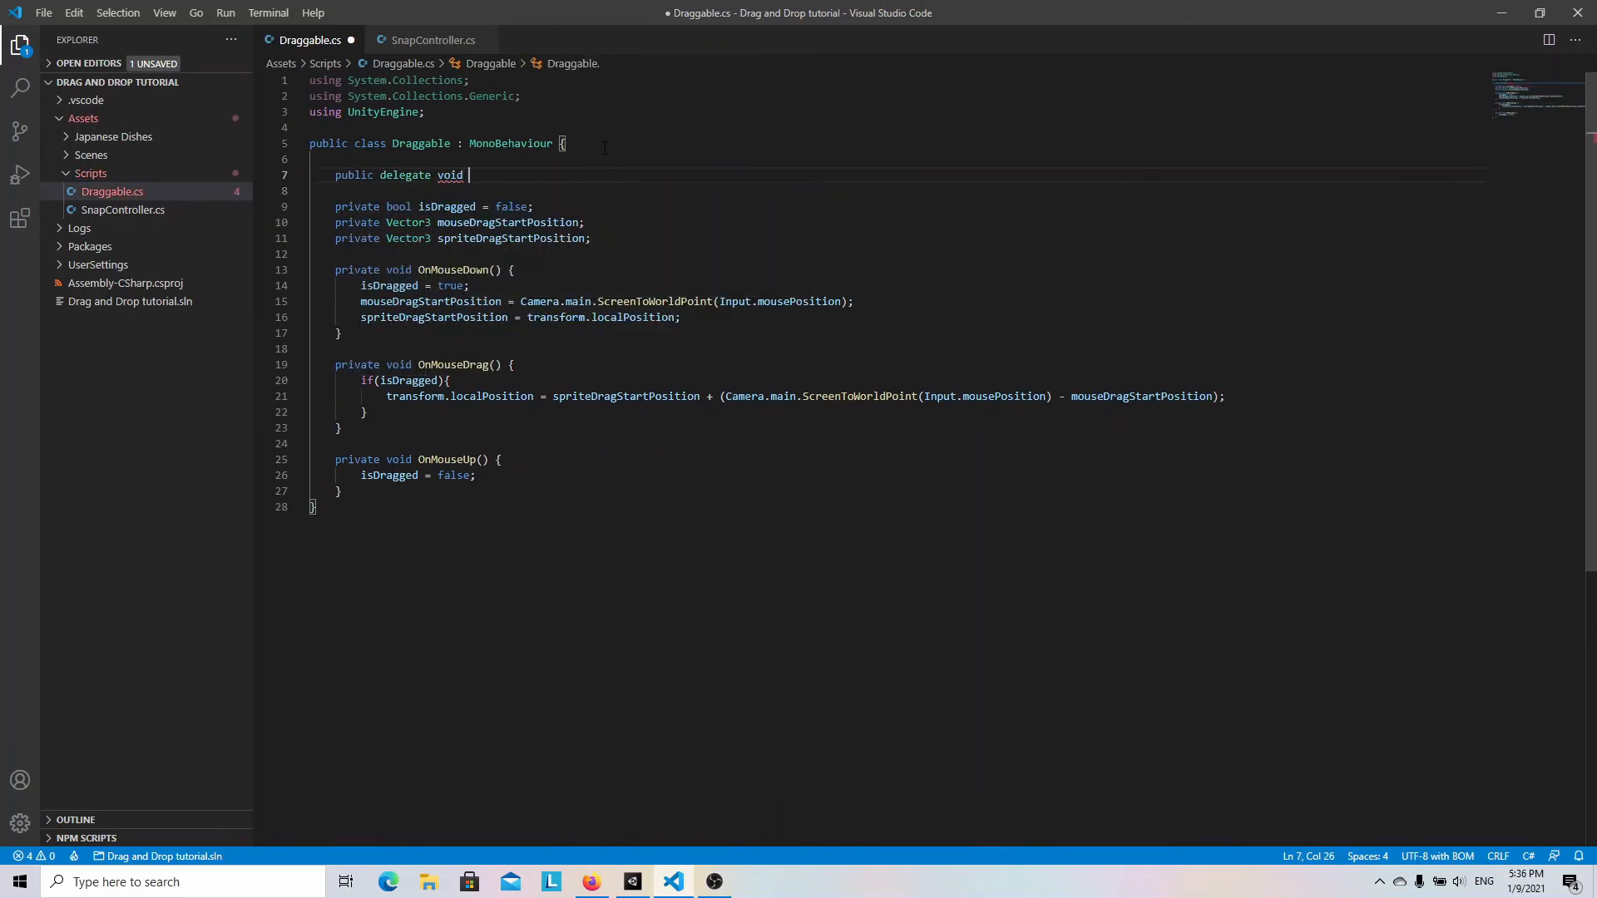
{"action": "type", "text": "DragEnded"}
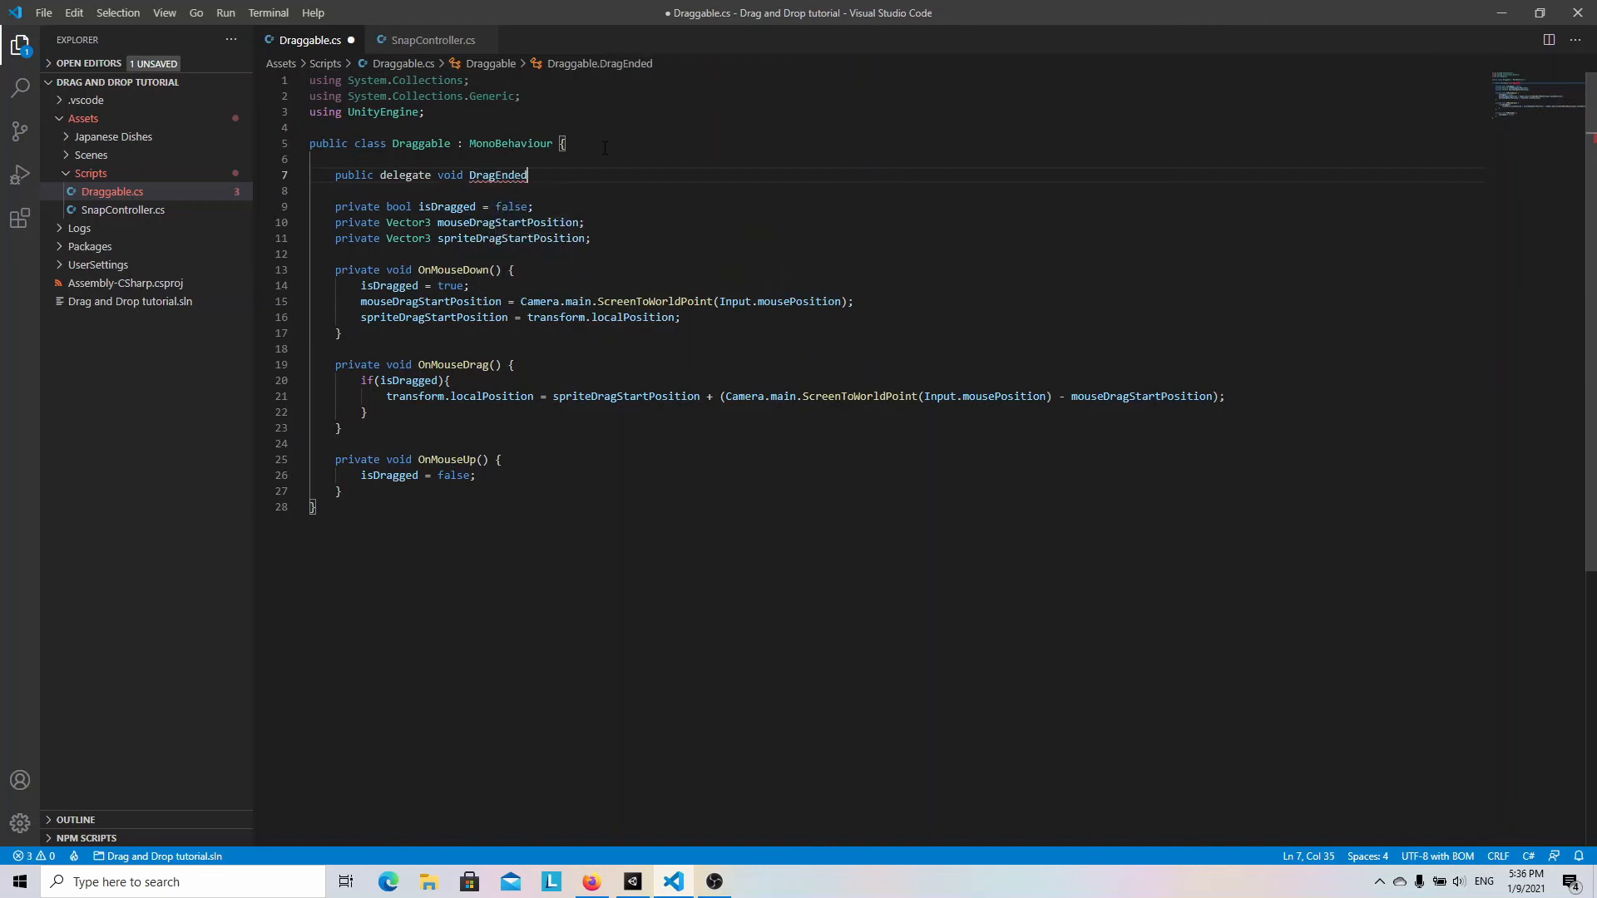
{"action": "type", "text": "Delegate()"}
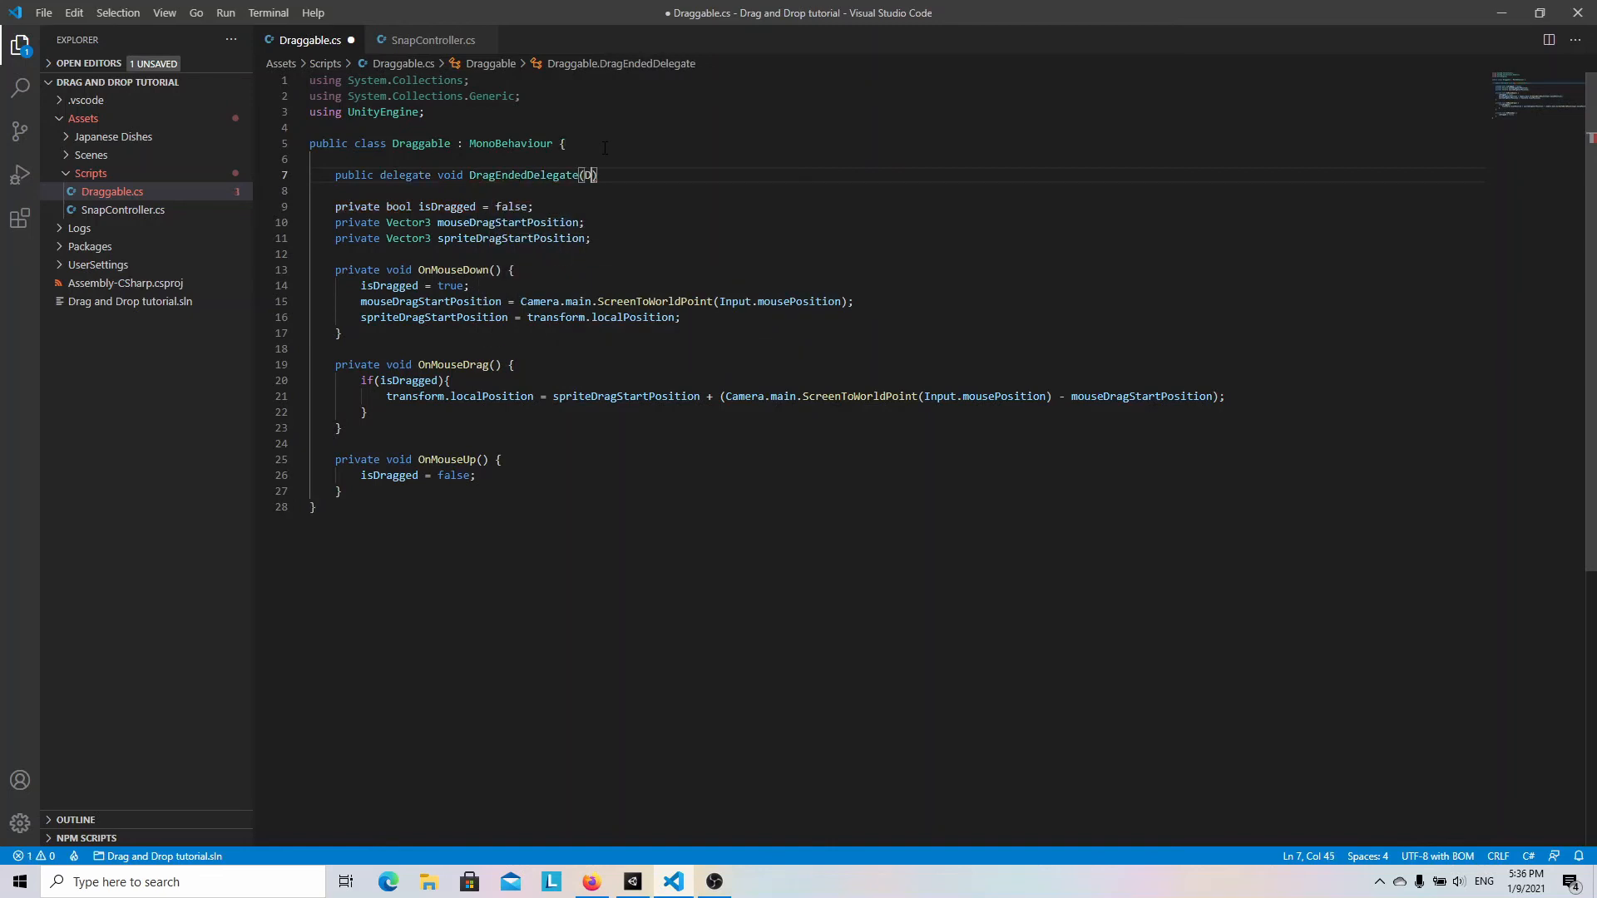
{"action": "type", "text": "Draggable draggableObject"}
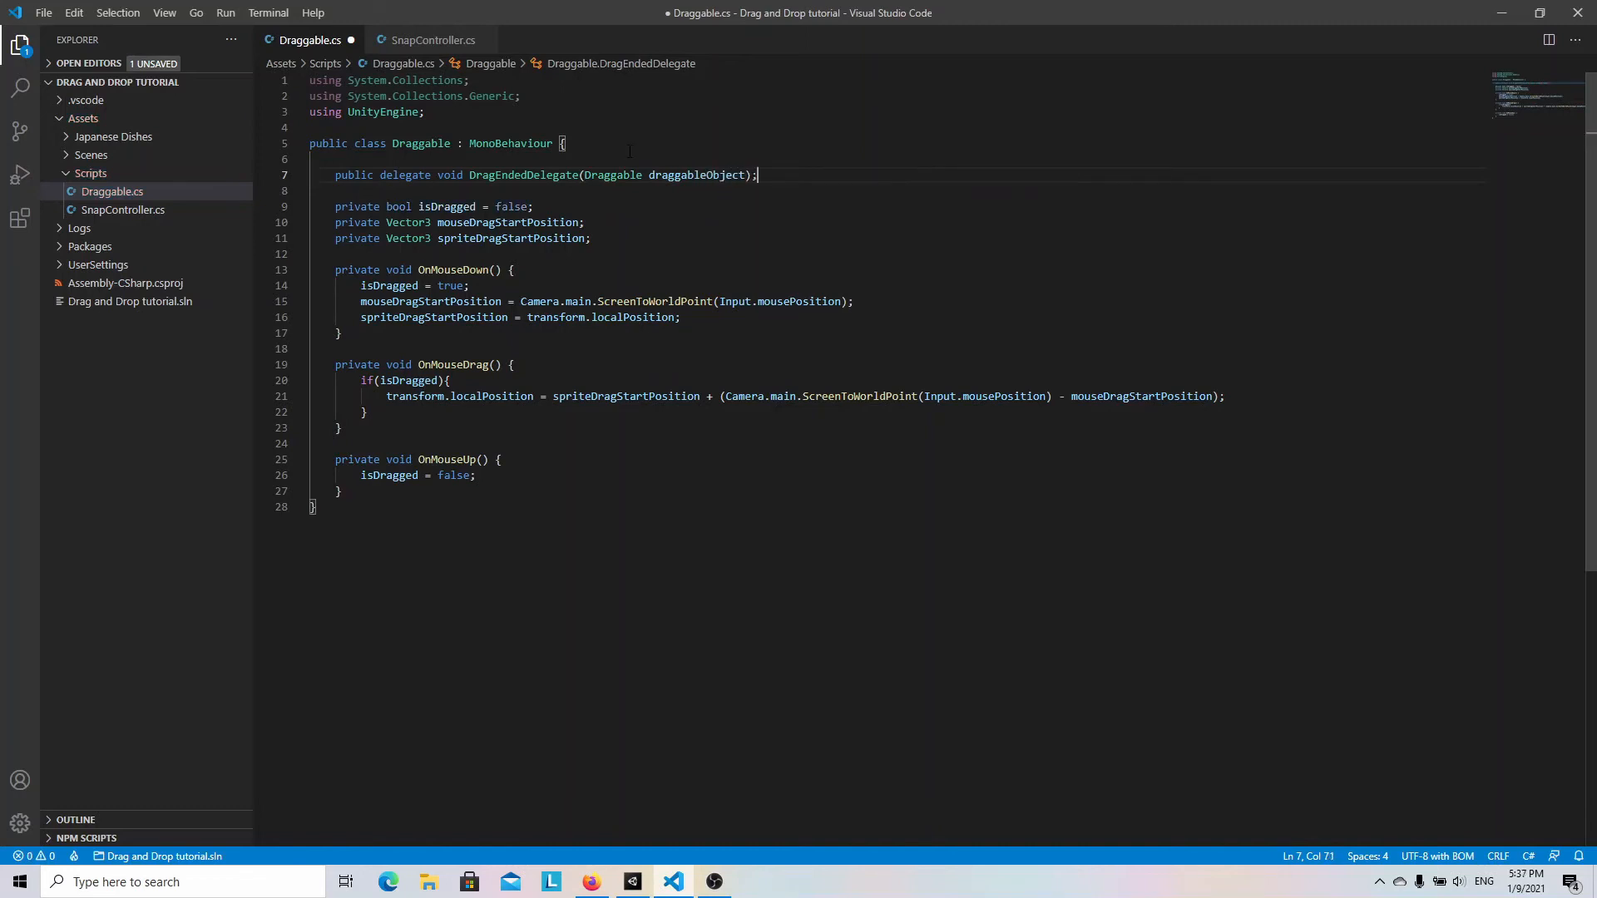
{"action": "type", "text": "public"}
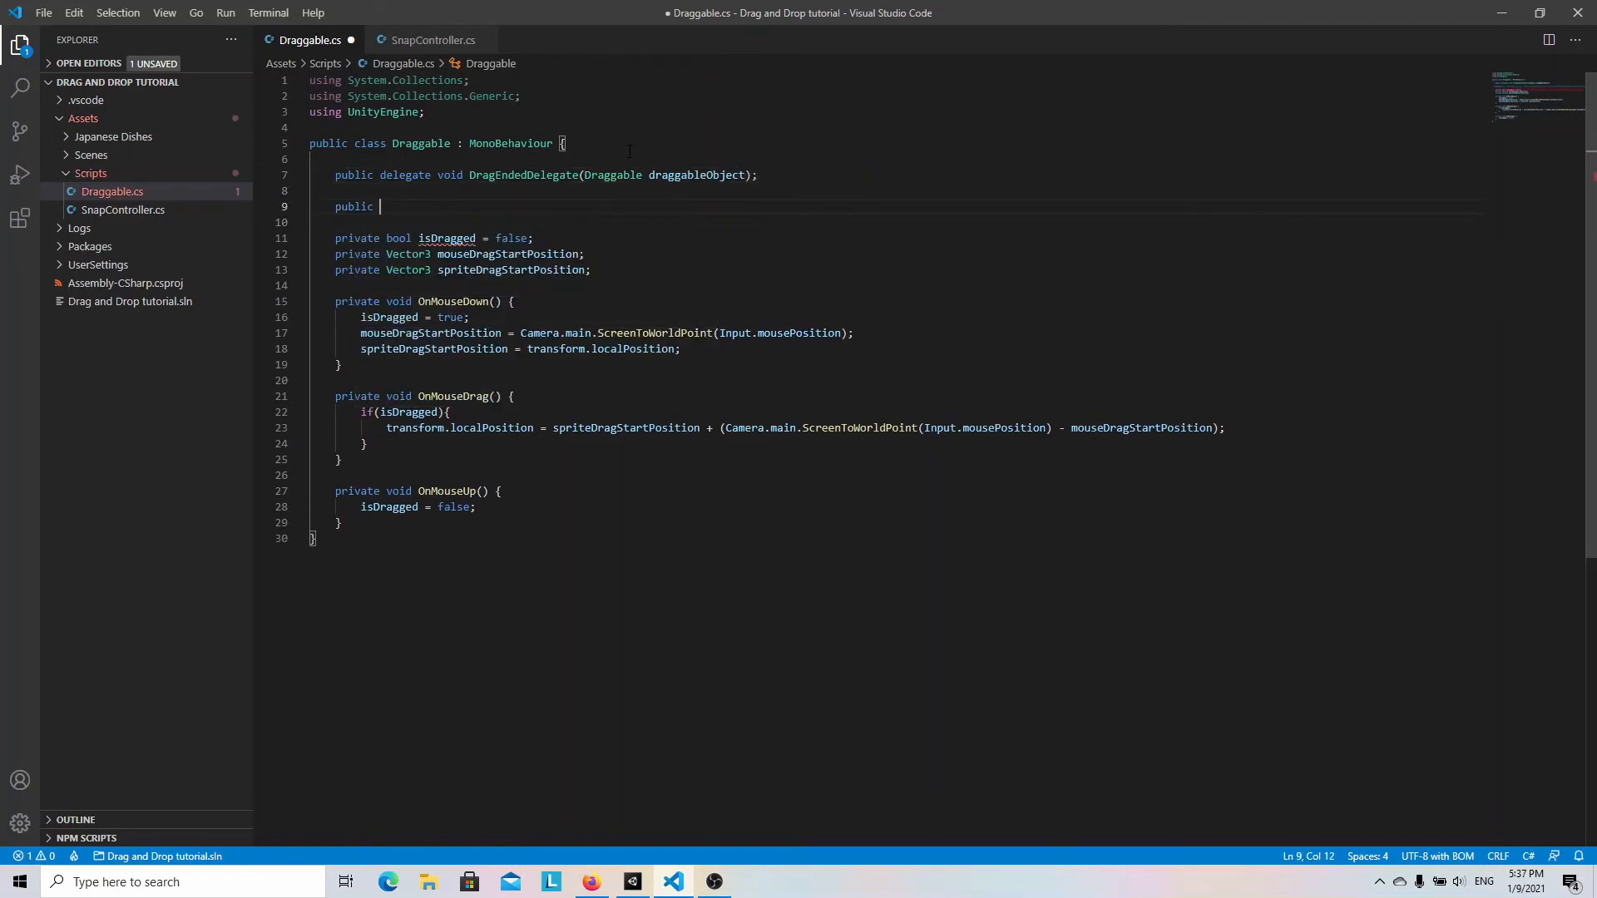
{"action": "type", "text": "DragEndedDelegate"}
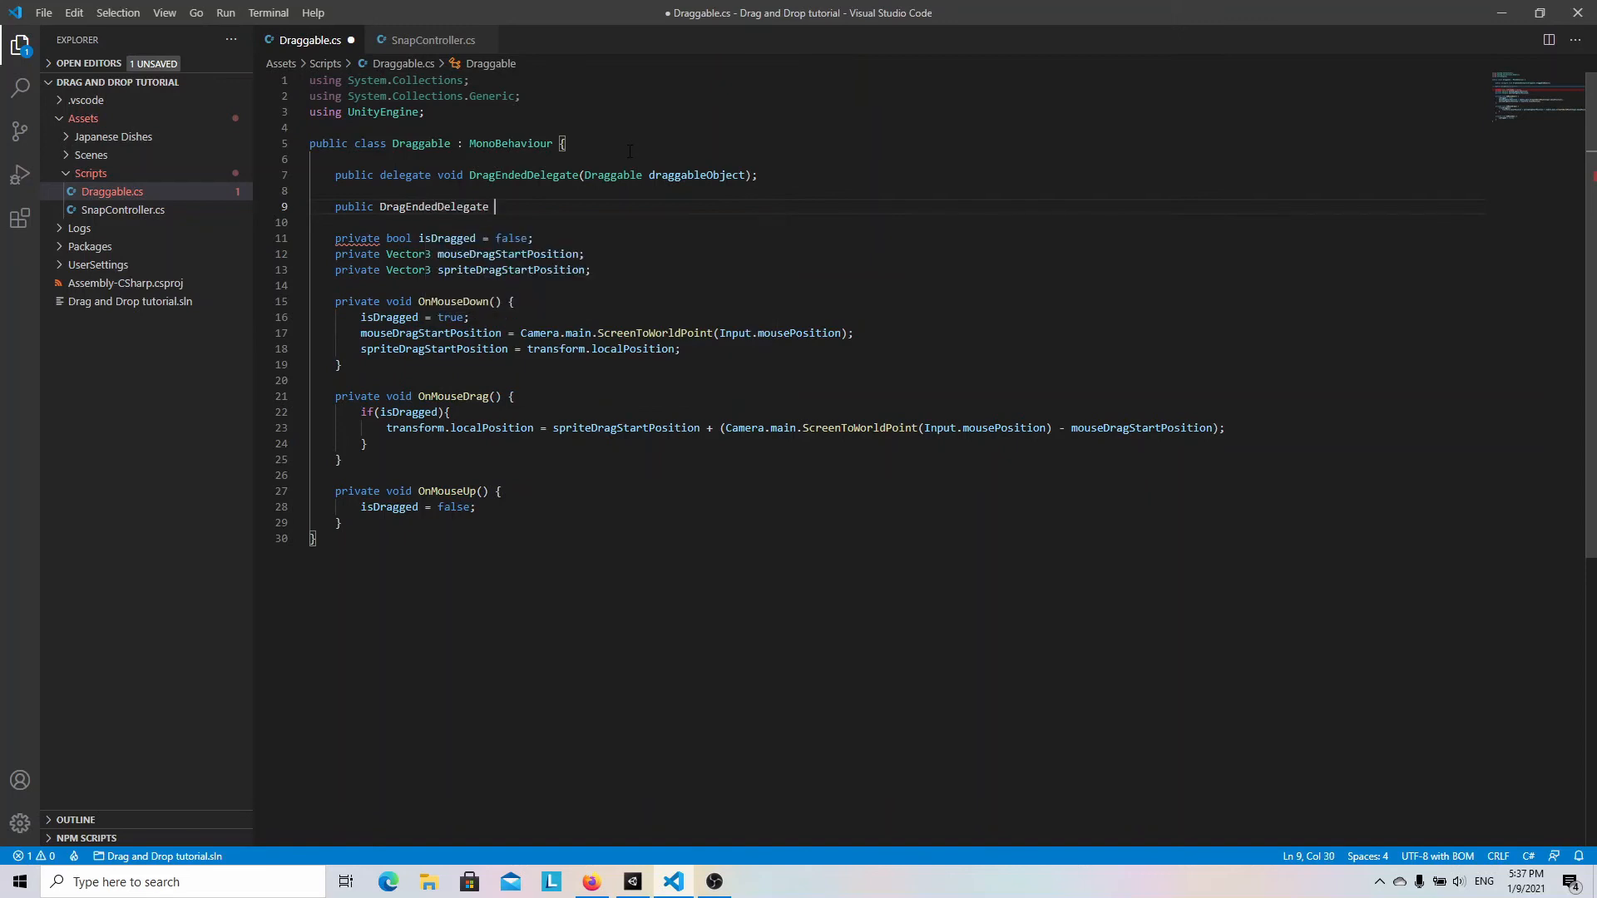
{"action": "type", "text": "dragEndedCallba"}
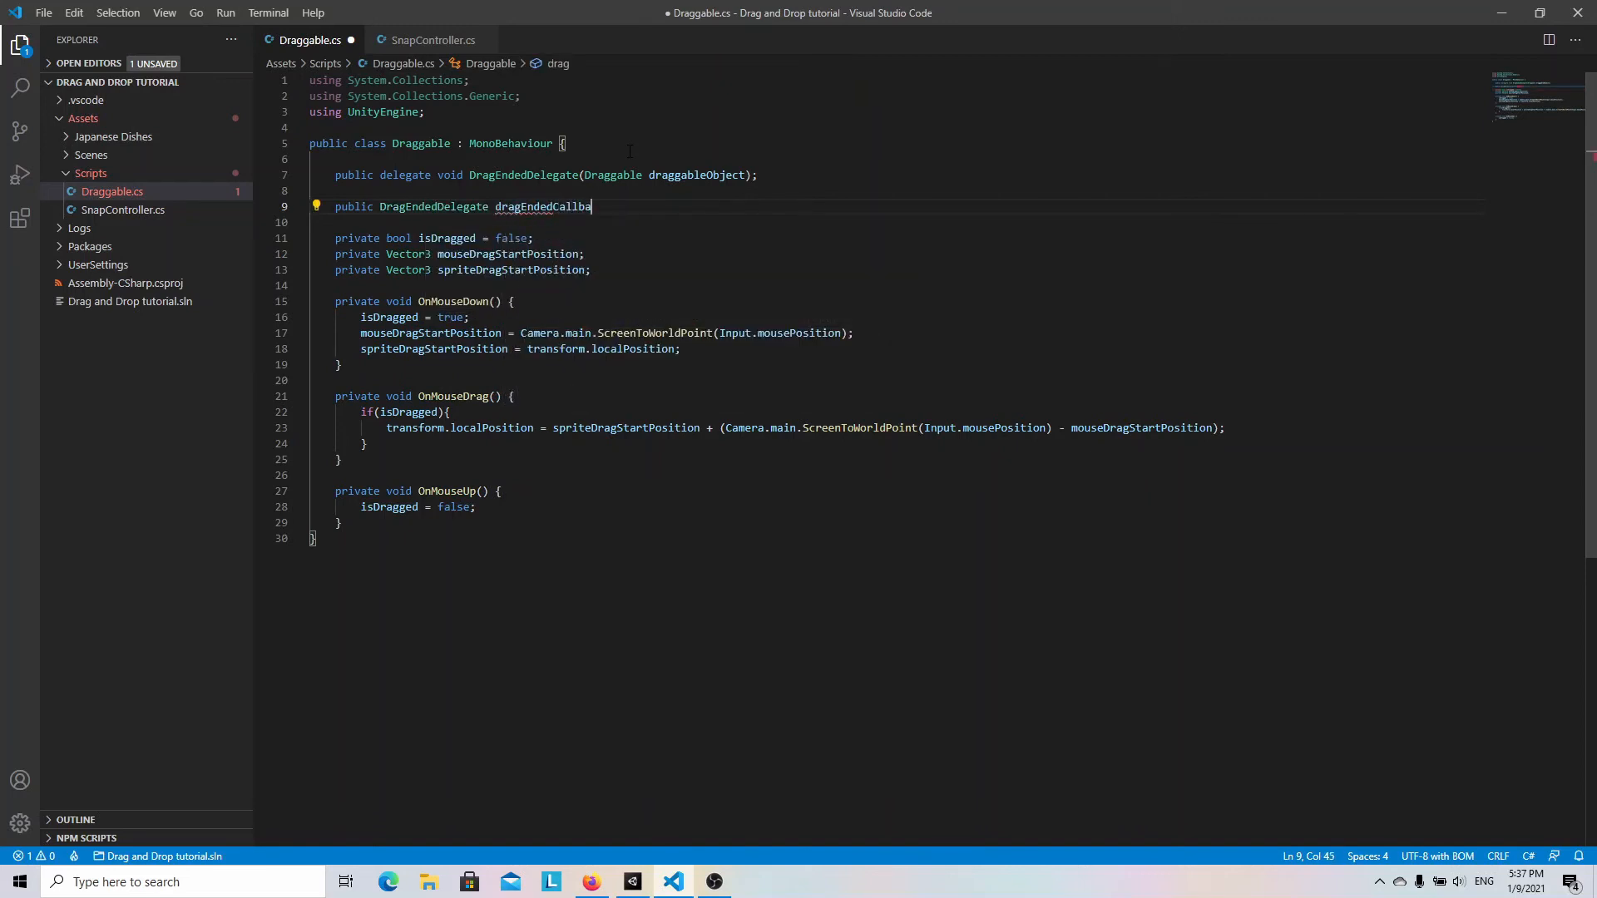
{"action": "type", "text": "ck;"}
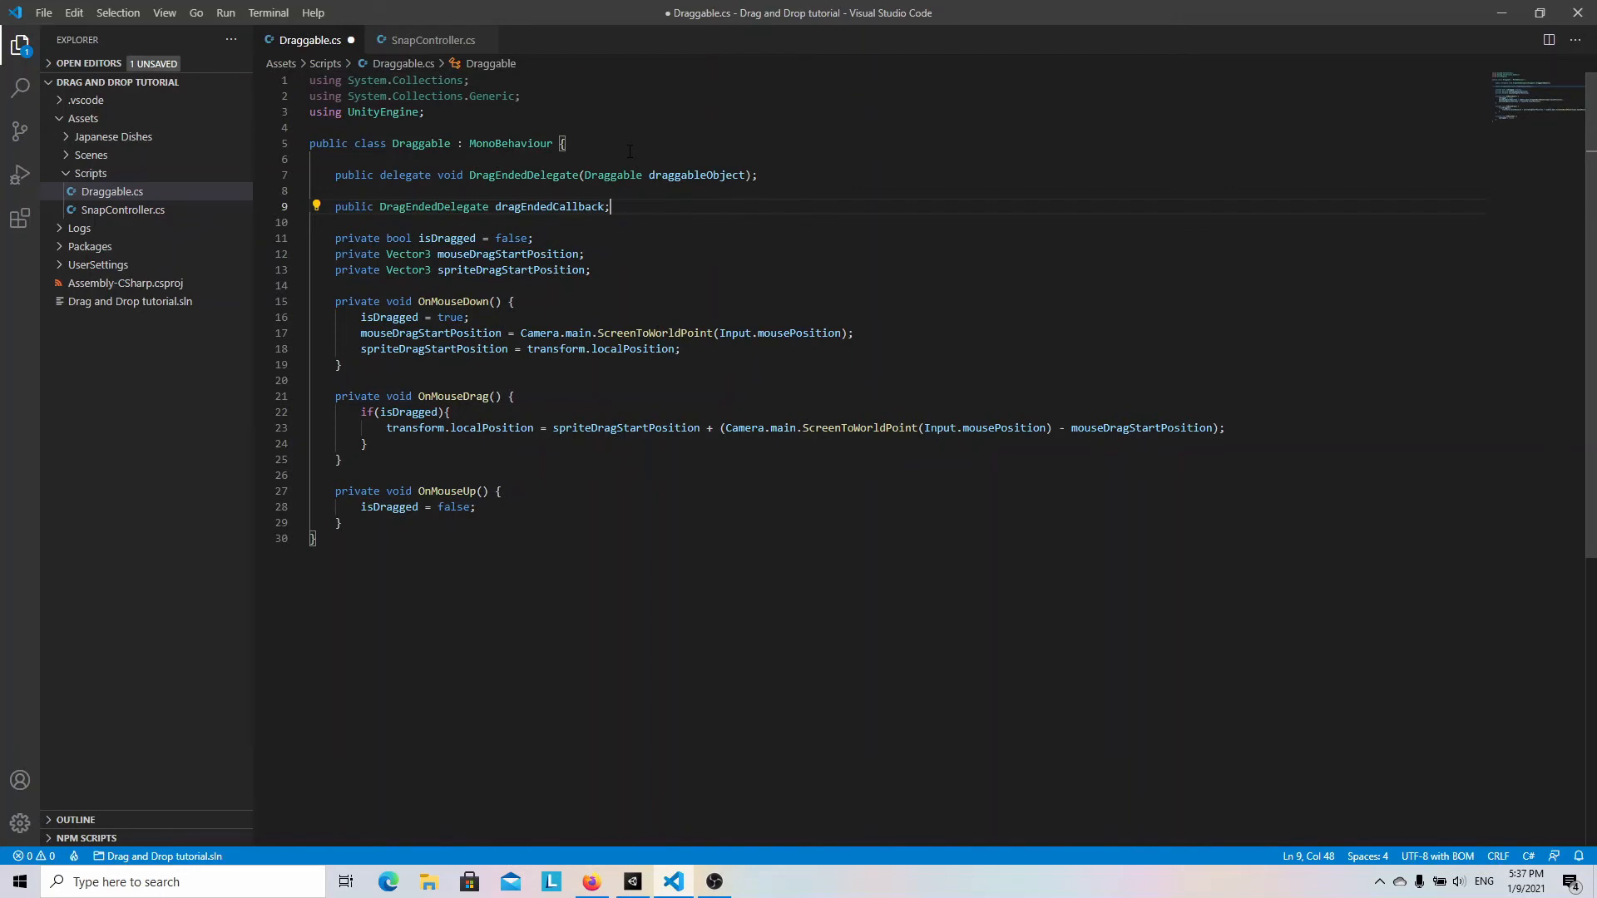
Invoke dragEndedCallback(this) inside OnMouseUp and save Draggable.cs.
{"action": "key", "text": "Enter"}
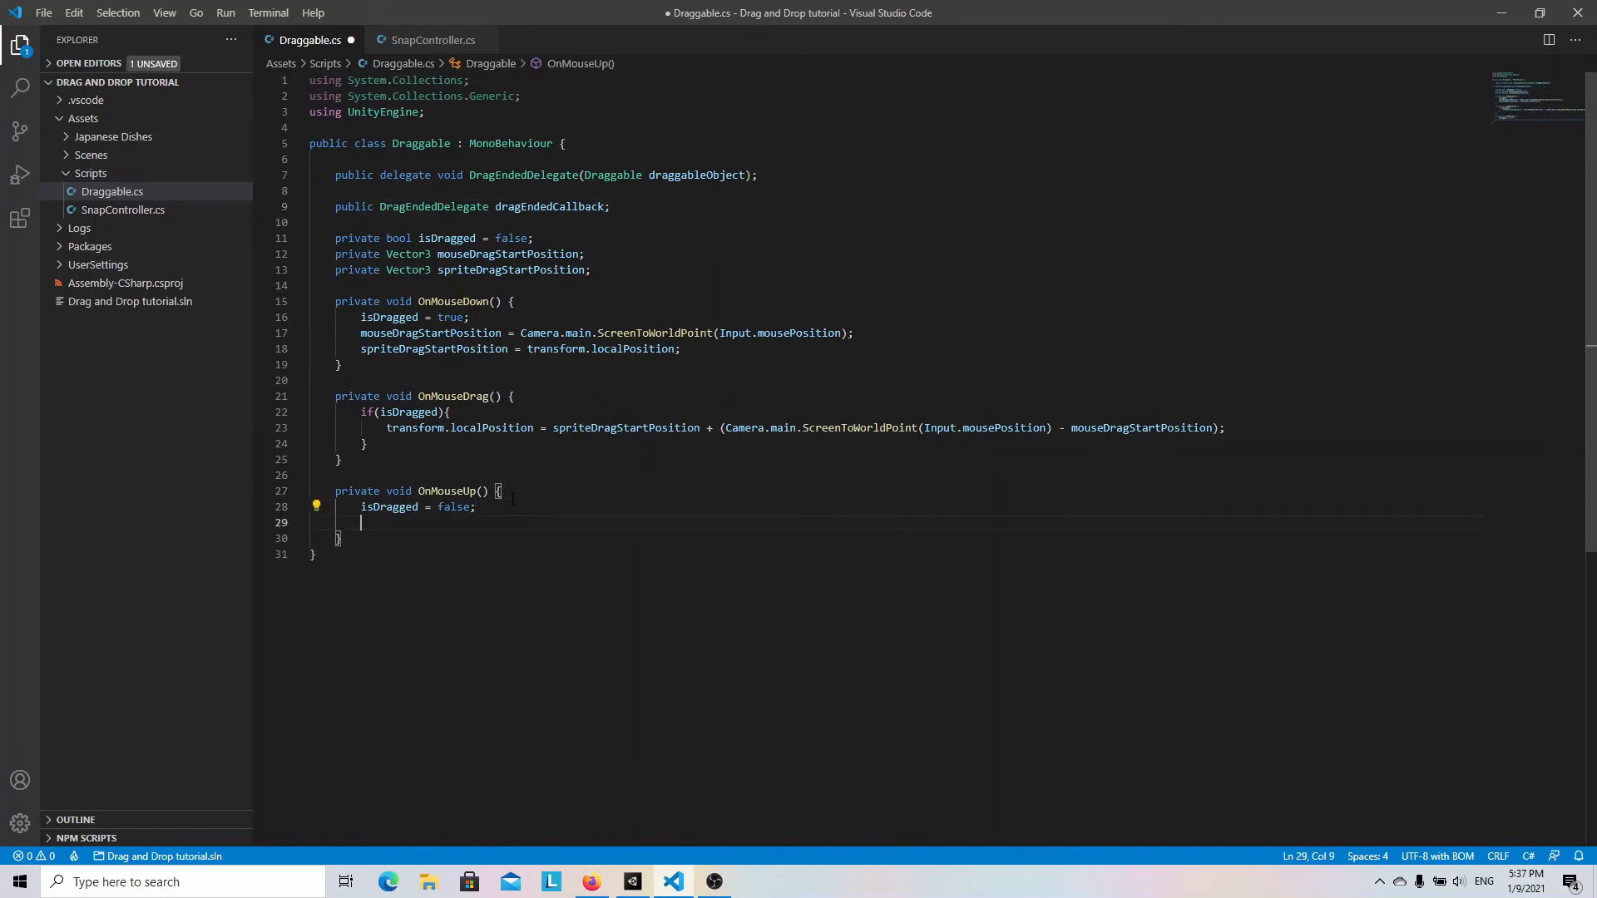
{"action": "type", "text": "dragEndedCallback"}
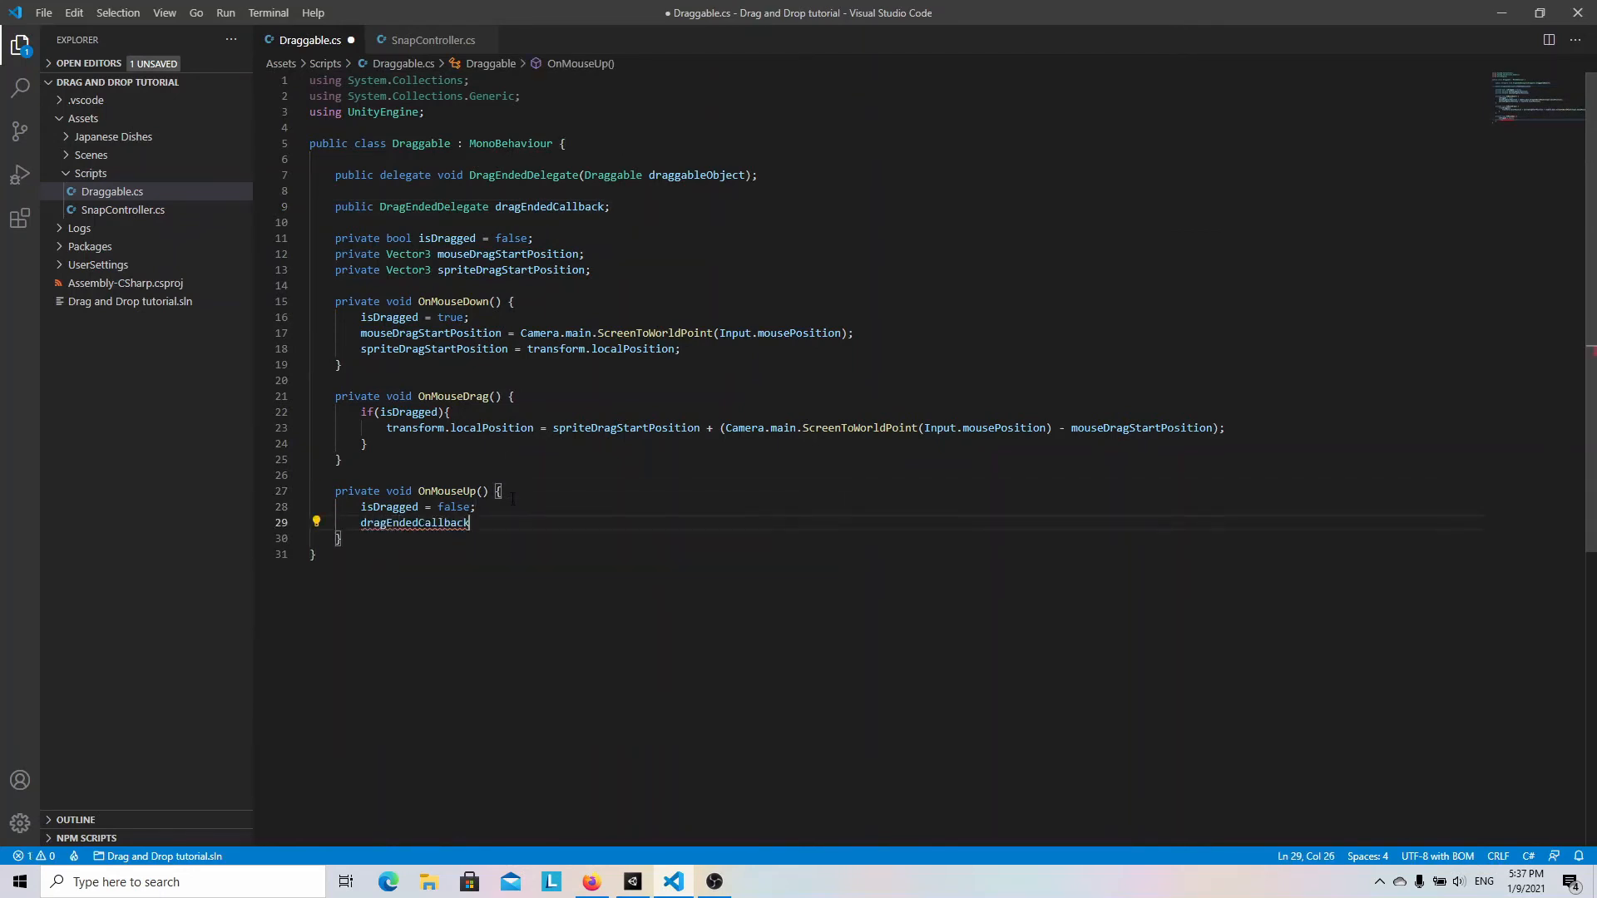
{"action": "type", "text": "(this)"}
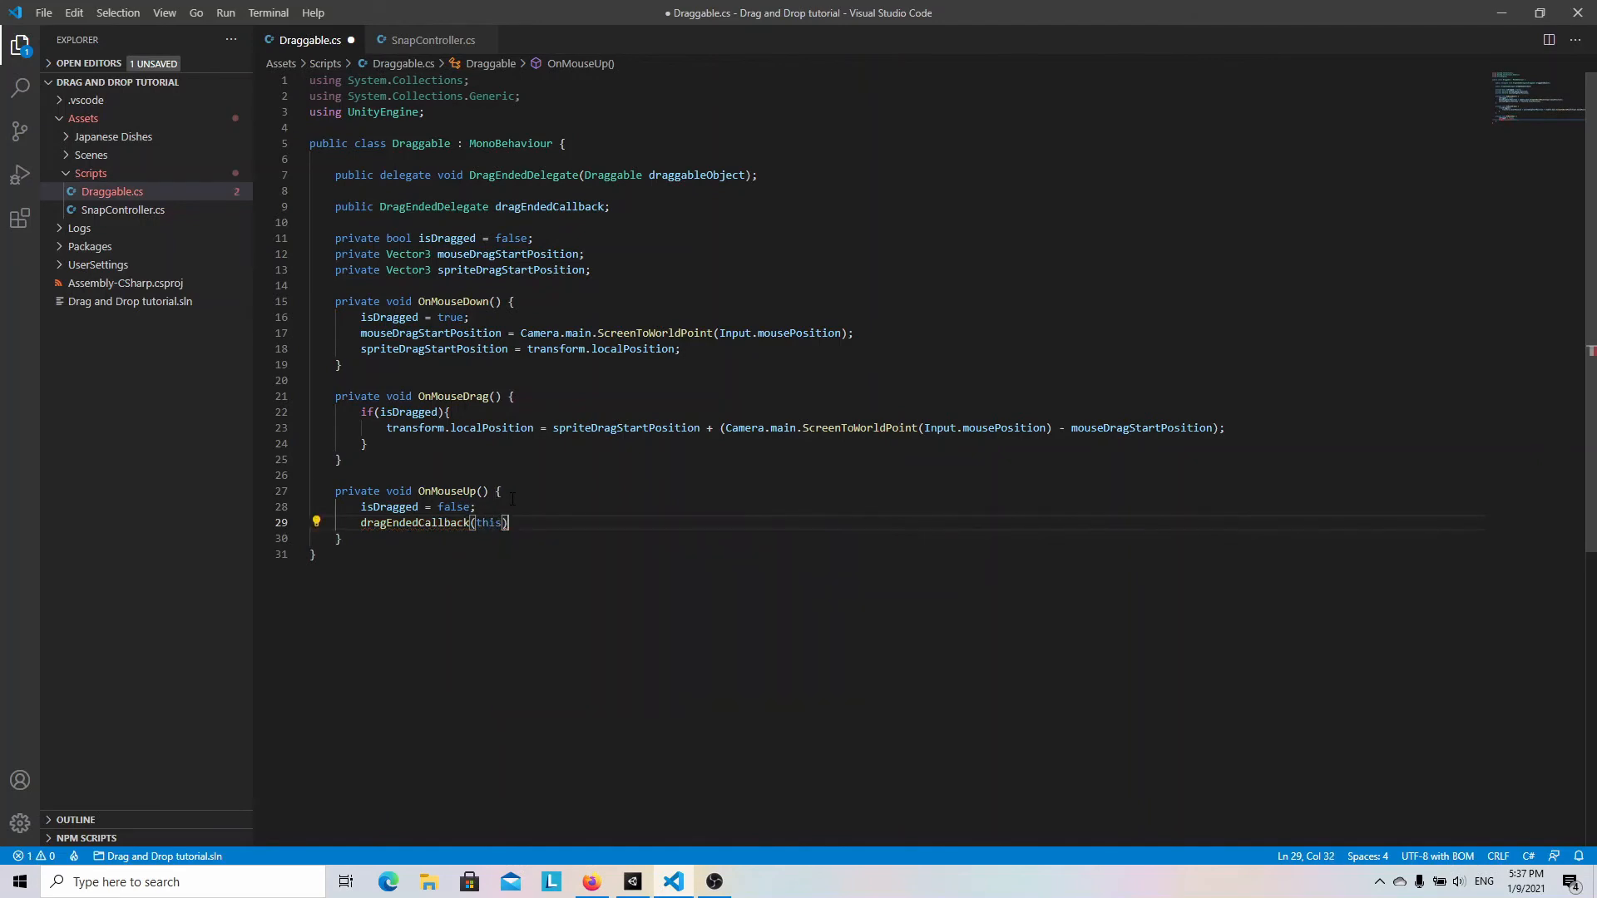
{"action": "type", "text": ";"}
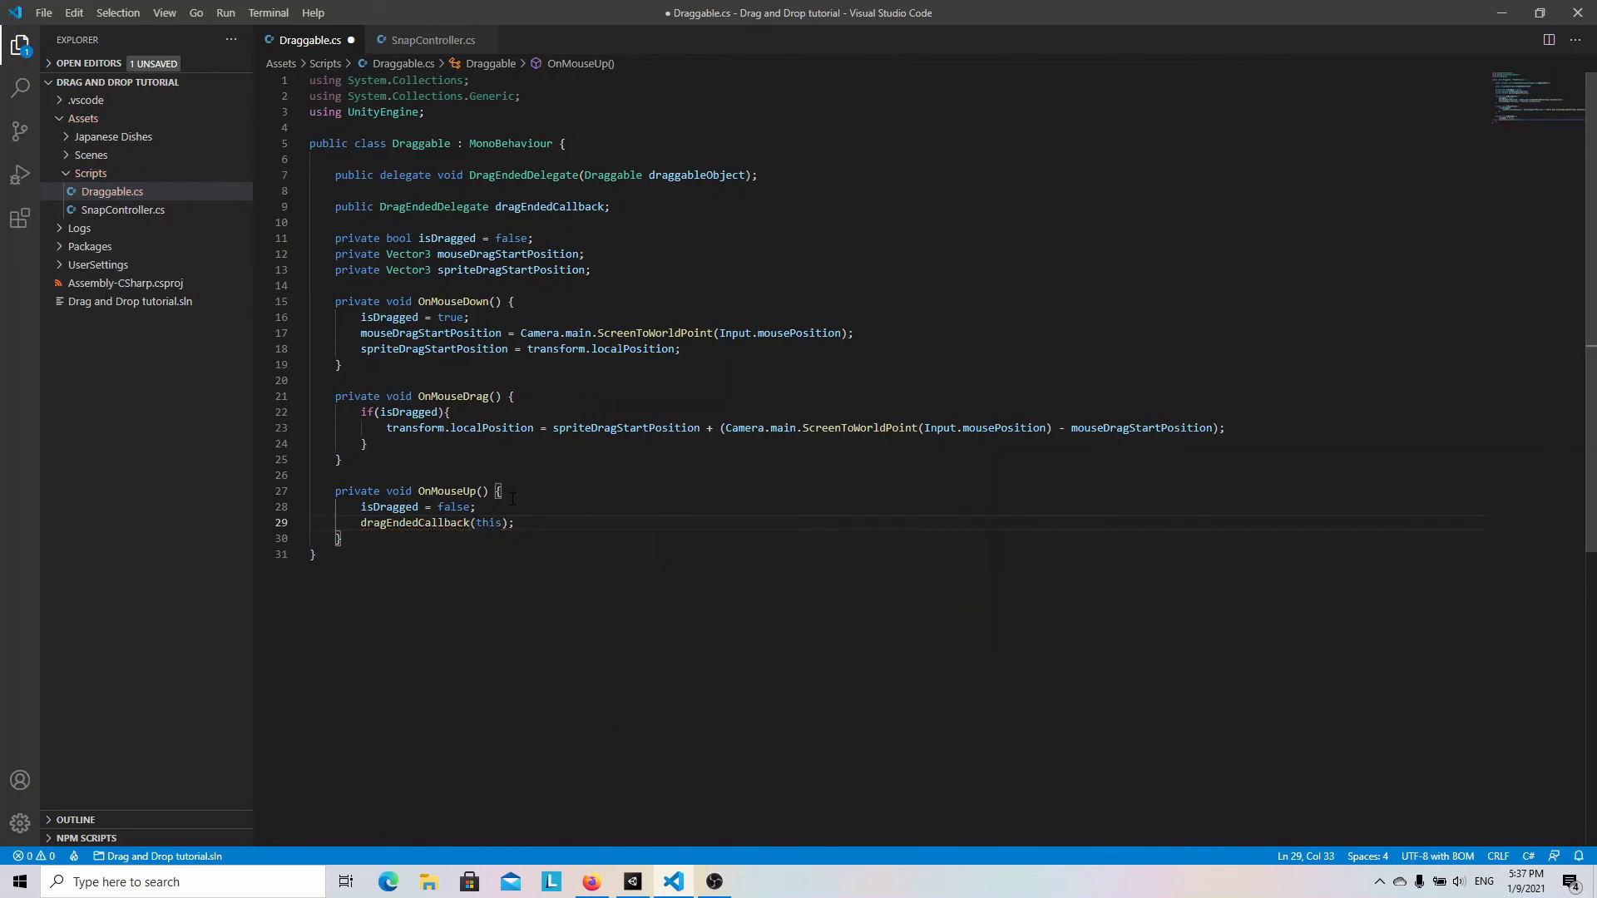
{"action": "key", "text": "ctrl+s"}
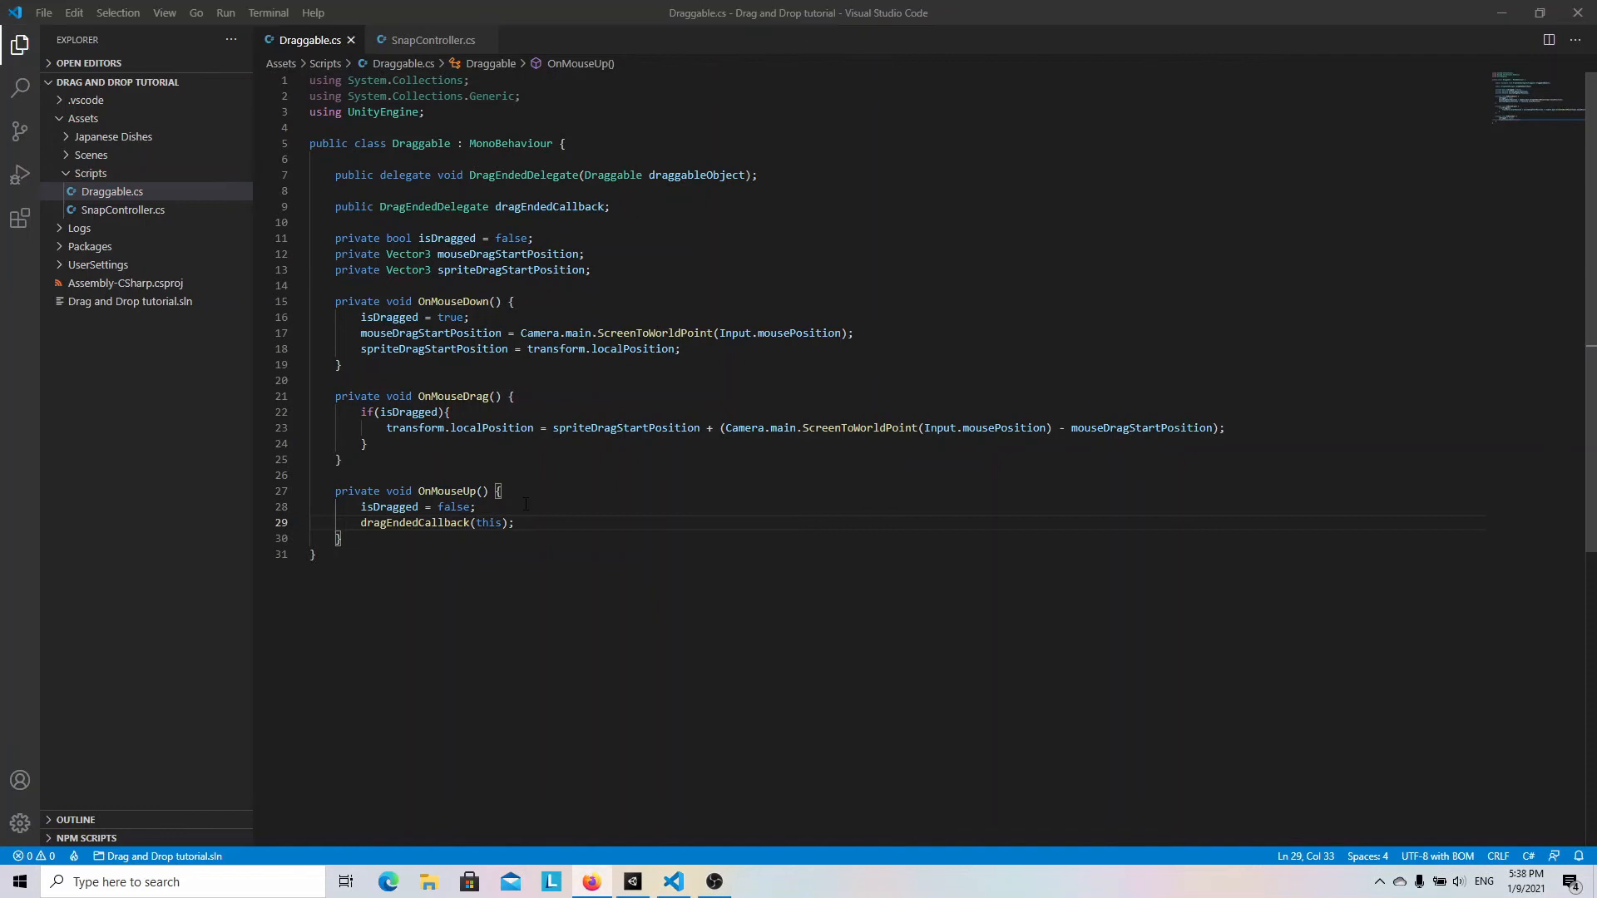
In SnapController, add private void OnDragEnded(Draggable draggable) with closestDistance and closestSnapPoint variables.
{"action": "left_click", "coordinate": [432, 40]}
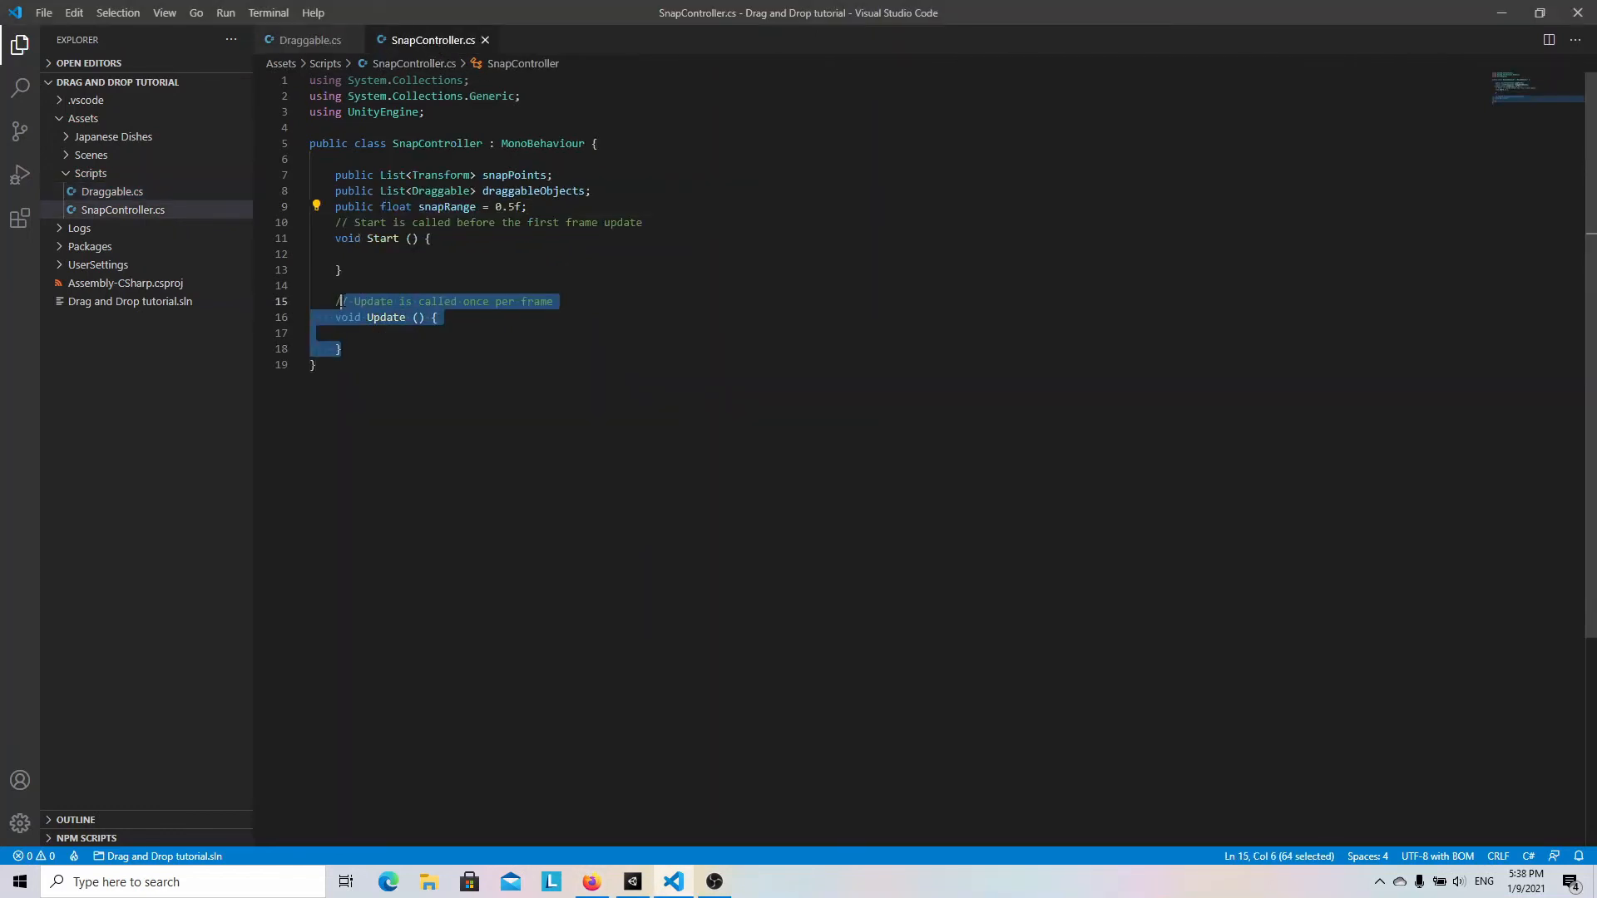
{"action": "type", "text": "private"}
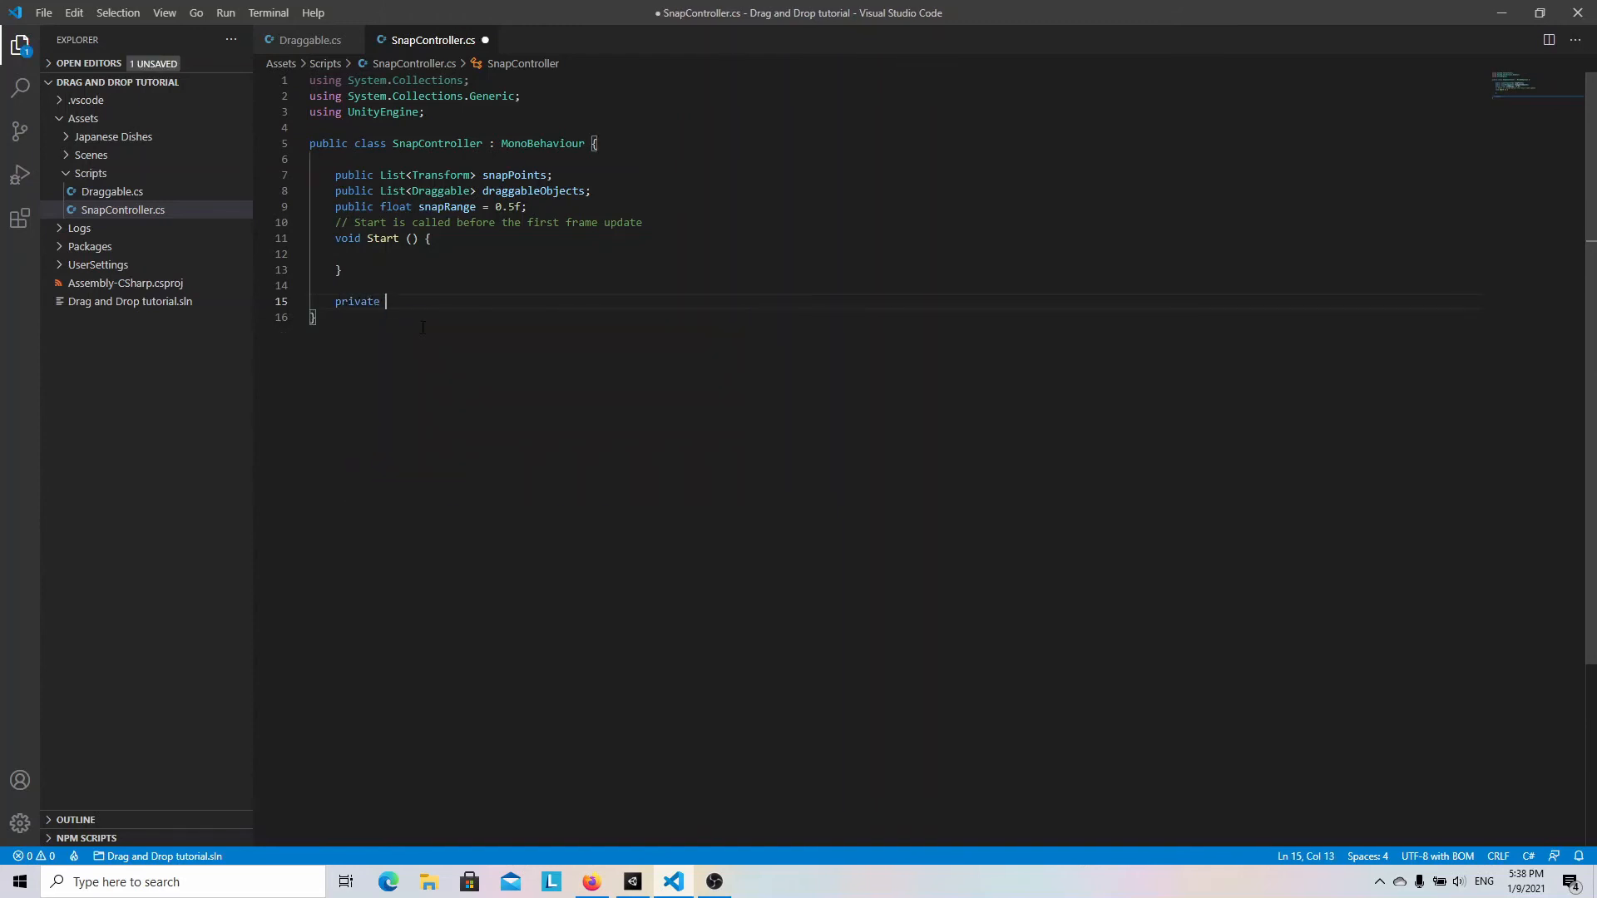
{"action": "type", "text": "void OnDragEnded("}
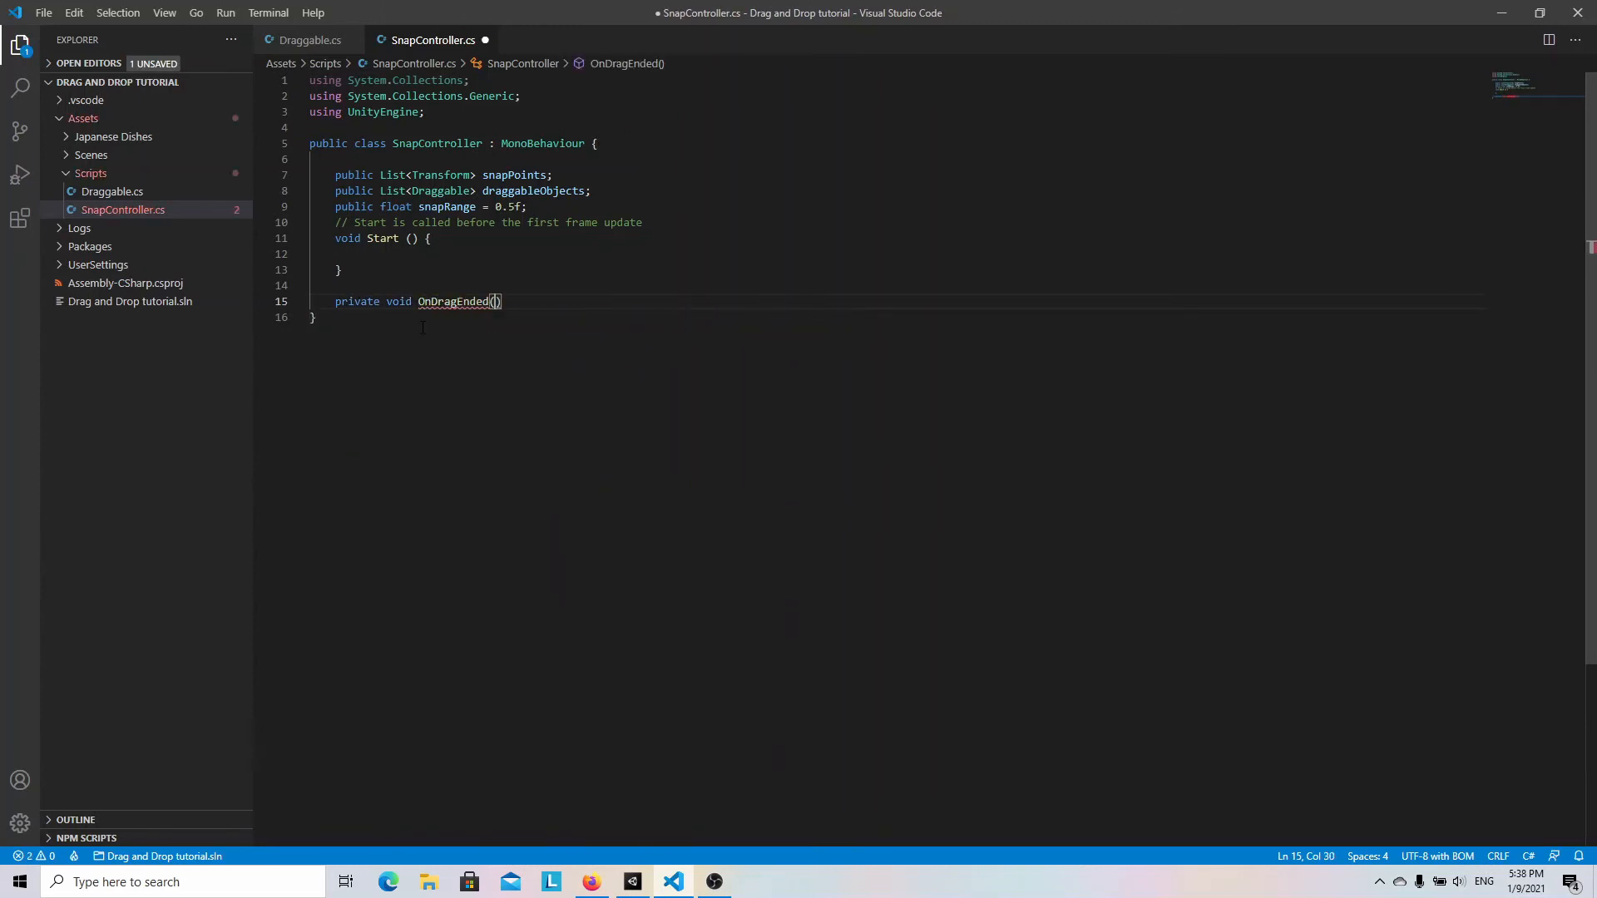
{"action": "type", "text": "Draggable draggable"}
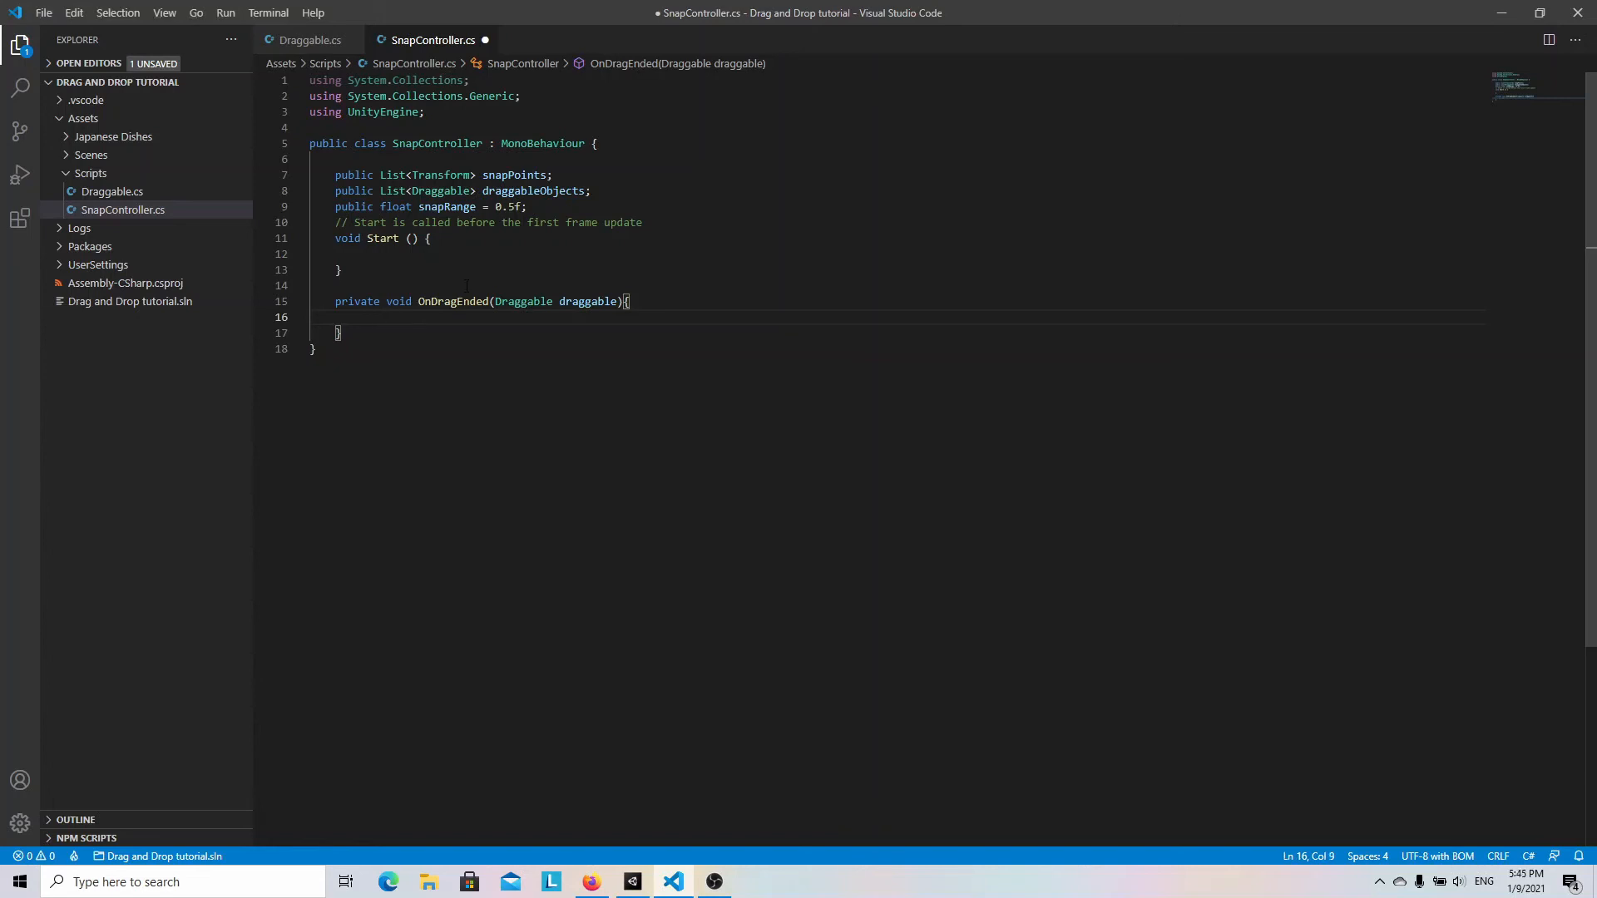
{"action": "type", "text": "float closestDistance = -1;"}
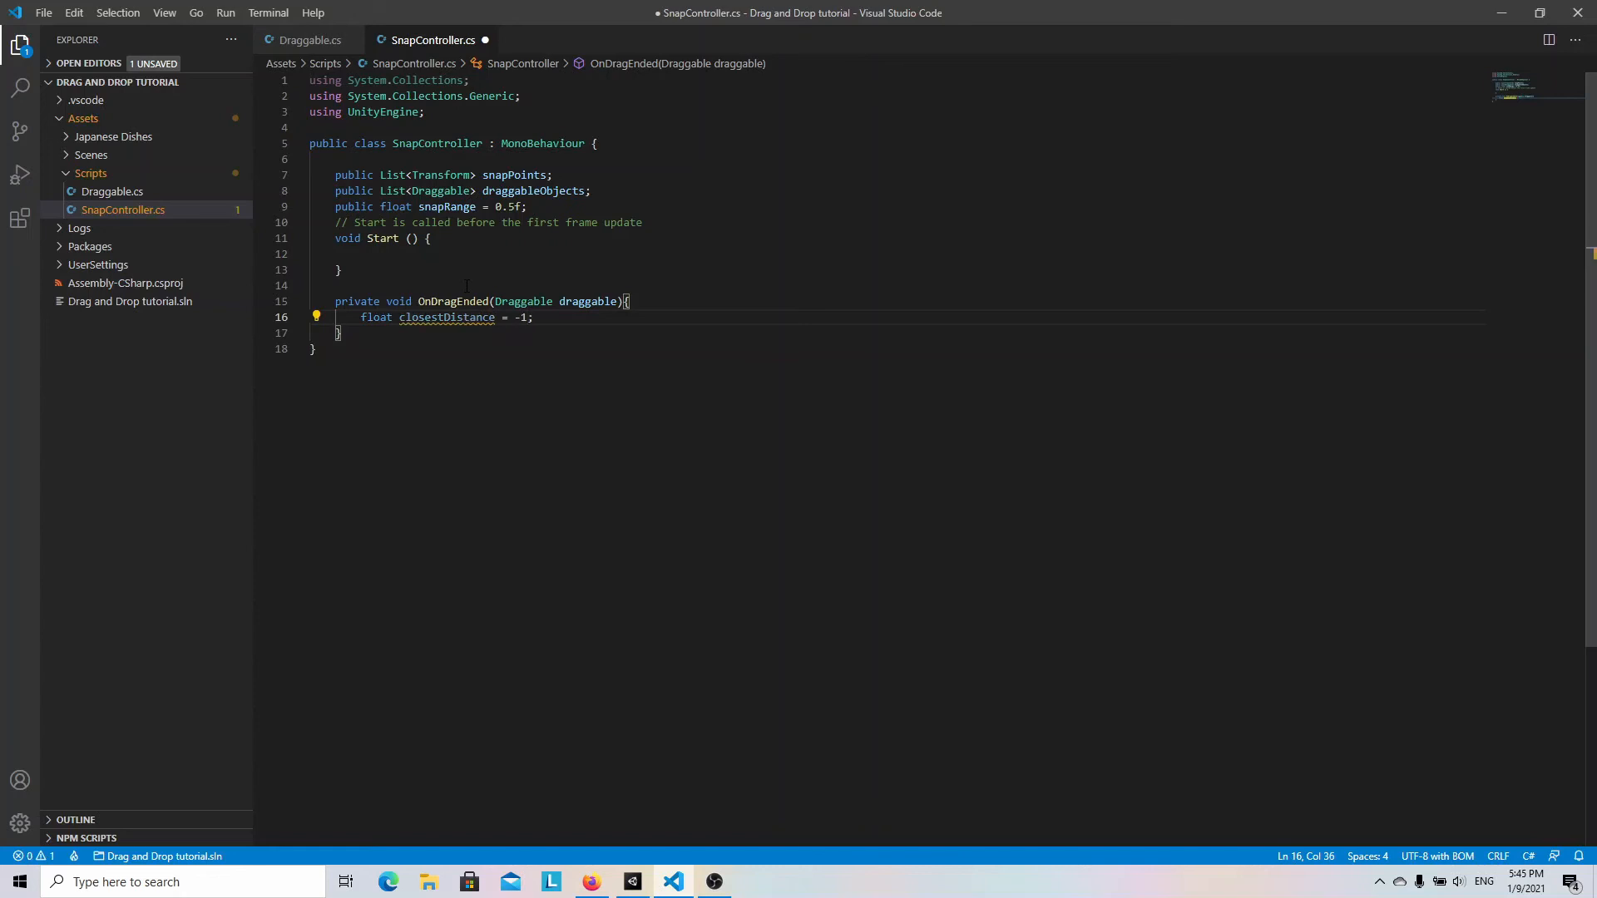
{"action": "type", "text": "Transform closestSnapPoint = null;"}
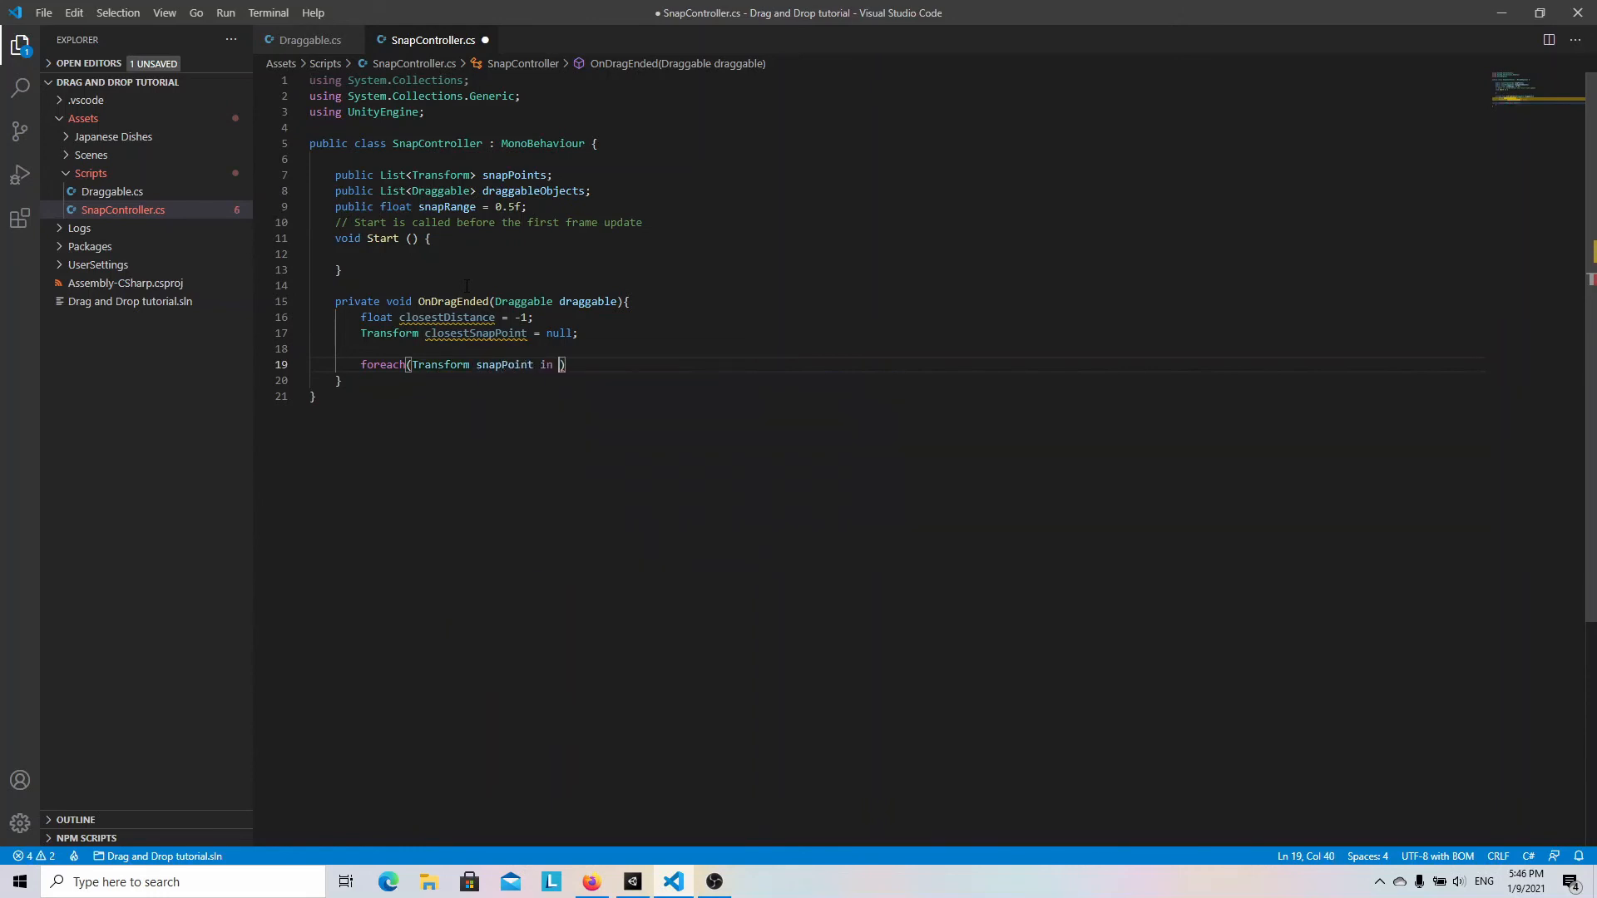
Loop over snapPoints, computing Vector2.Distance and updating closestSnapPoint and closestDistance when closer.
{"action": "type", "text": "snapPoints"}
{"action": "type", "text": "float currentDistance"}
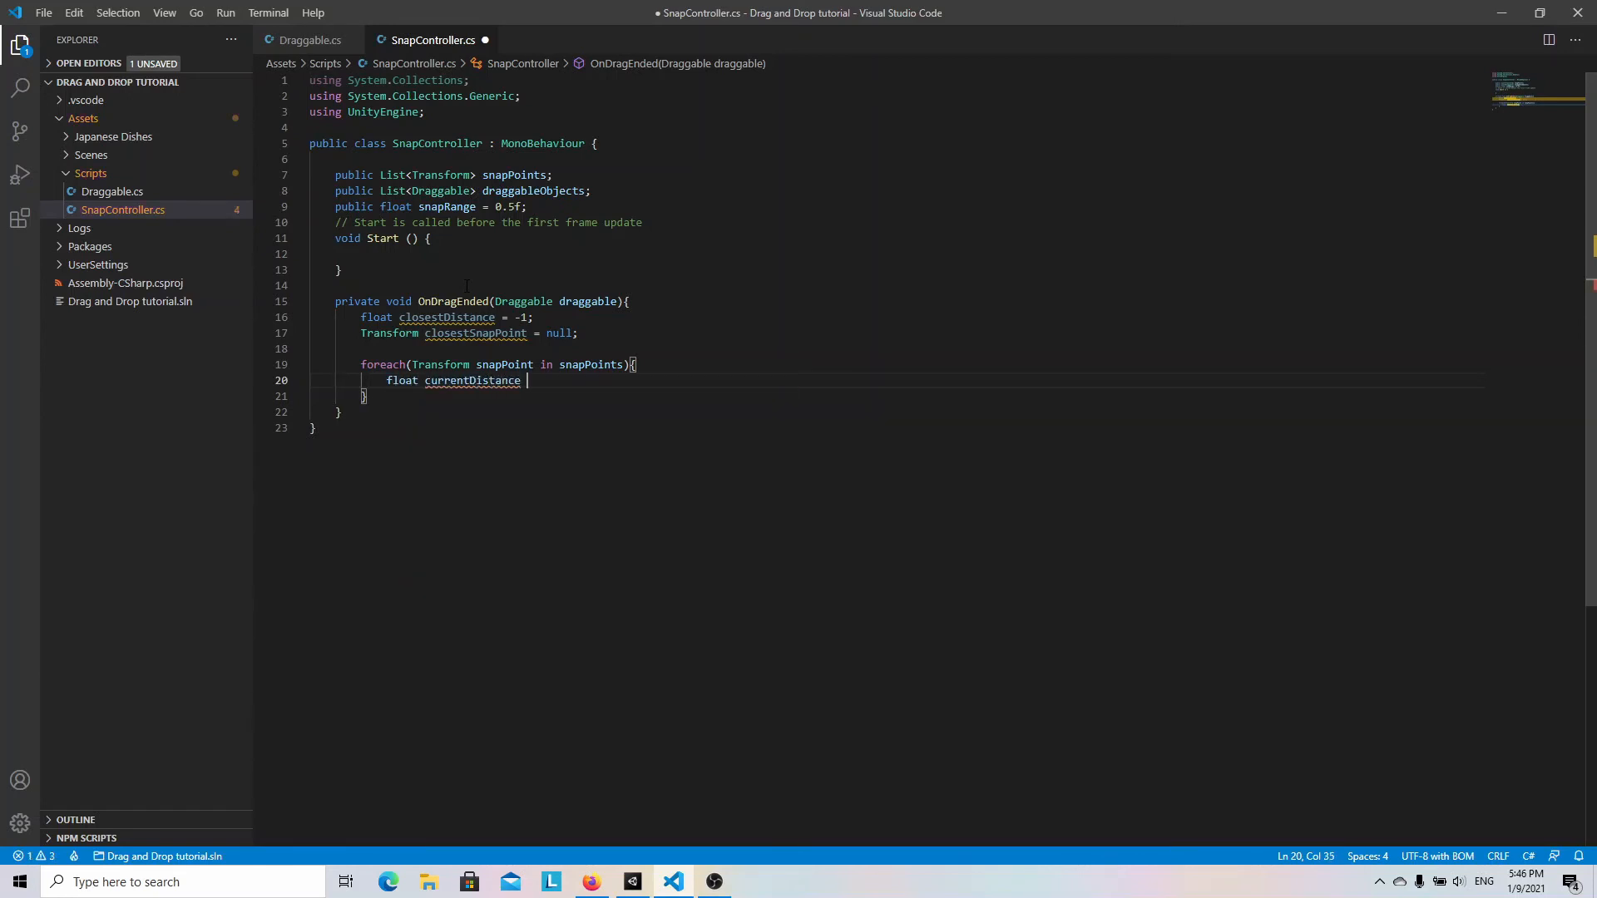
{"action": "type", "text": "= Vector2.Distance("}
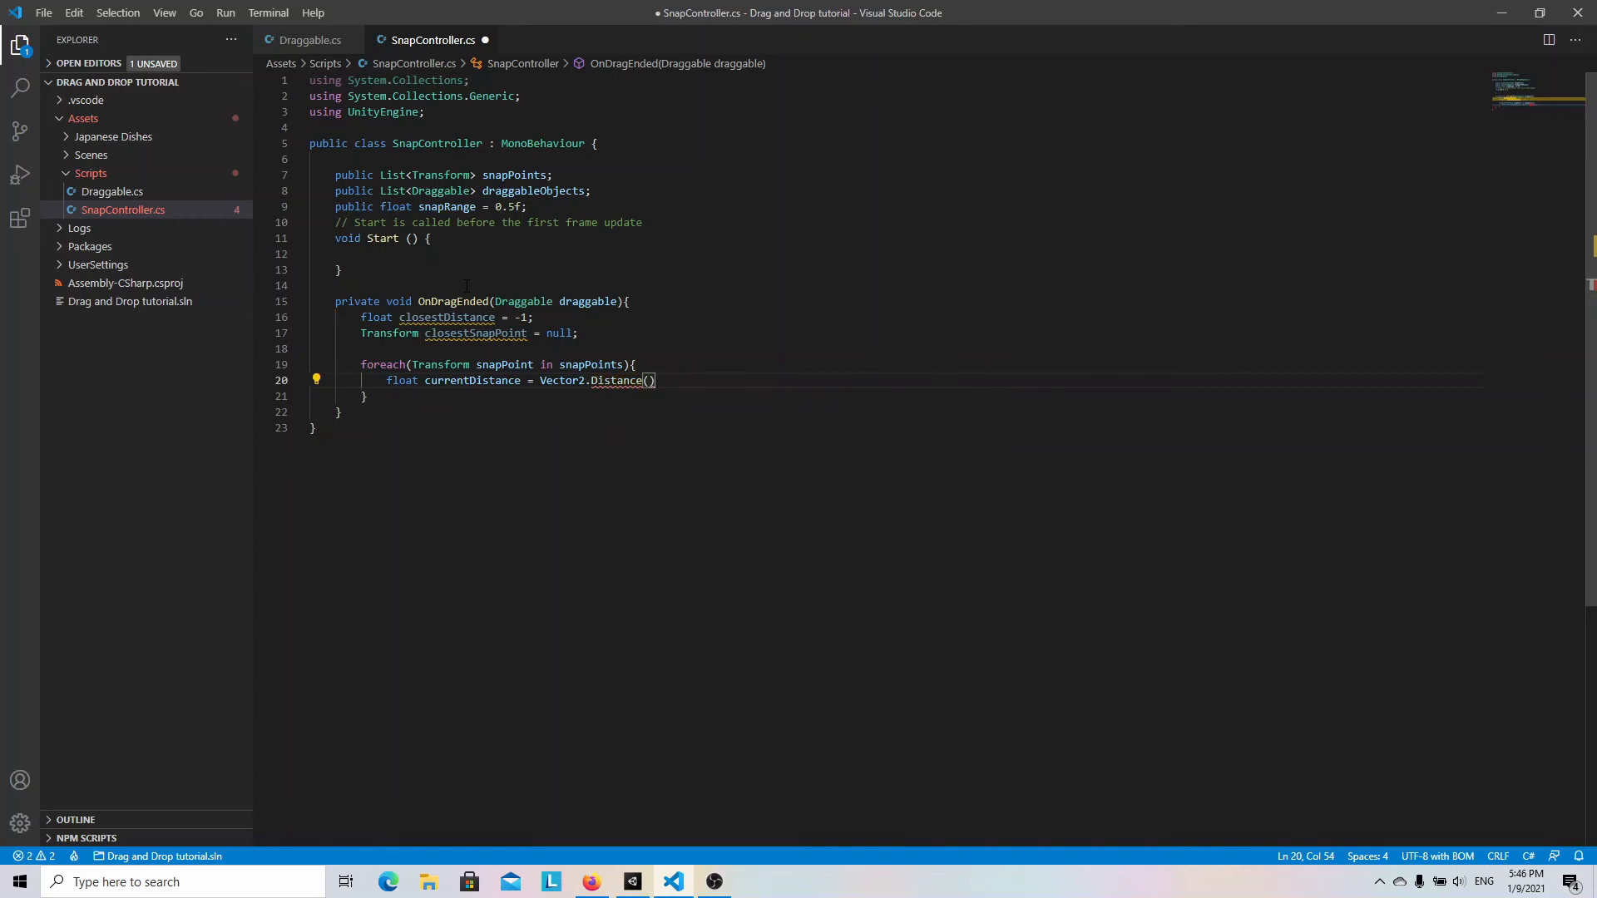
{"action": "type", "text": "draggable.transform.localPosition,"}
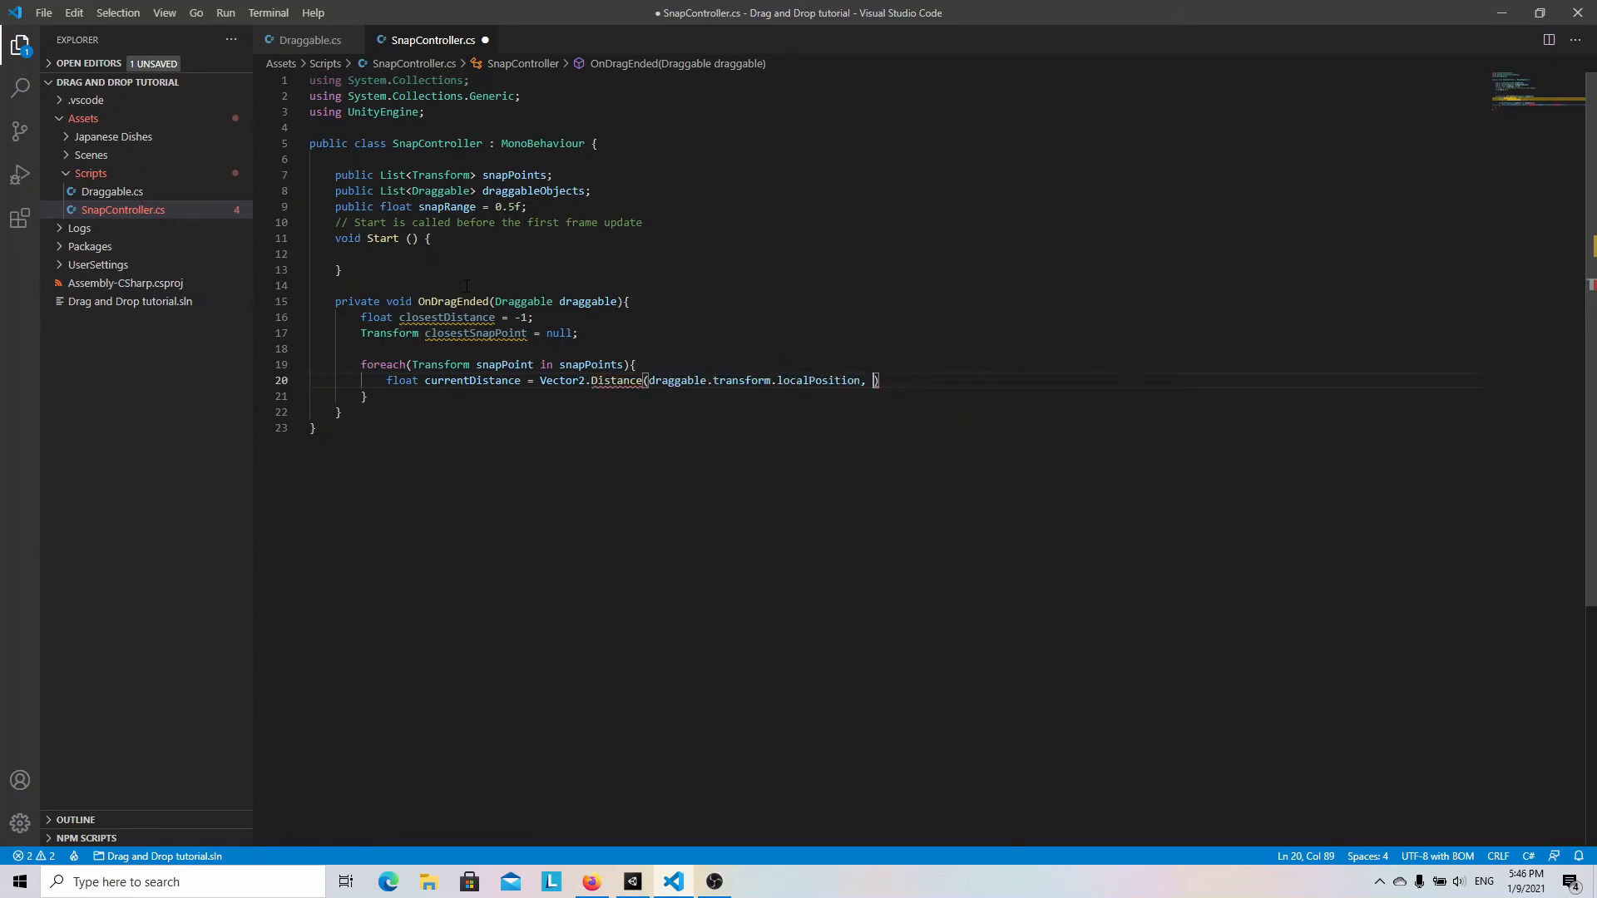
{"action": "type", "text": "snapPoint.localPosition"}
{"action": "type", "text": "if("}
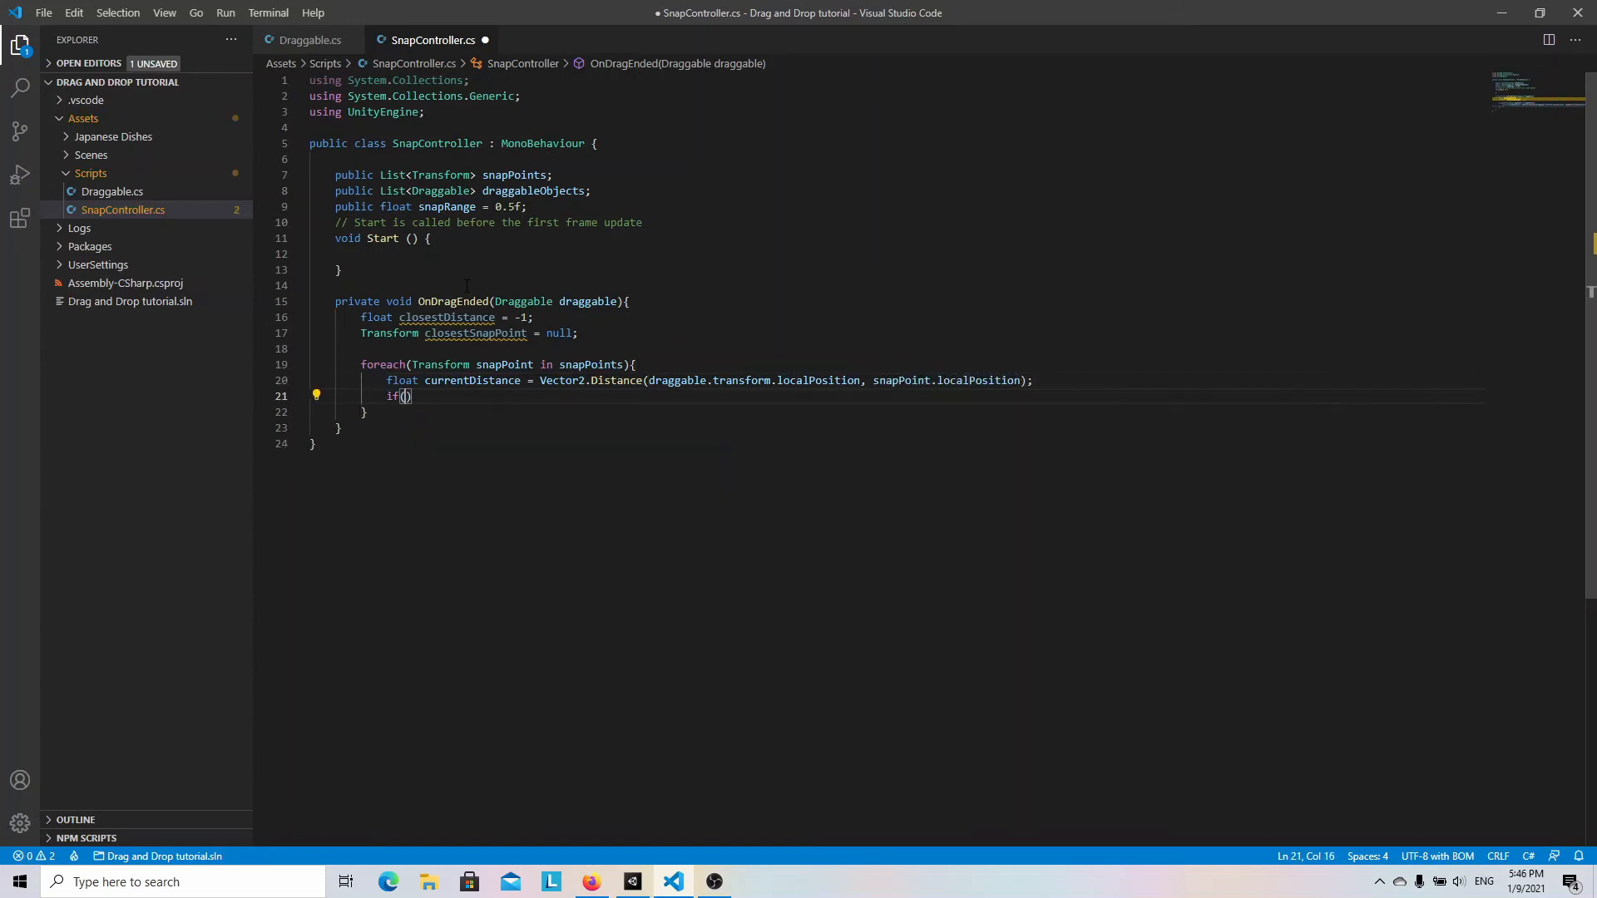
{"action": "type", "text": "closestSnapPoint == null || currentDistance < closestDistance"}
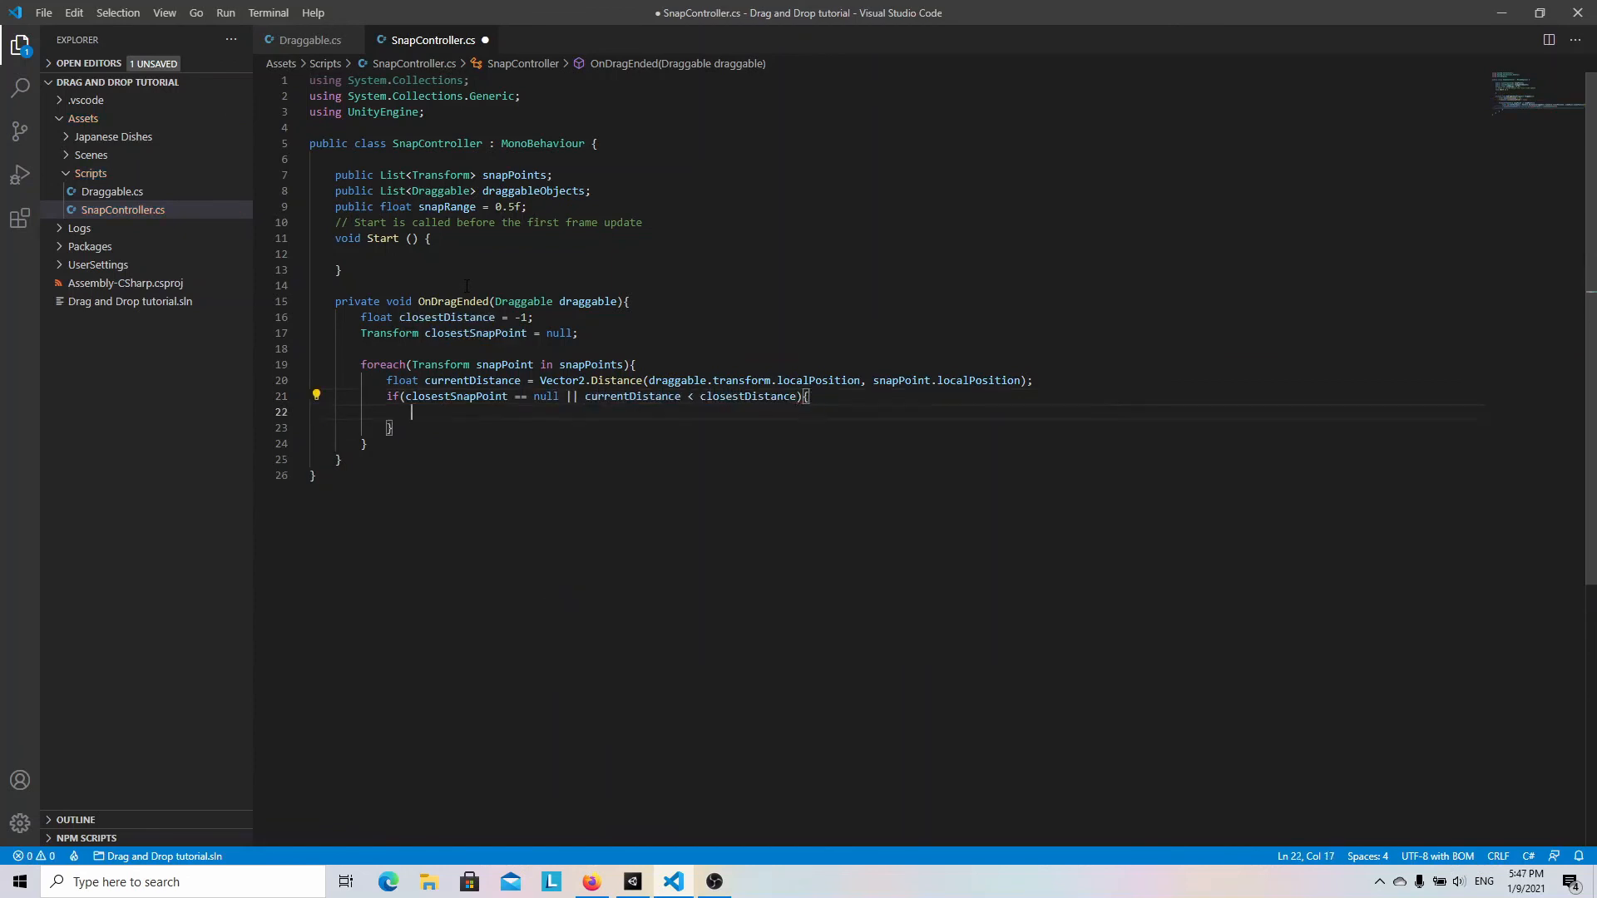
{"action": "type", "text": "closestSnapPoint ="}
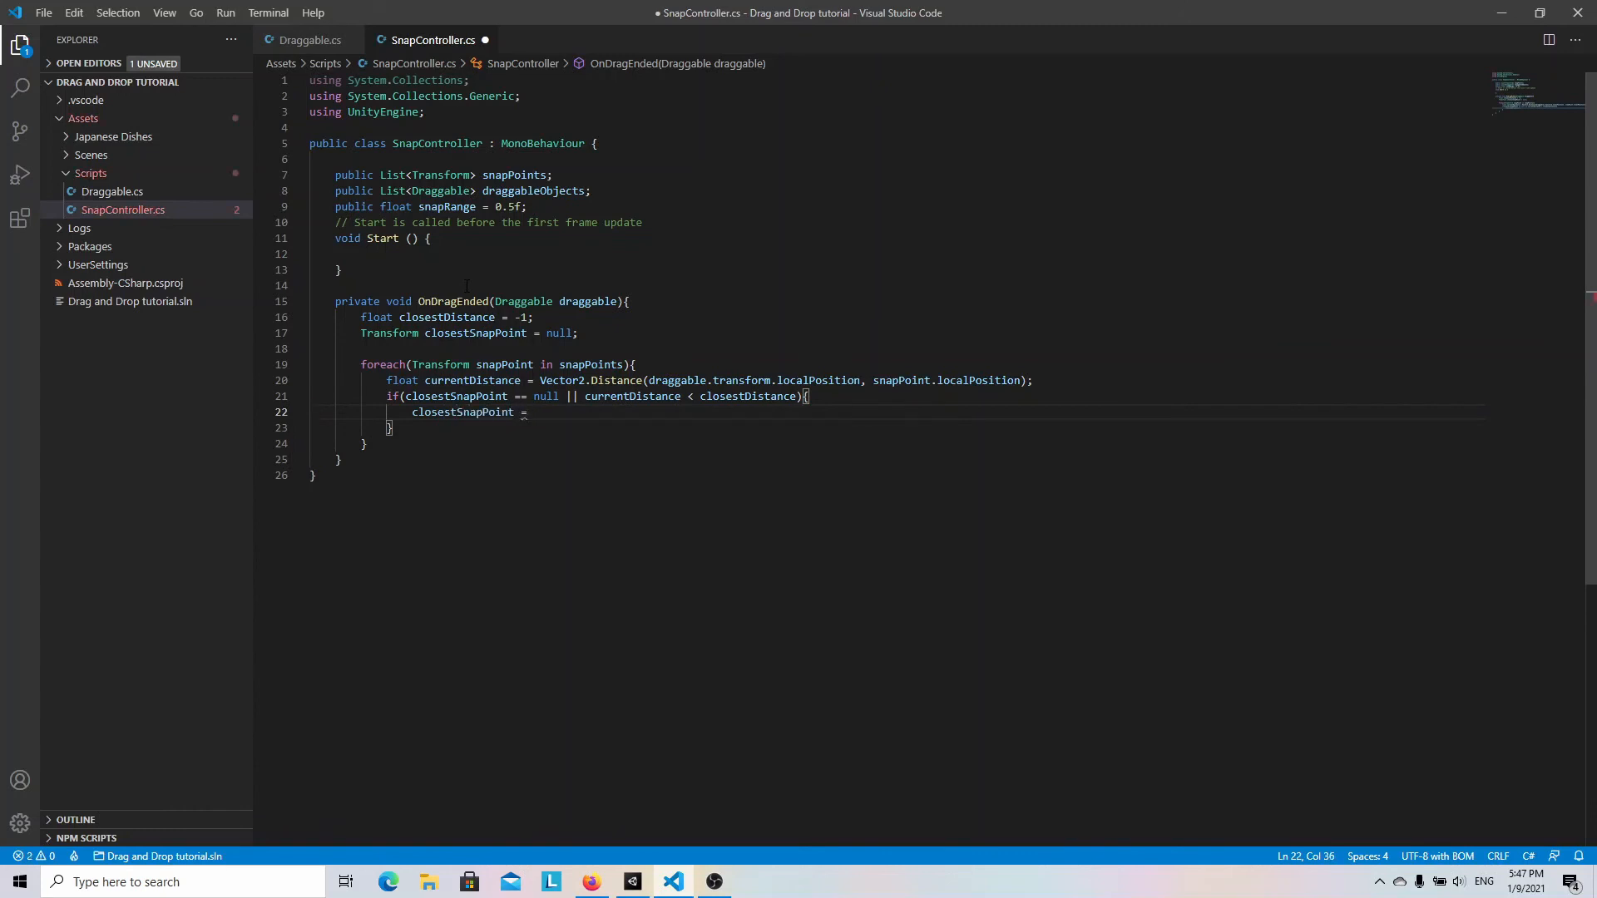
{"action": "type", "text": "closestDistance = currentDistance;"}
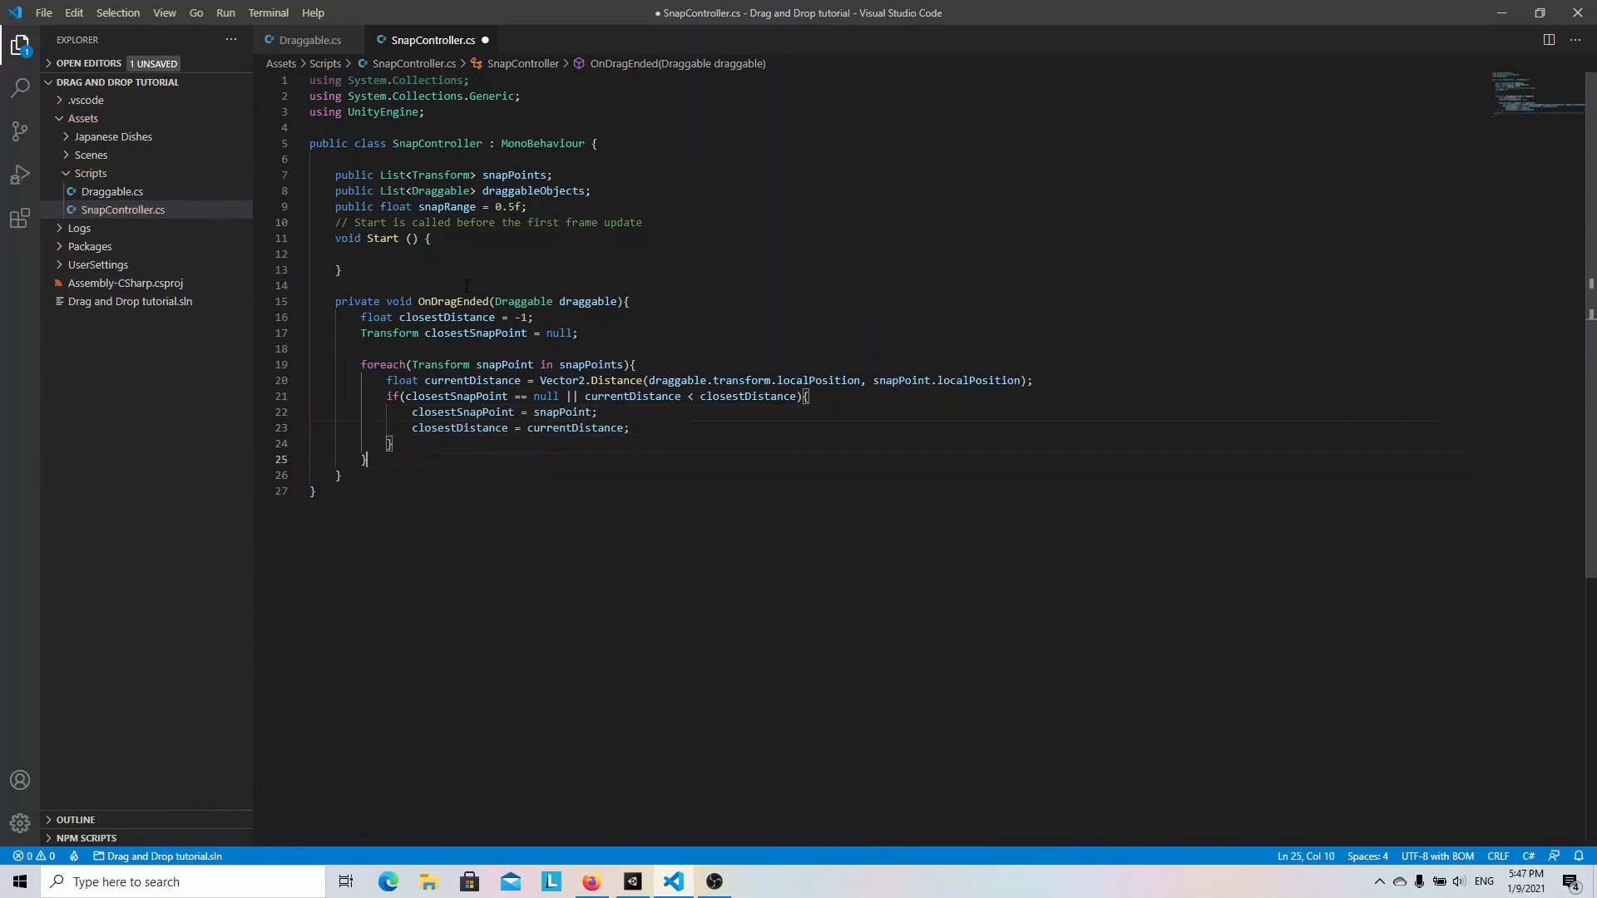
When closestSnapPoint isn't null and is within range, set draggable.transform.localPosition to its localPosition.
{"action": "type", "text": "if()"}
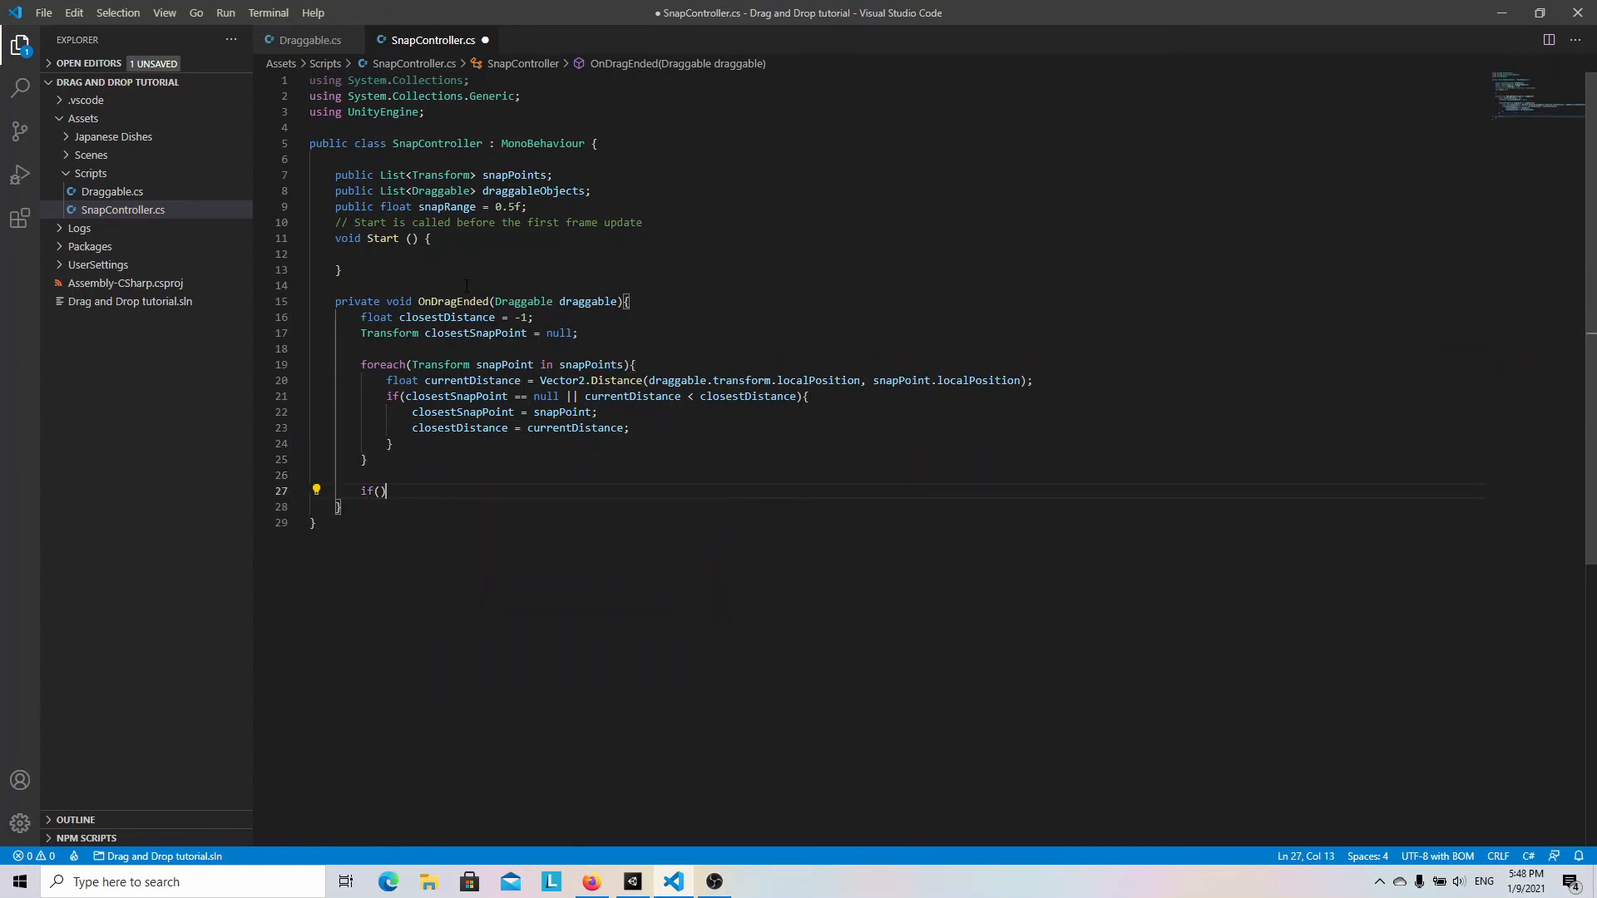
{"action": "type", "text": "closestSnapPoint"}
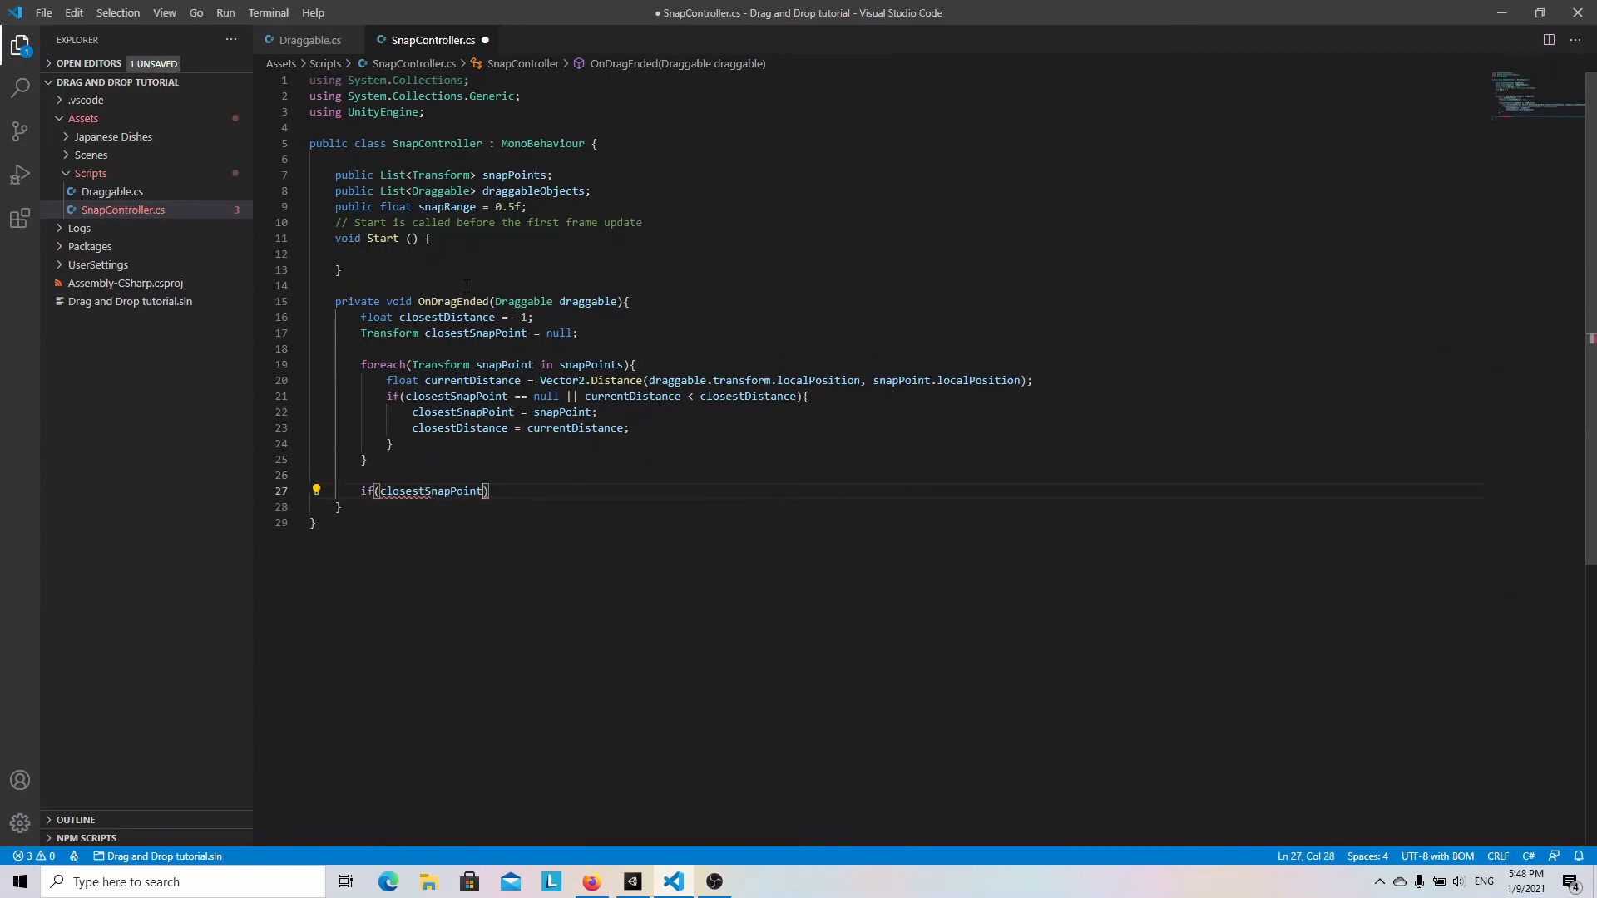
{"action": "type", "text": "!= null && closestDistance <= snapRange"}
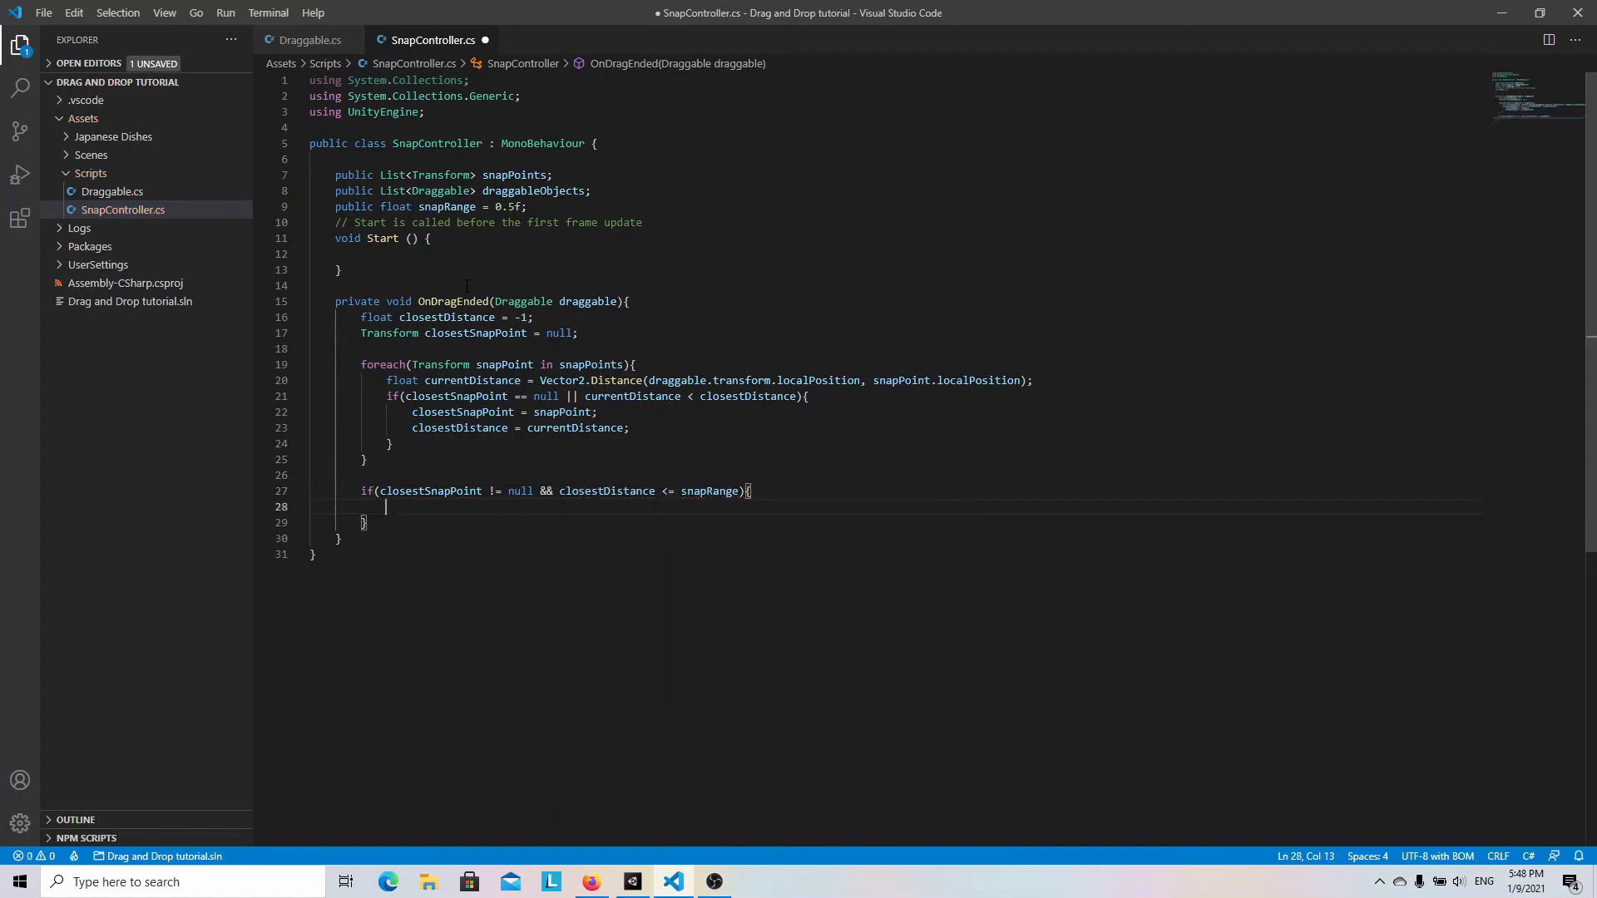
{"action": "type", "text": "draggable.transform."}
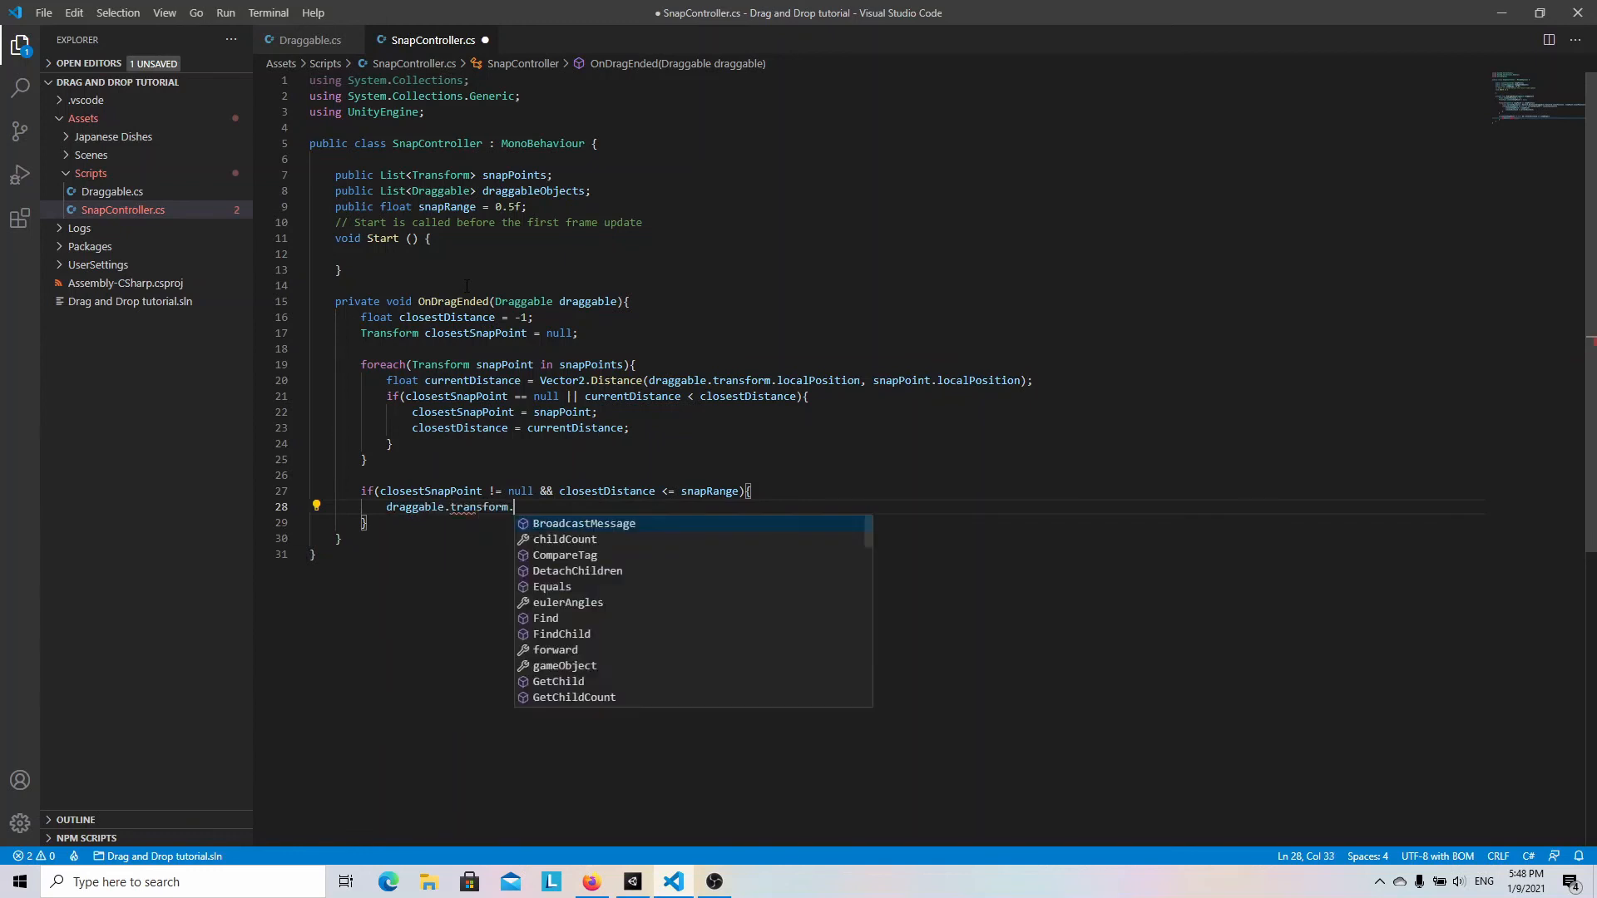
{"action": "type", "text": "localPosition = c"}
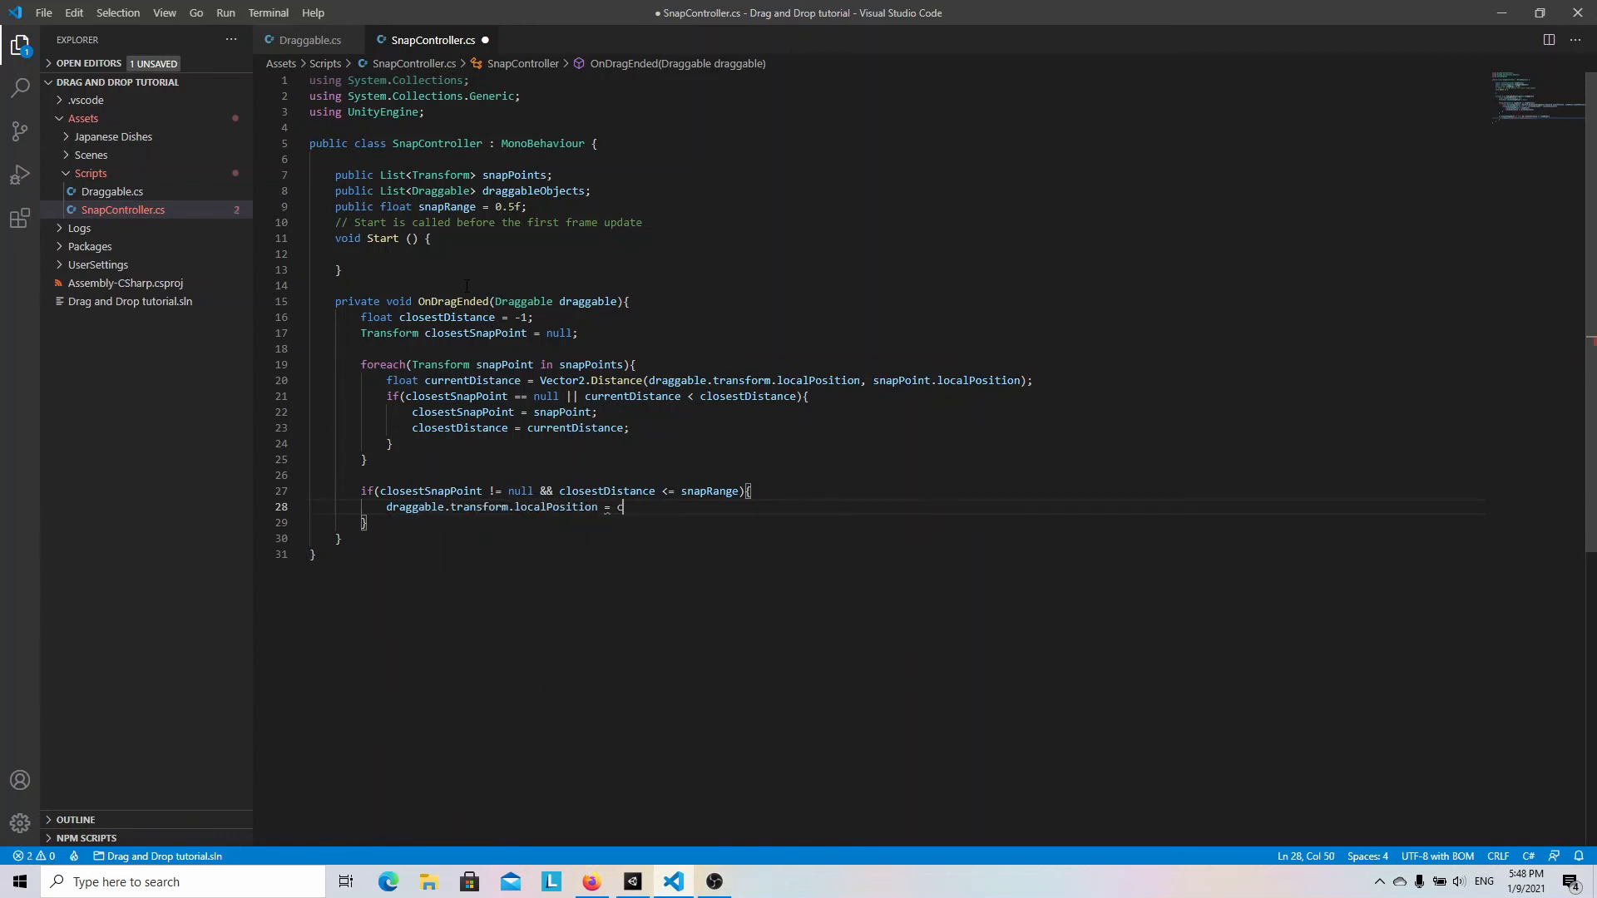
{"action": "type", "text": "losestSnapPoint"}
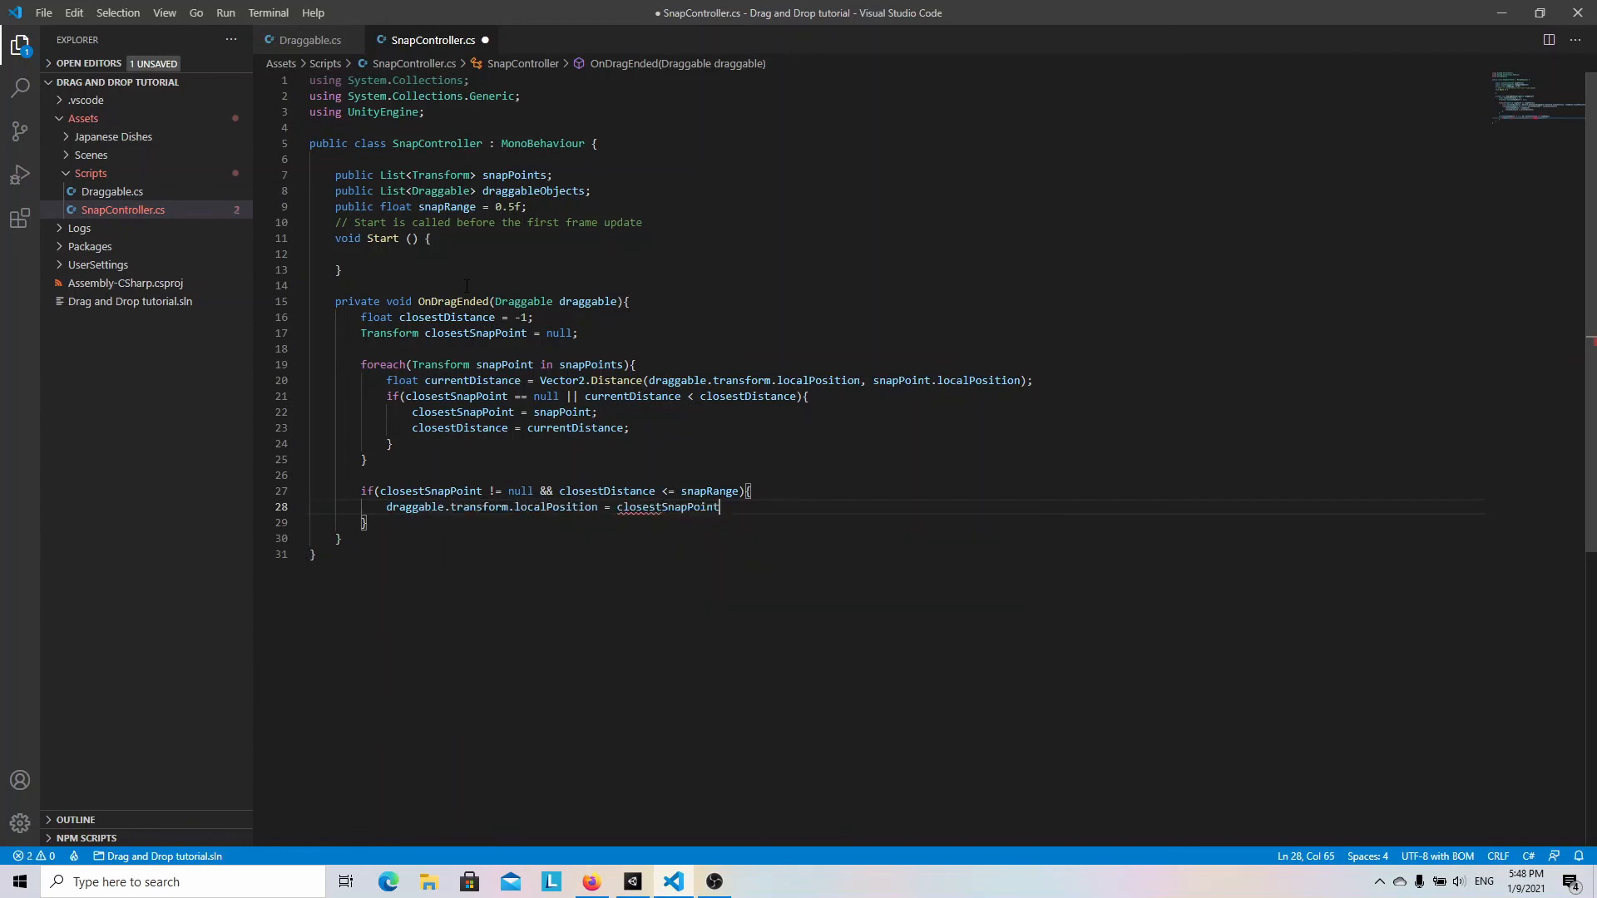
{"action": "type", "text": ".localPosition;"}
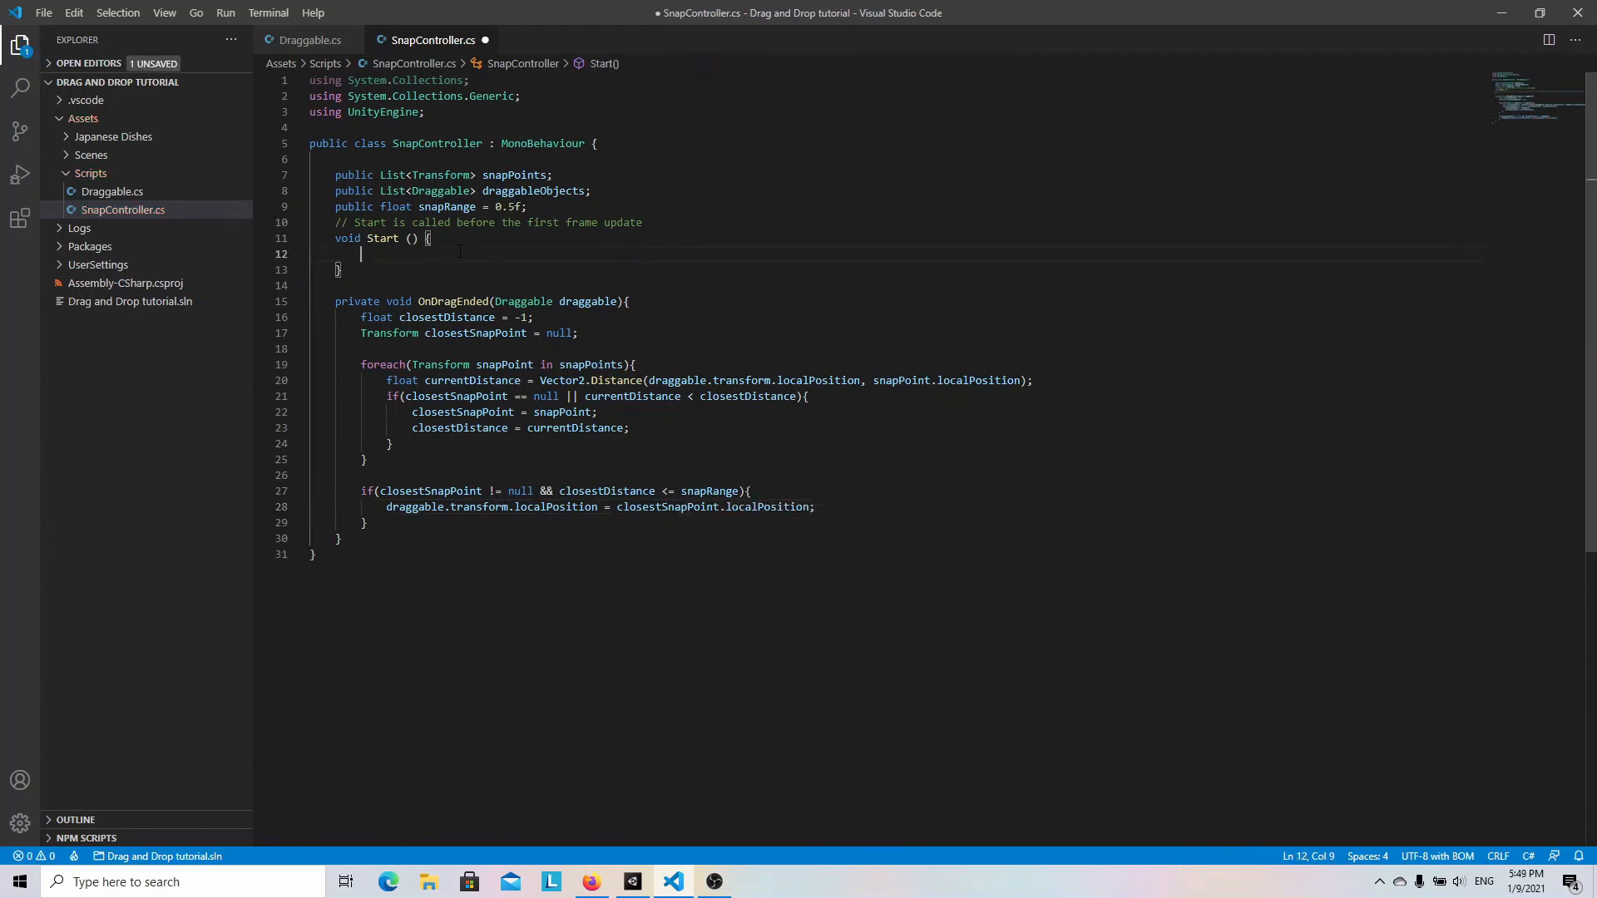
In Start, assign OnDragEnded to each draggable's dragEndedCallback, then save SnapController.cs.
{"action": "type", "text": "foreach()"}
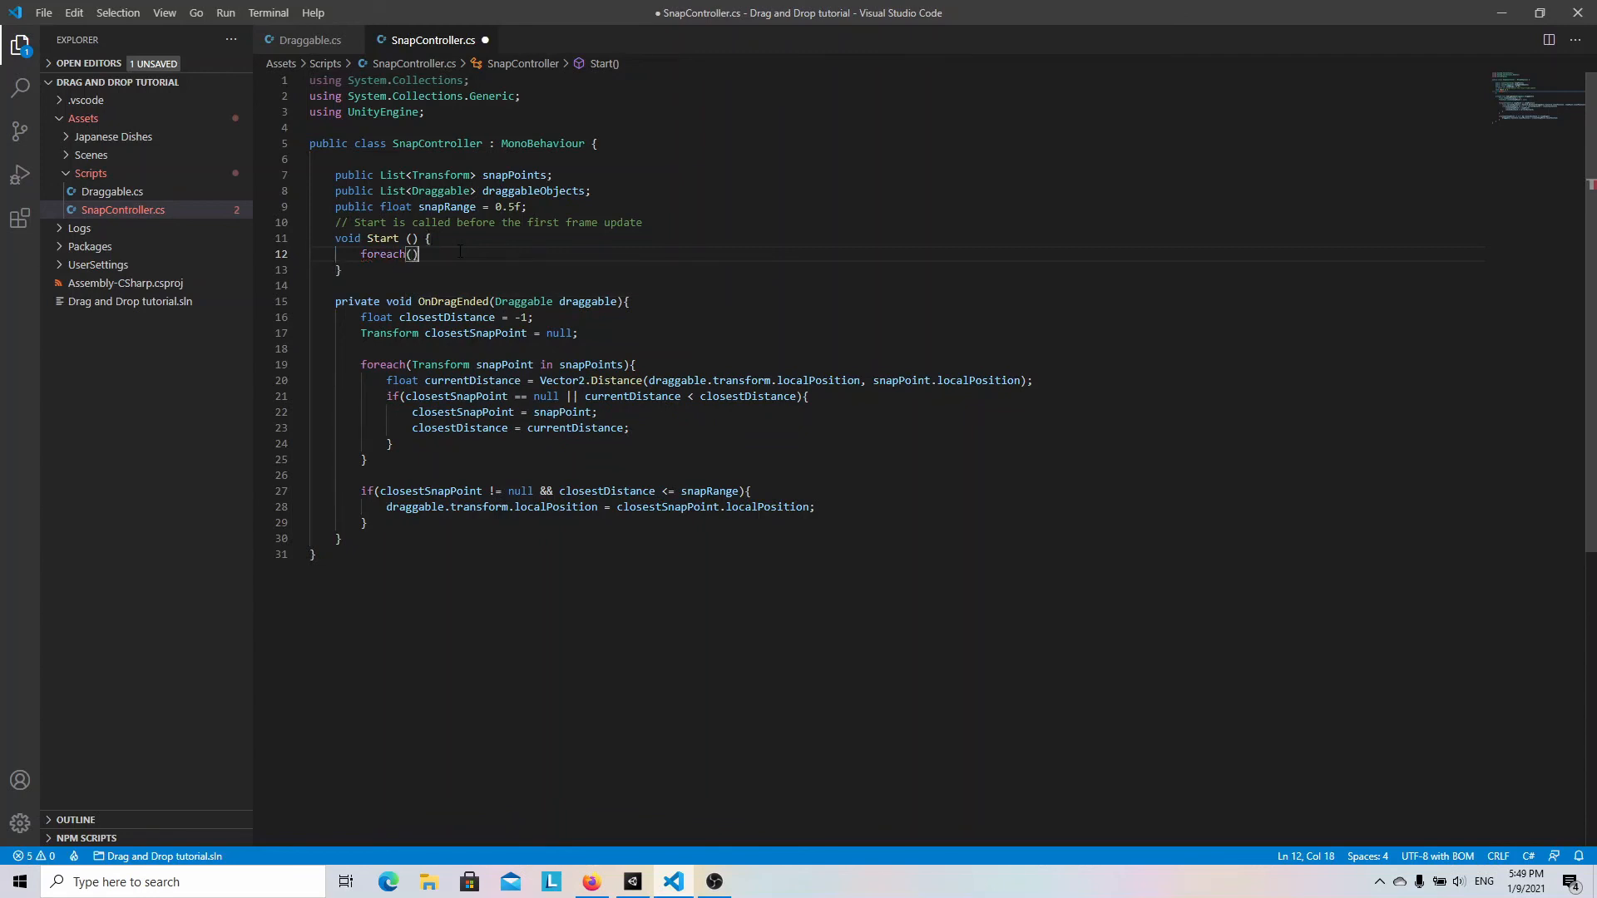
{"action": "type", "text": "Draggable d"}
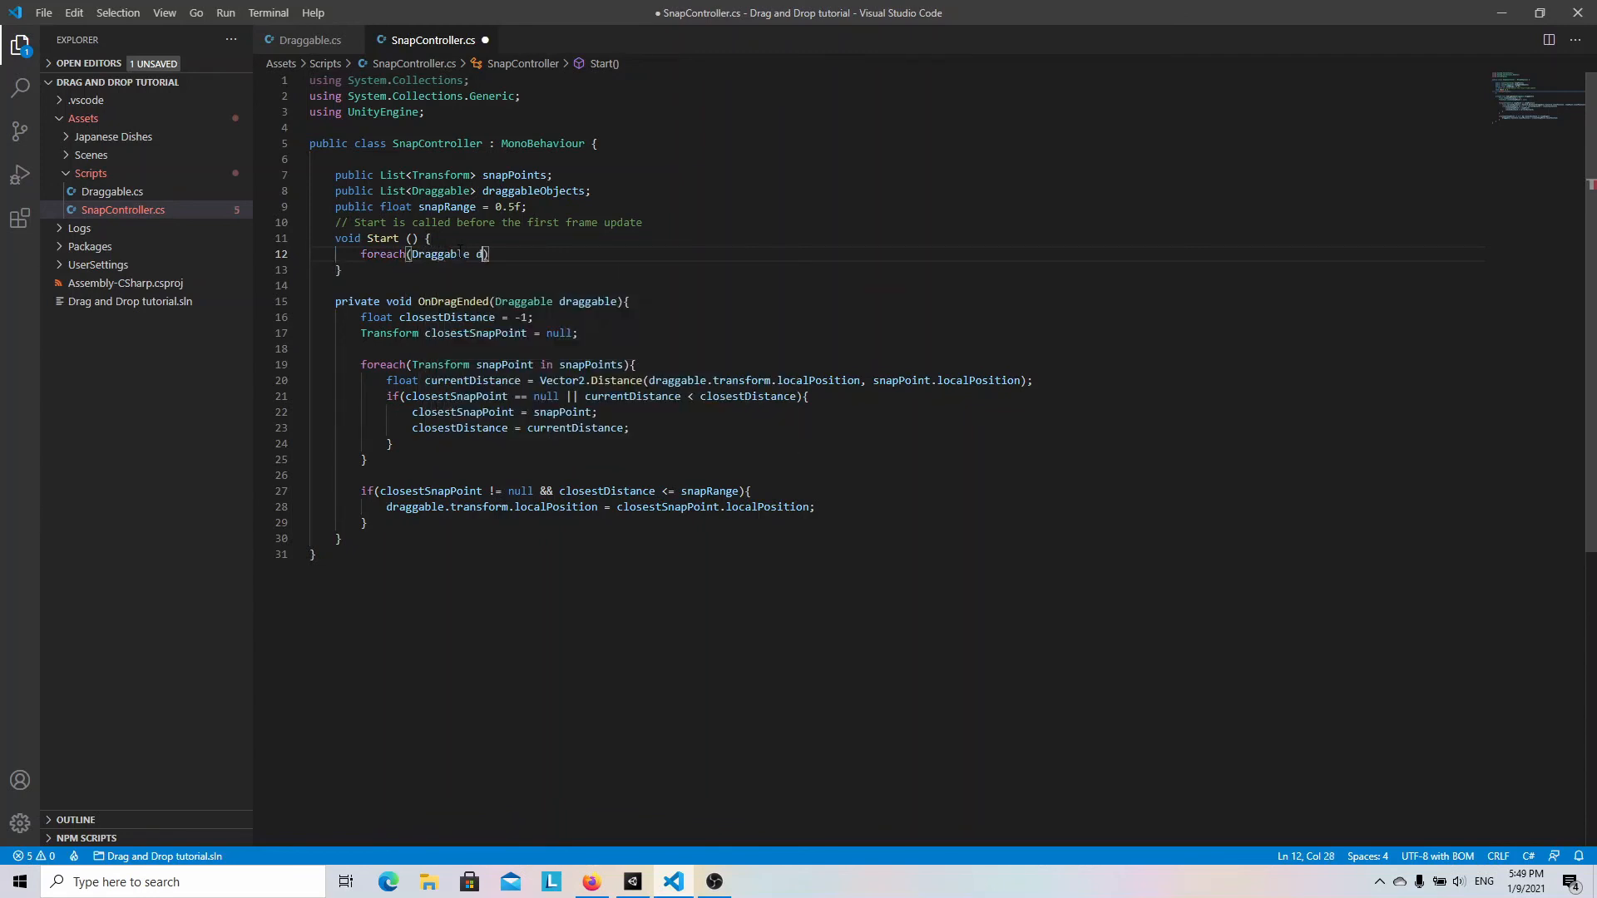
{"action": "type", "text": "raggable in draggableObjects"}
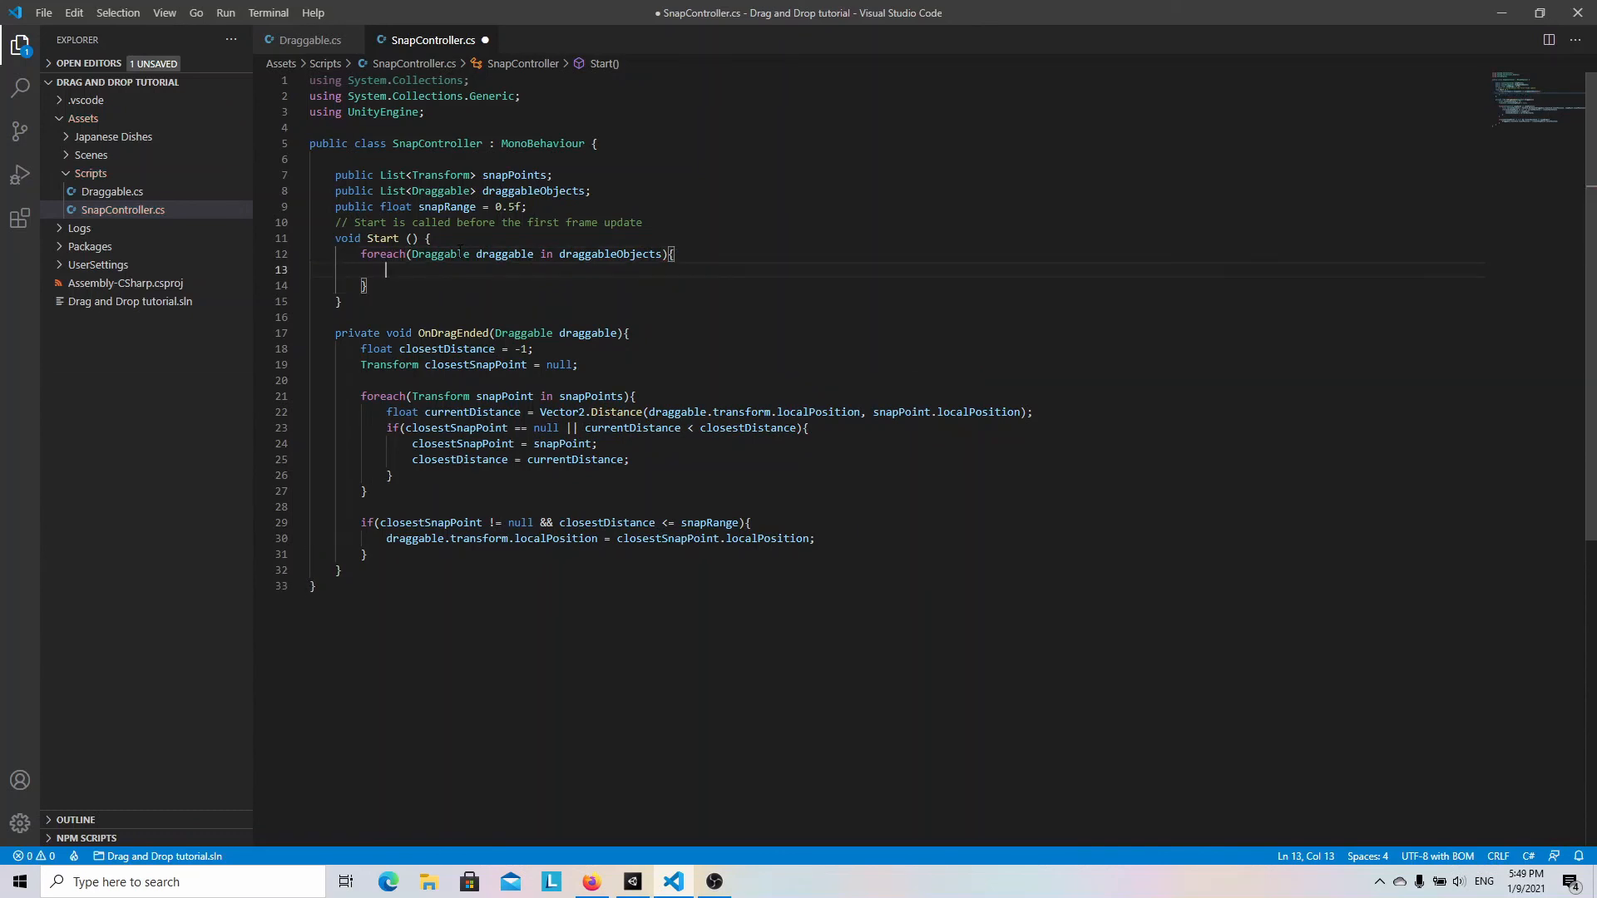
{"action": "type", "text": "draggable.dragEndedCallback ="}
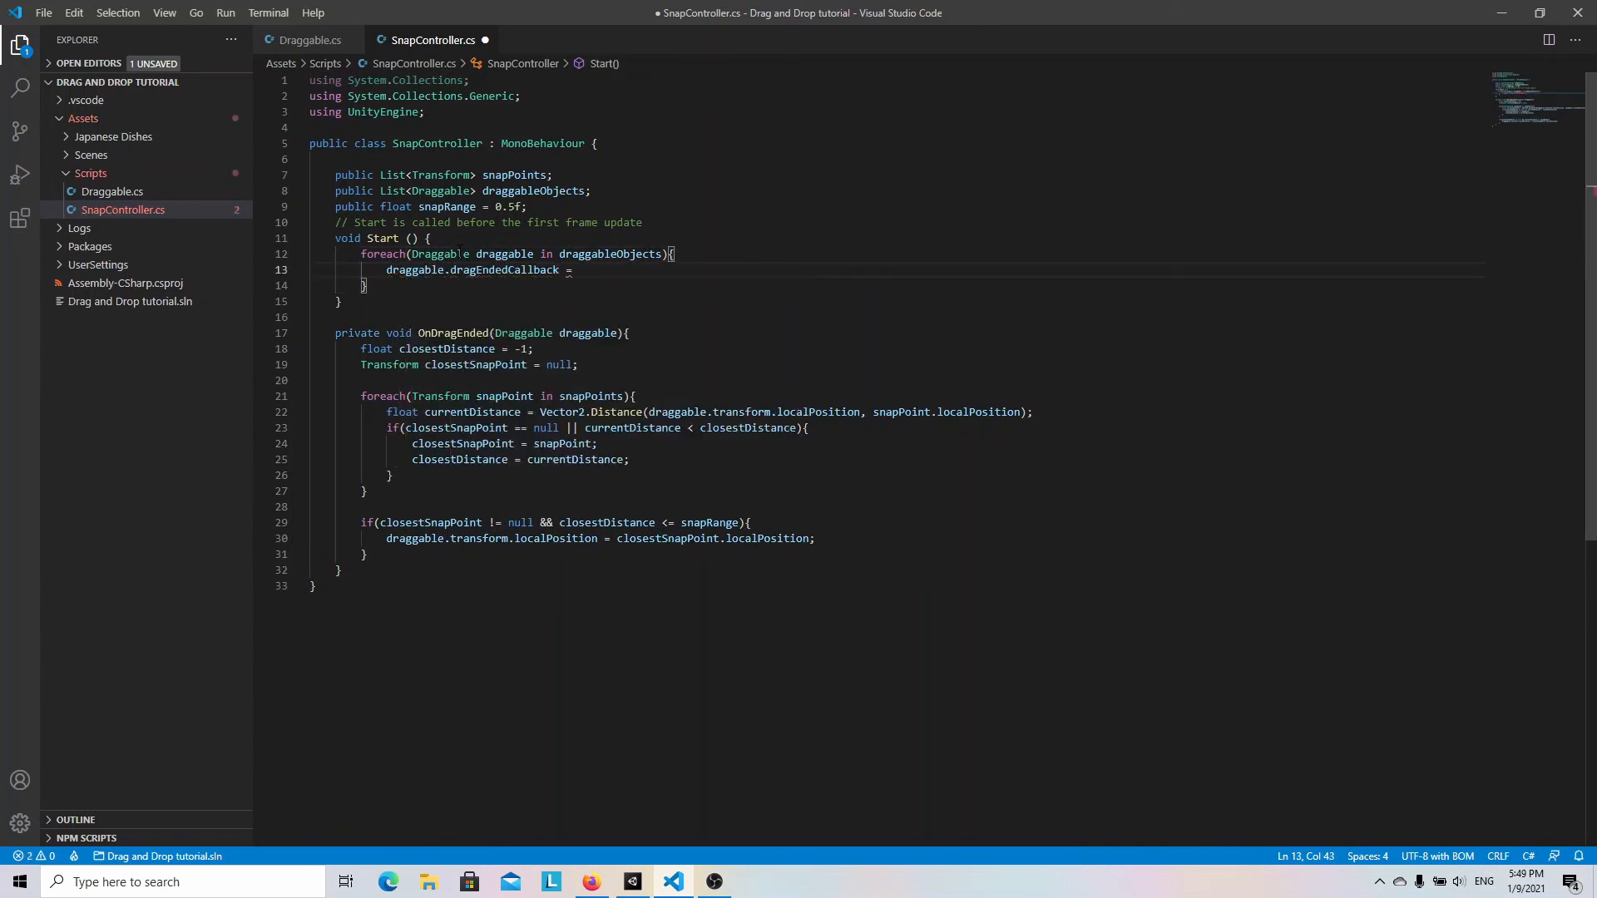
{"action": "type", "text": "OnDragEnded;"}
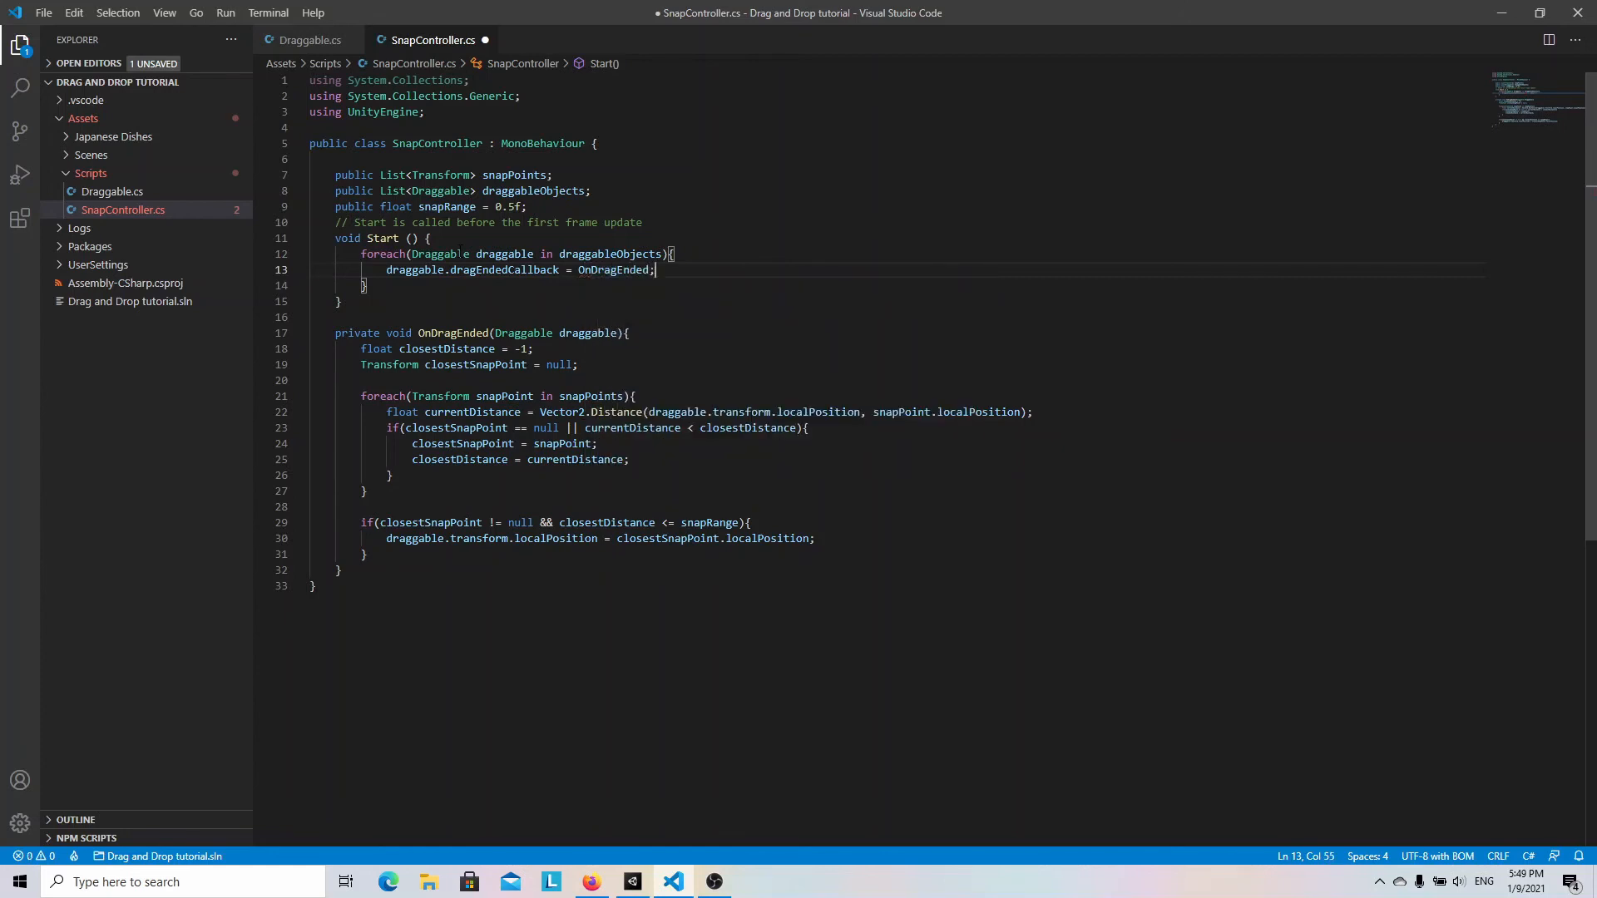
{"action": "key", "text": "ctrl+s"}
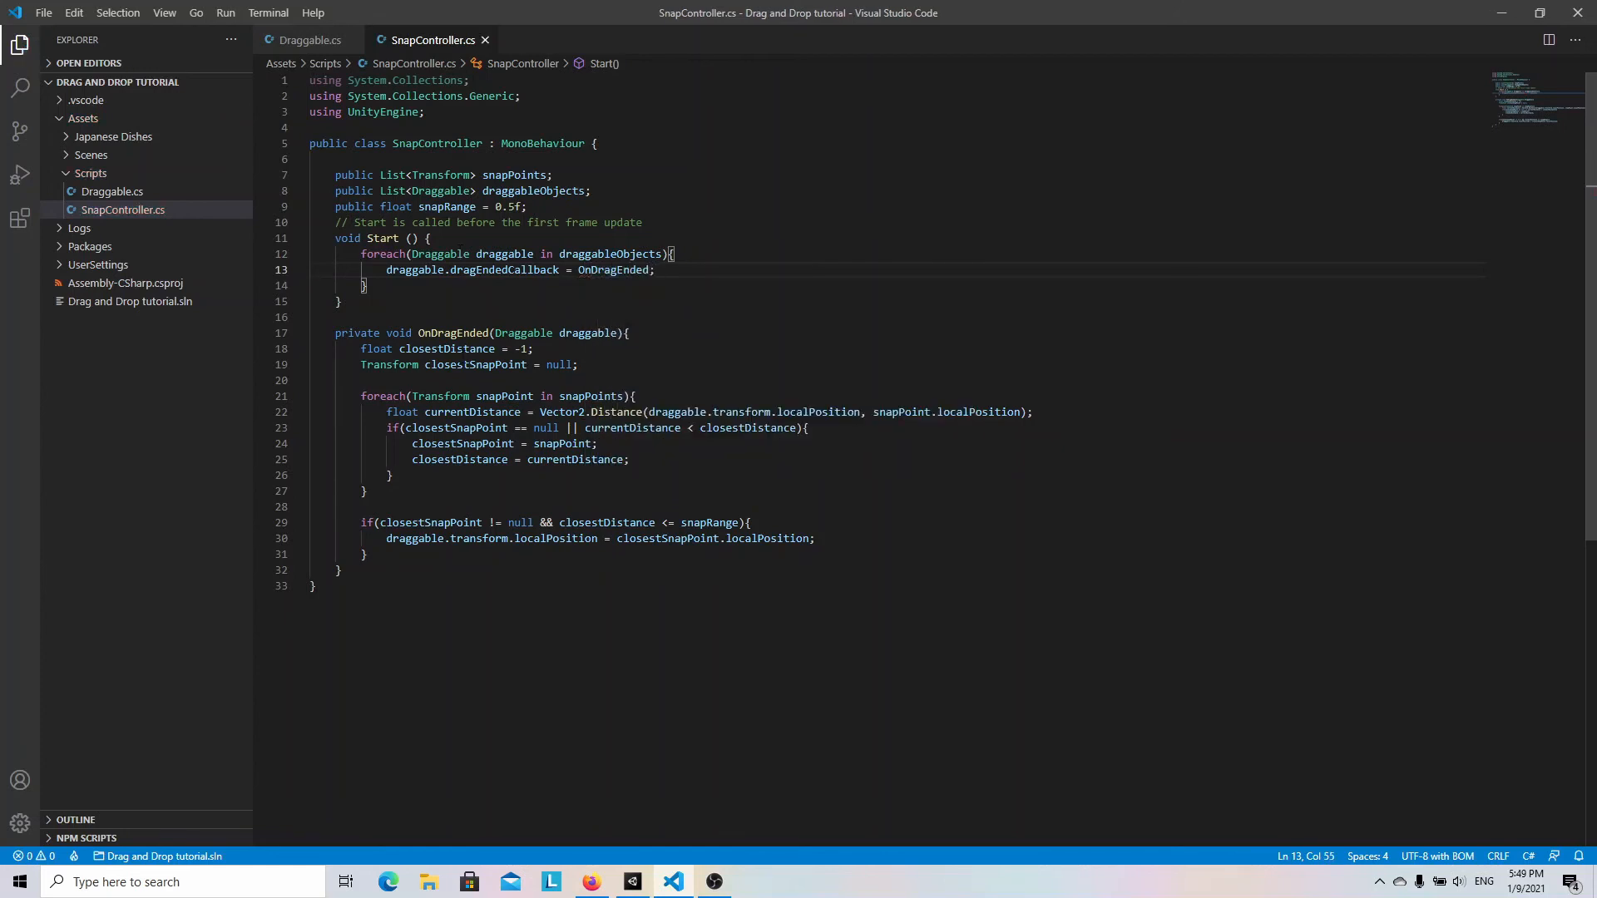
Create an empty GameObject with SnapController, assigning snap_point_1–4 and food_1–4.
{"action": "left_click", "coordinate": [632, 882]}
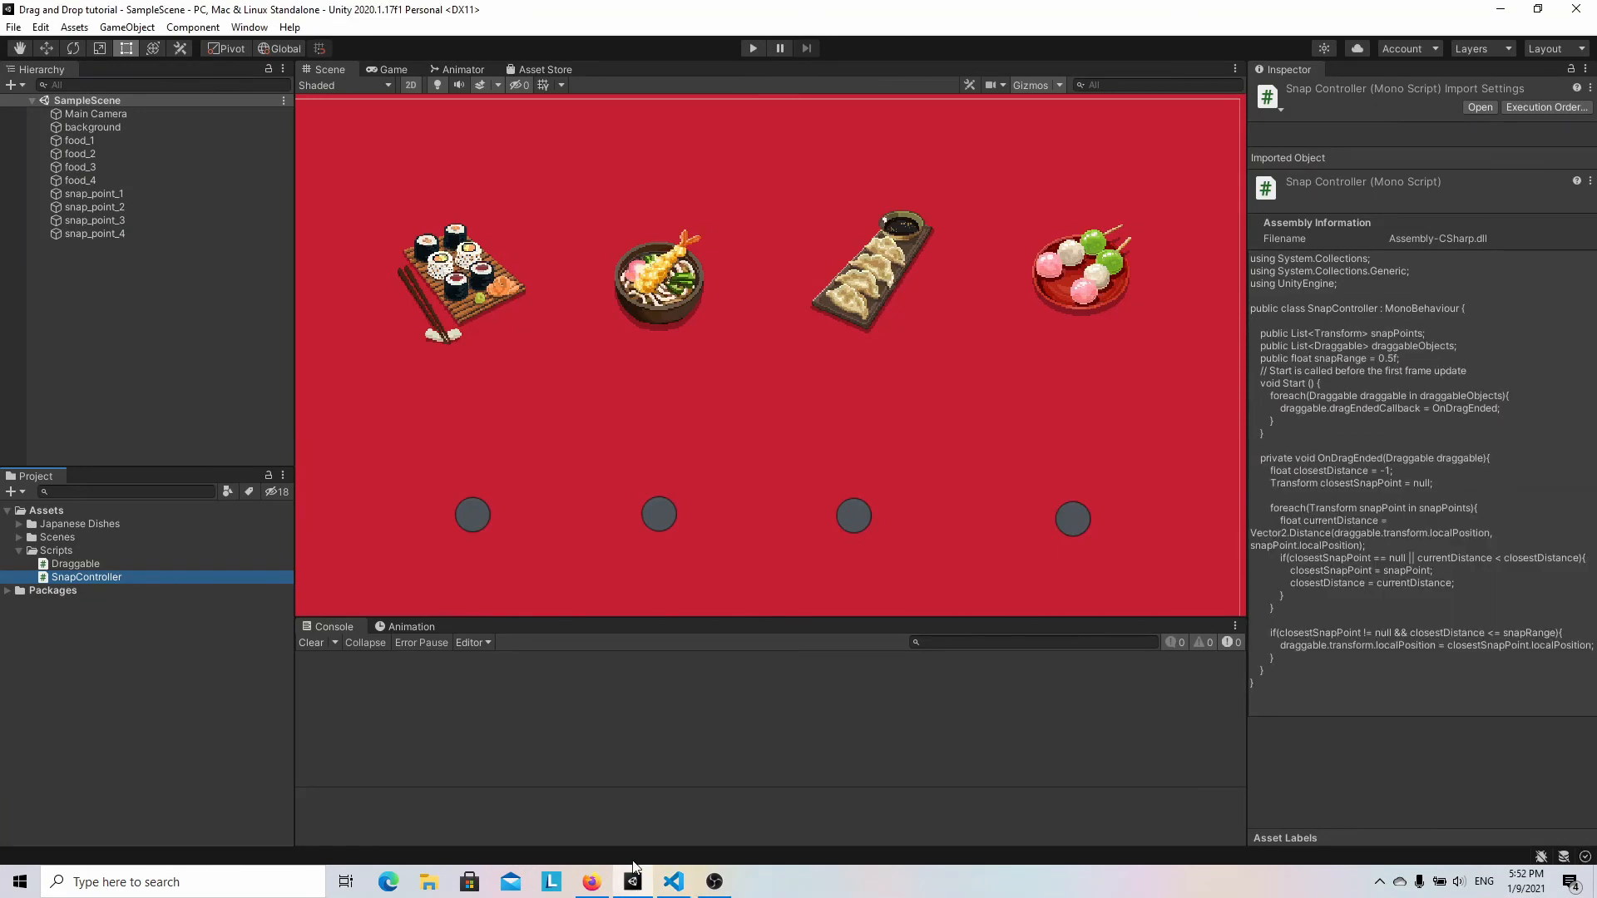
{"action": "left_click", "coordinate": [66, 284]}
{"action": "type", "text": "snapco"}
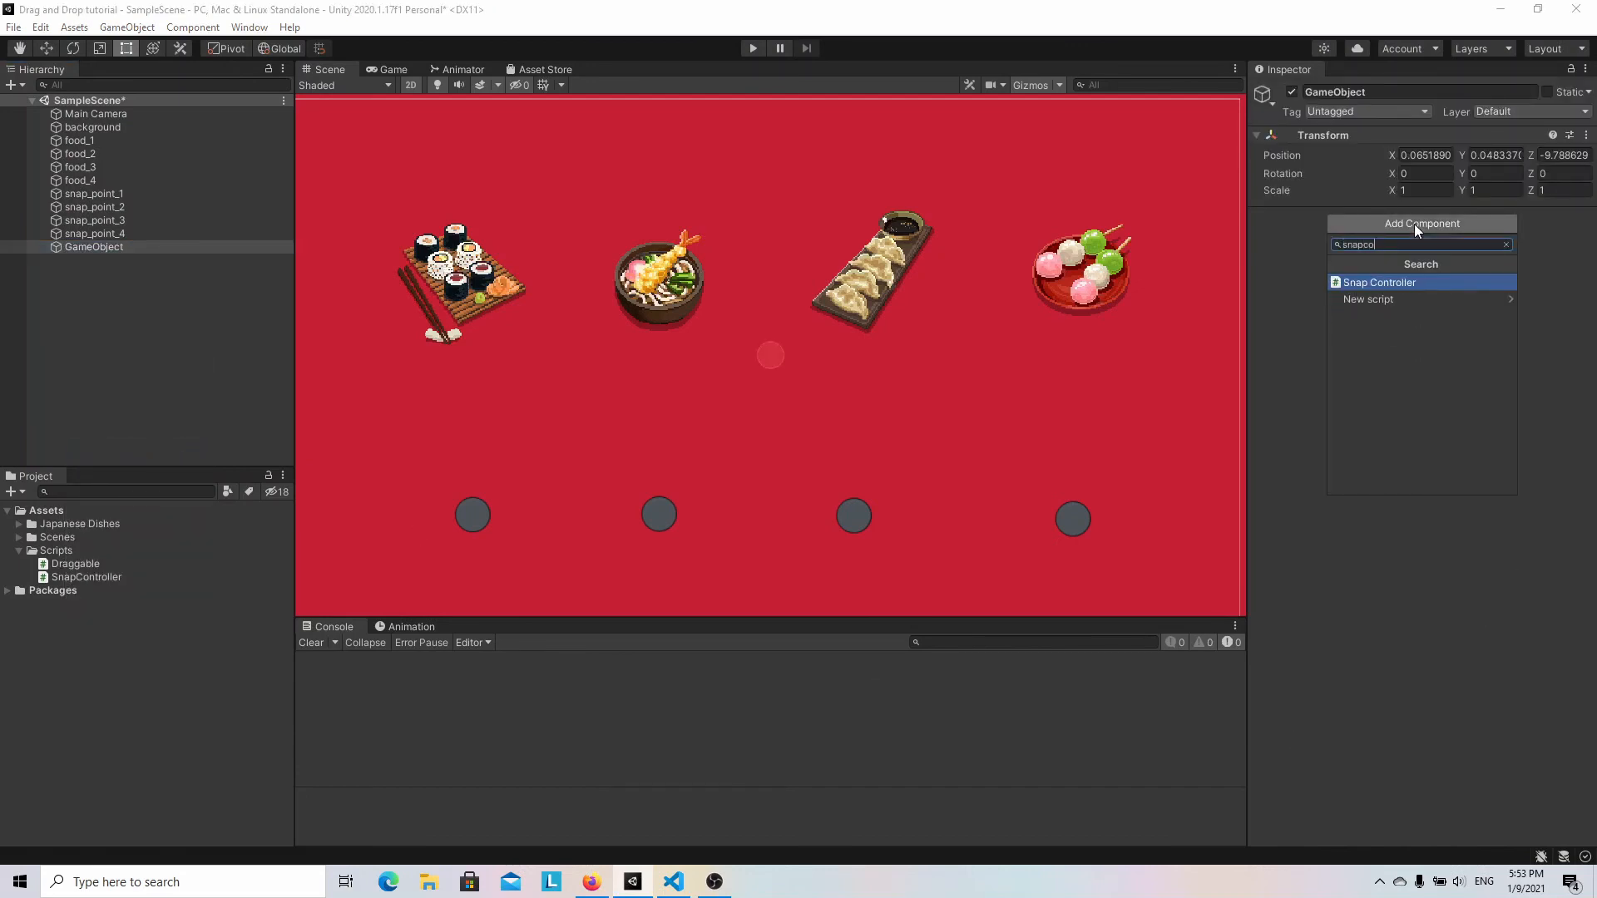
{"action": "left_click", "coordinate": [1380, 282]}
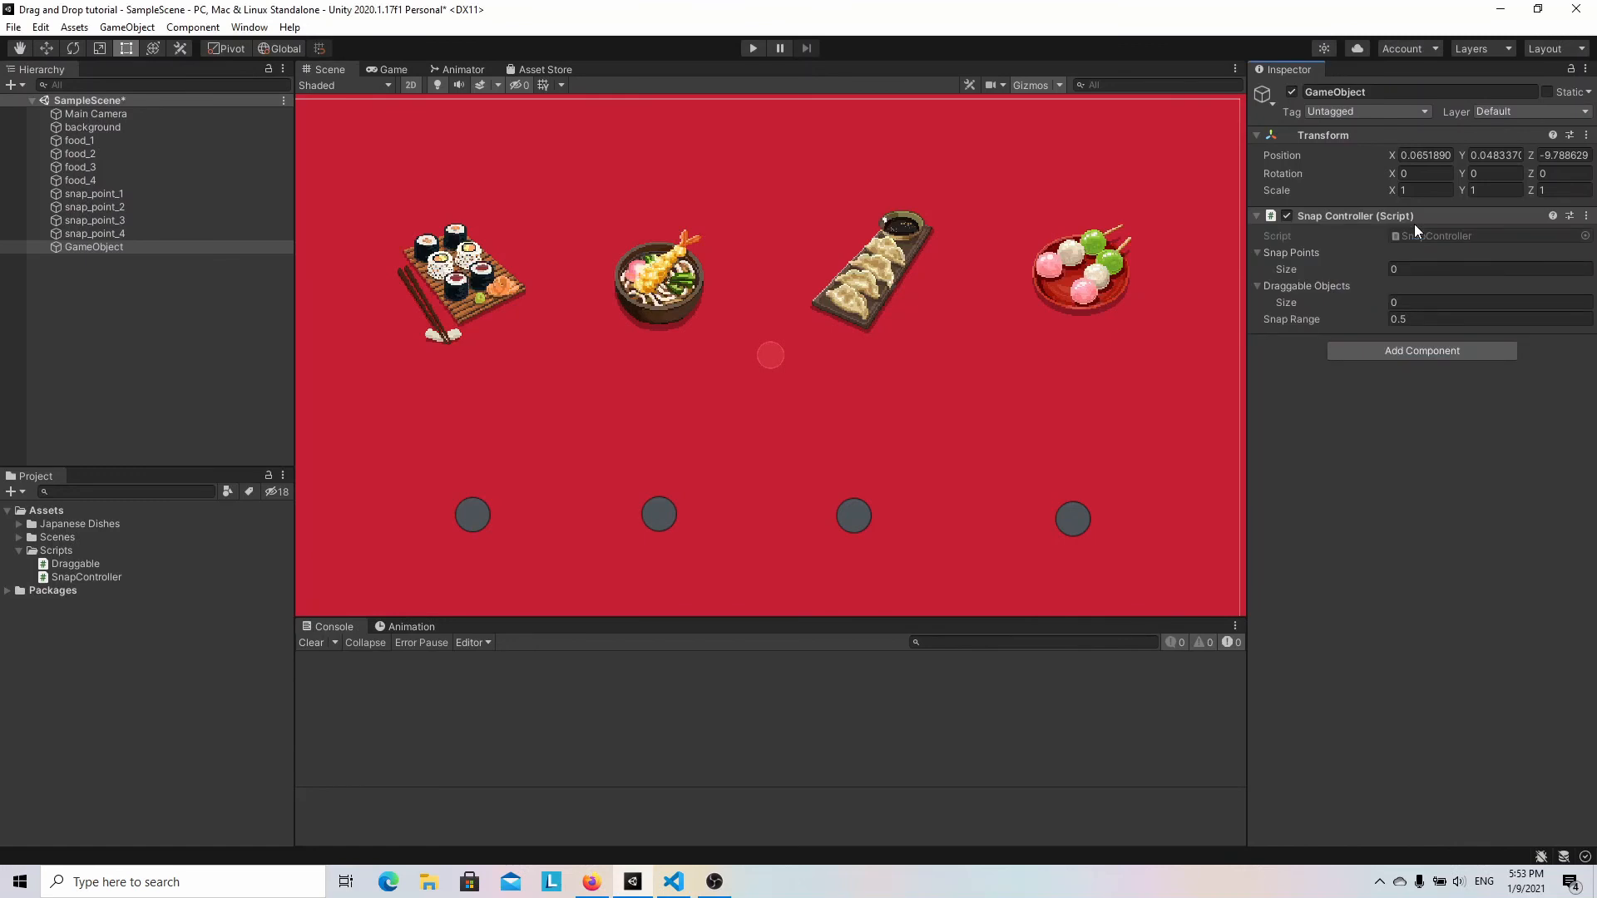
{"action": "left_click", "coordinate": [94, 194]}
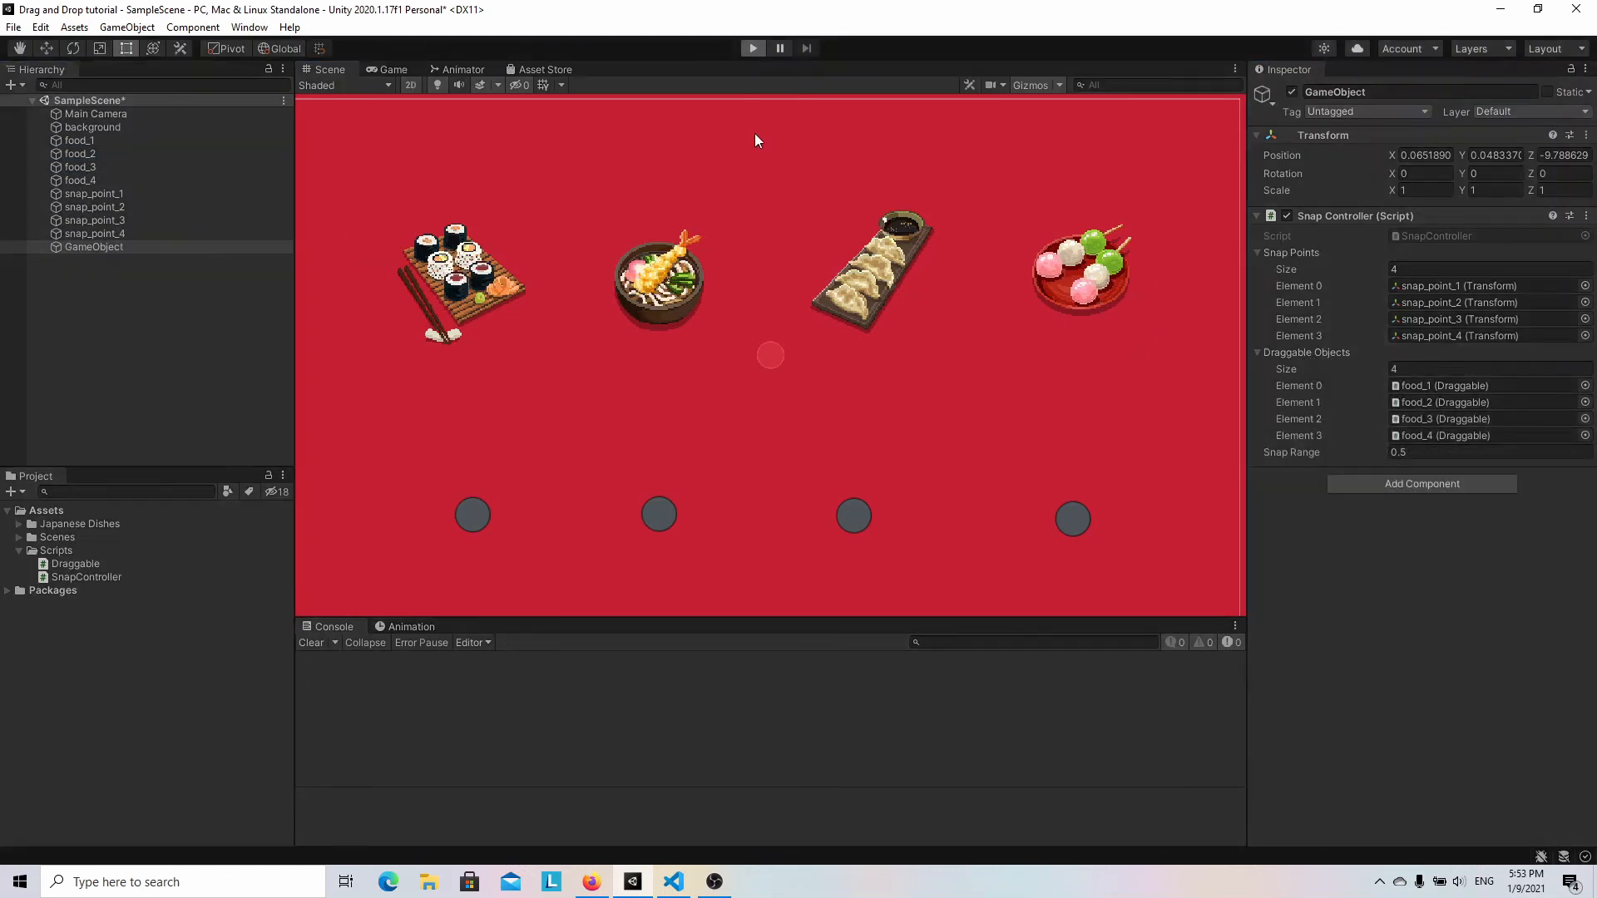
Enter Play mode and drag the four dishes onto the grey snap points in a new order.
{"action": "left_click", "coordinate": [752, 48]}
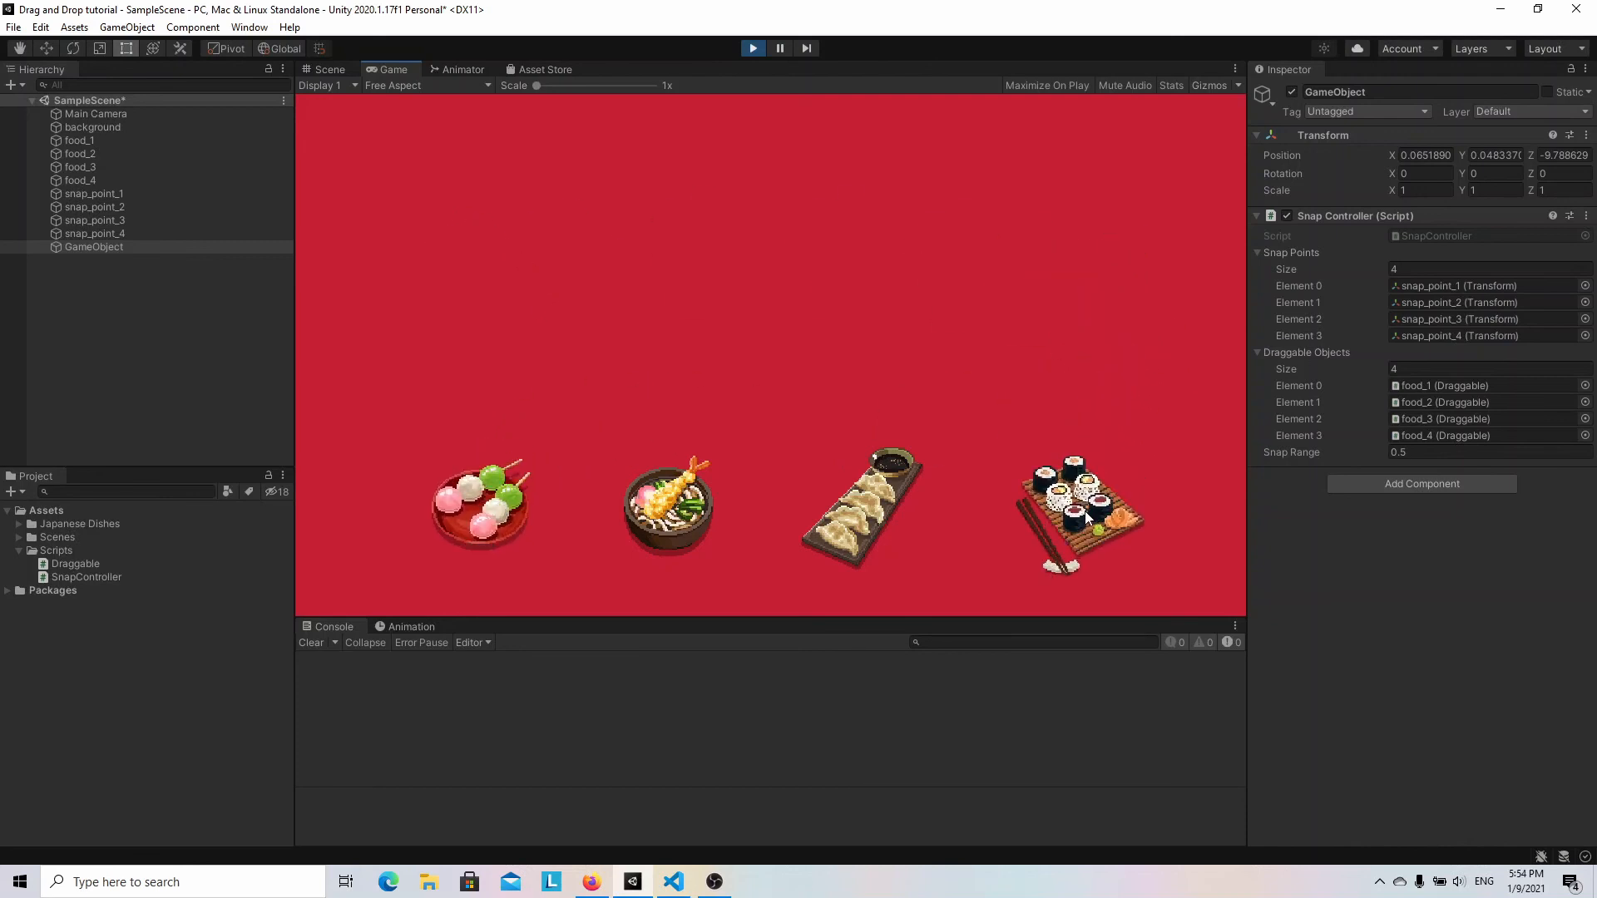
{"action": "mouse_move", "coordinate": [896, 331]}
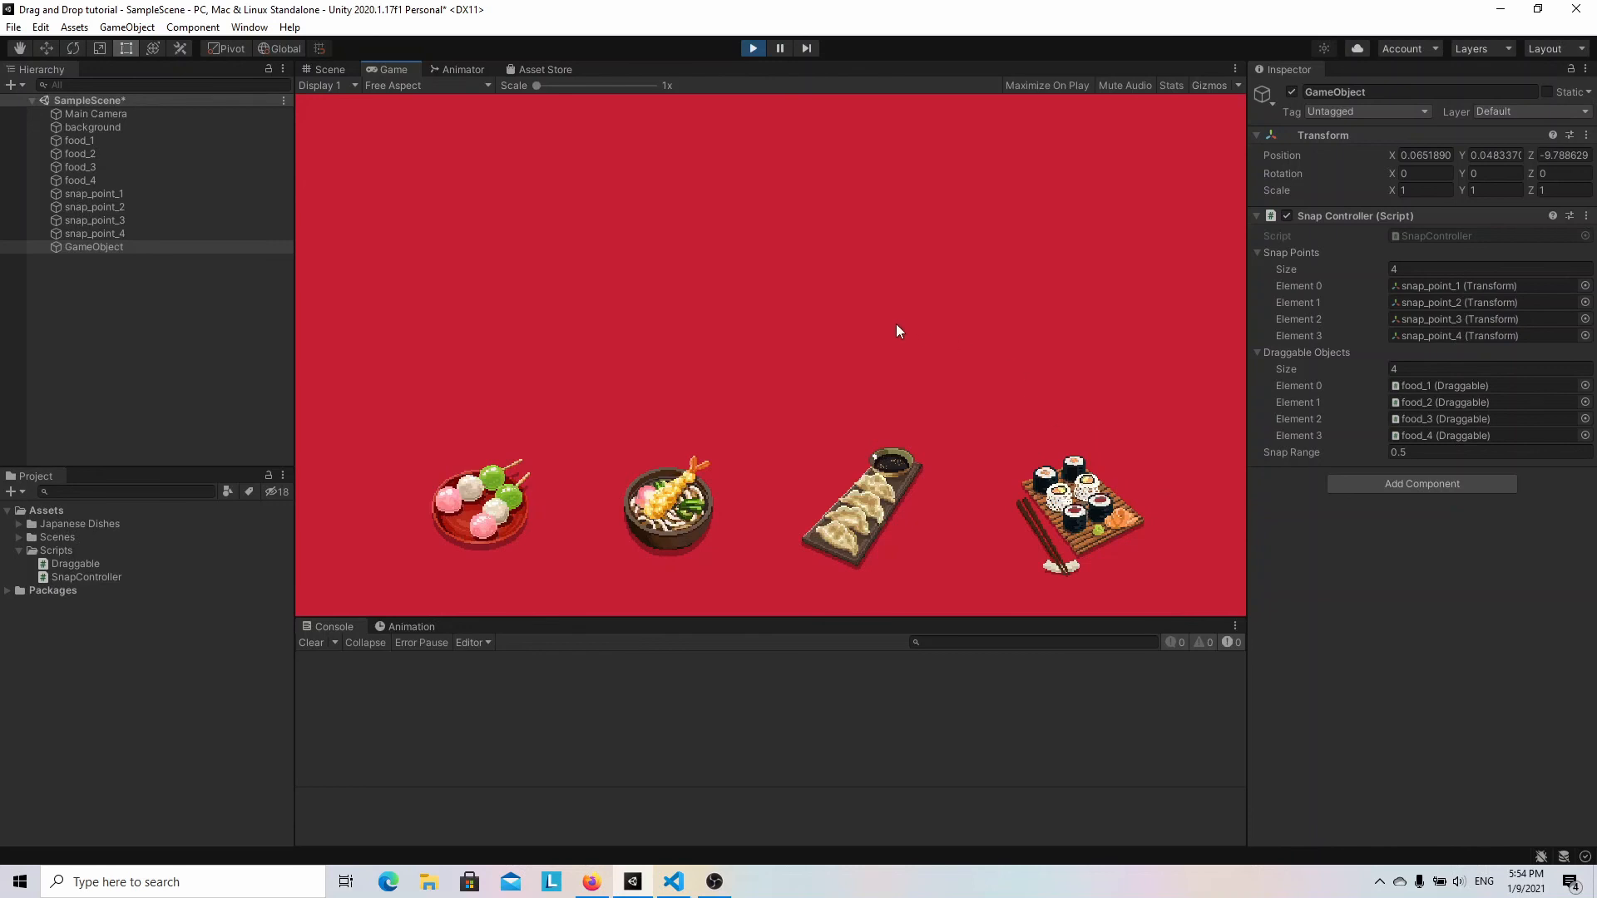